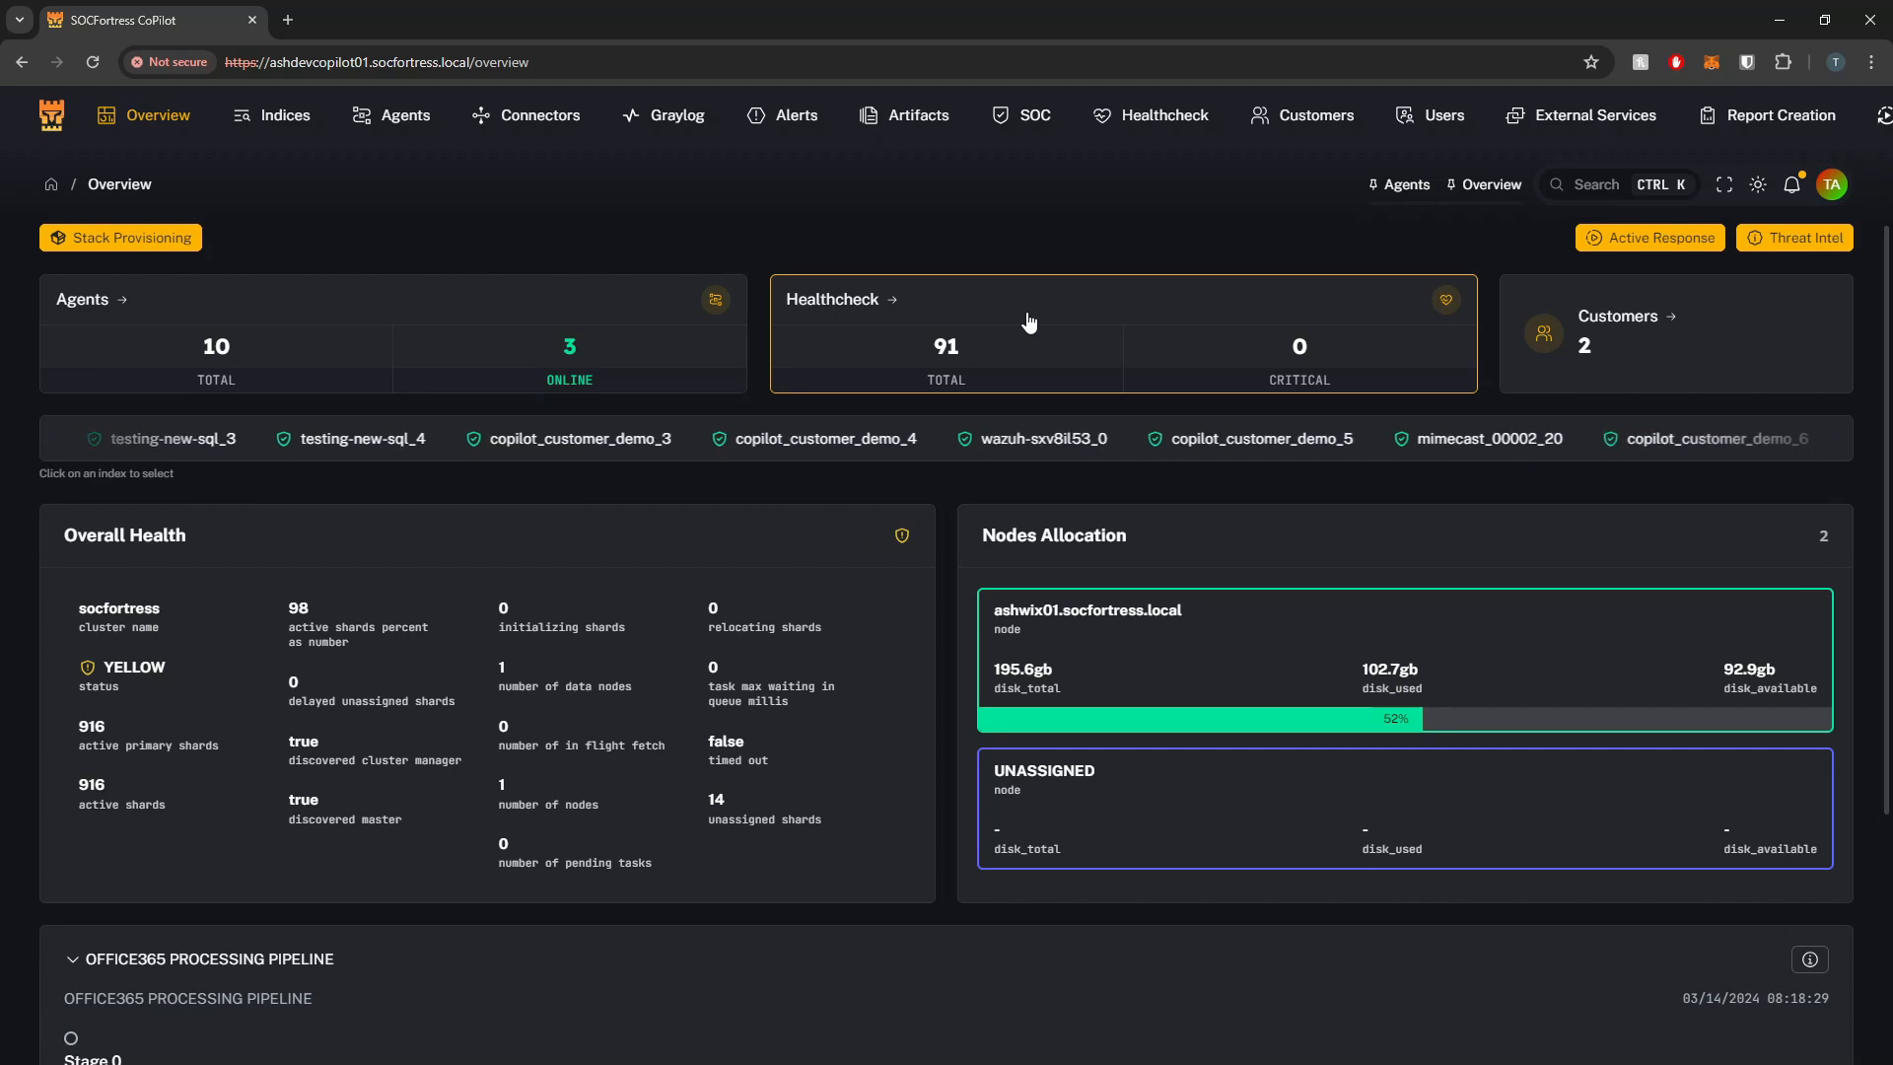
Read the Wazuh 'How SCA works' docs page down past the SCA check example to Scan Results
left_click(383, 19)
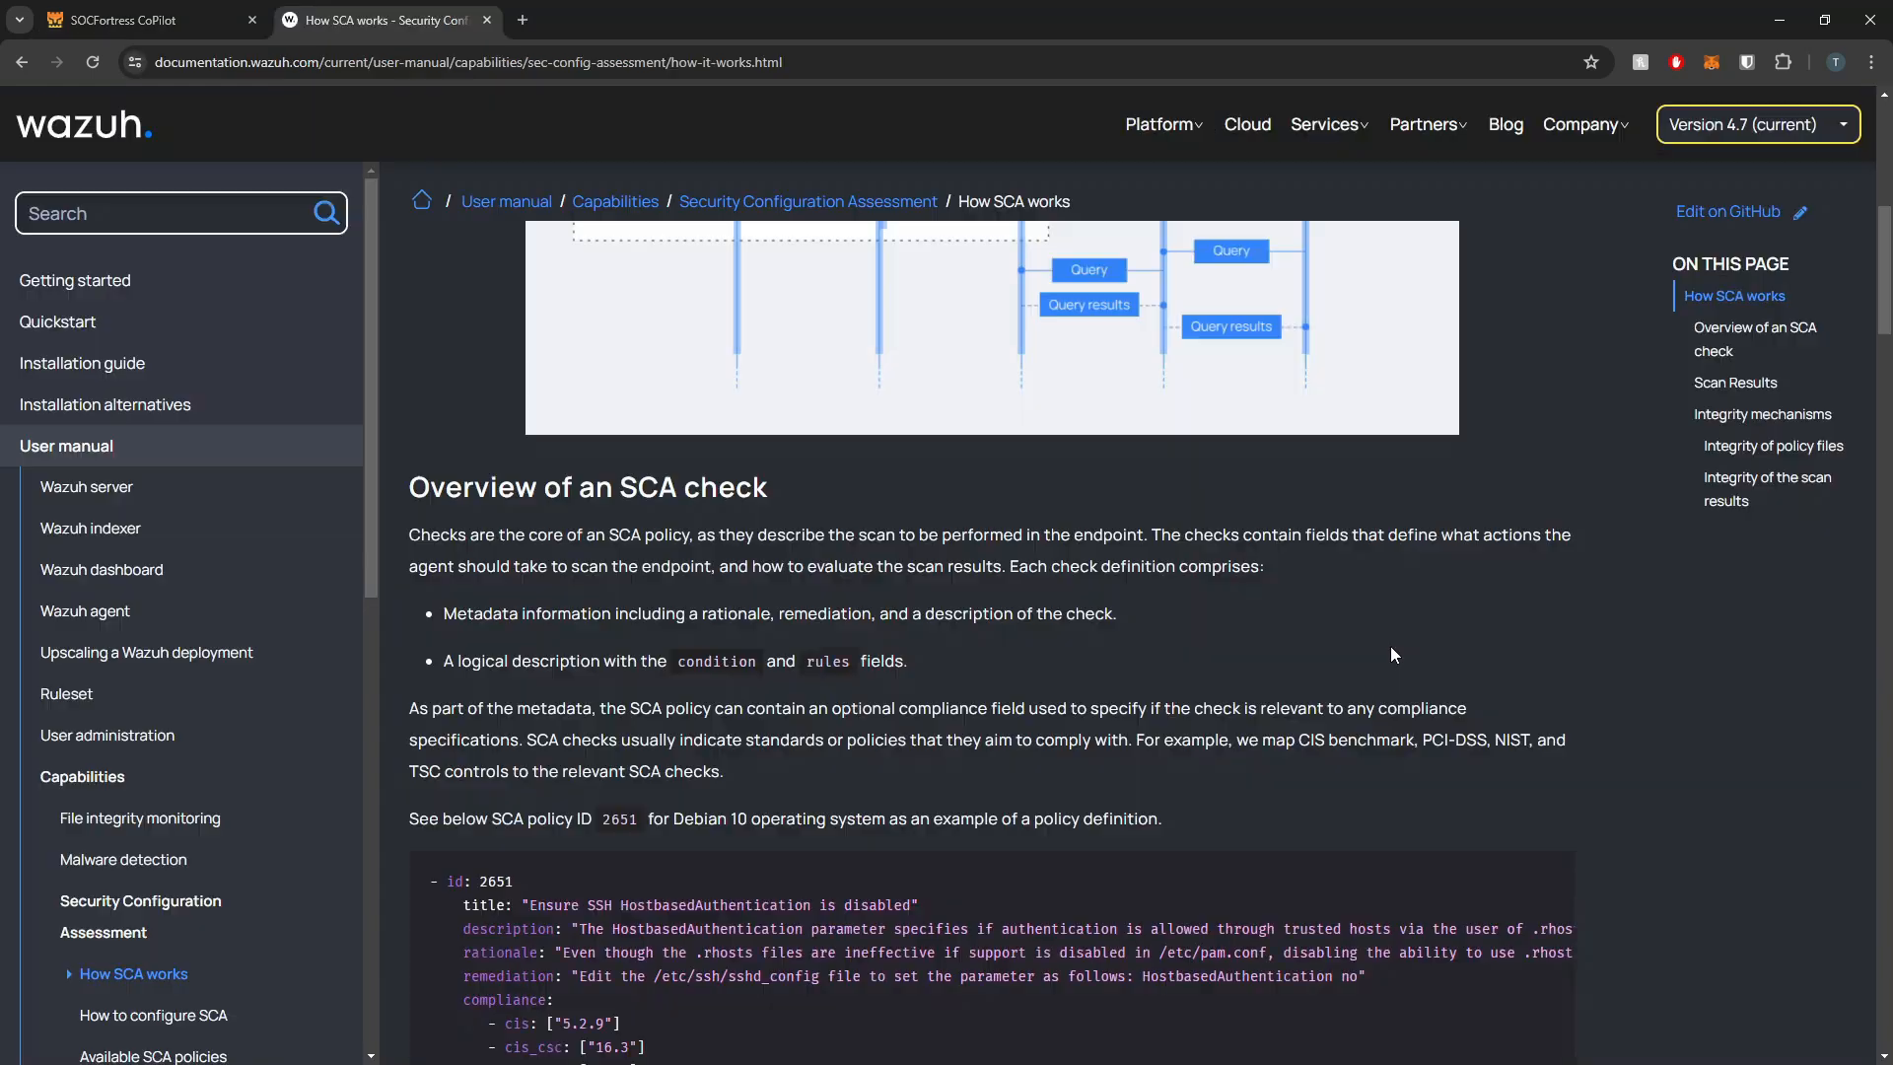
mouse_move(1089, 456)
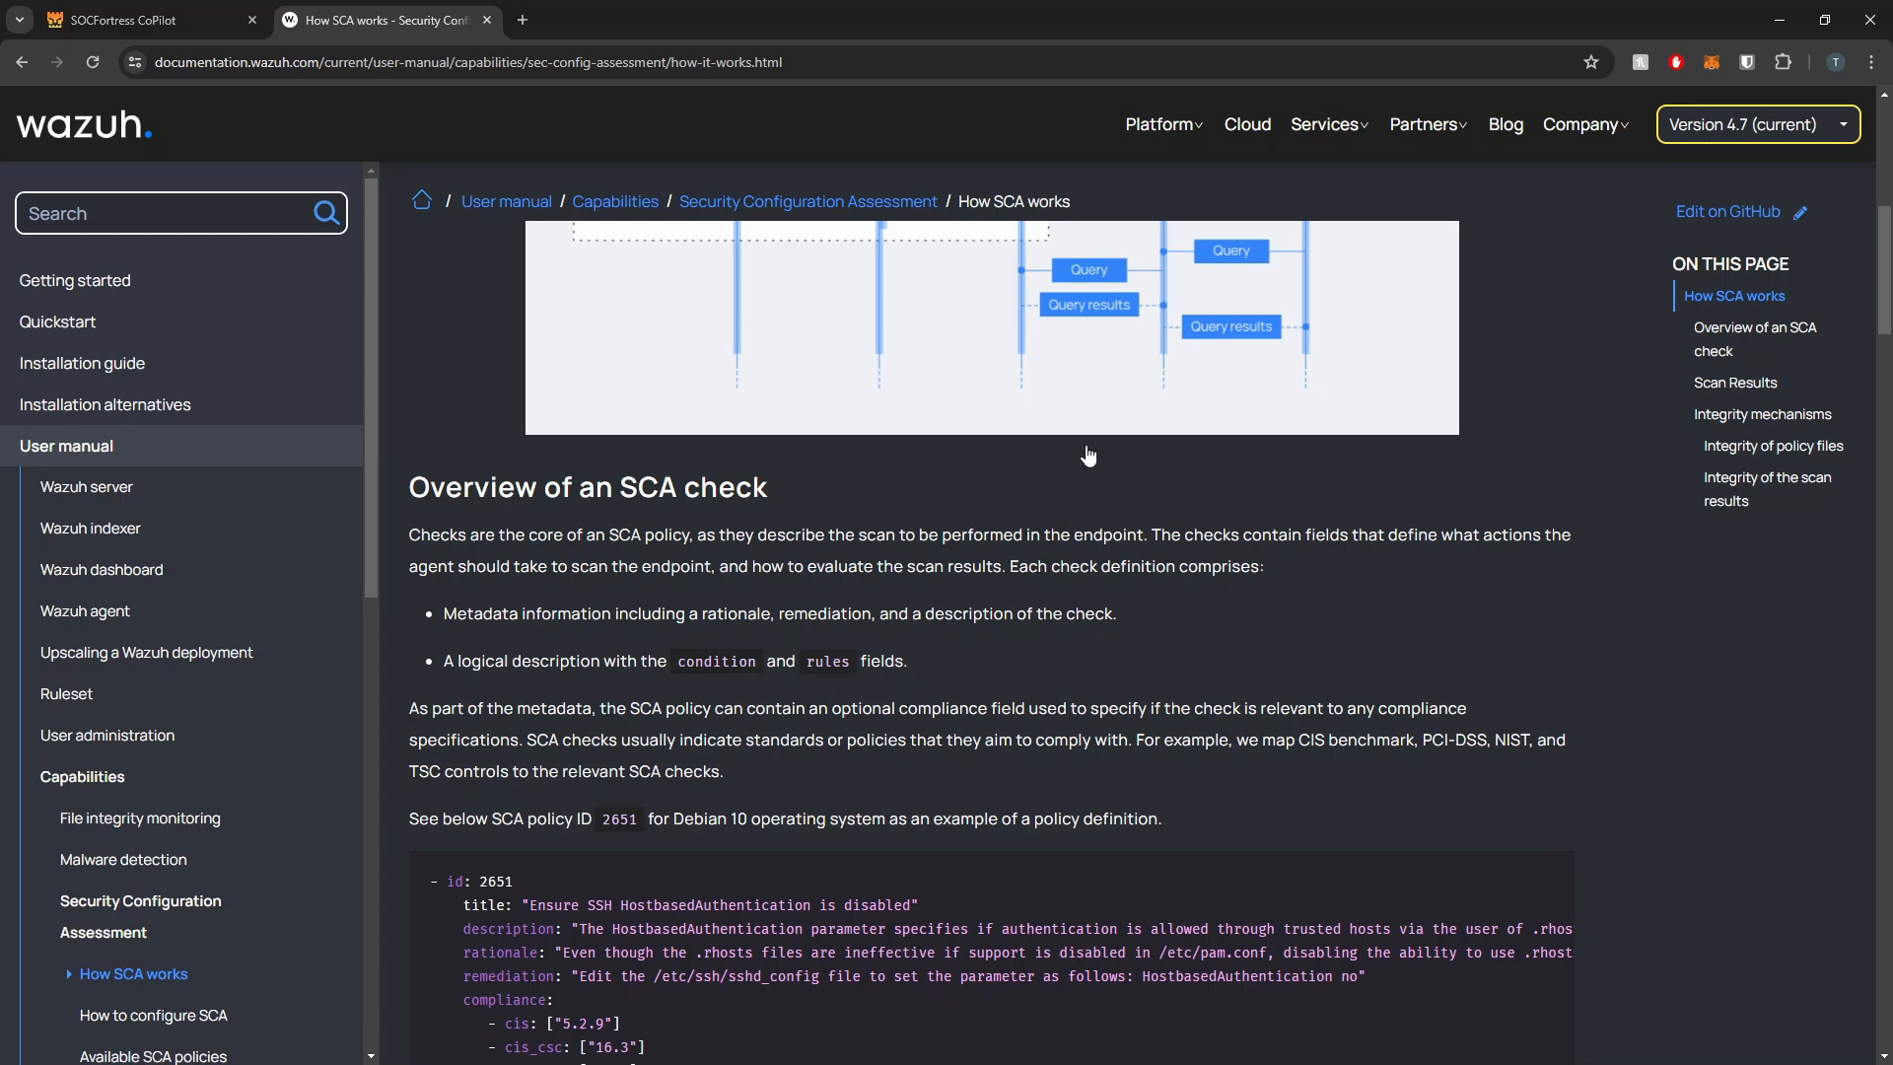
scroll("down", 3)
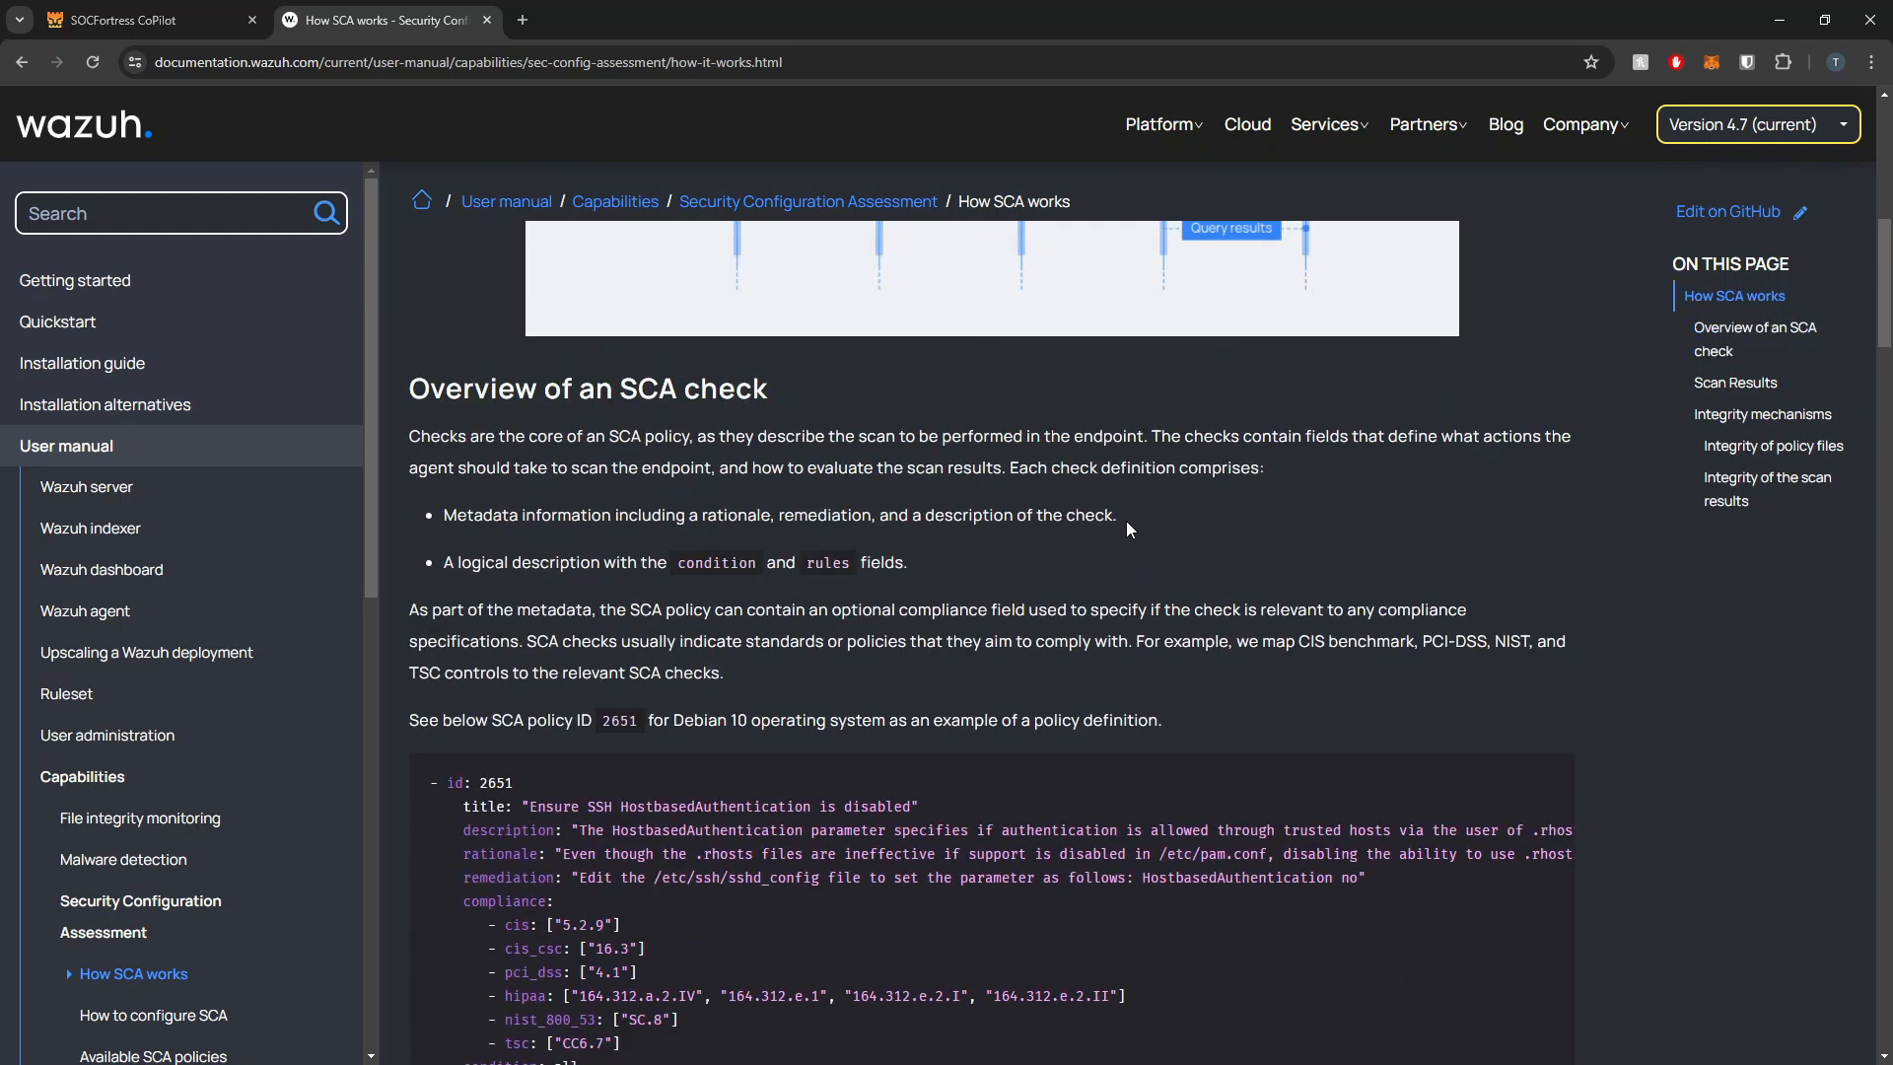
scroll("down", 3)
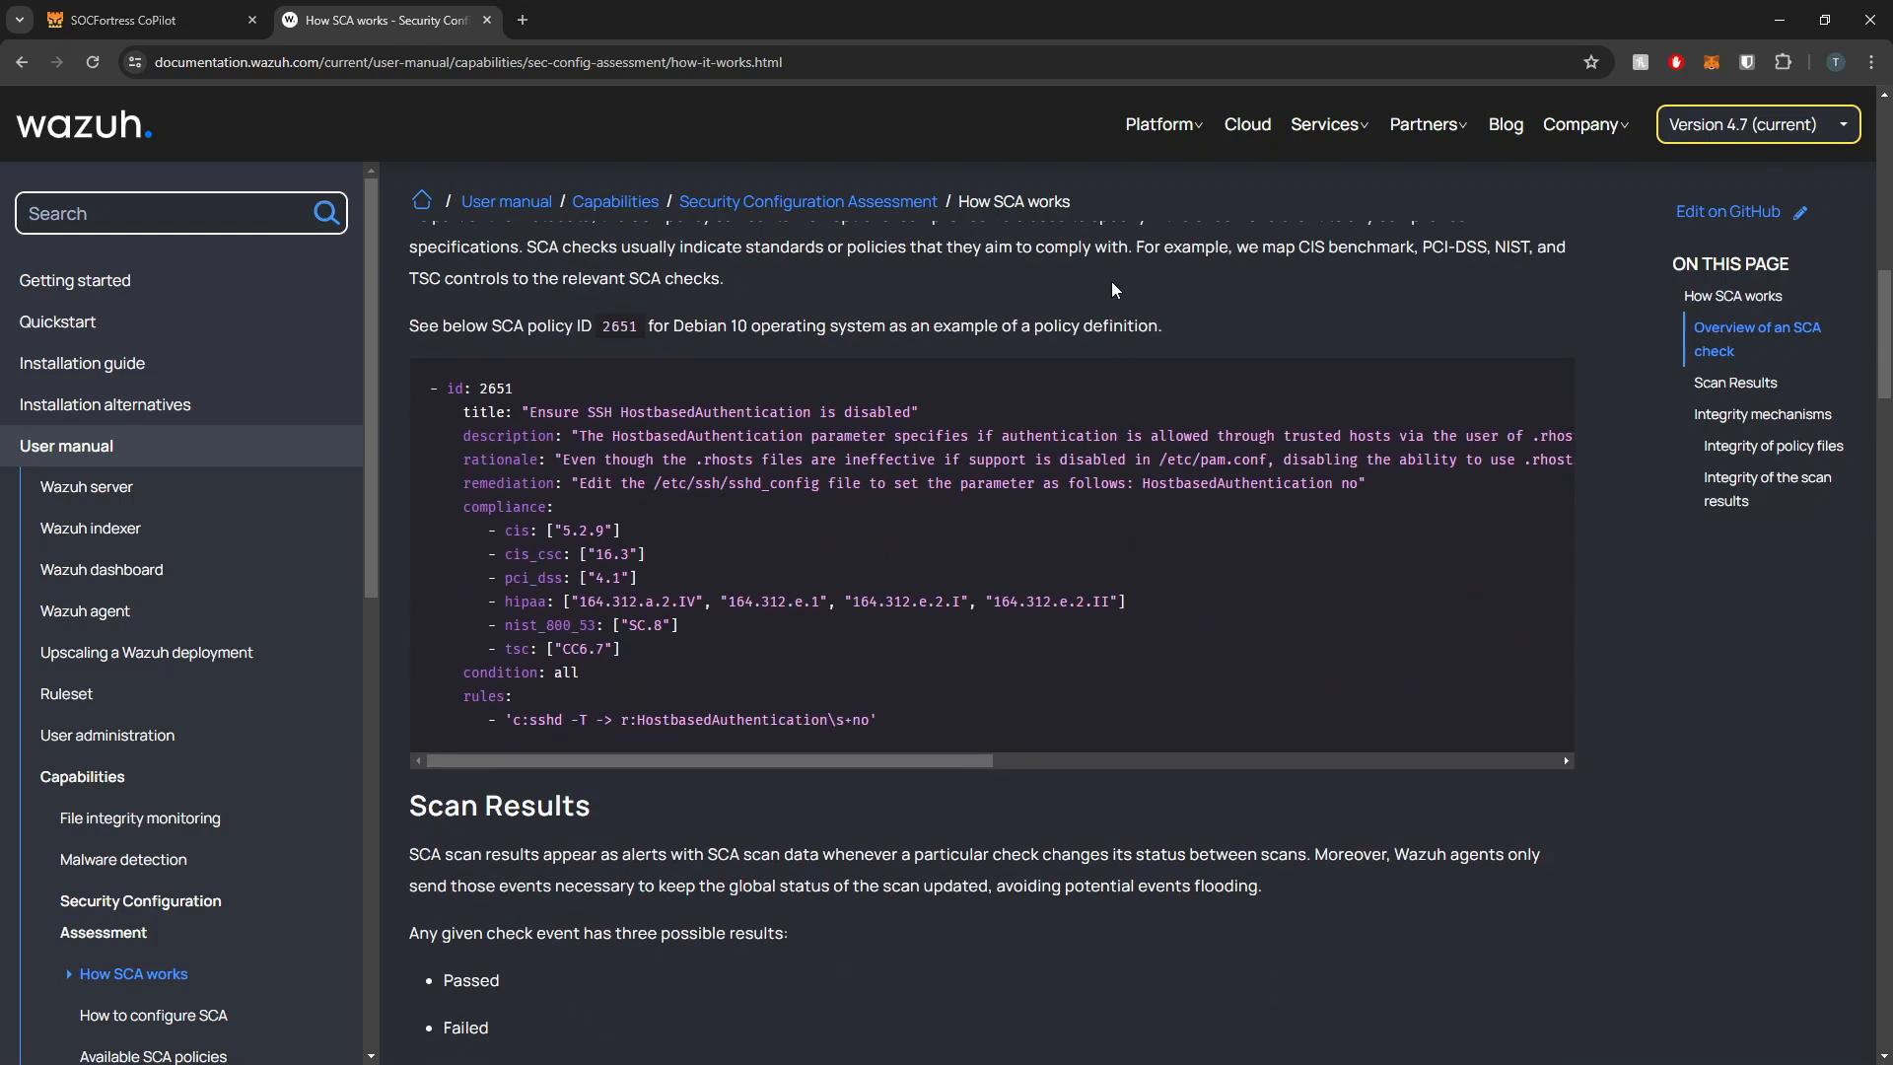
scroll("down", 3)
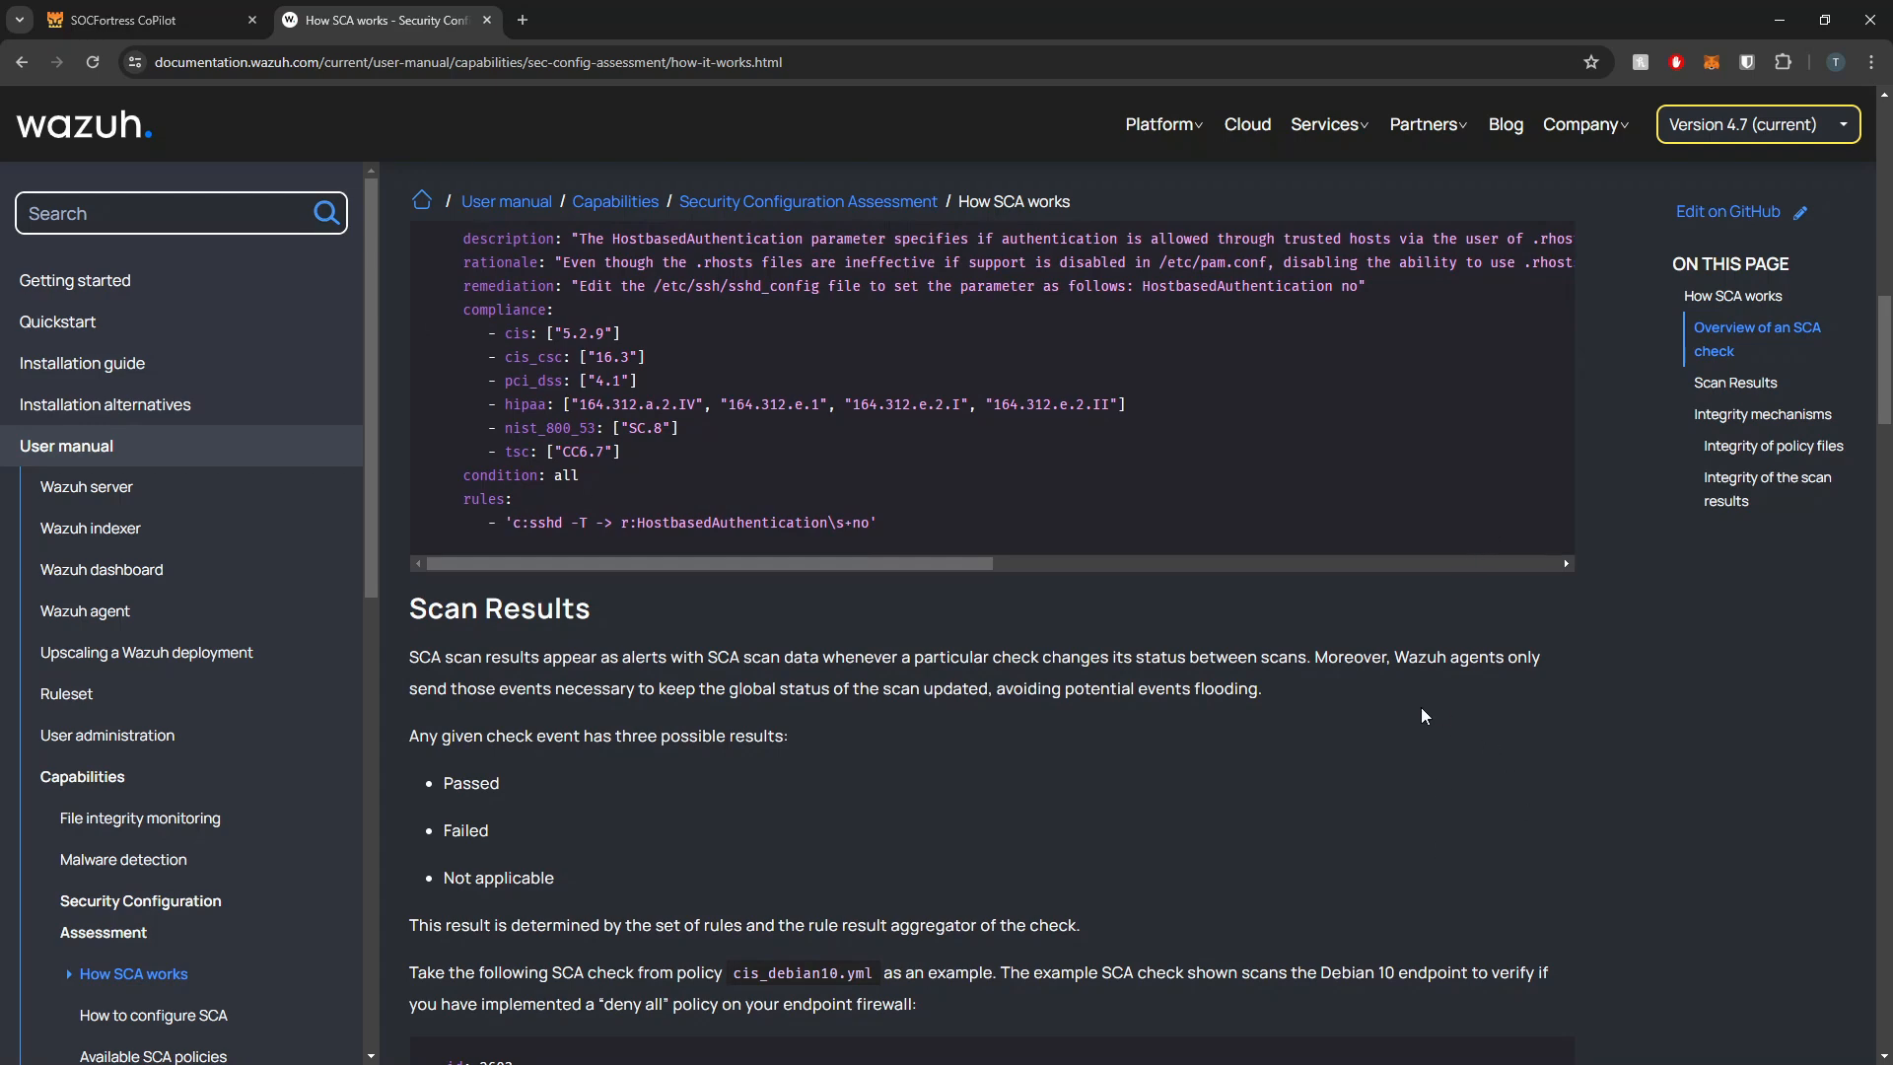
scroll("up", 3)
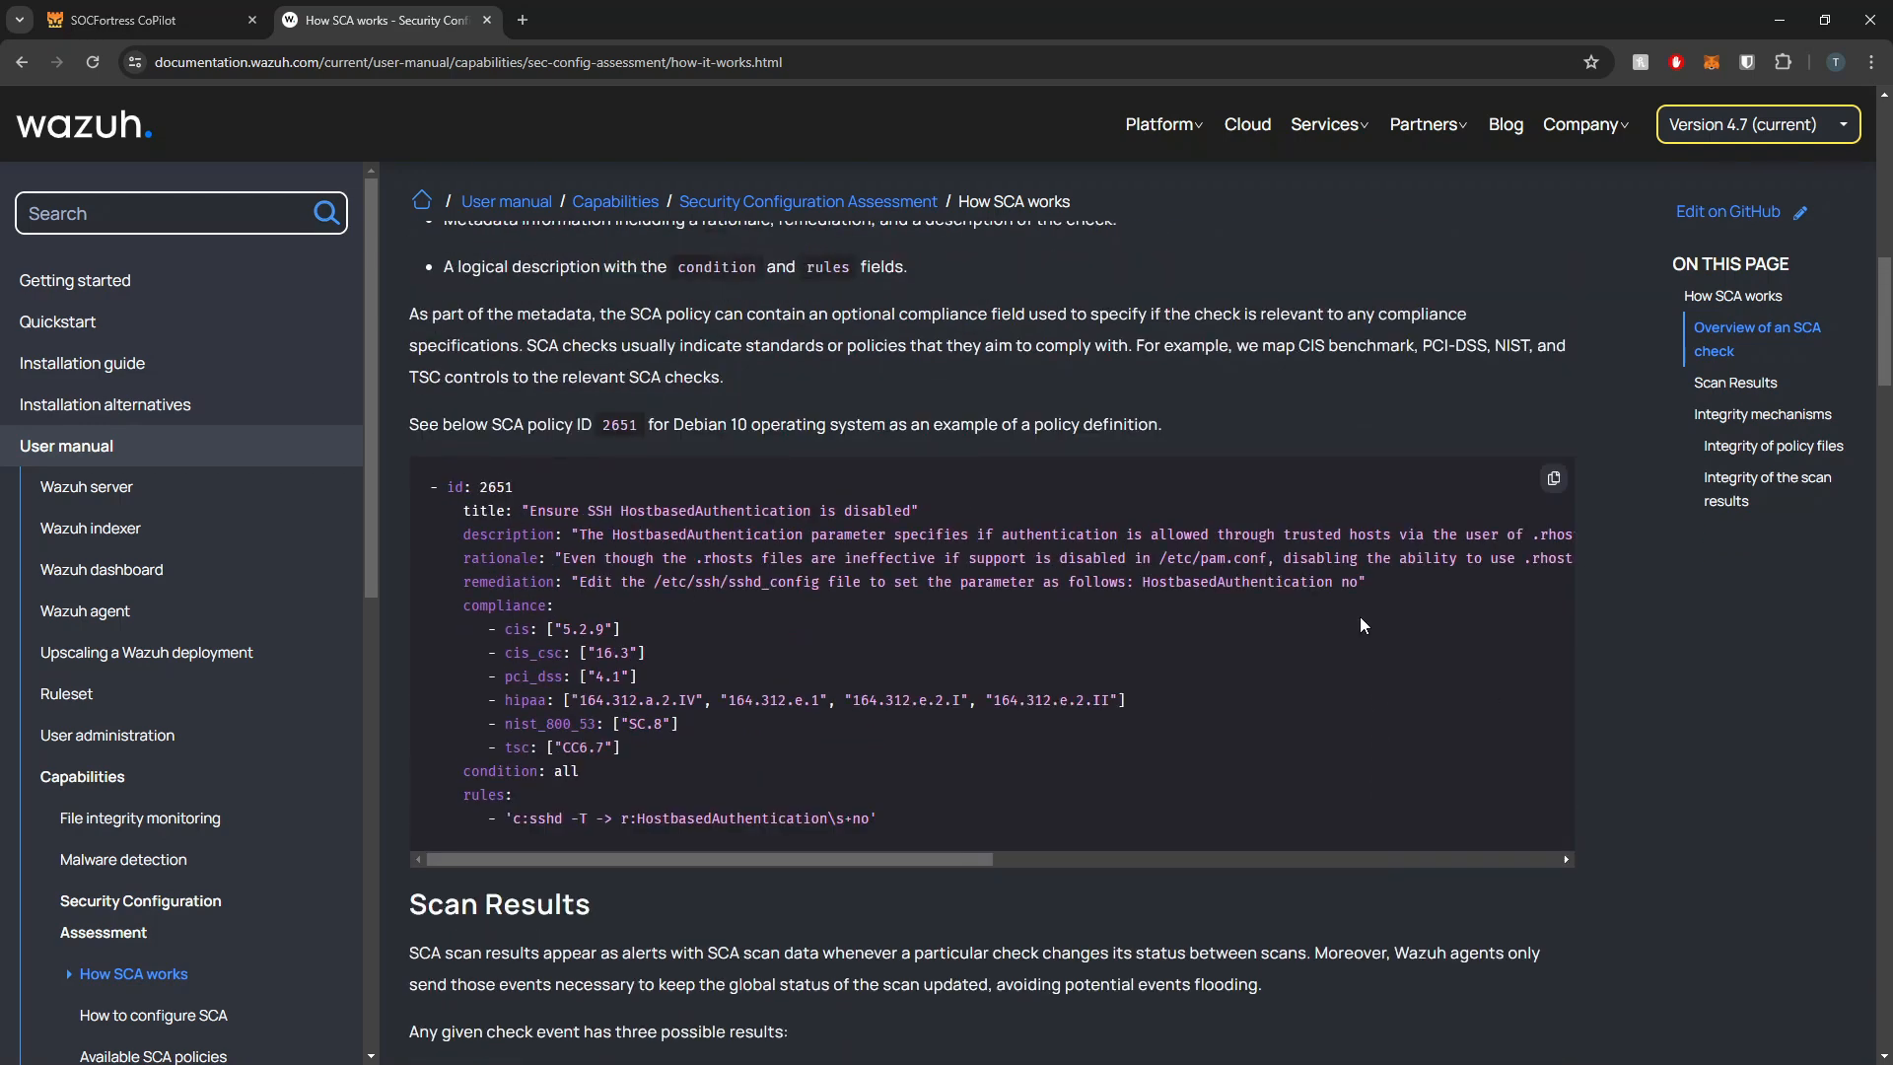
mouse_move(969, 843)
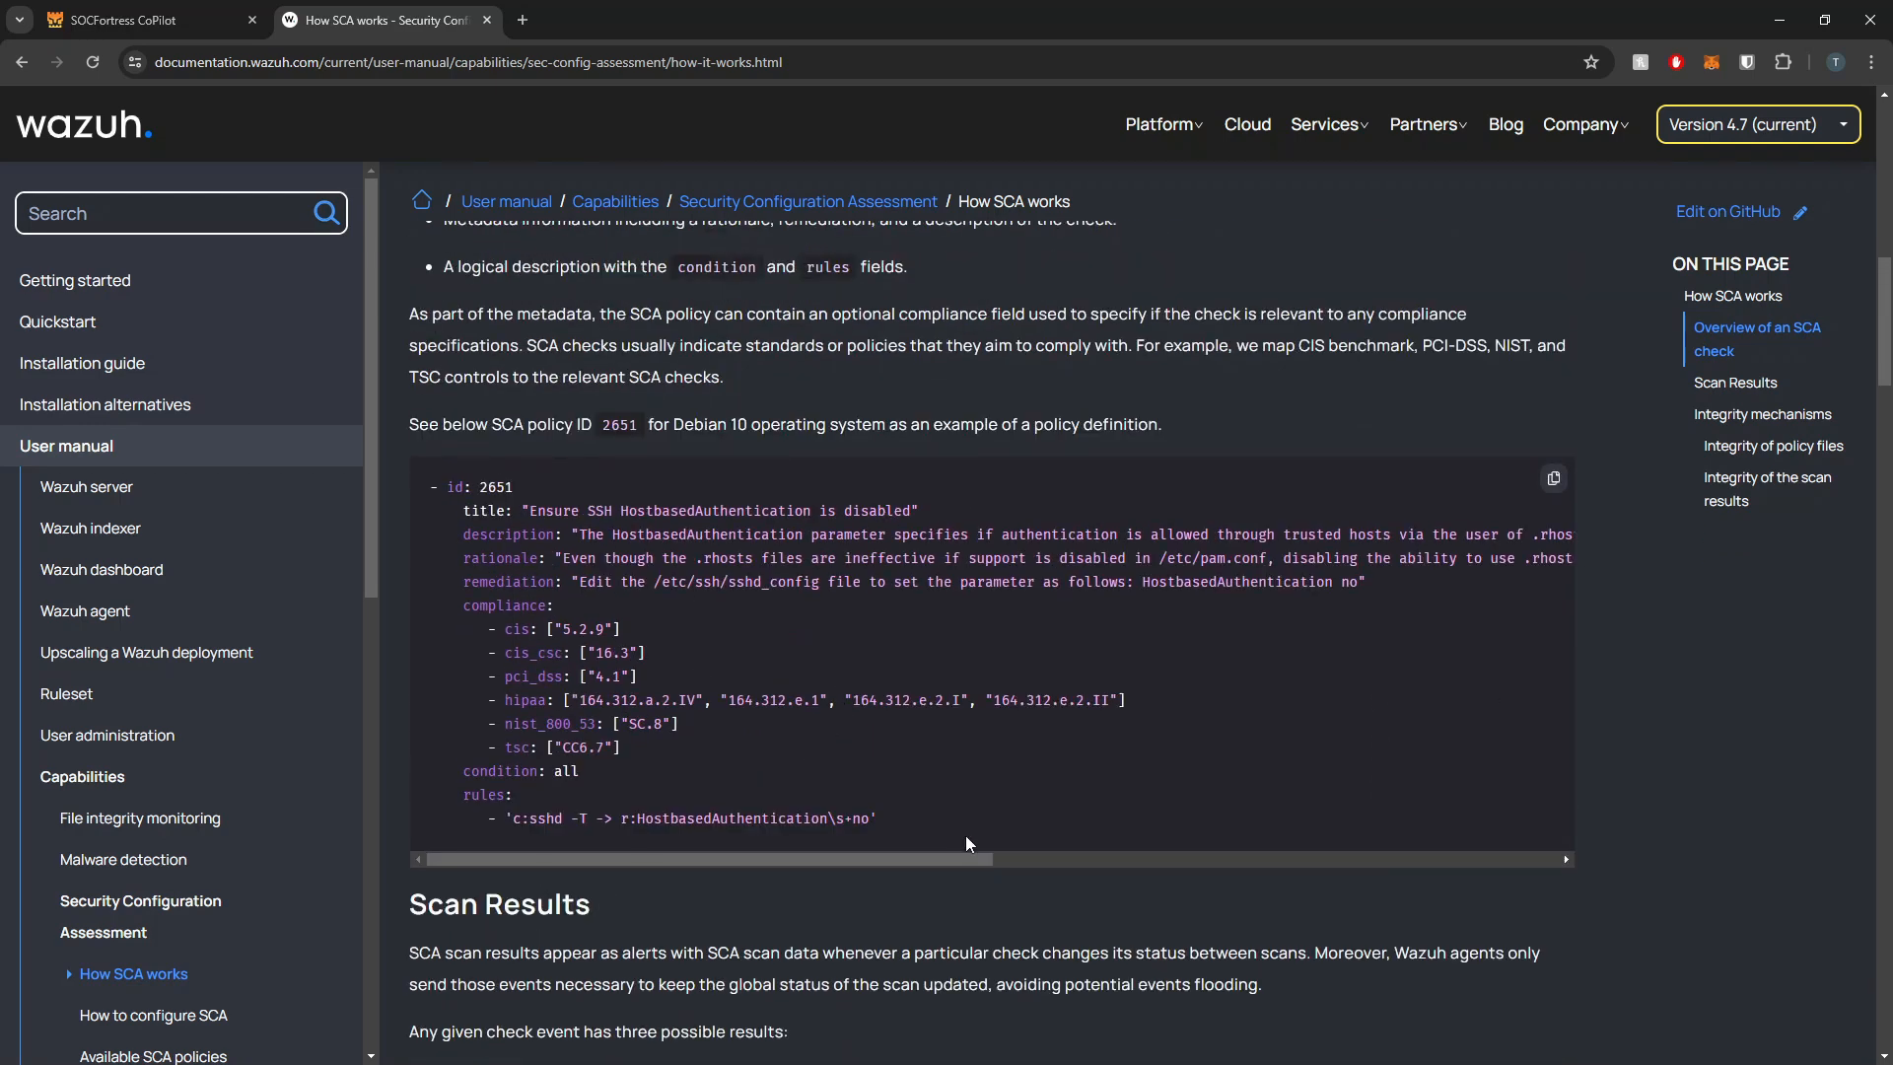
scroll("down", 3)
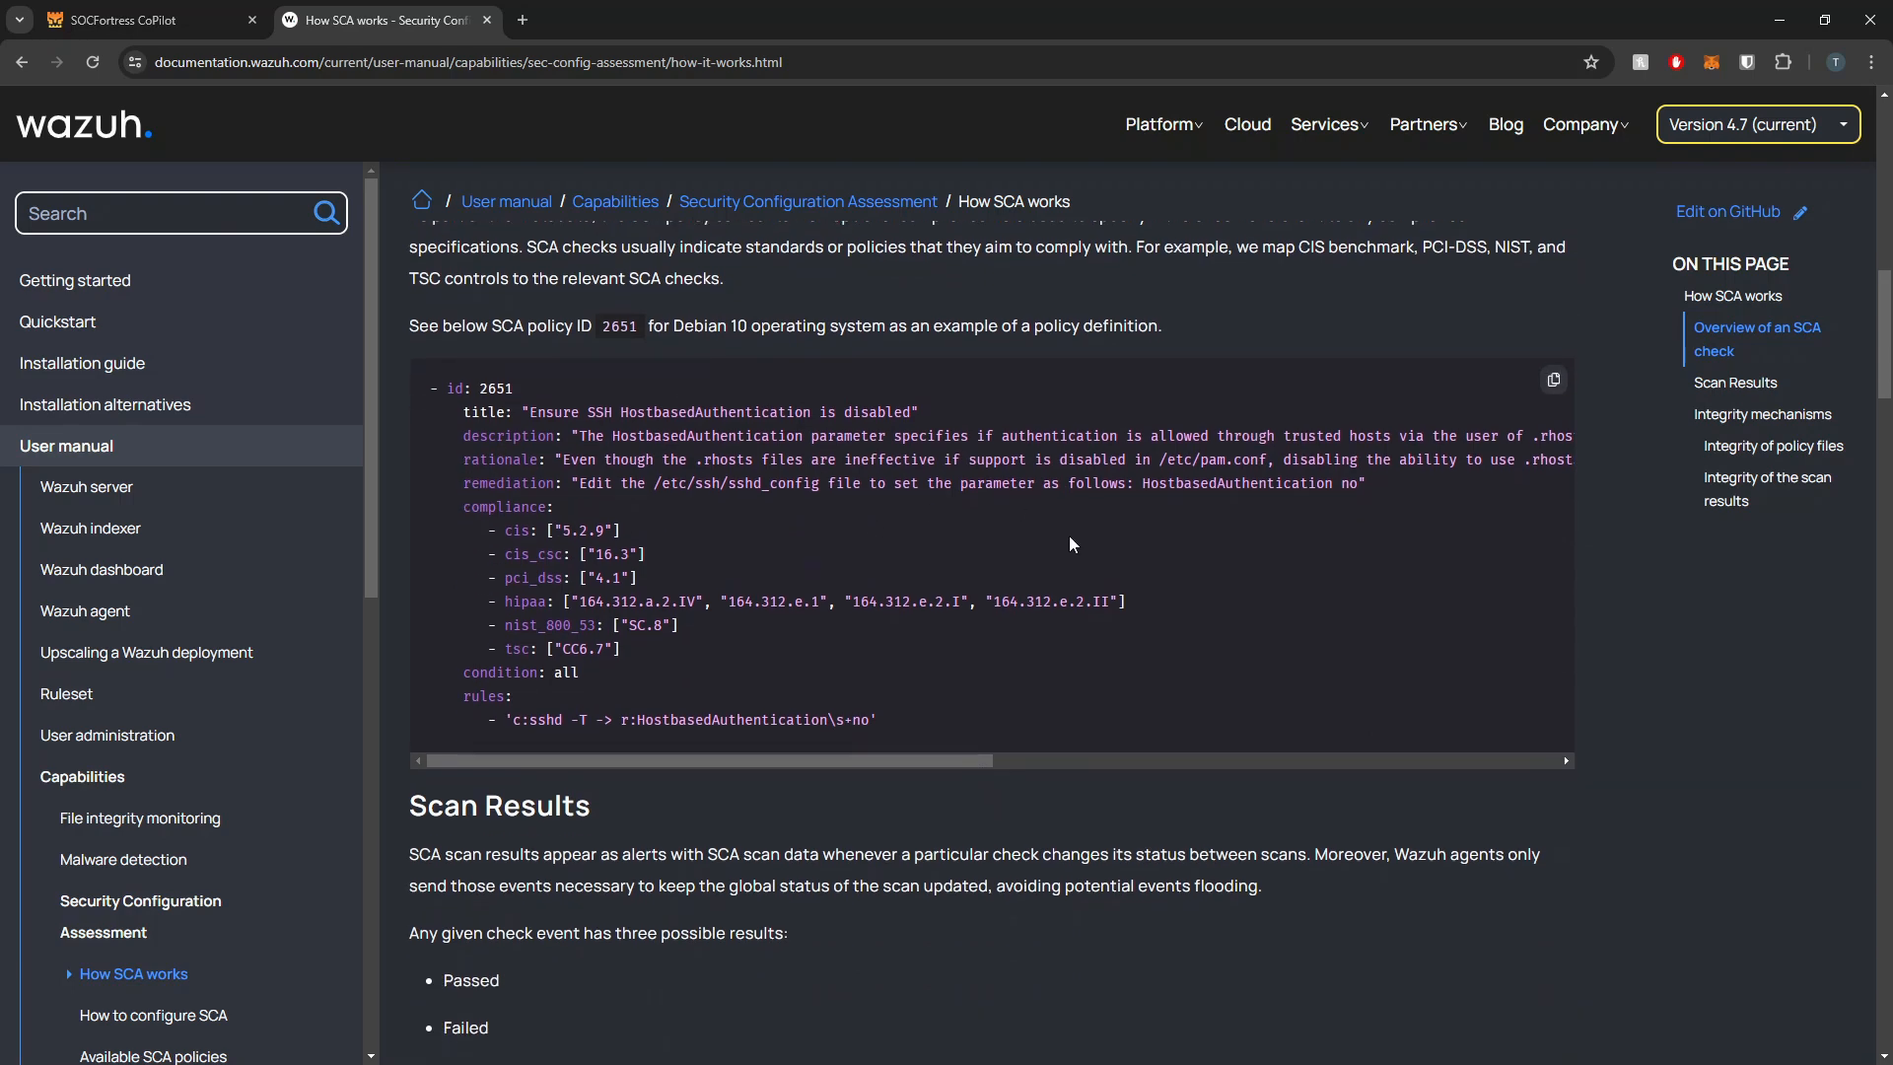
mouse_move(1000, 662)
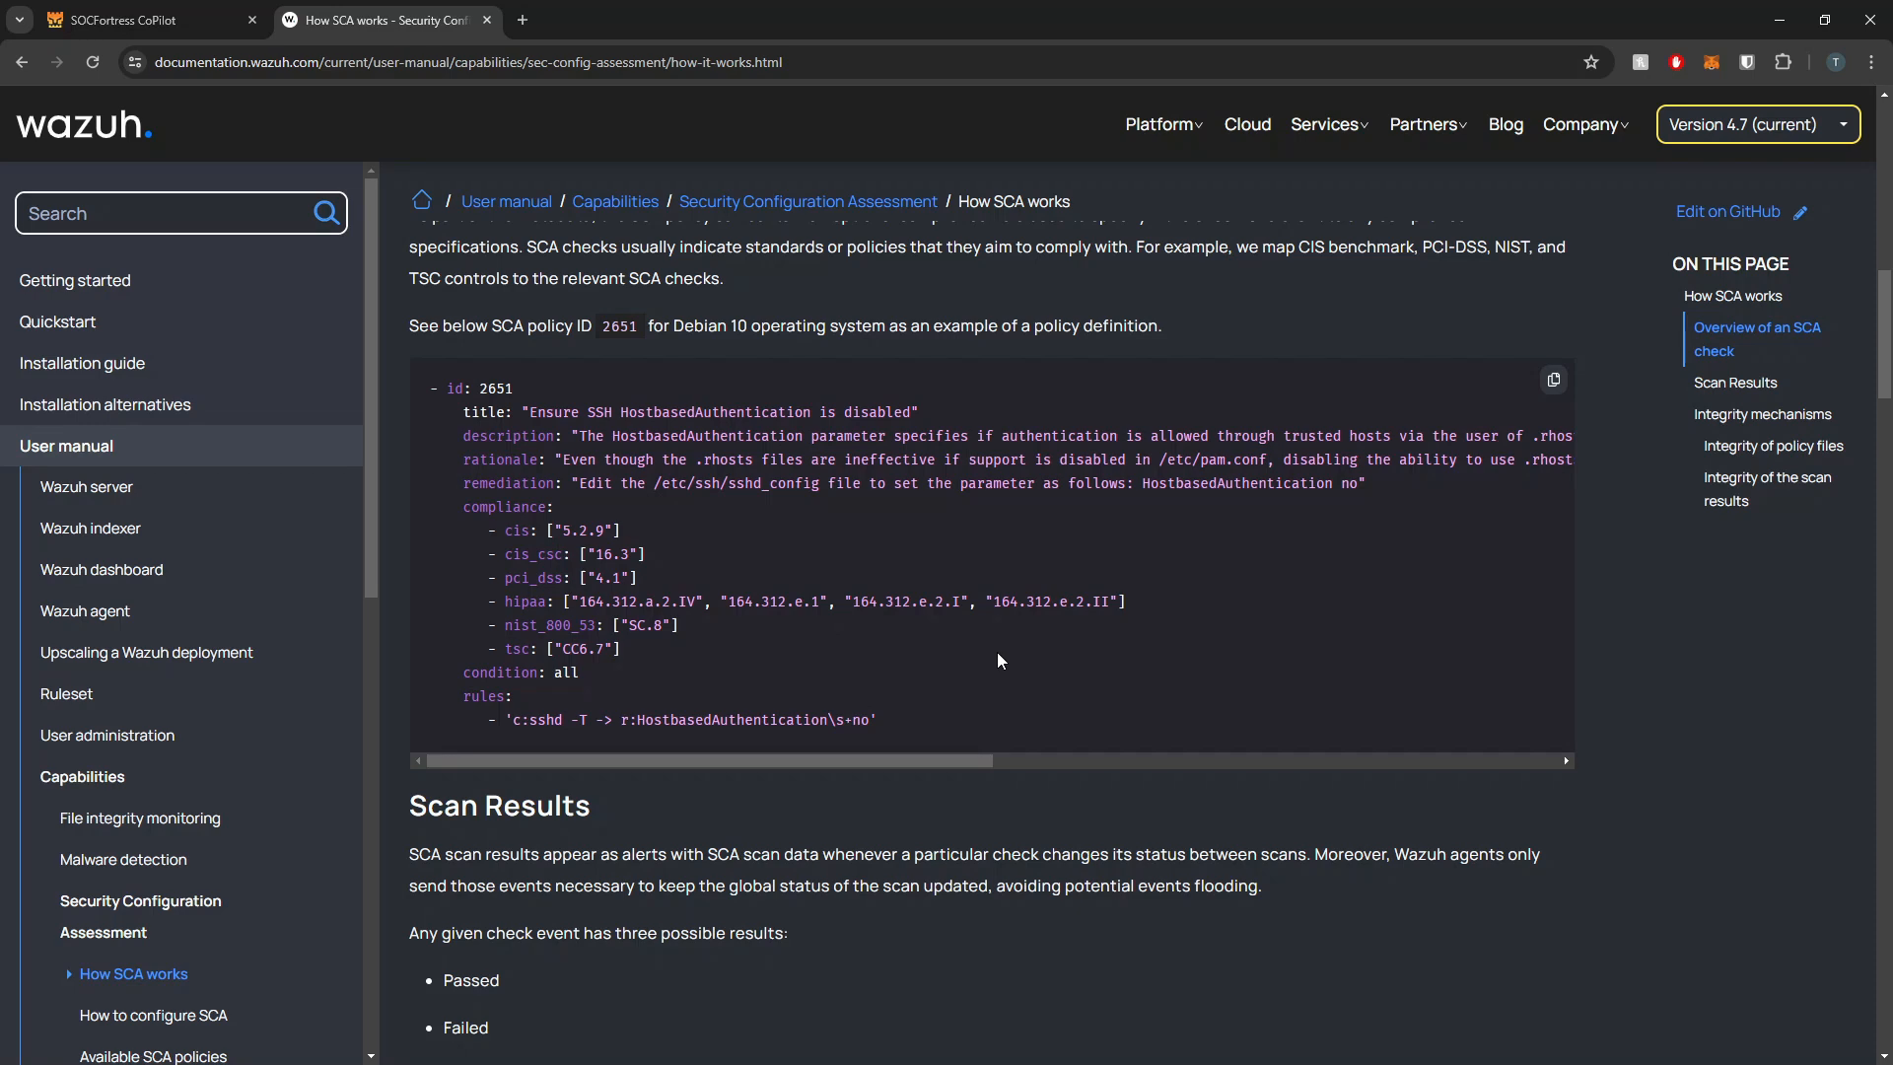
scroll("up", 3)
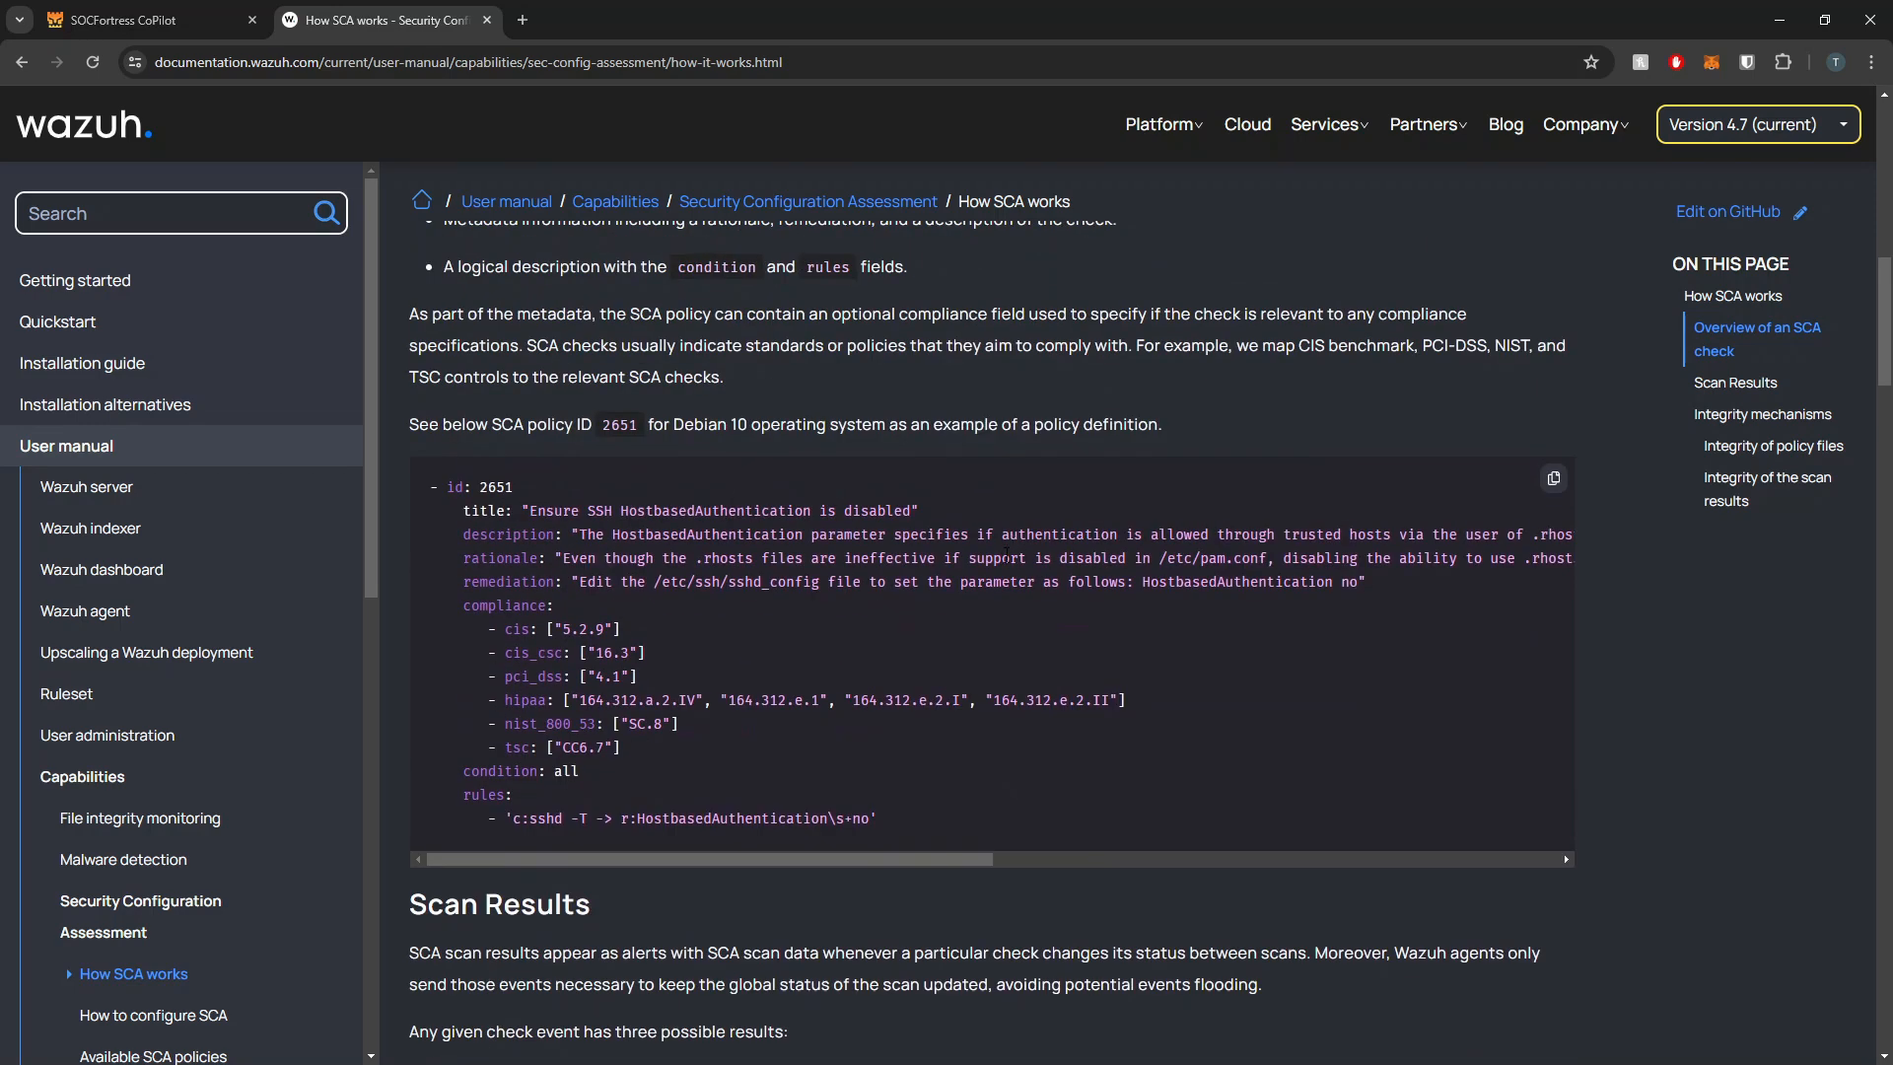
scroll("down", 3)
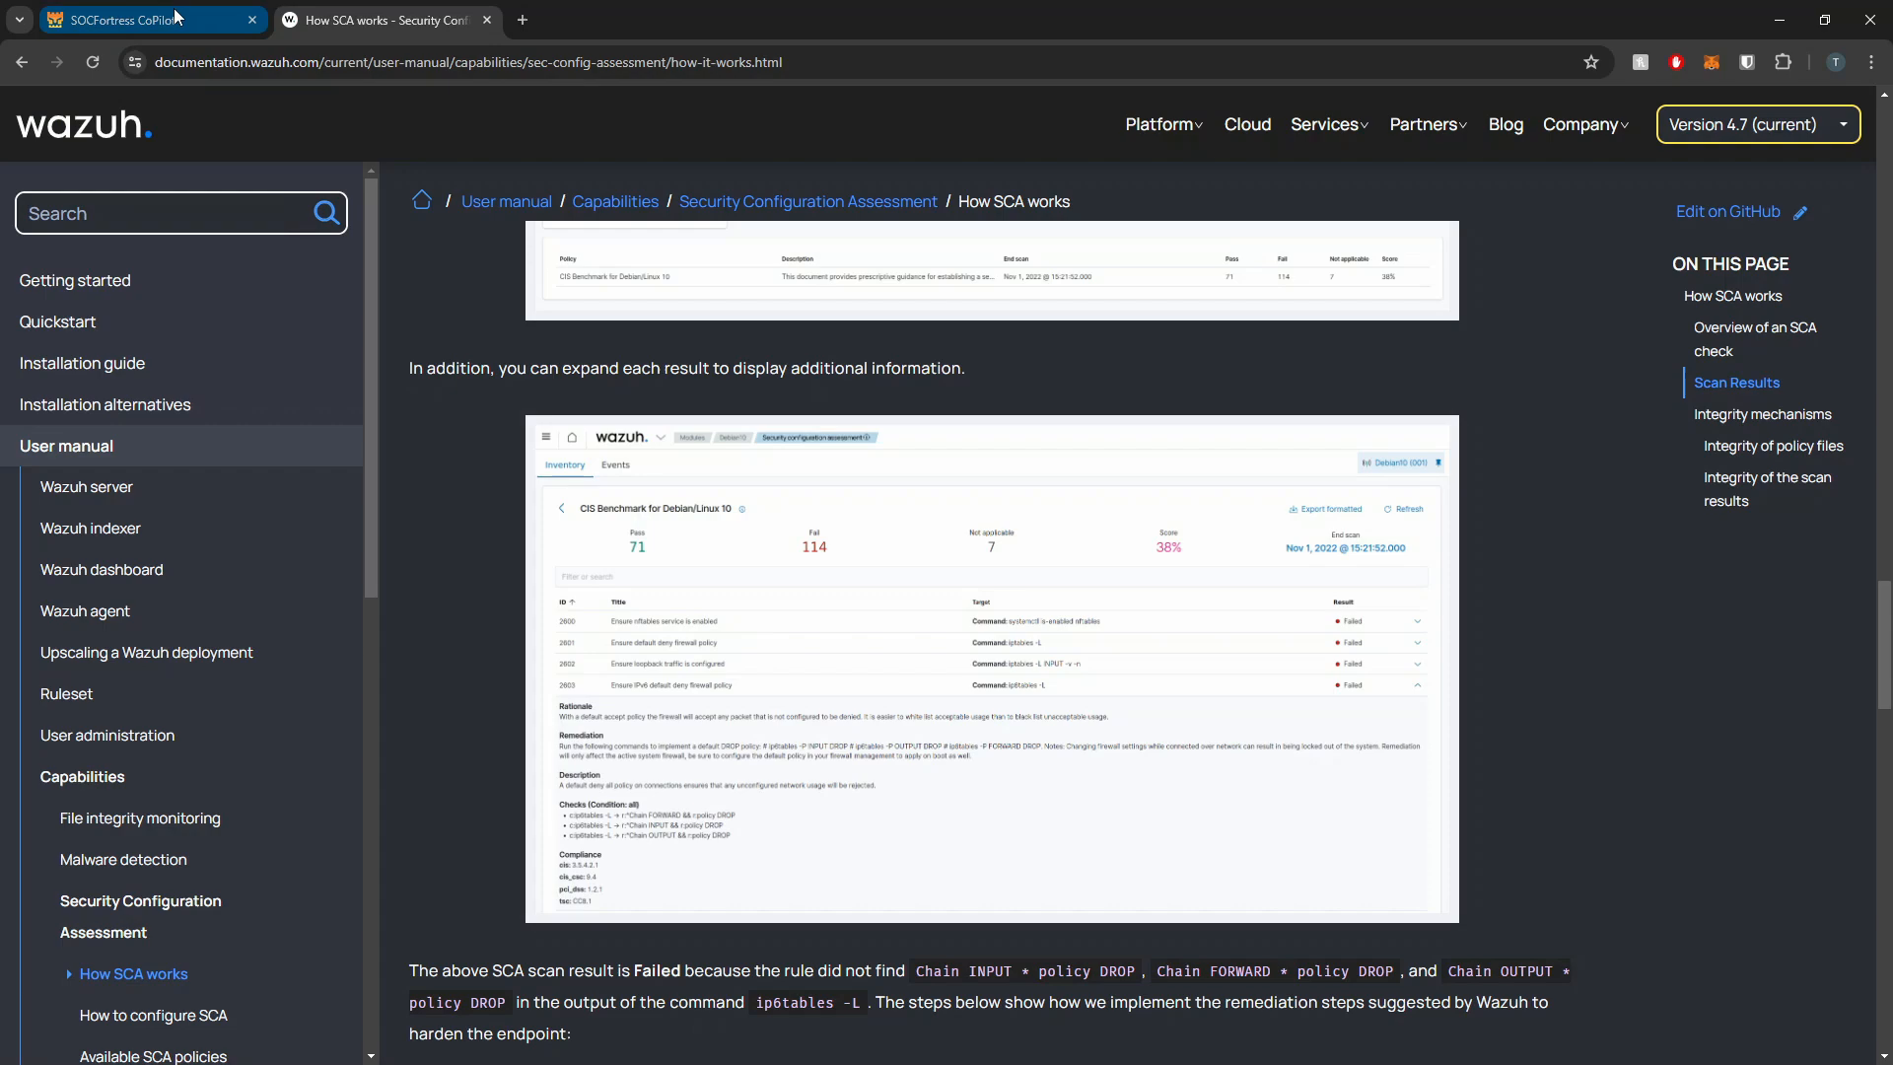
Return to CoPilot and show the Agents list to reach WIN-HFOU106TD7K
left_click(138, 19)
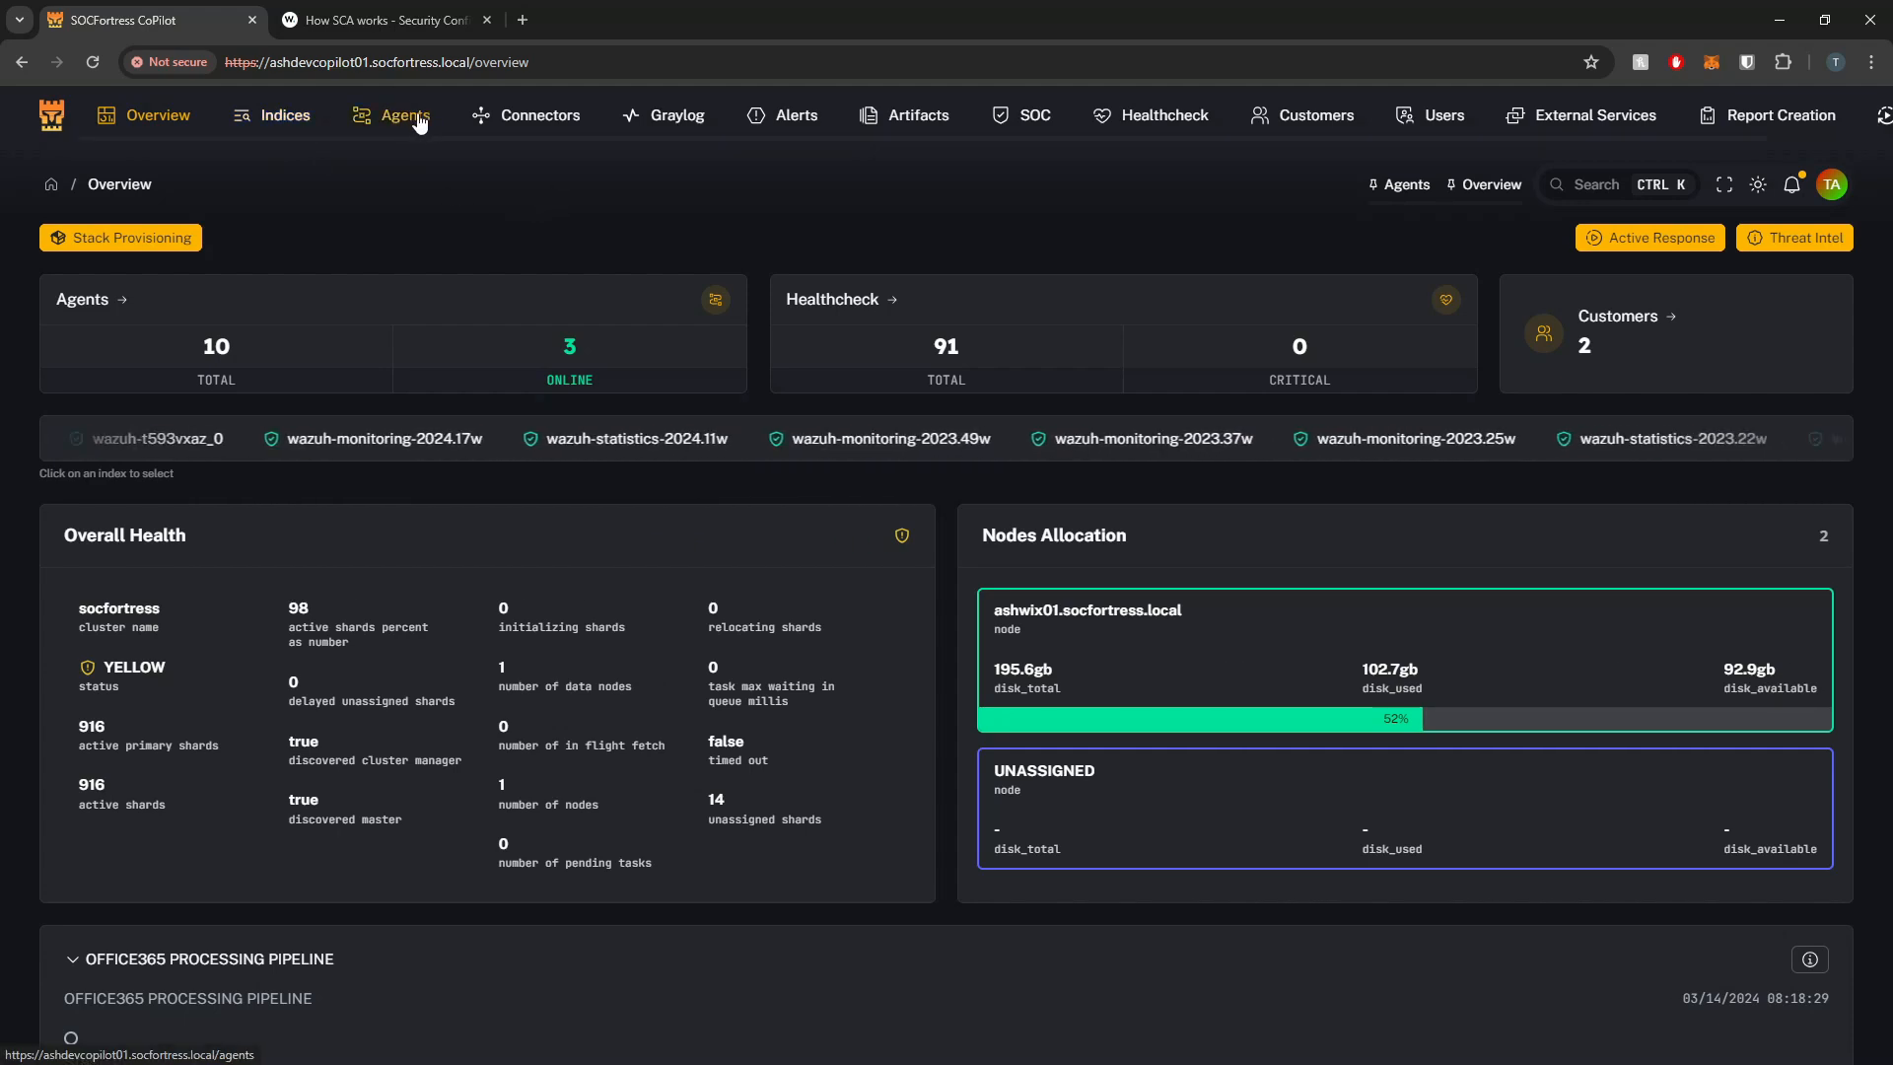
left_click(405, 115)
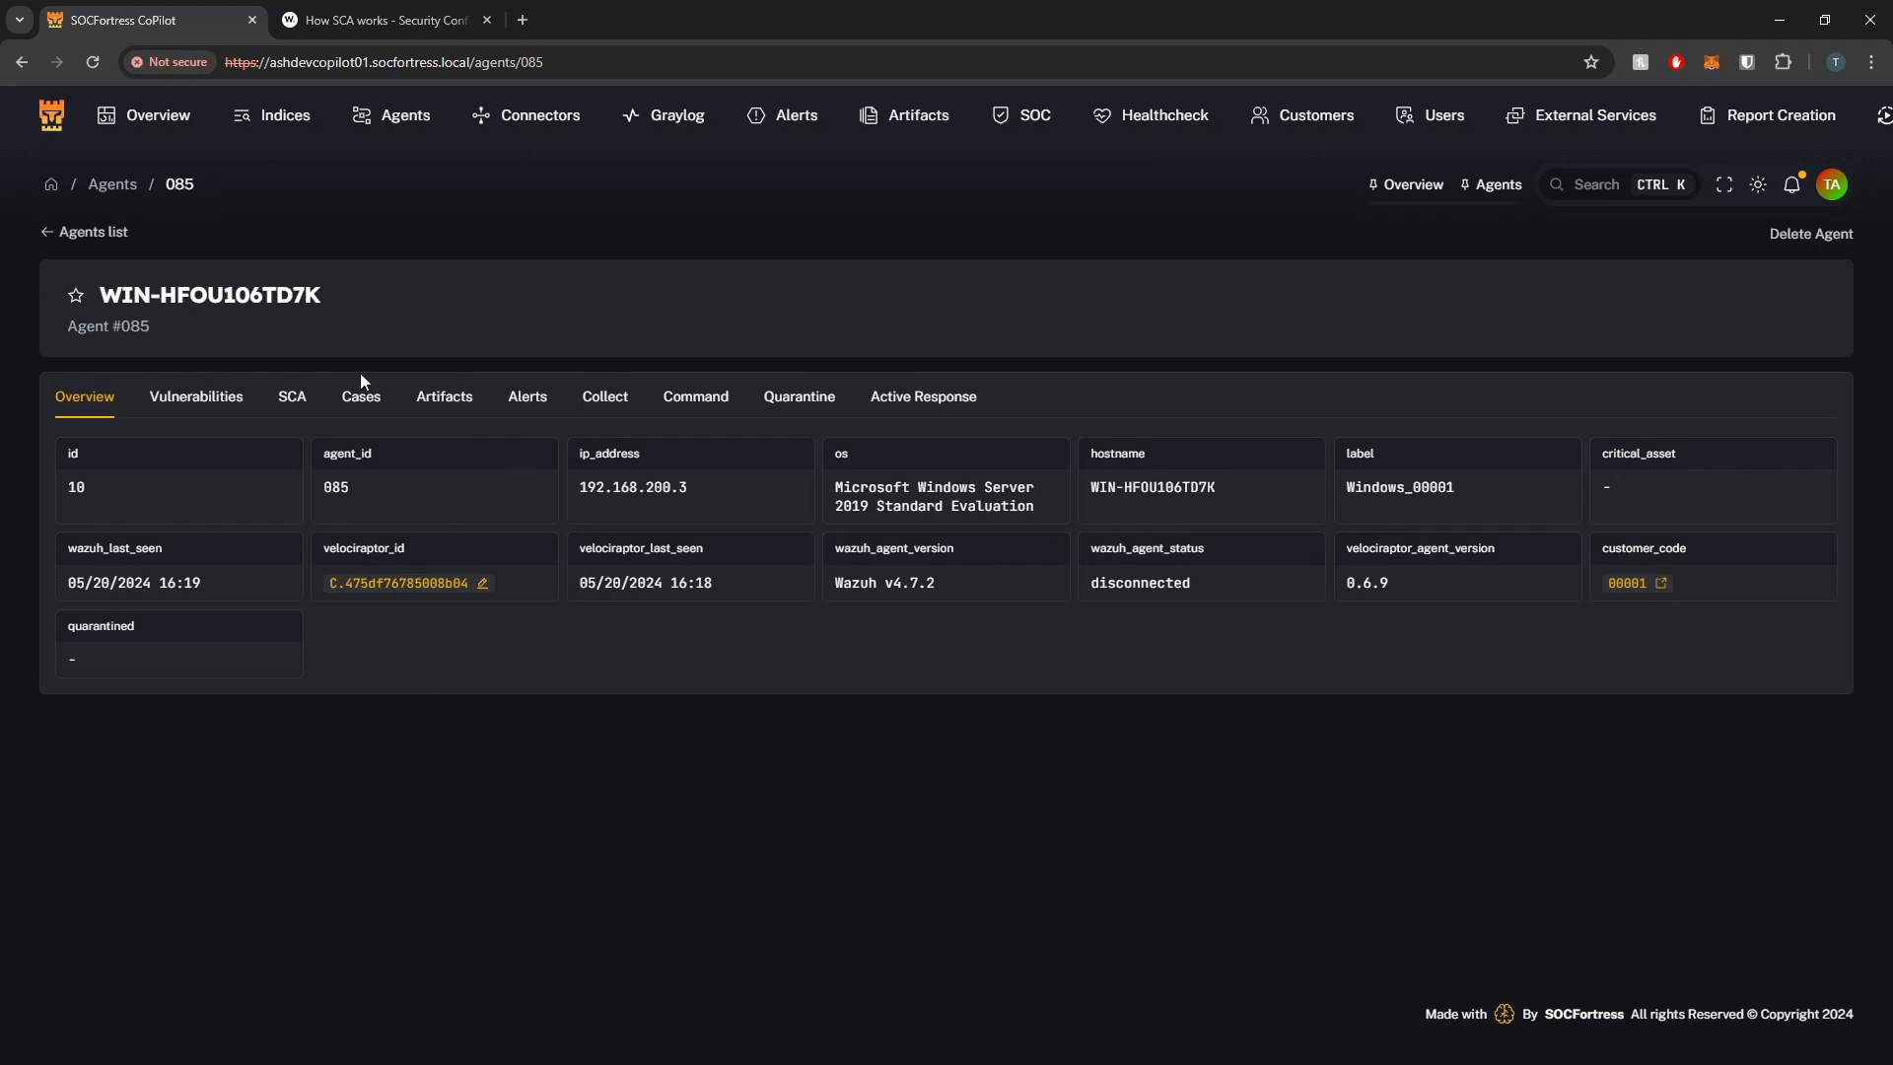
mouse_move(293, 401)
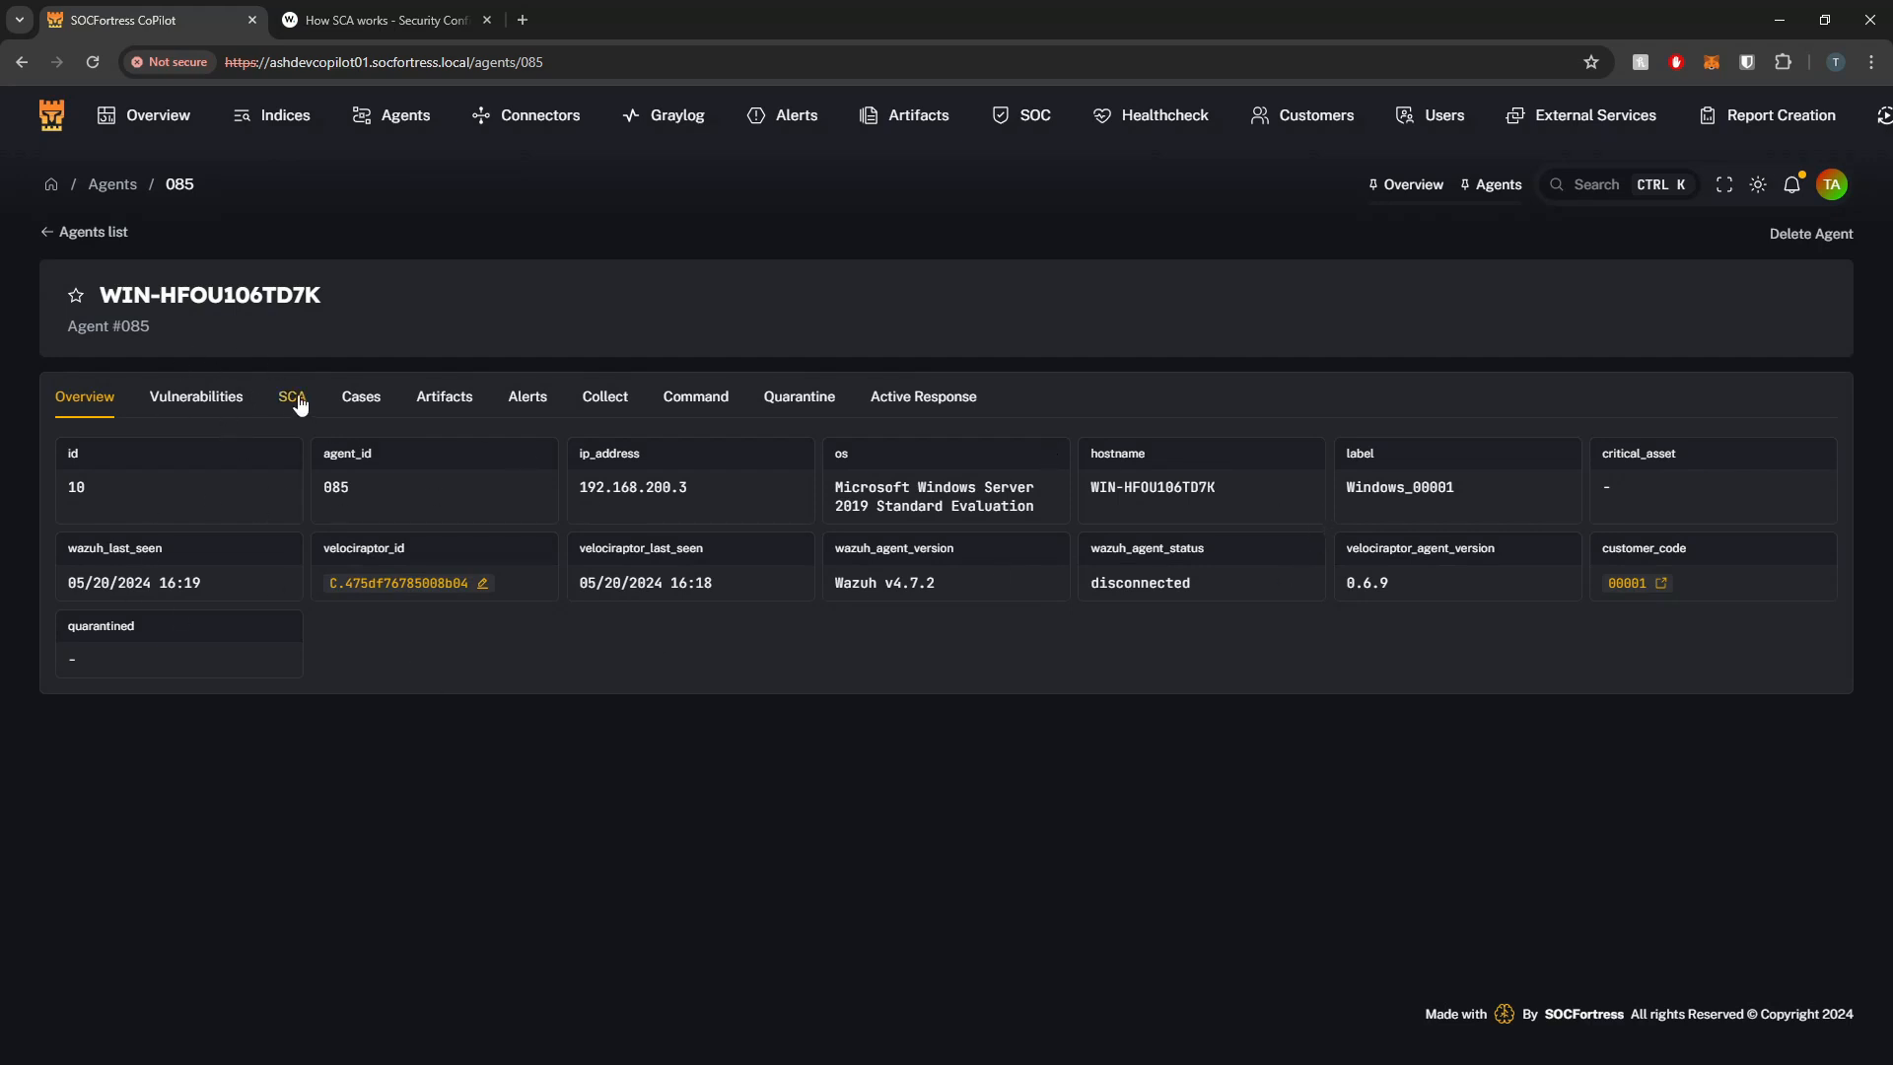
View the Windows agent's SCA results: cis_win2019, 36 passed, 17 failed, 67% score
left_click(292, 396)
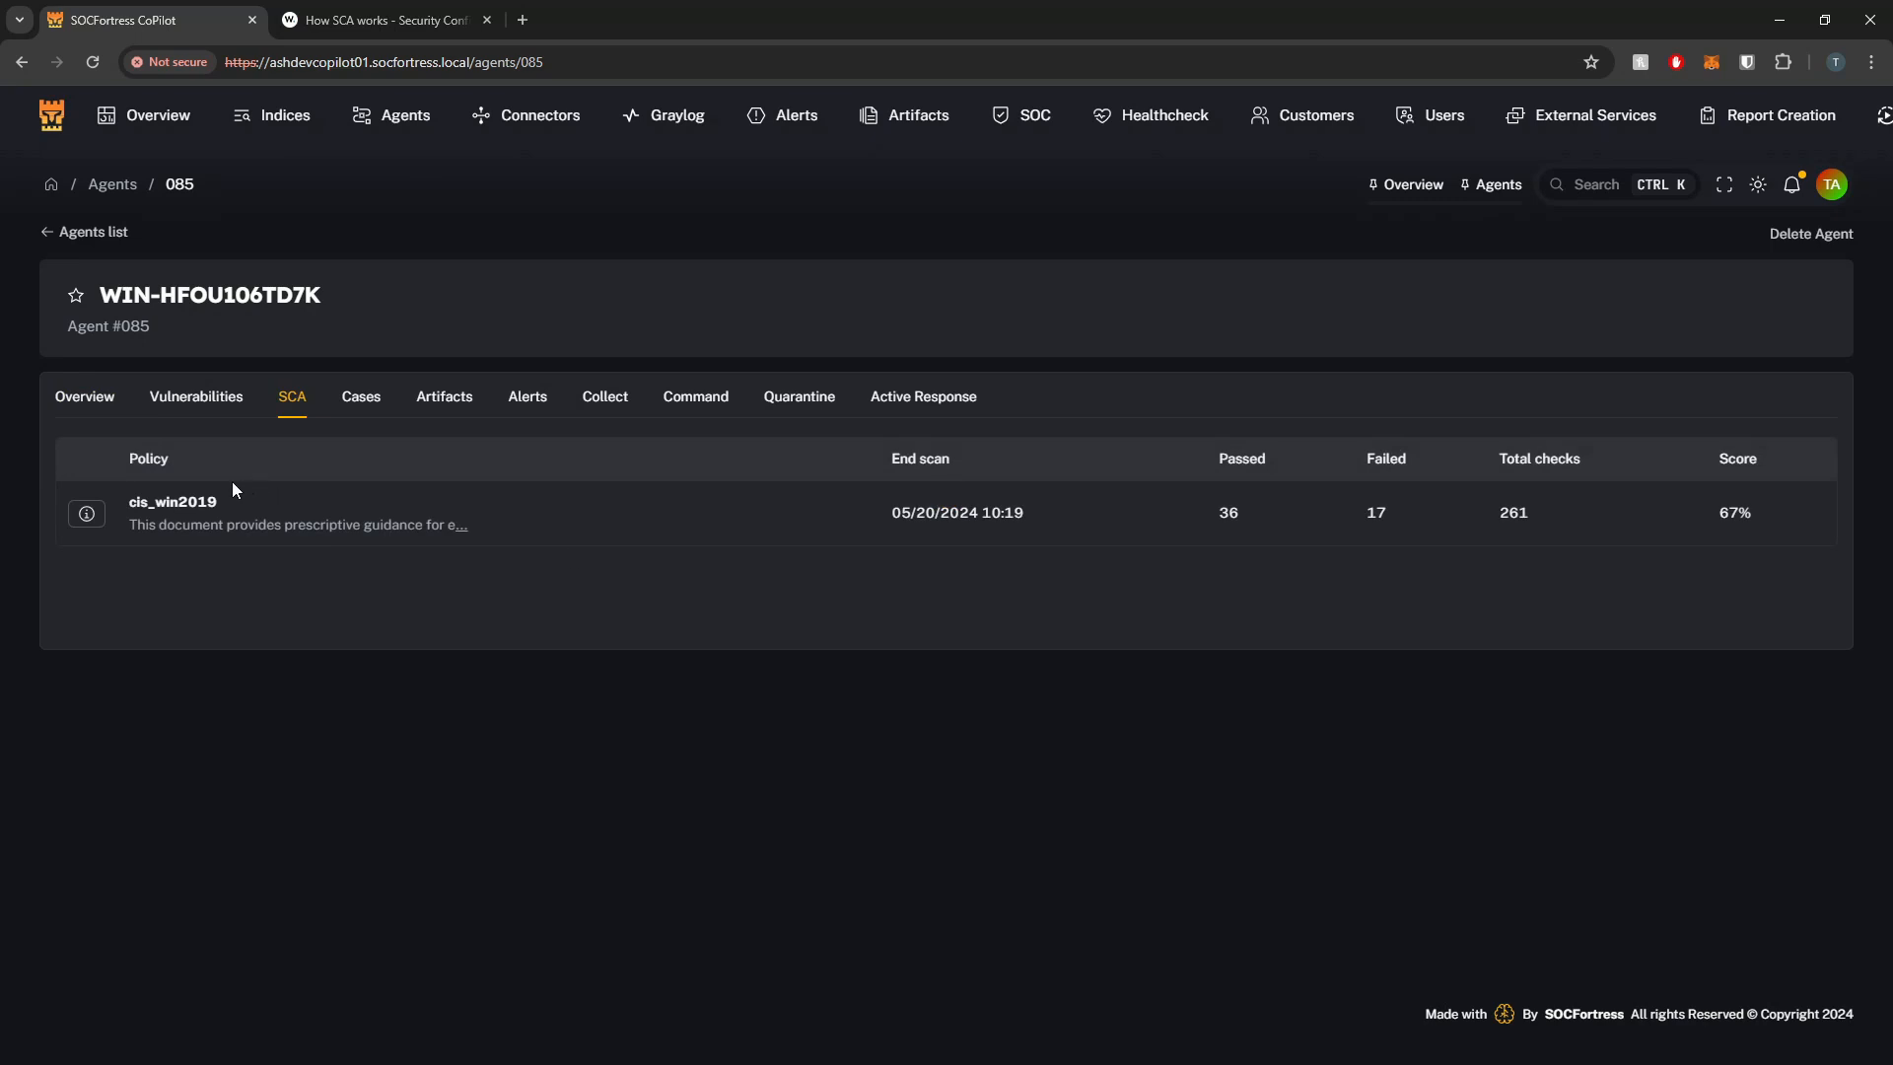
mouse_move(87, 513)
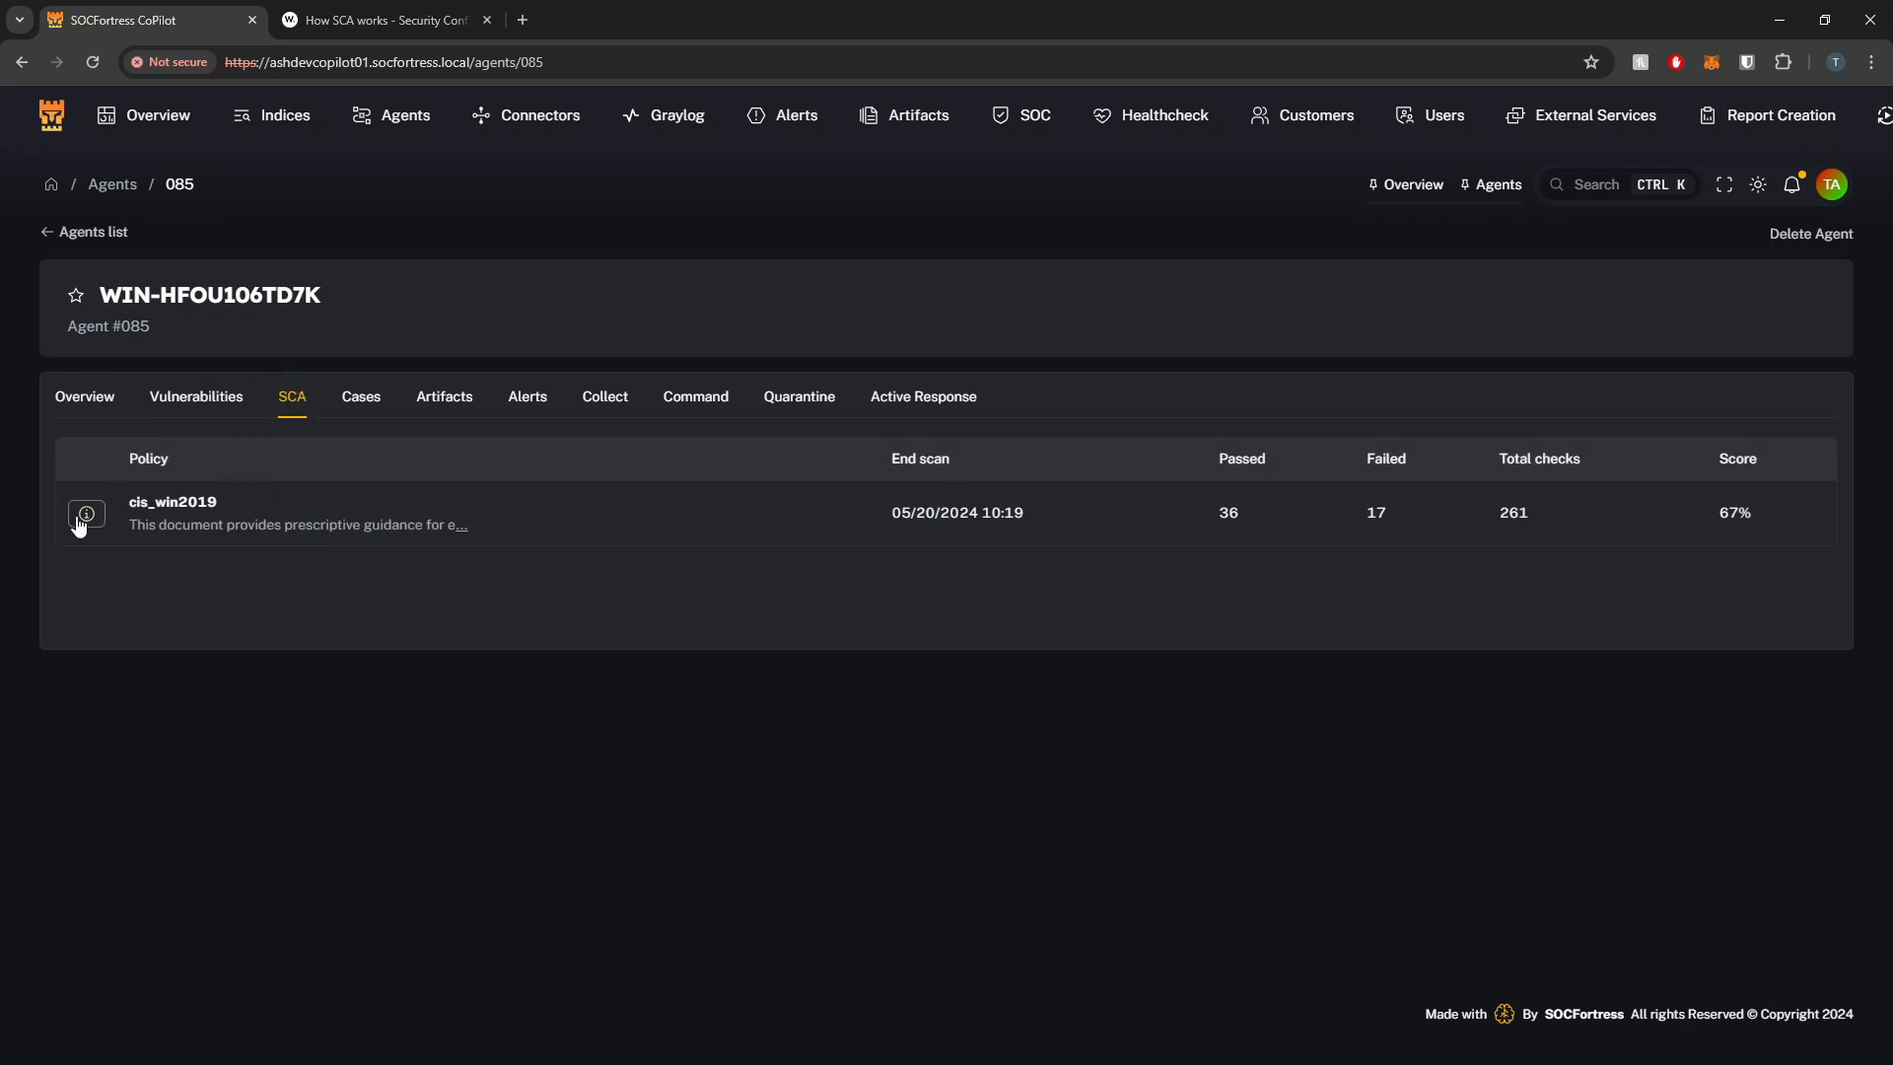
mouse_move(247, 485)
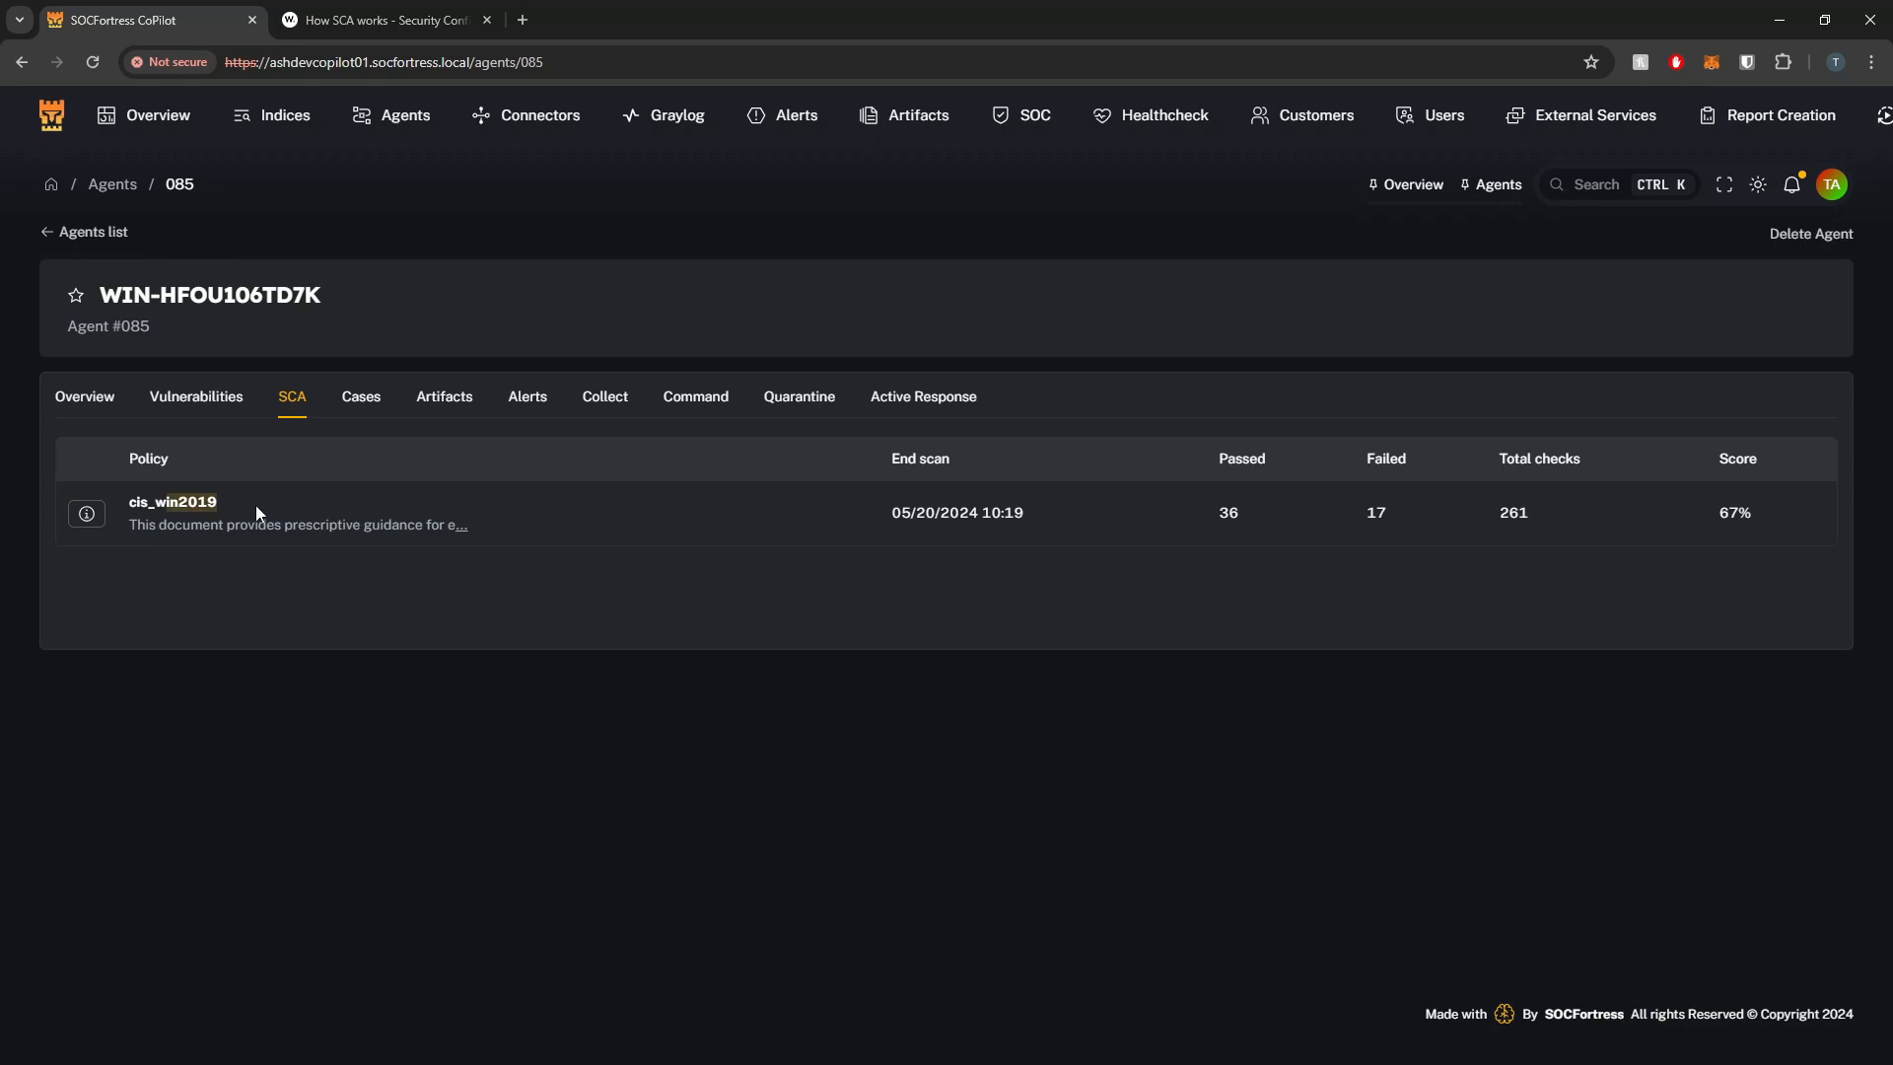
mouse_move(623, 440)
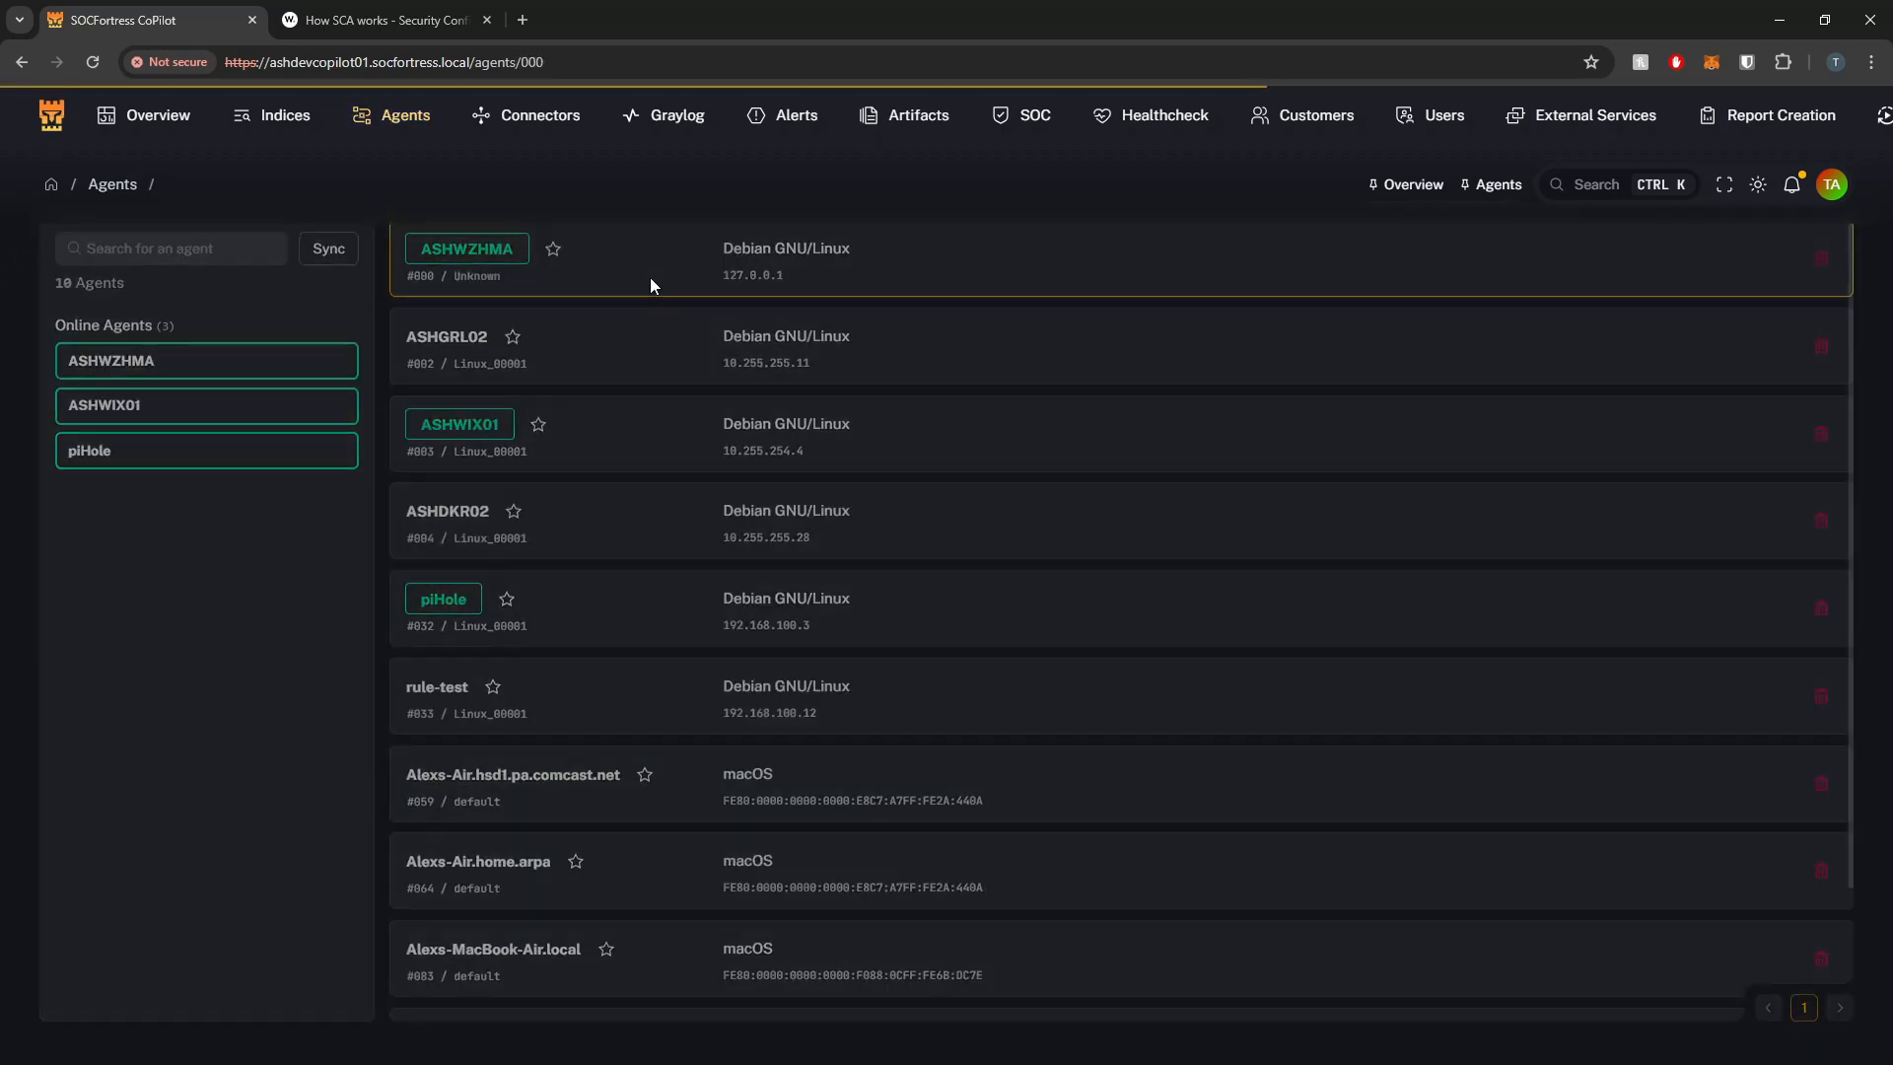
View agent ASHWZHMA's SCA results: cis_debian11, 70 passed, 104 failed, 40% score
left_click(466, 247)
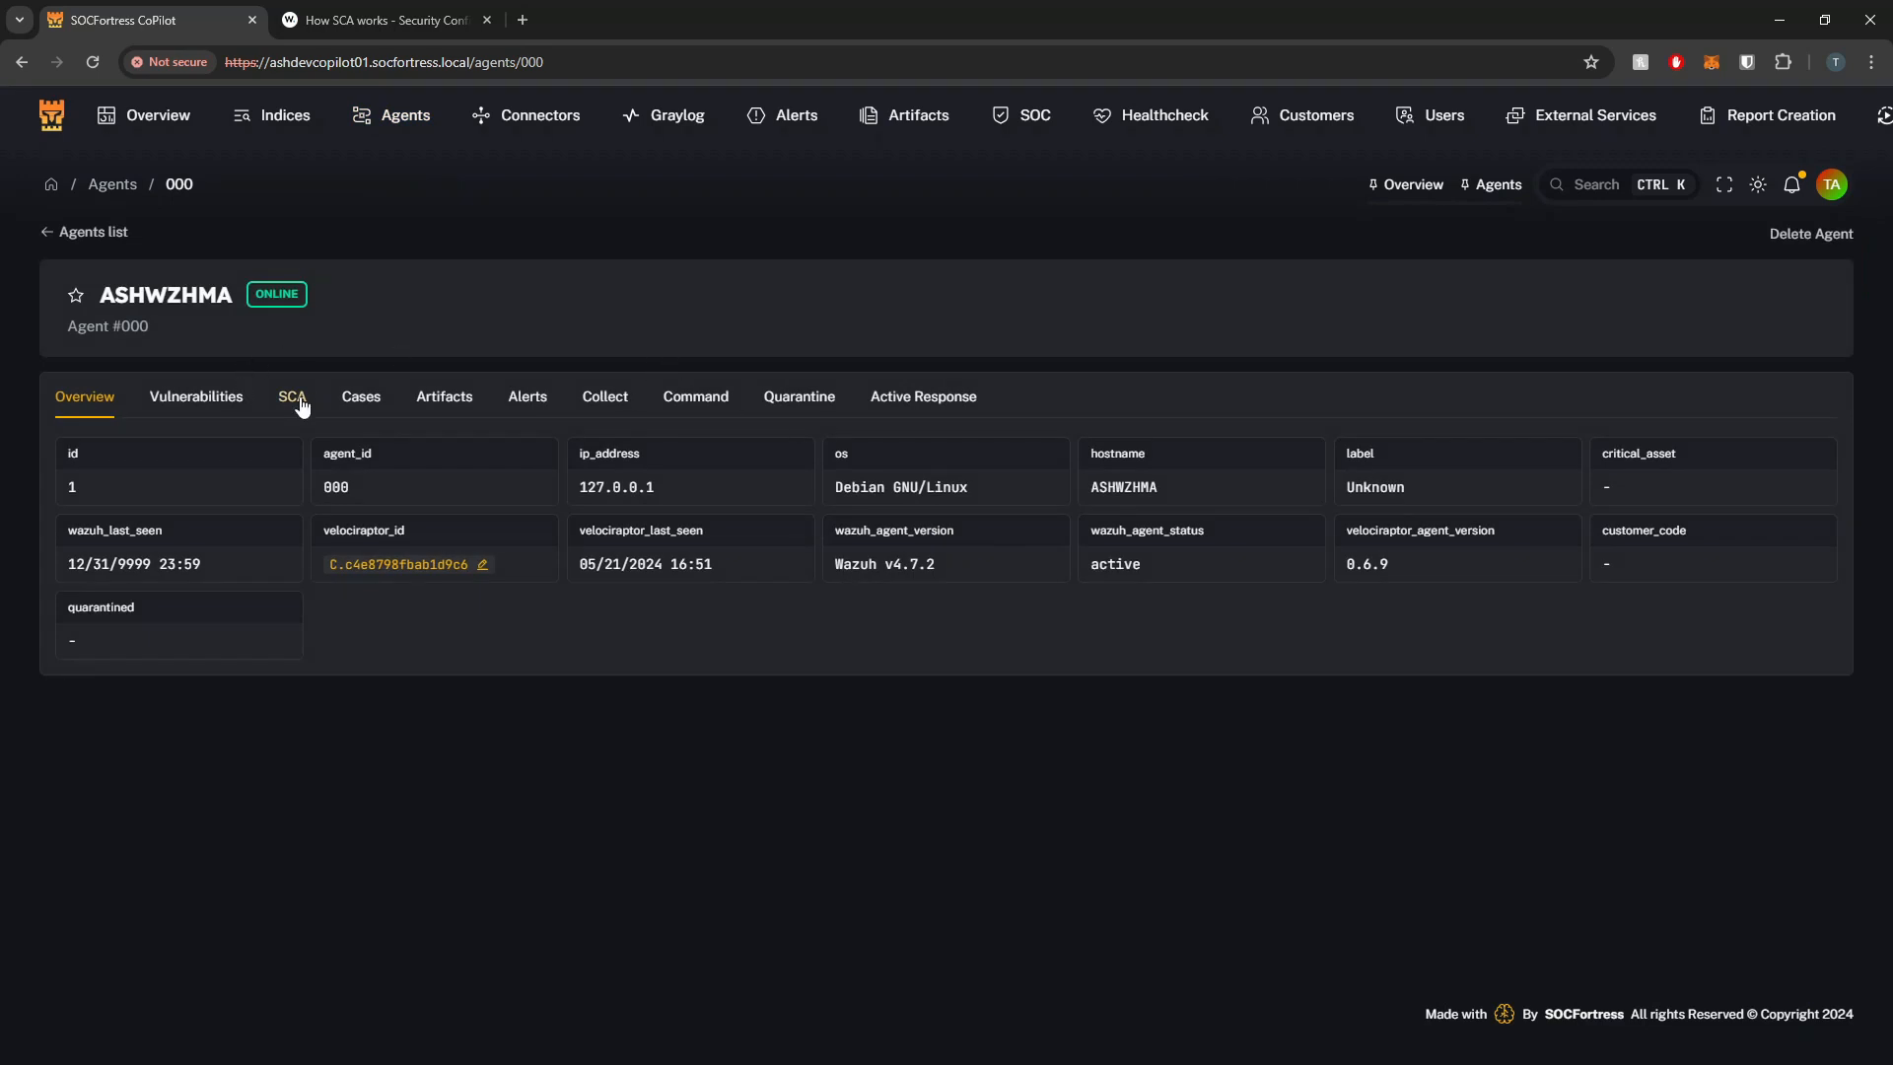
left_click(292, 396)
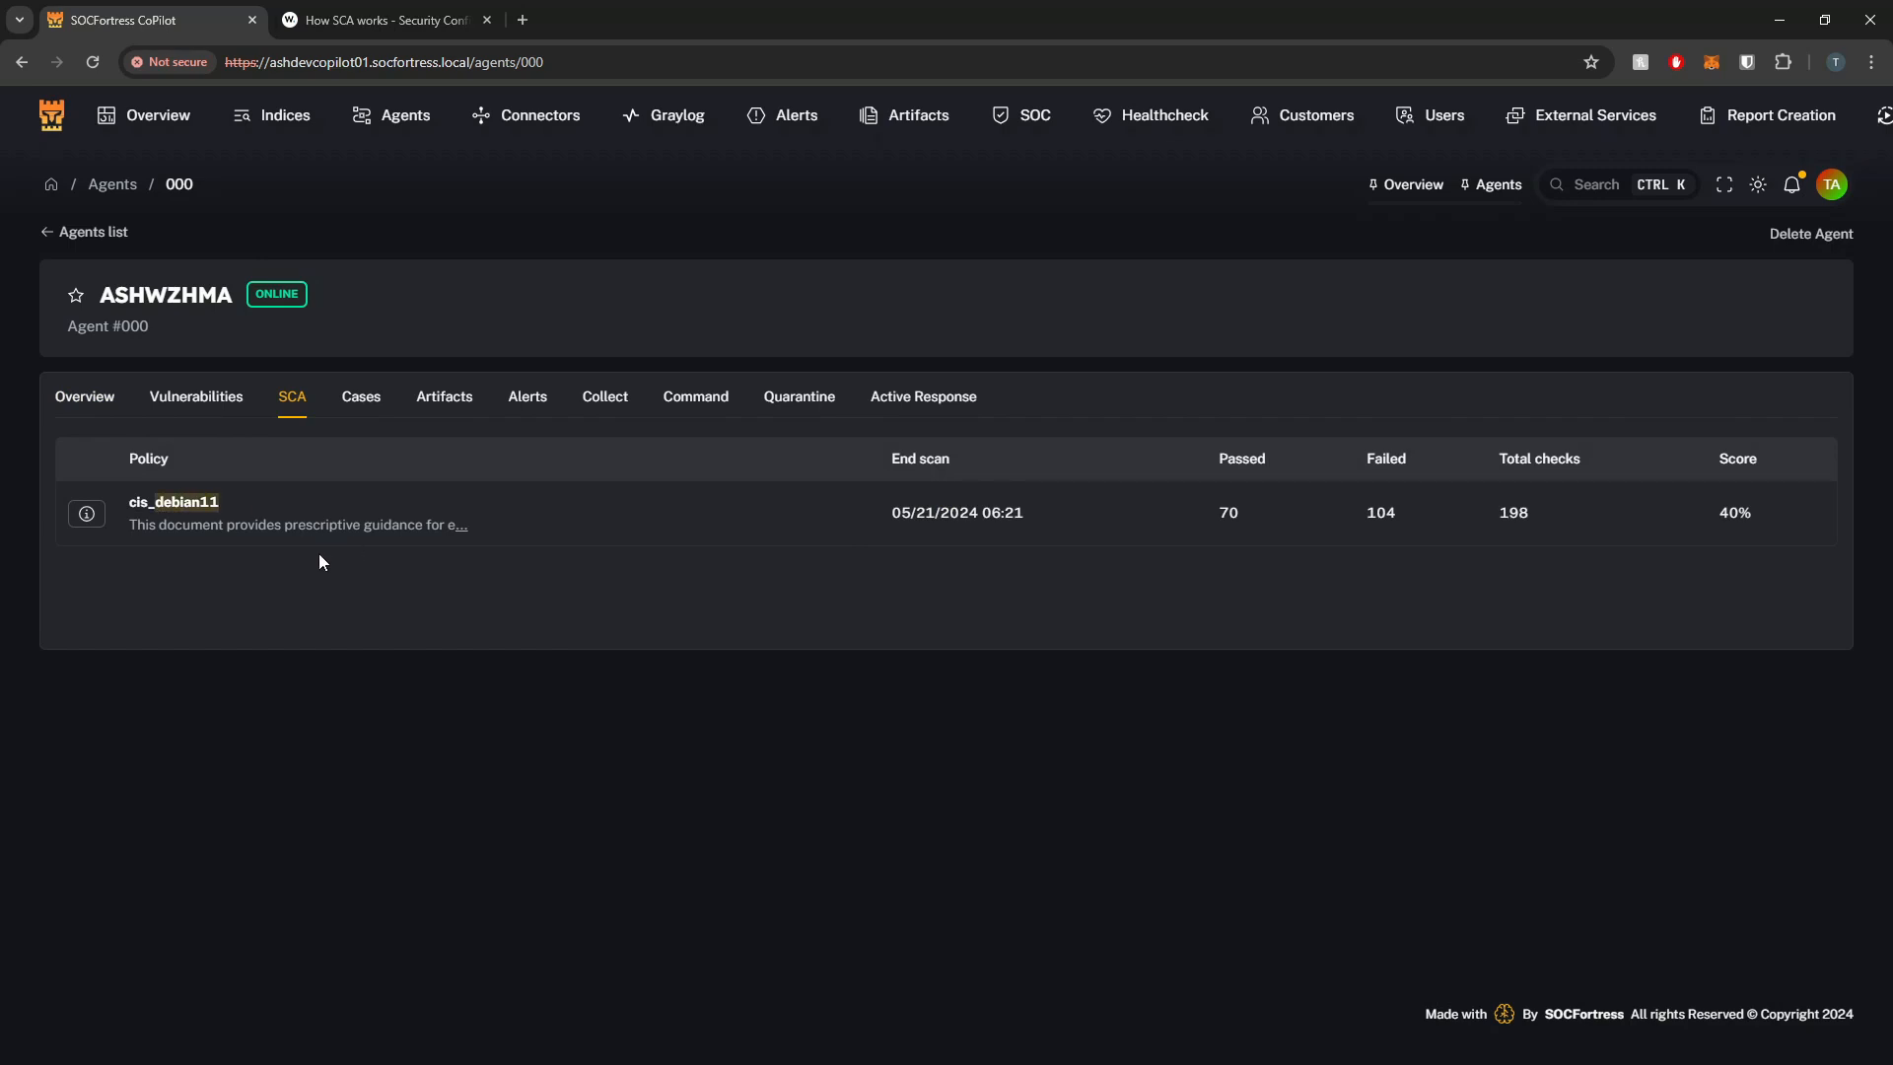
mouse_move(383, 547)
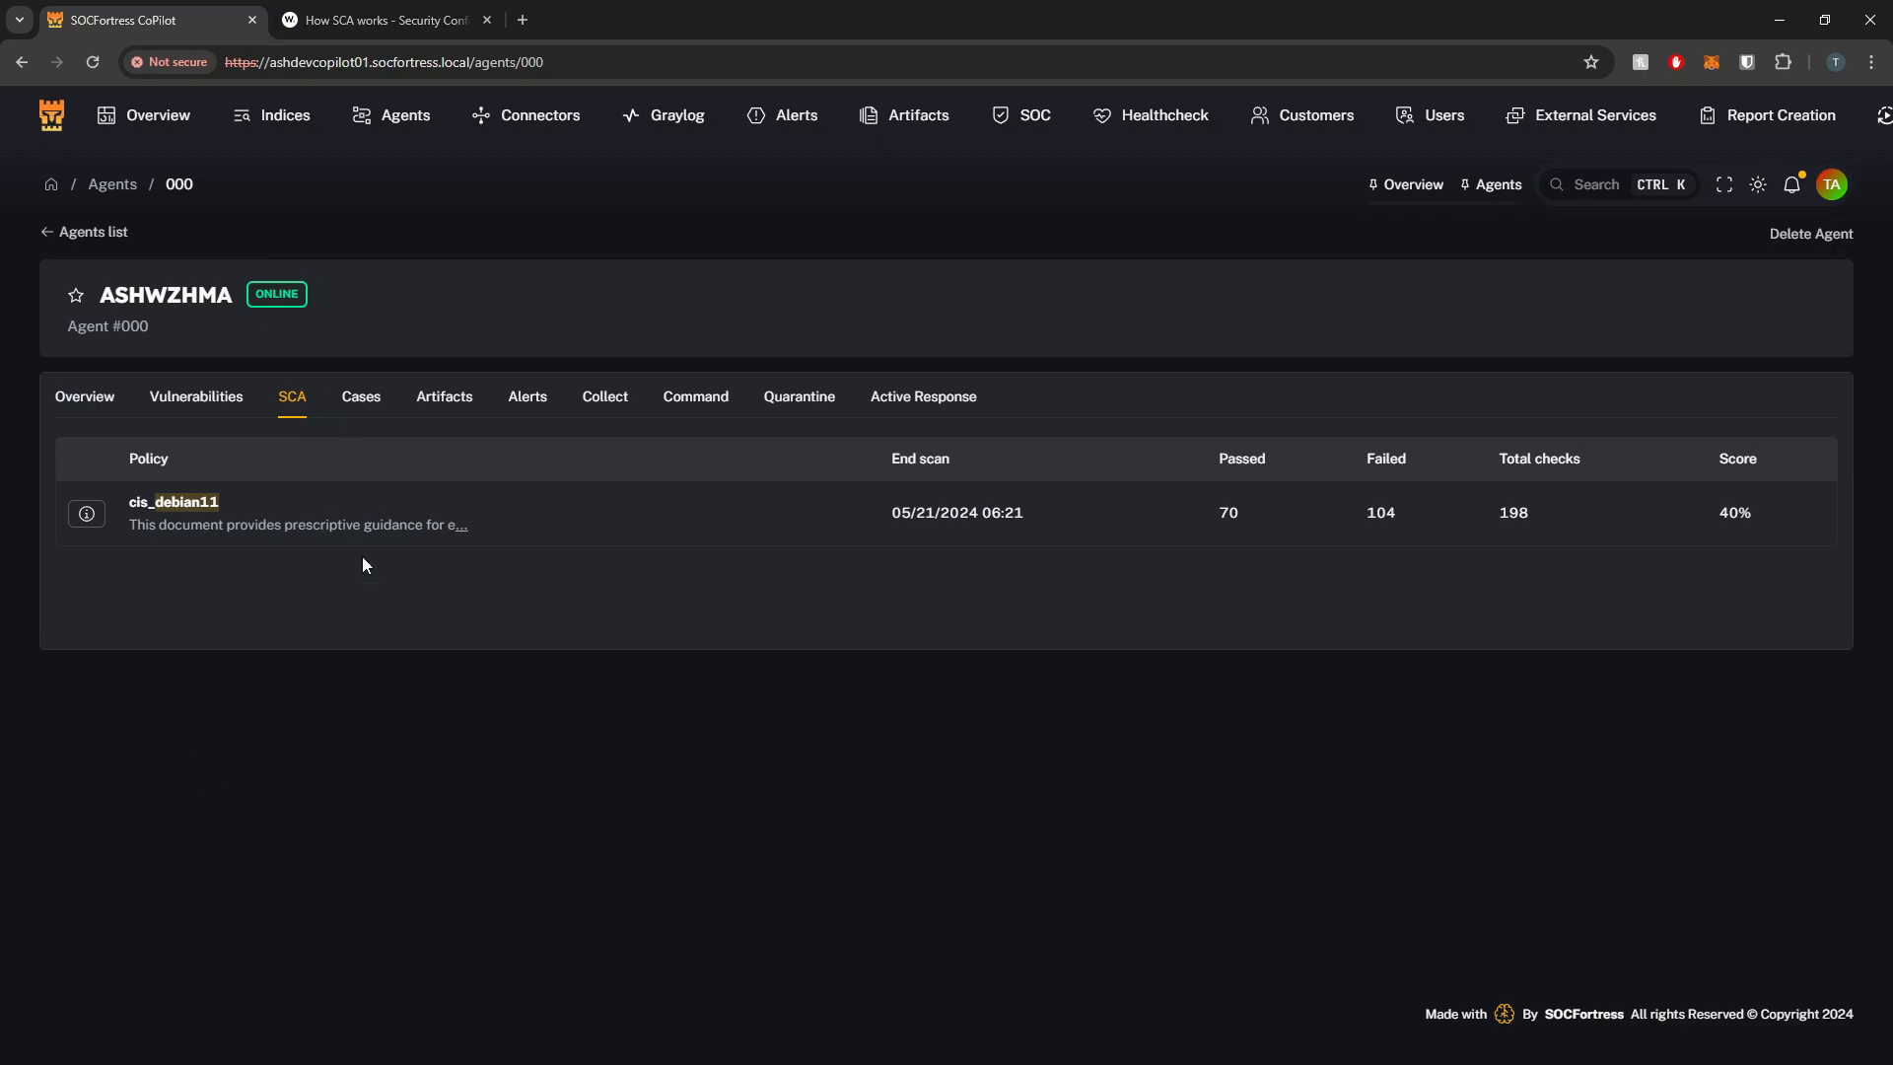
mouse_move(216, 518)
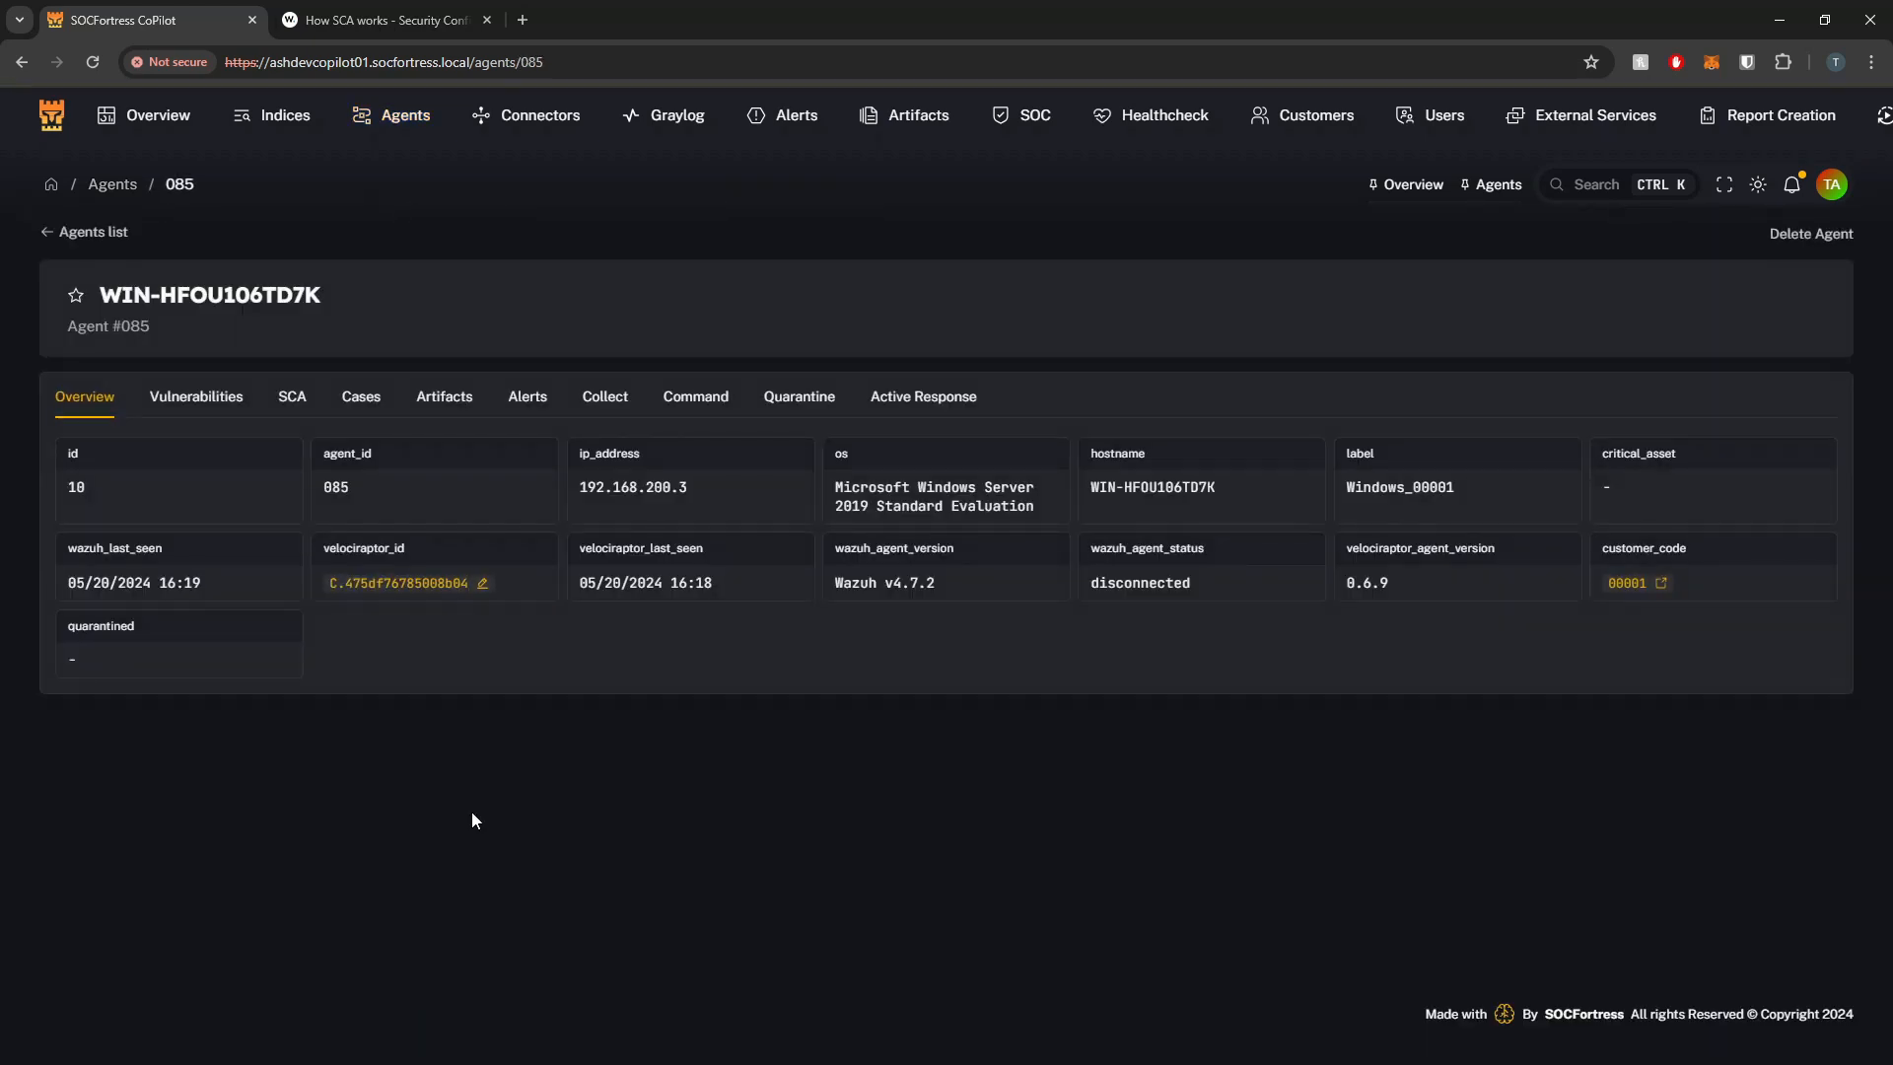
Show WIN-HFOU106TD7K's cis_win2019 SCA row and highlight its 261 total checks
left_click(292, 397)
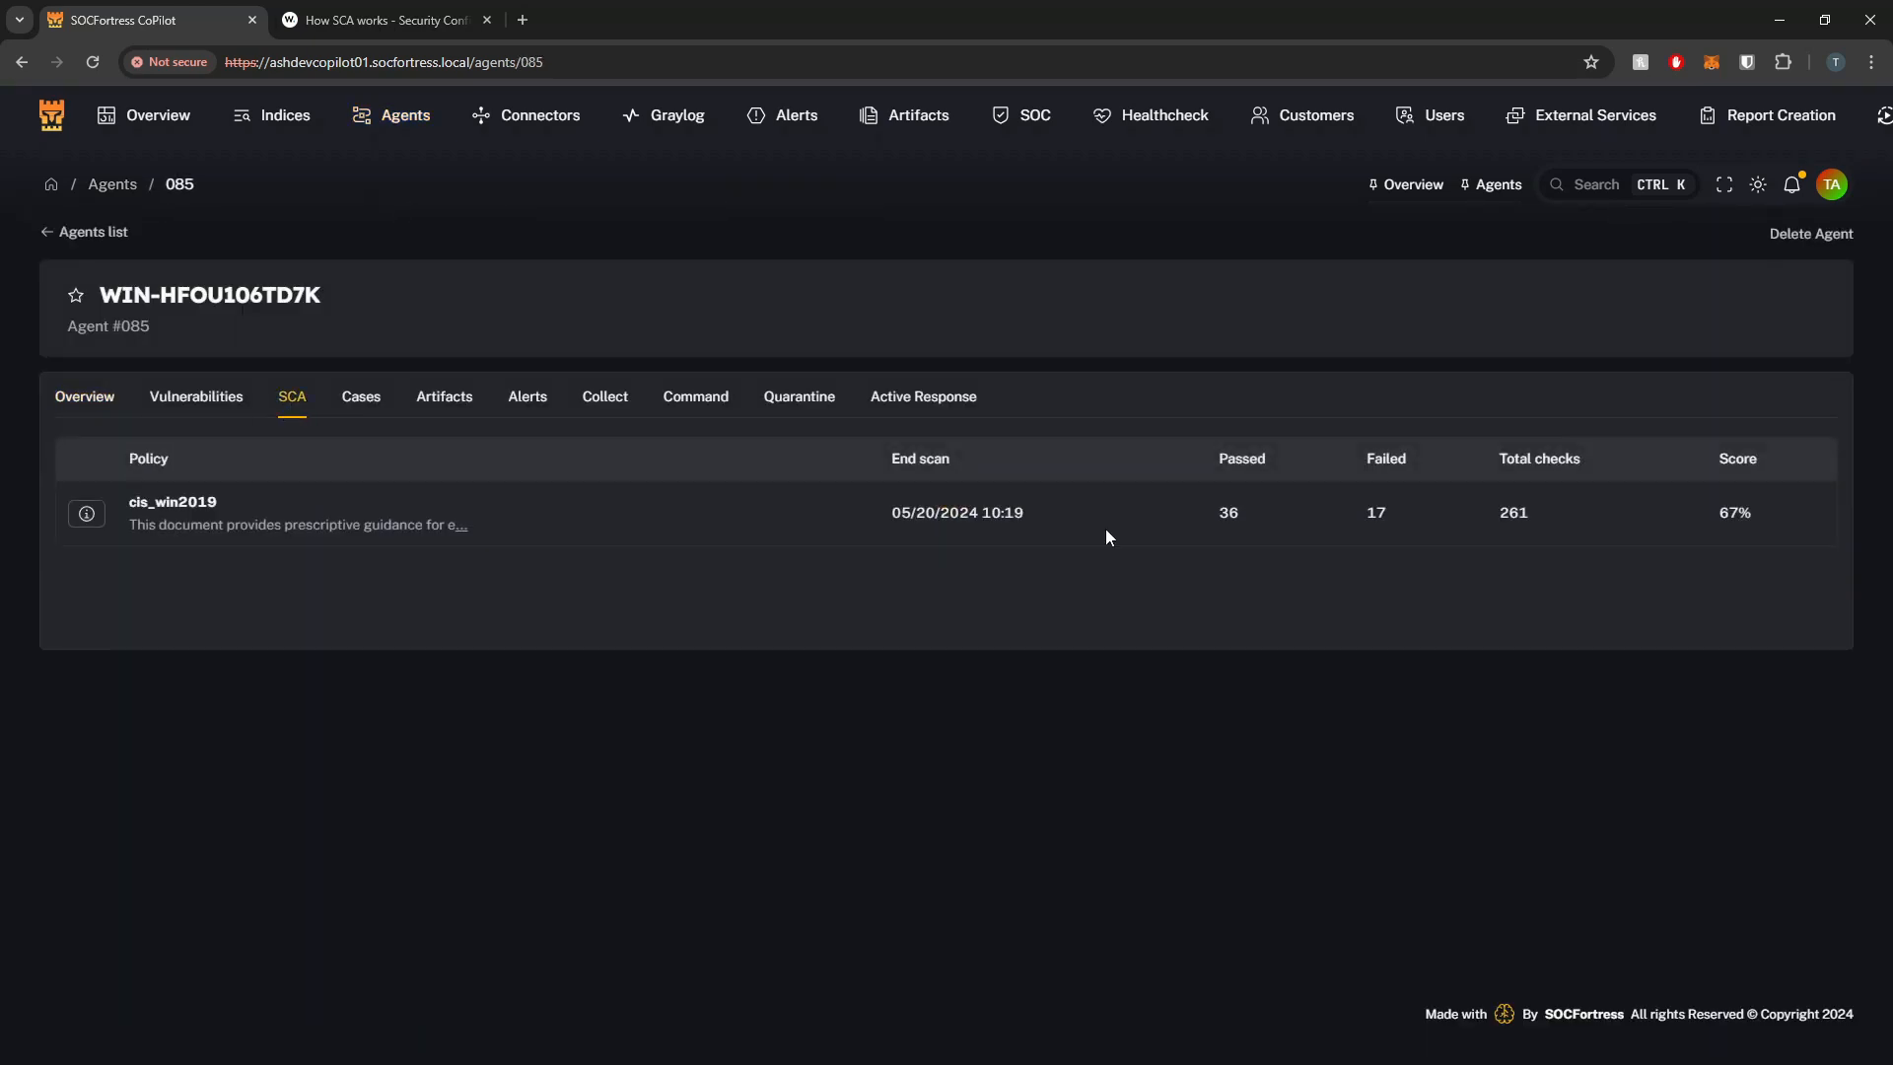
mouse_move(1346, 519)
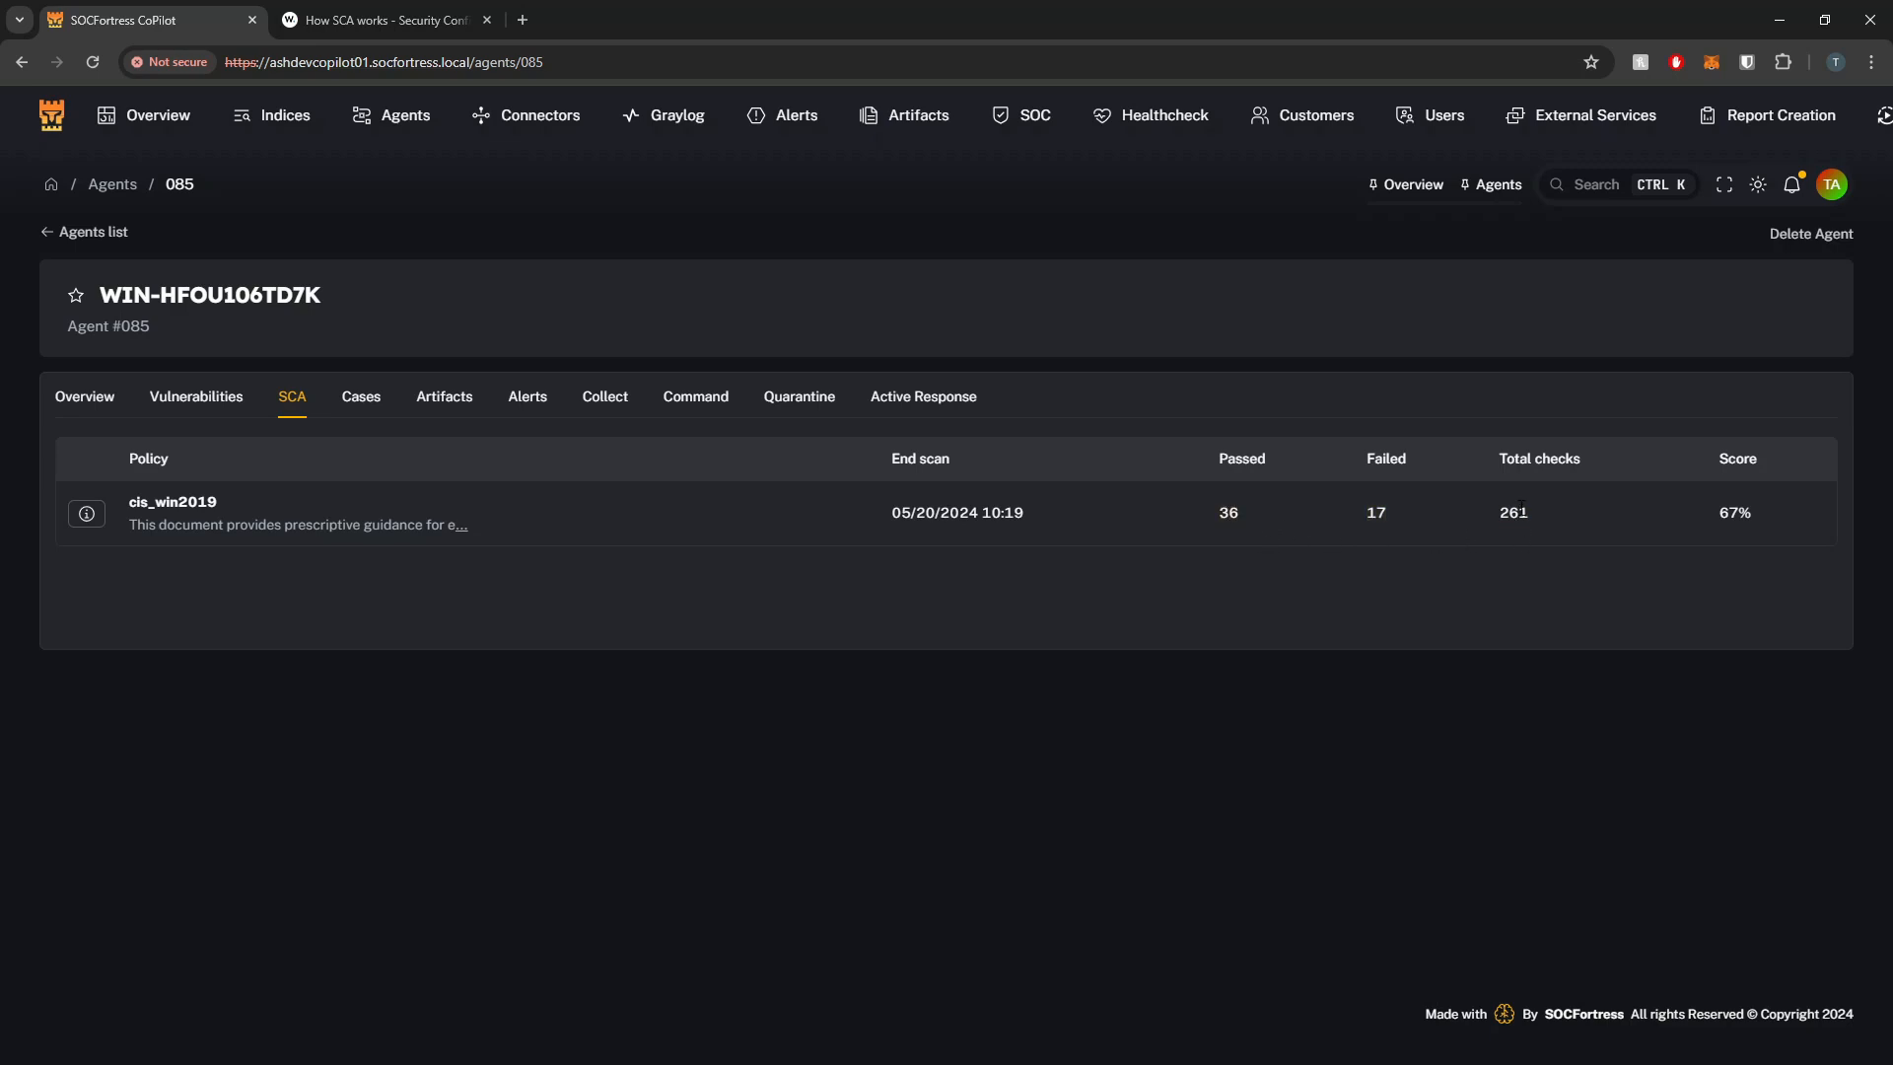
double_click(1512, 513)
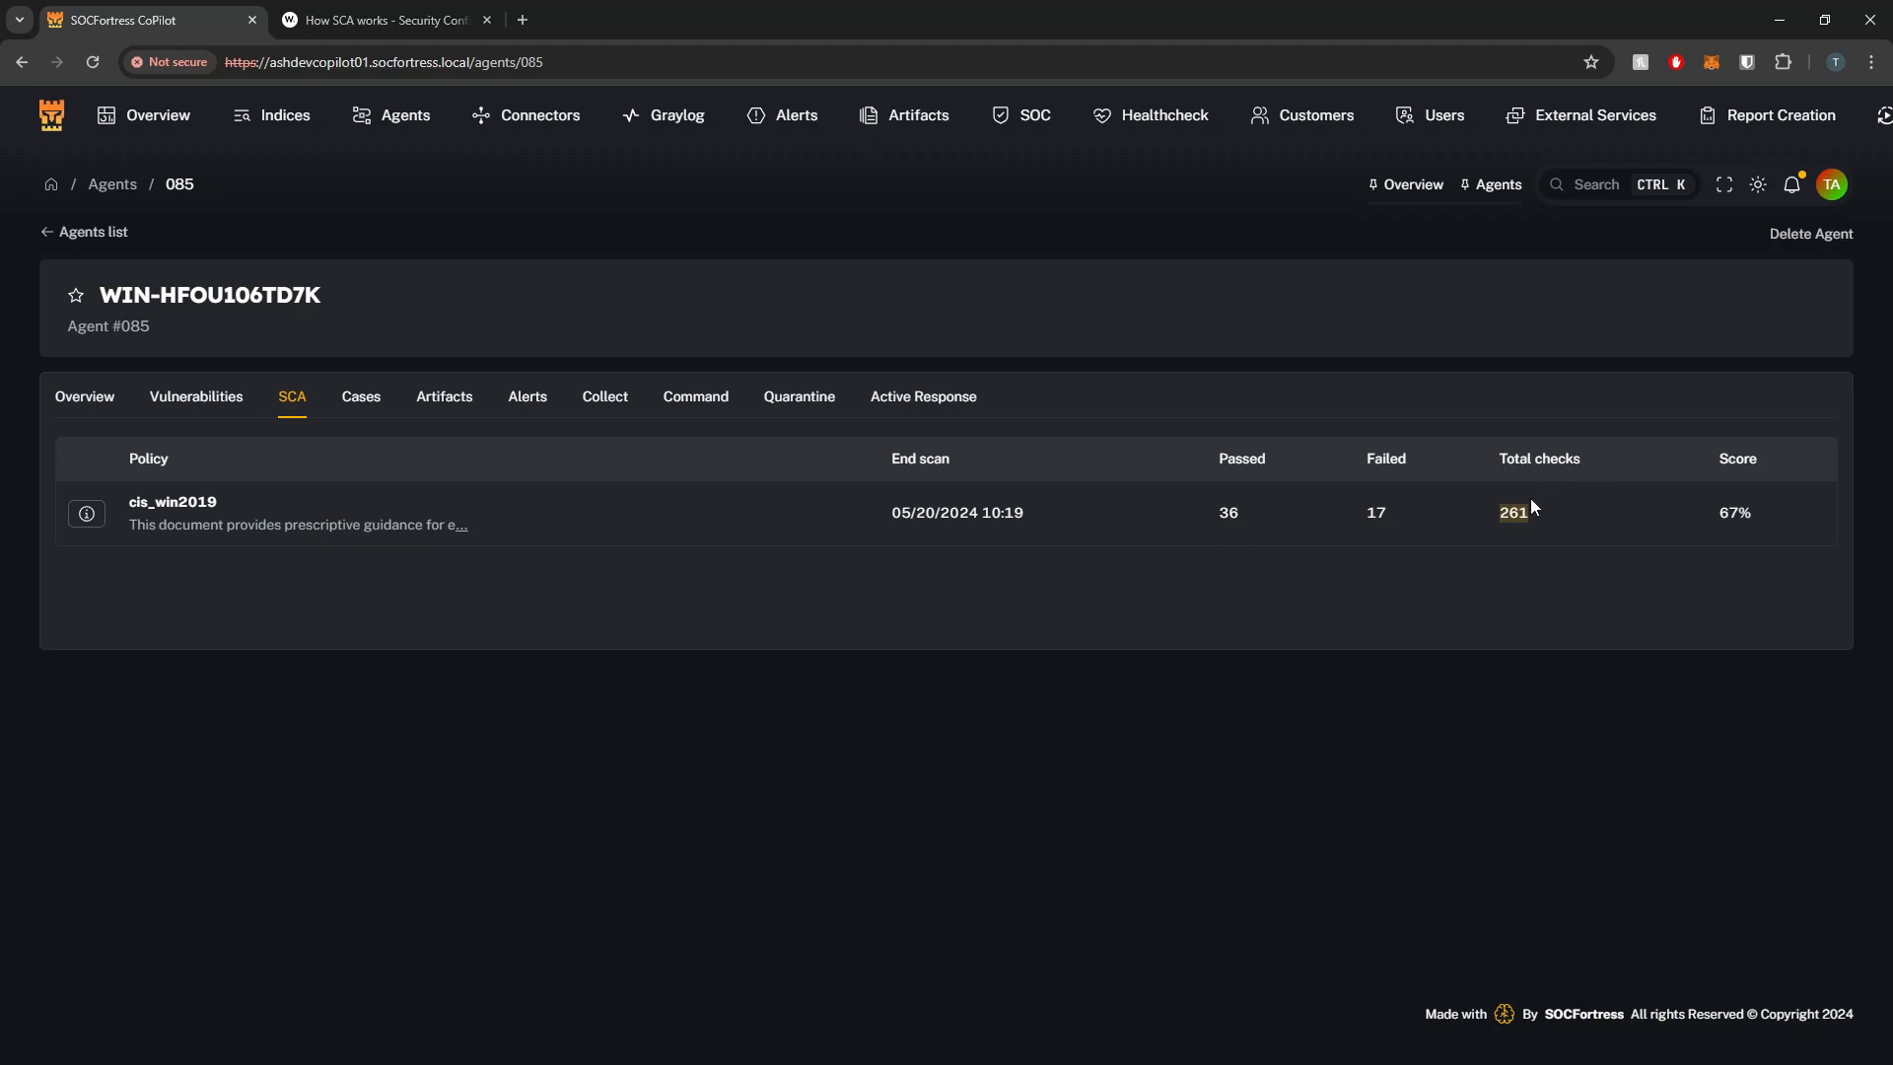
mouse_move(1532, 539)
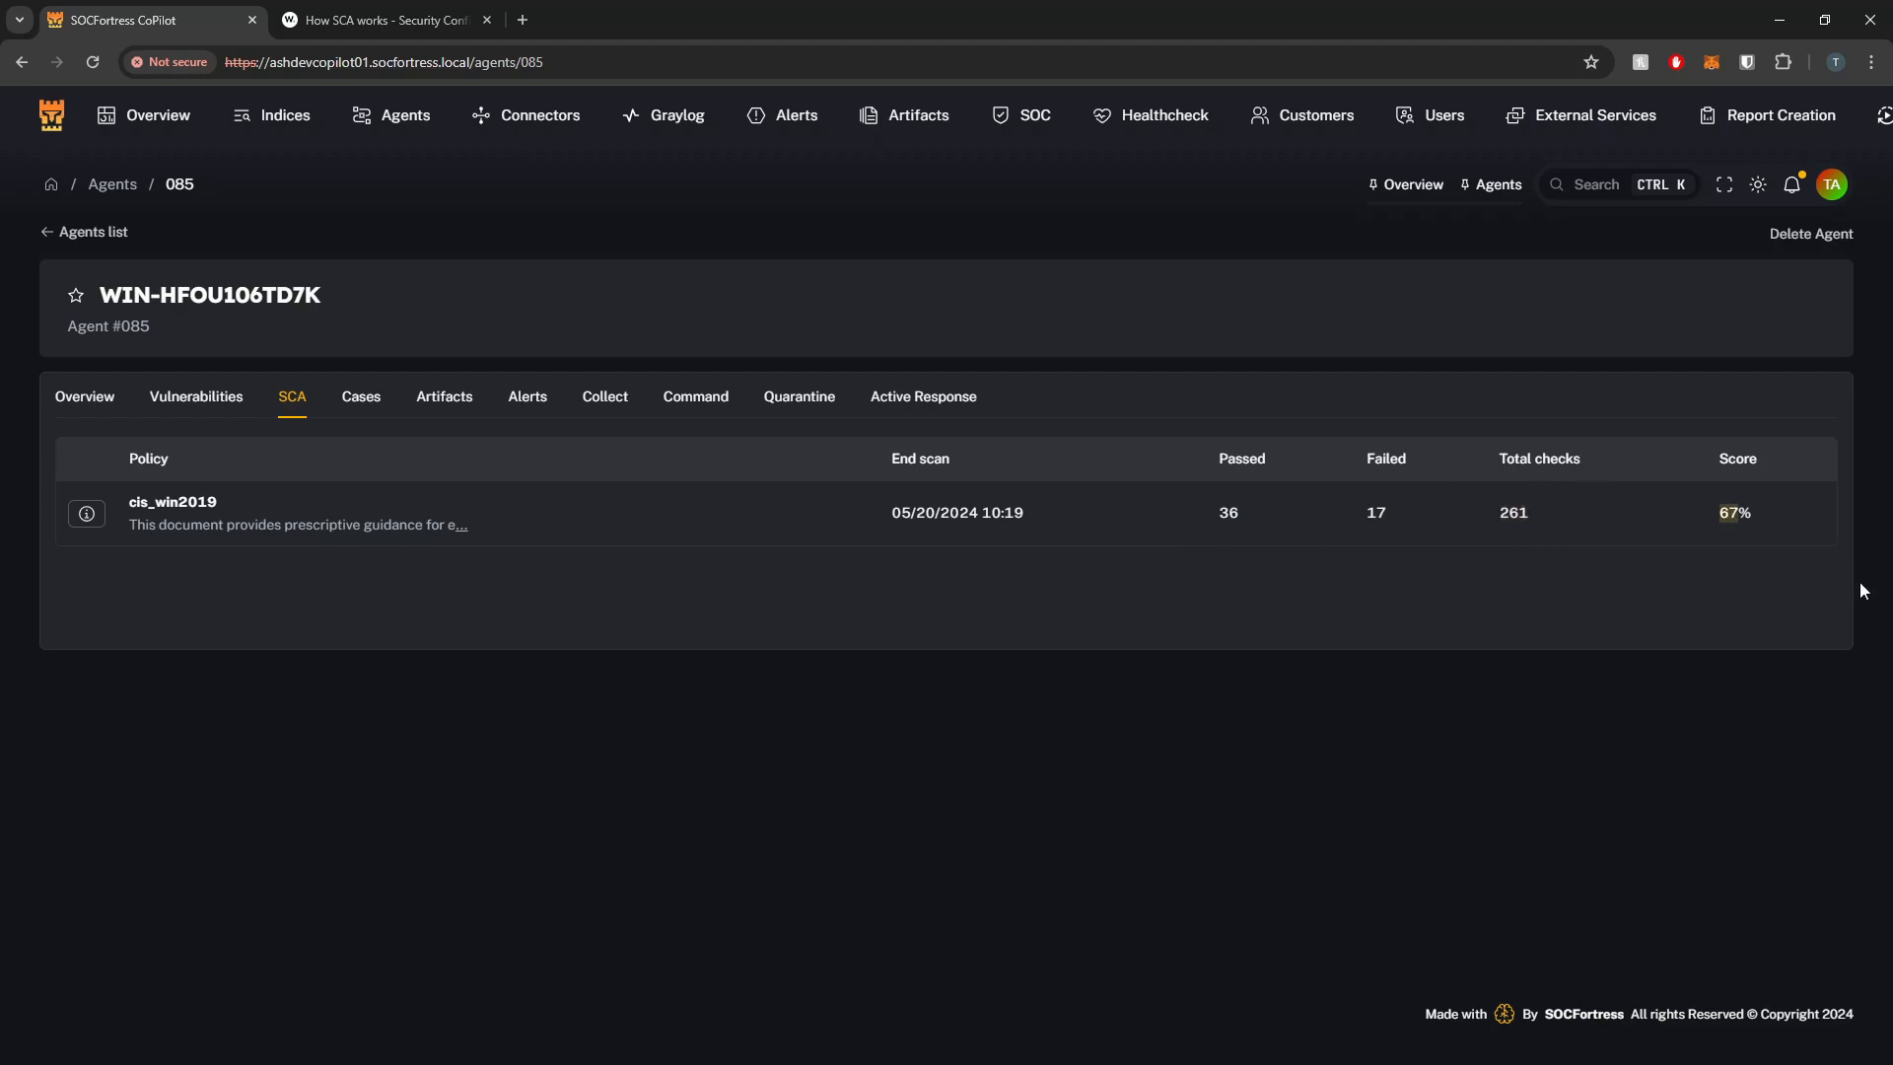
mouse_move(1800, 573)
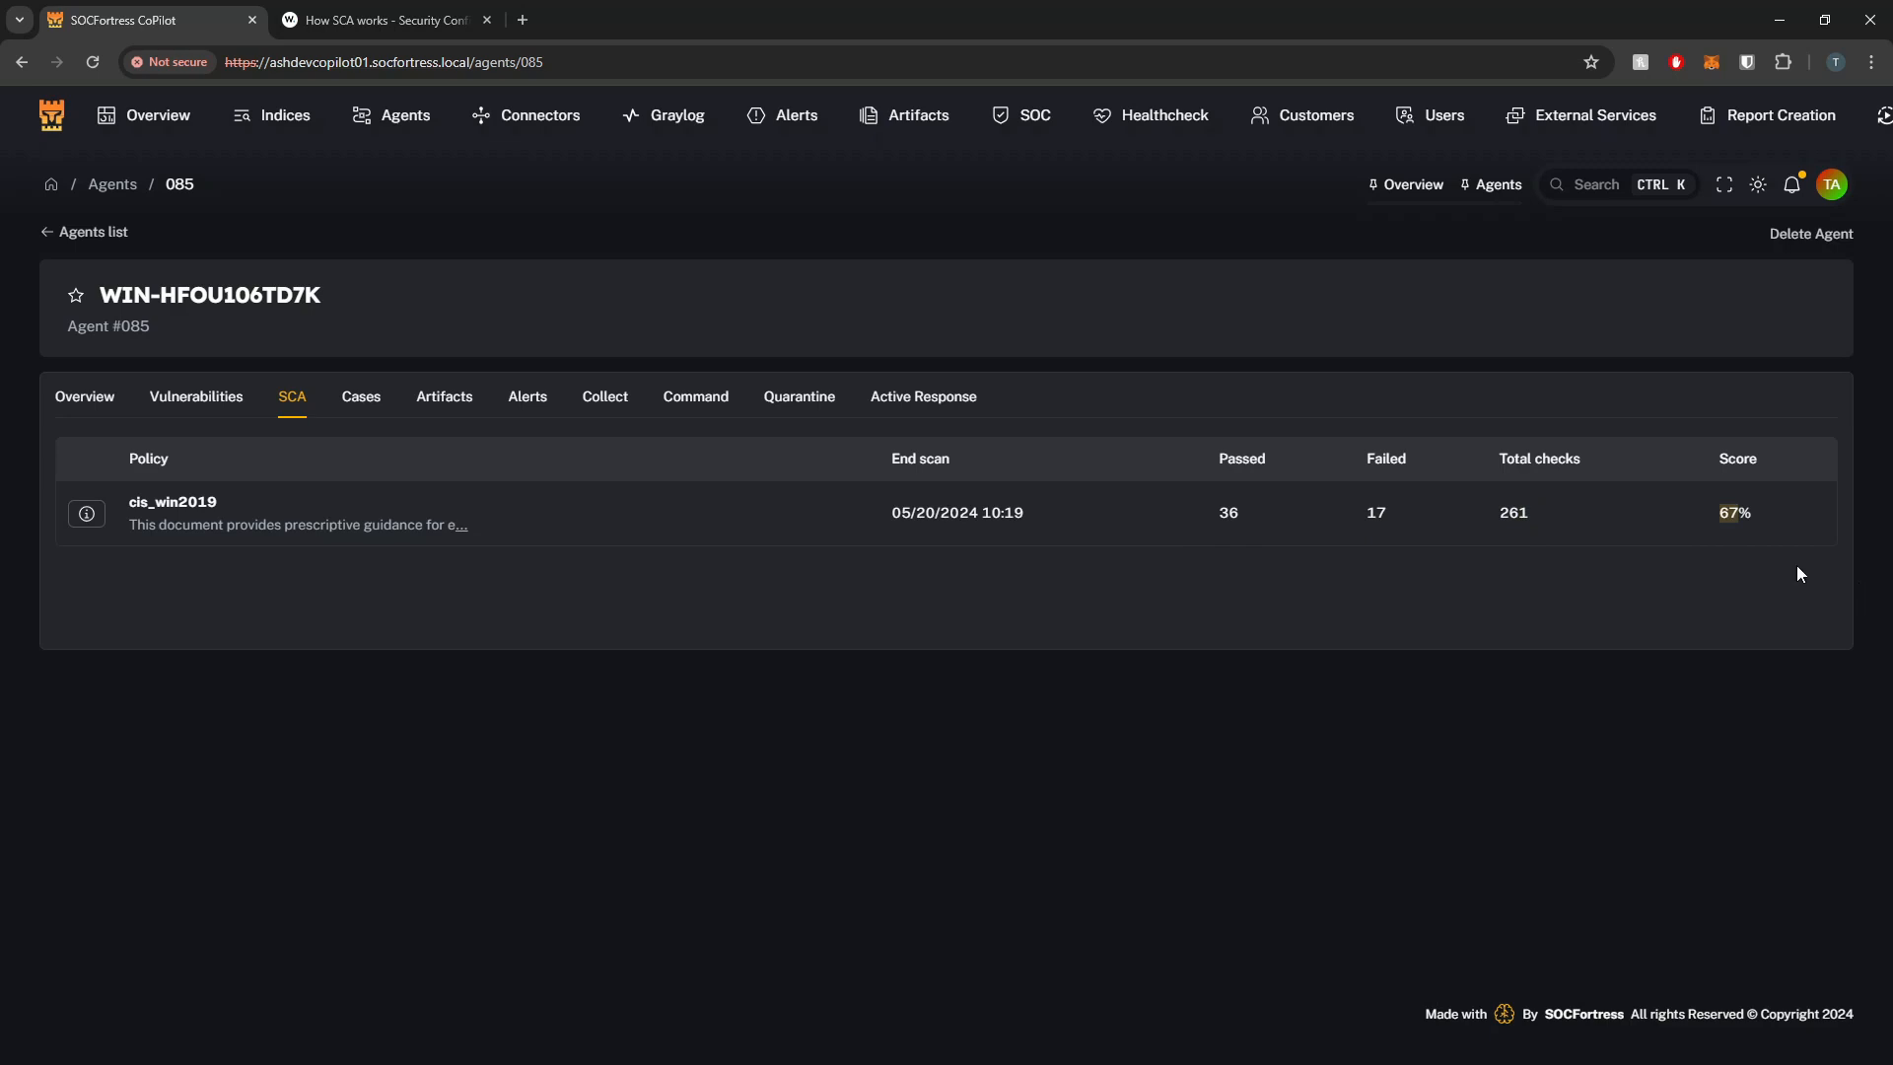
mouse_move(1689, 527)
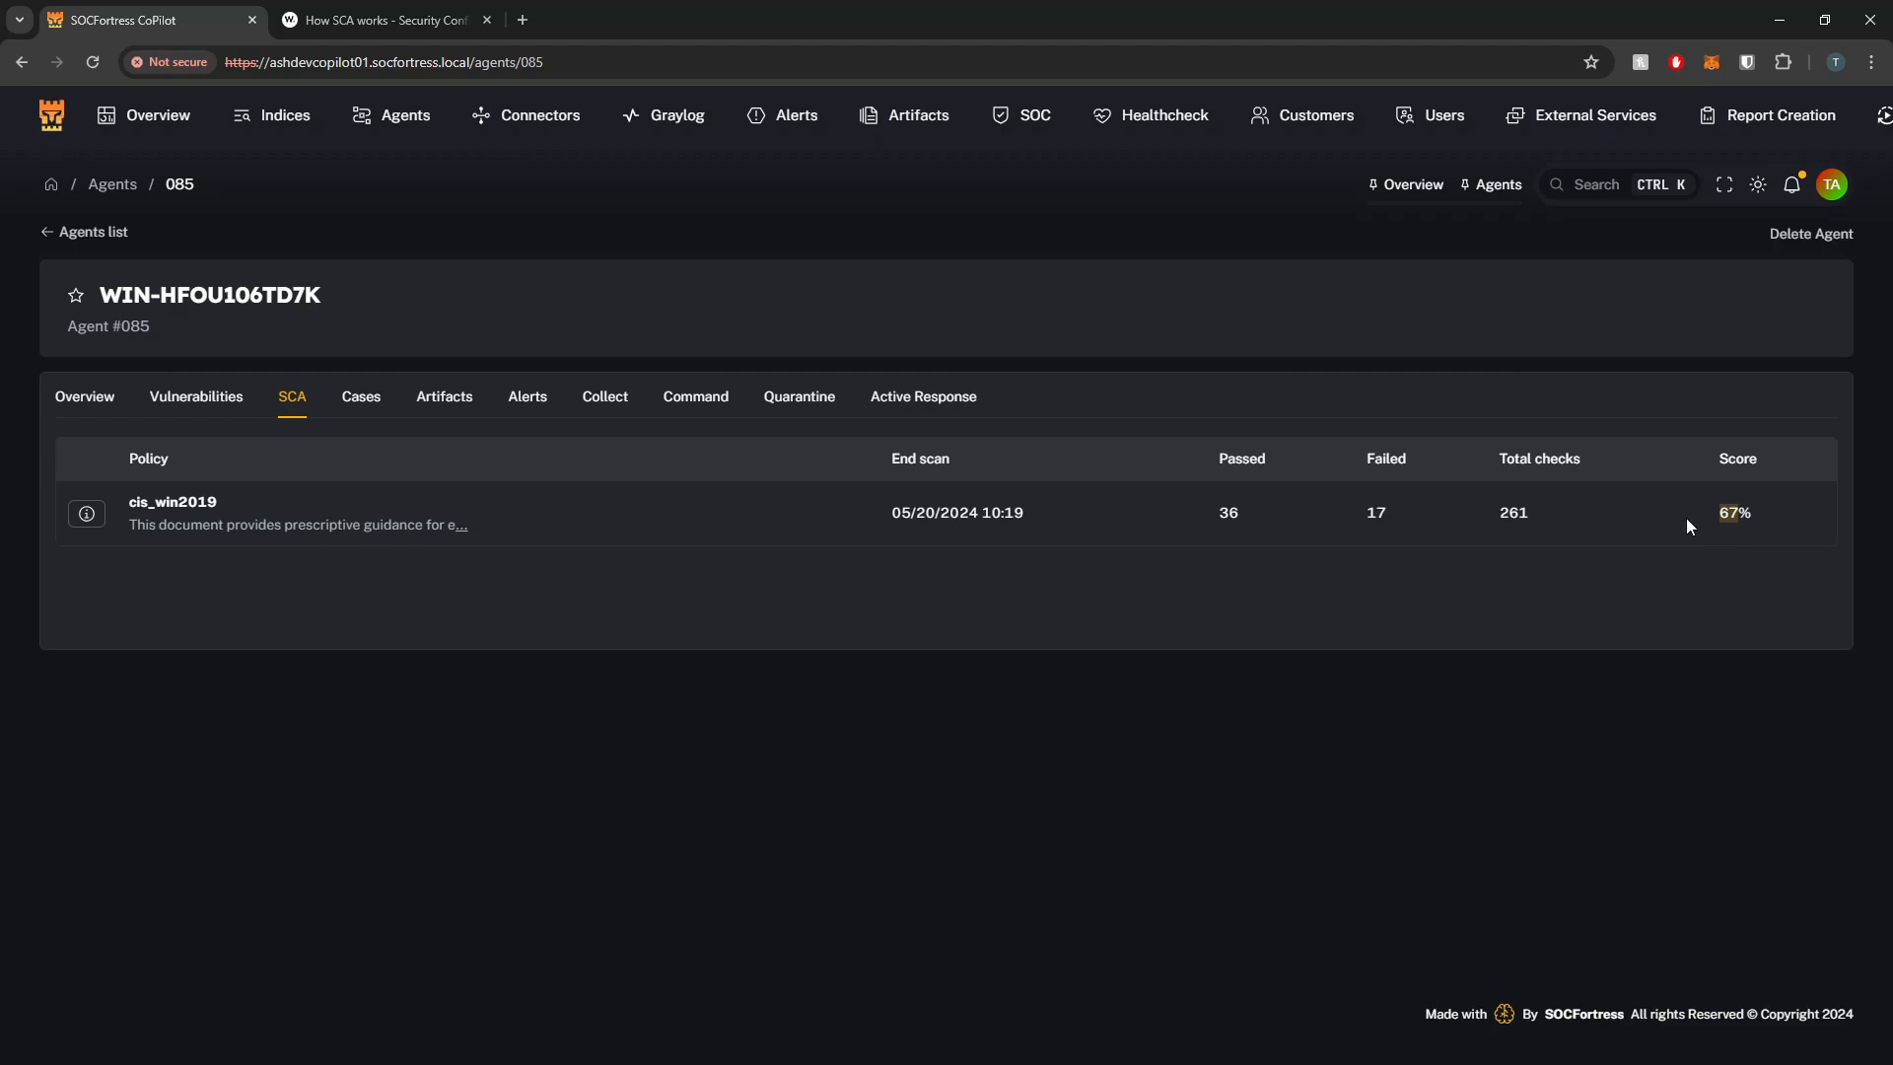
mouse_move(1196, 507)
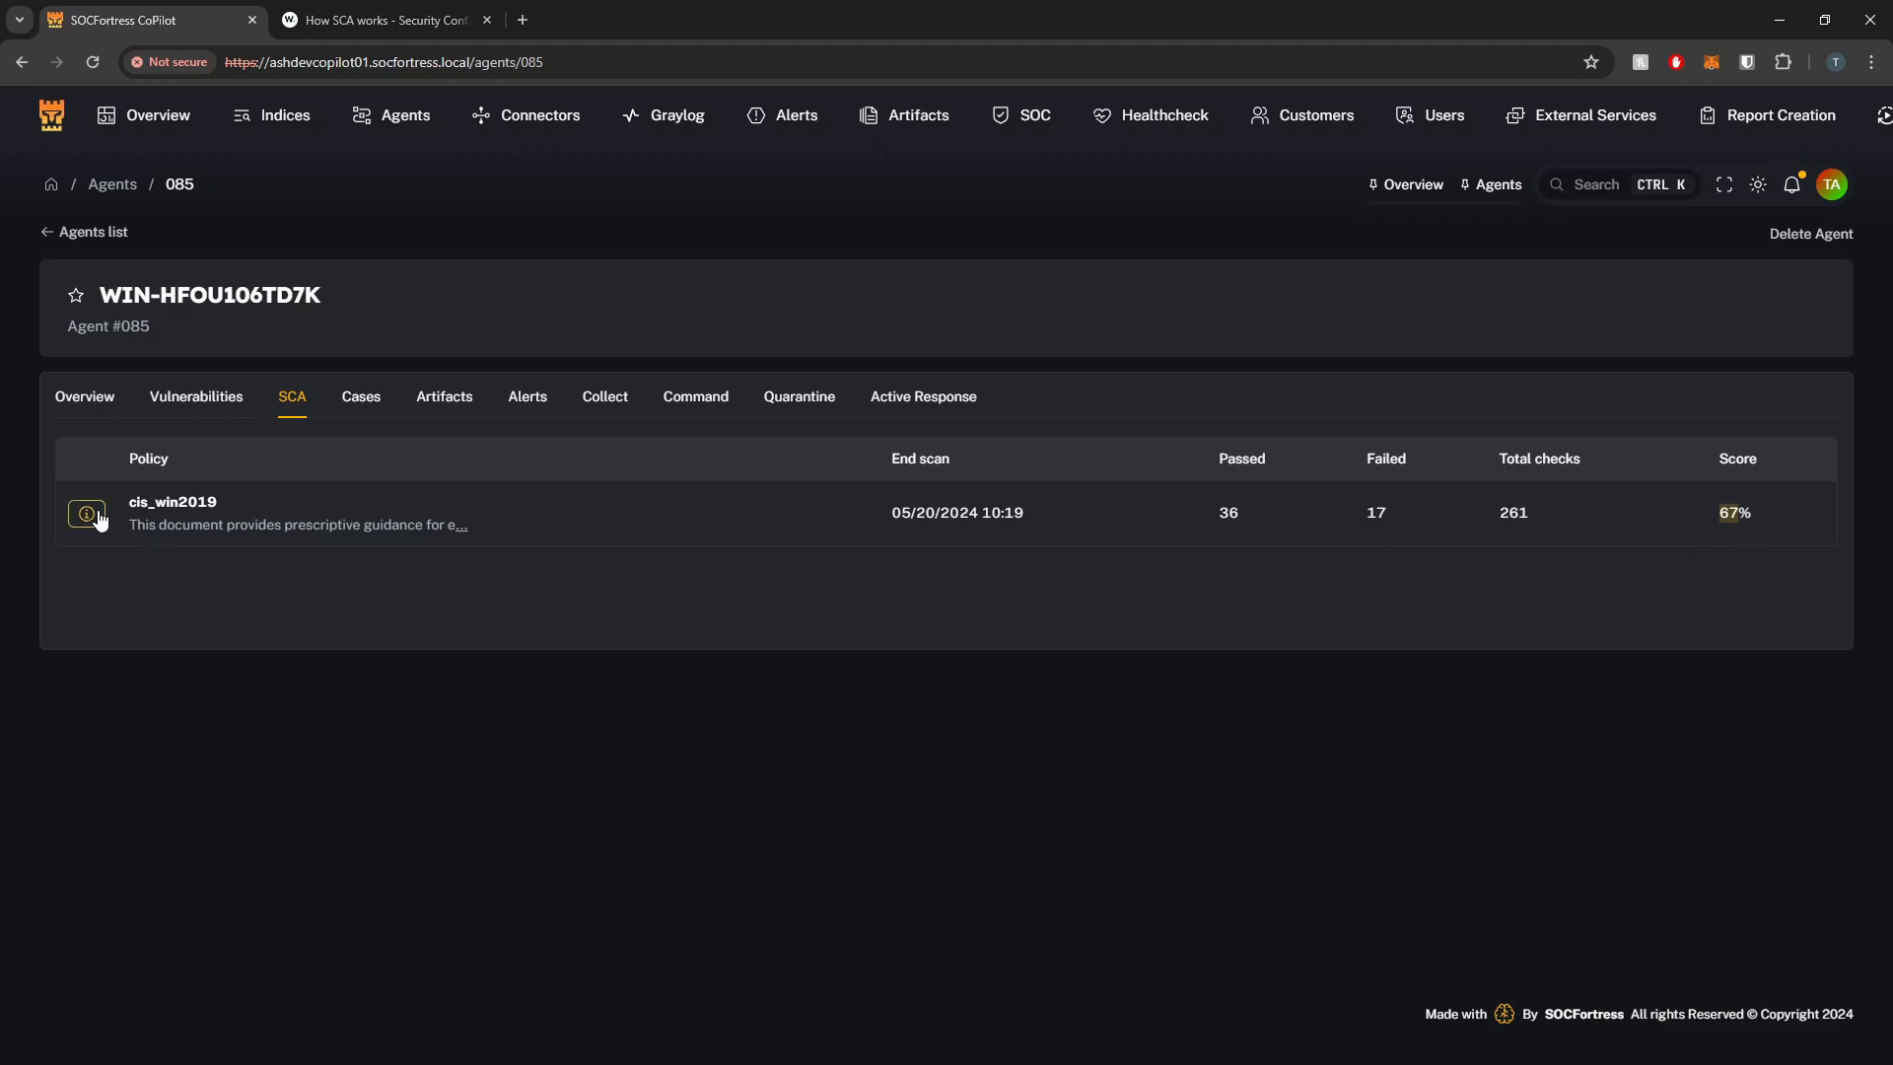
View the cis_win2019 policy's details and its individual SCA check results
left_click(84, 513)
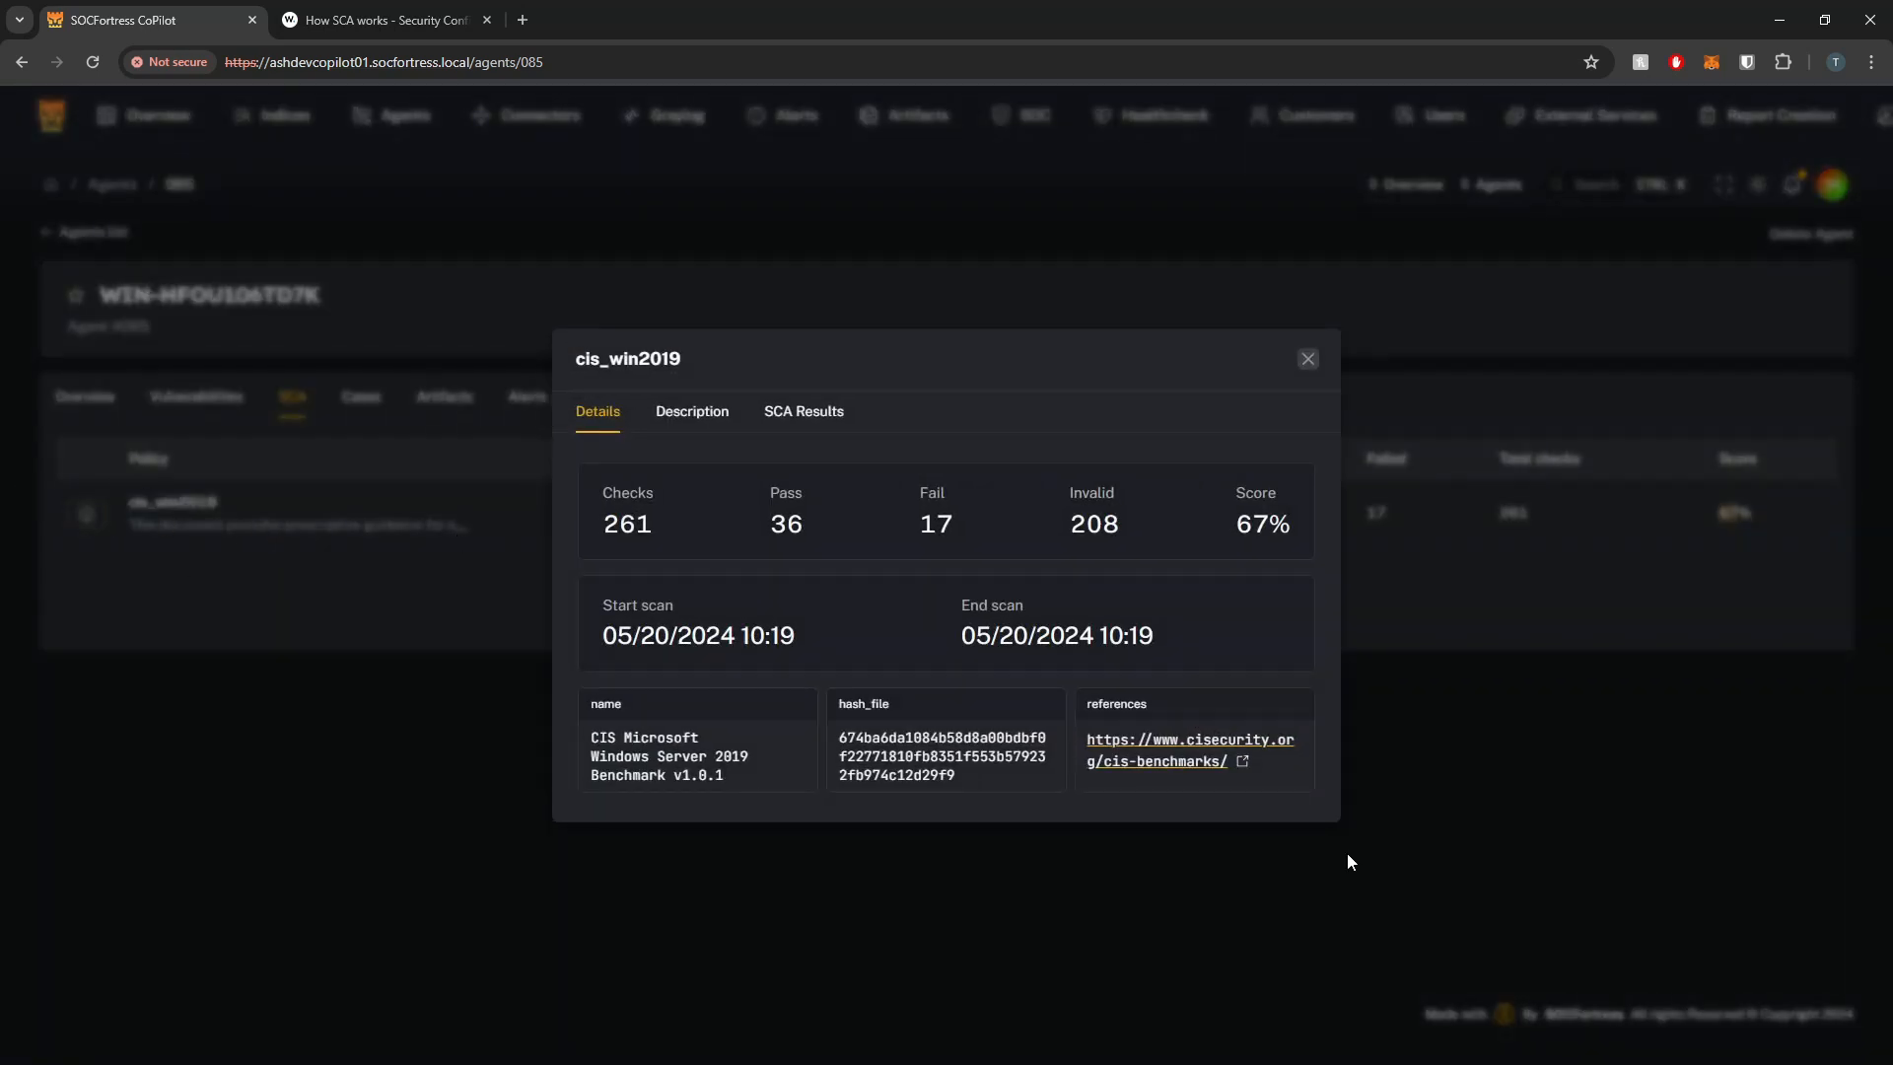
mouse_move(697, 507)
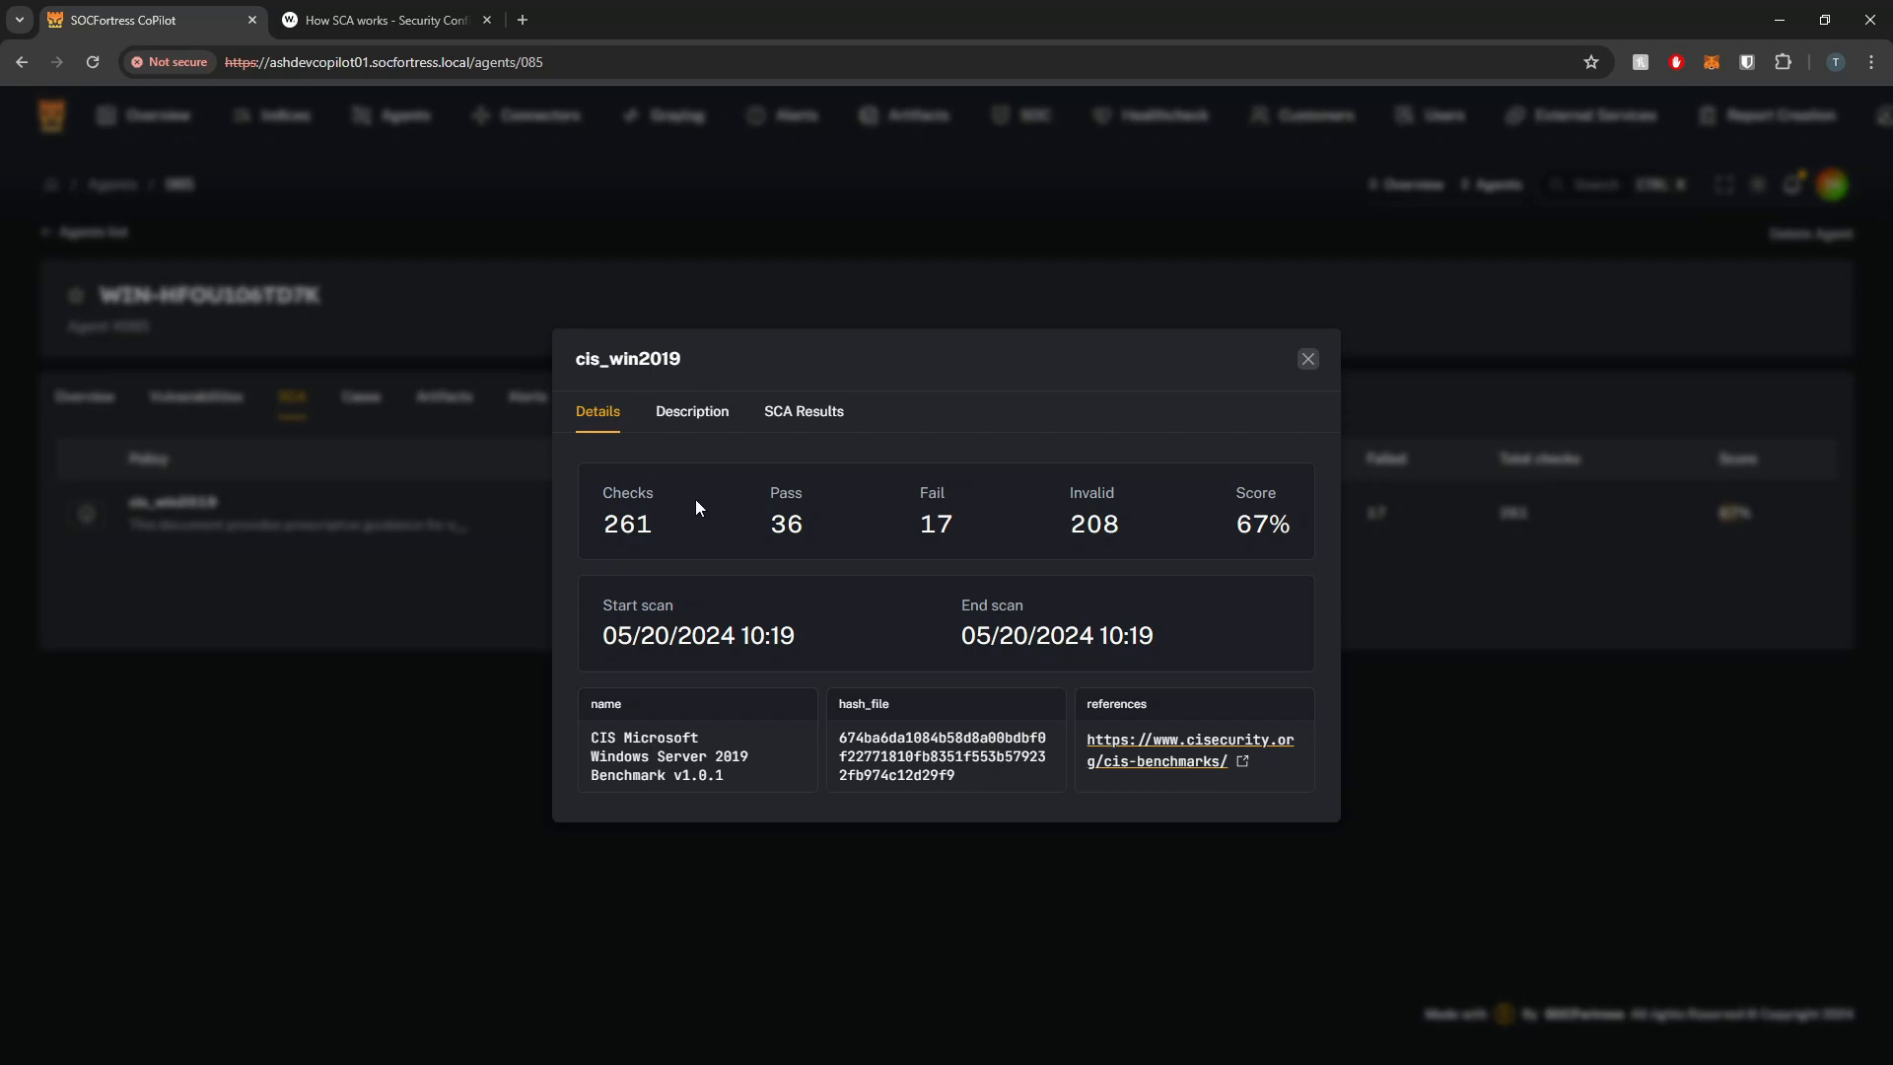
mouse_move(804, 472)
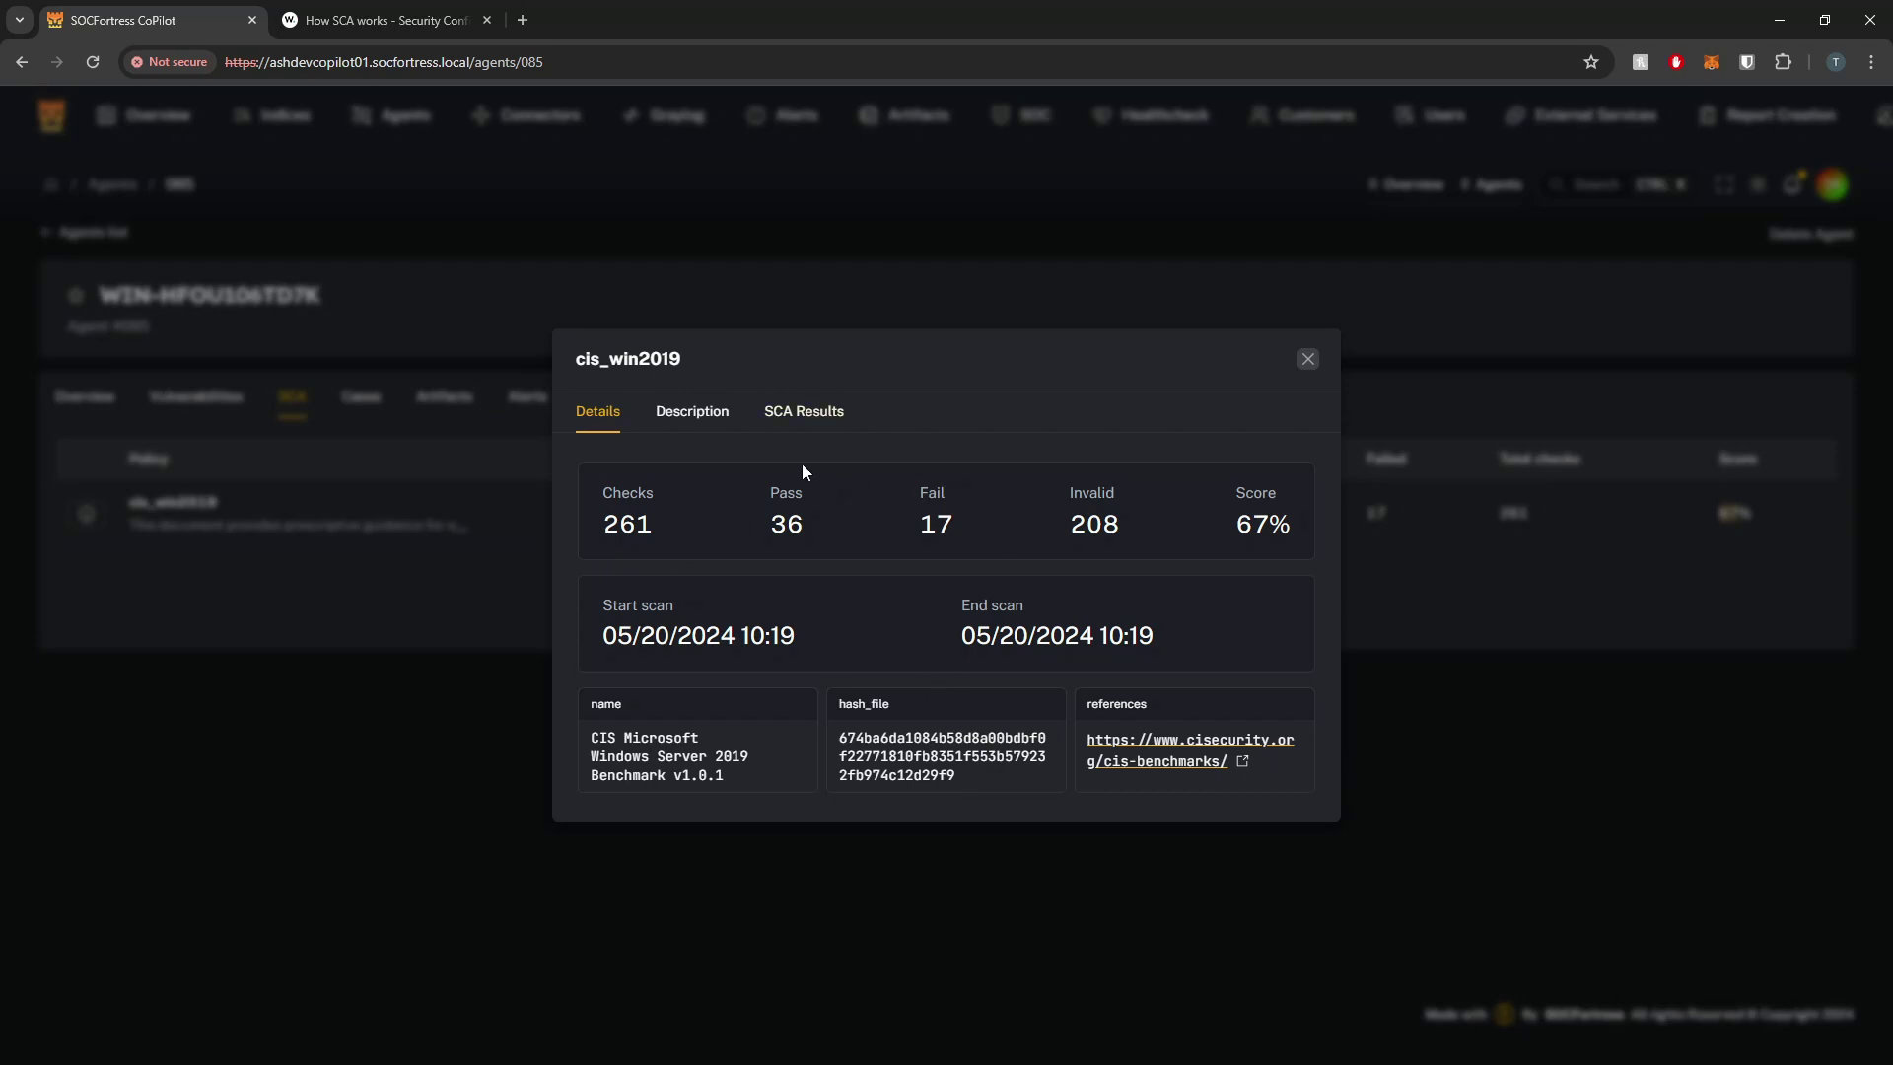
mouse_move(1034, 707)
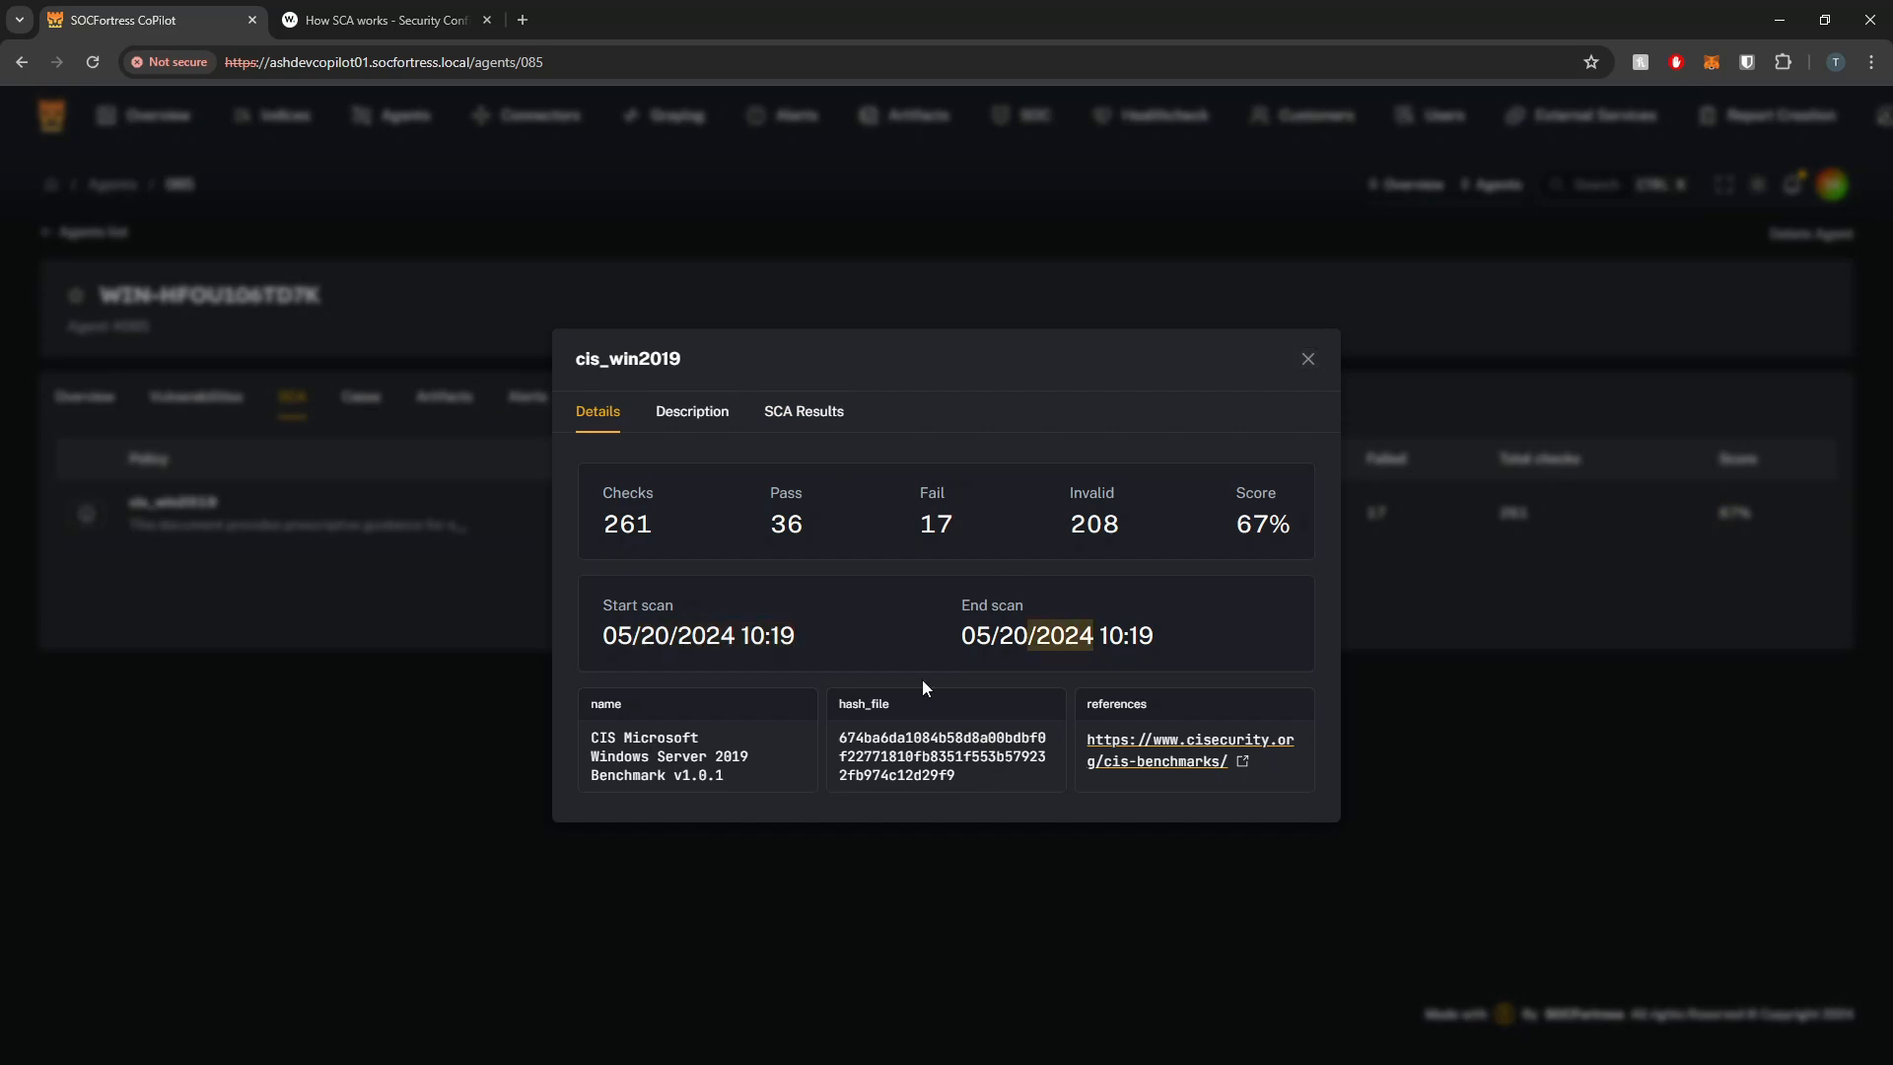
mouse_move(1170, 769)
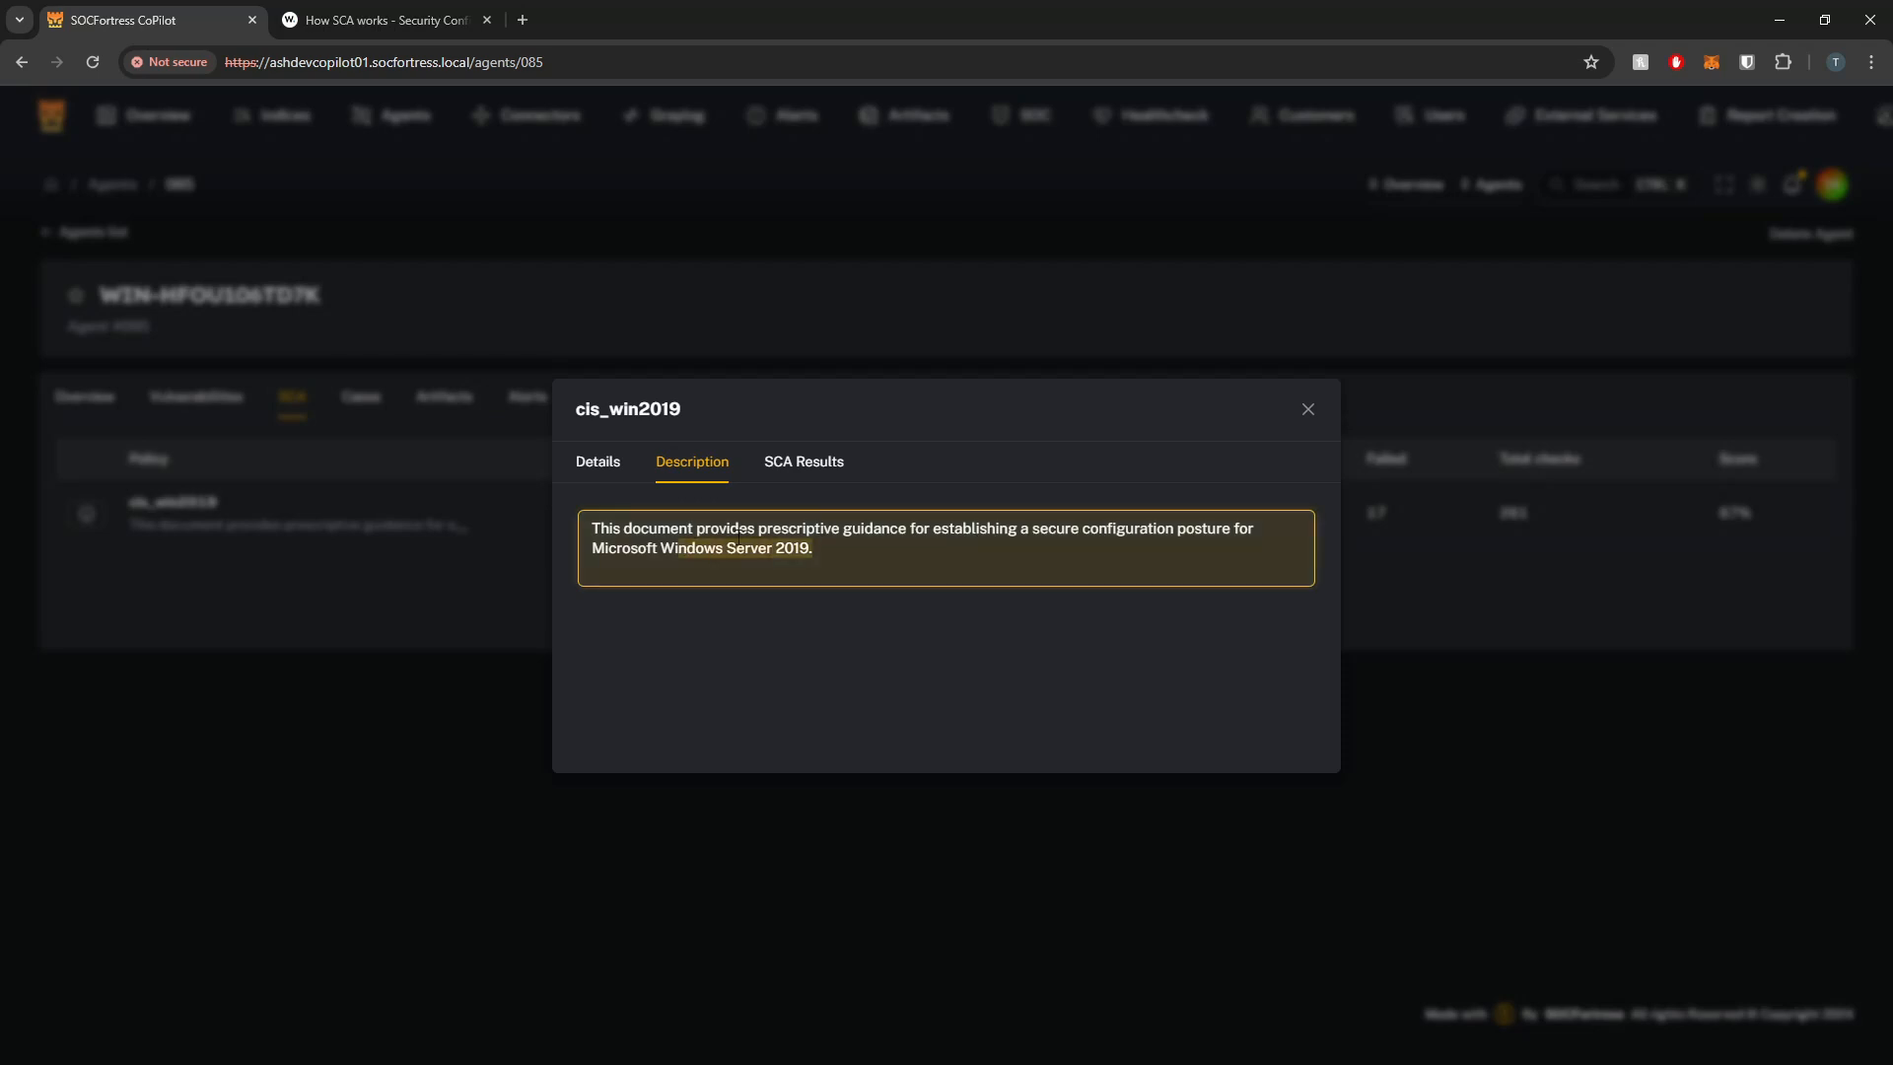
left_click(803, 461)
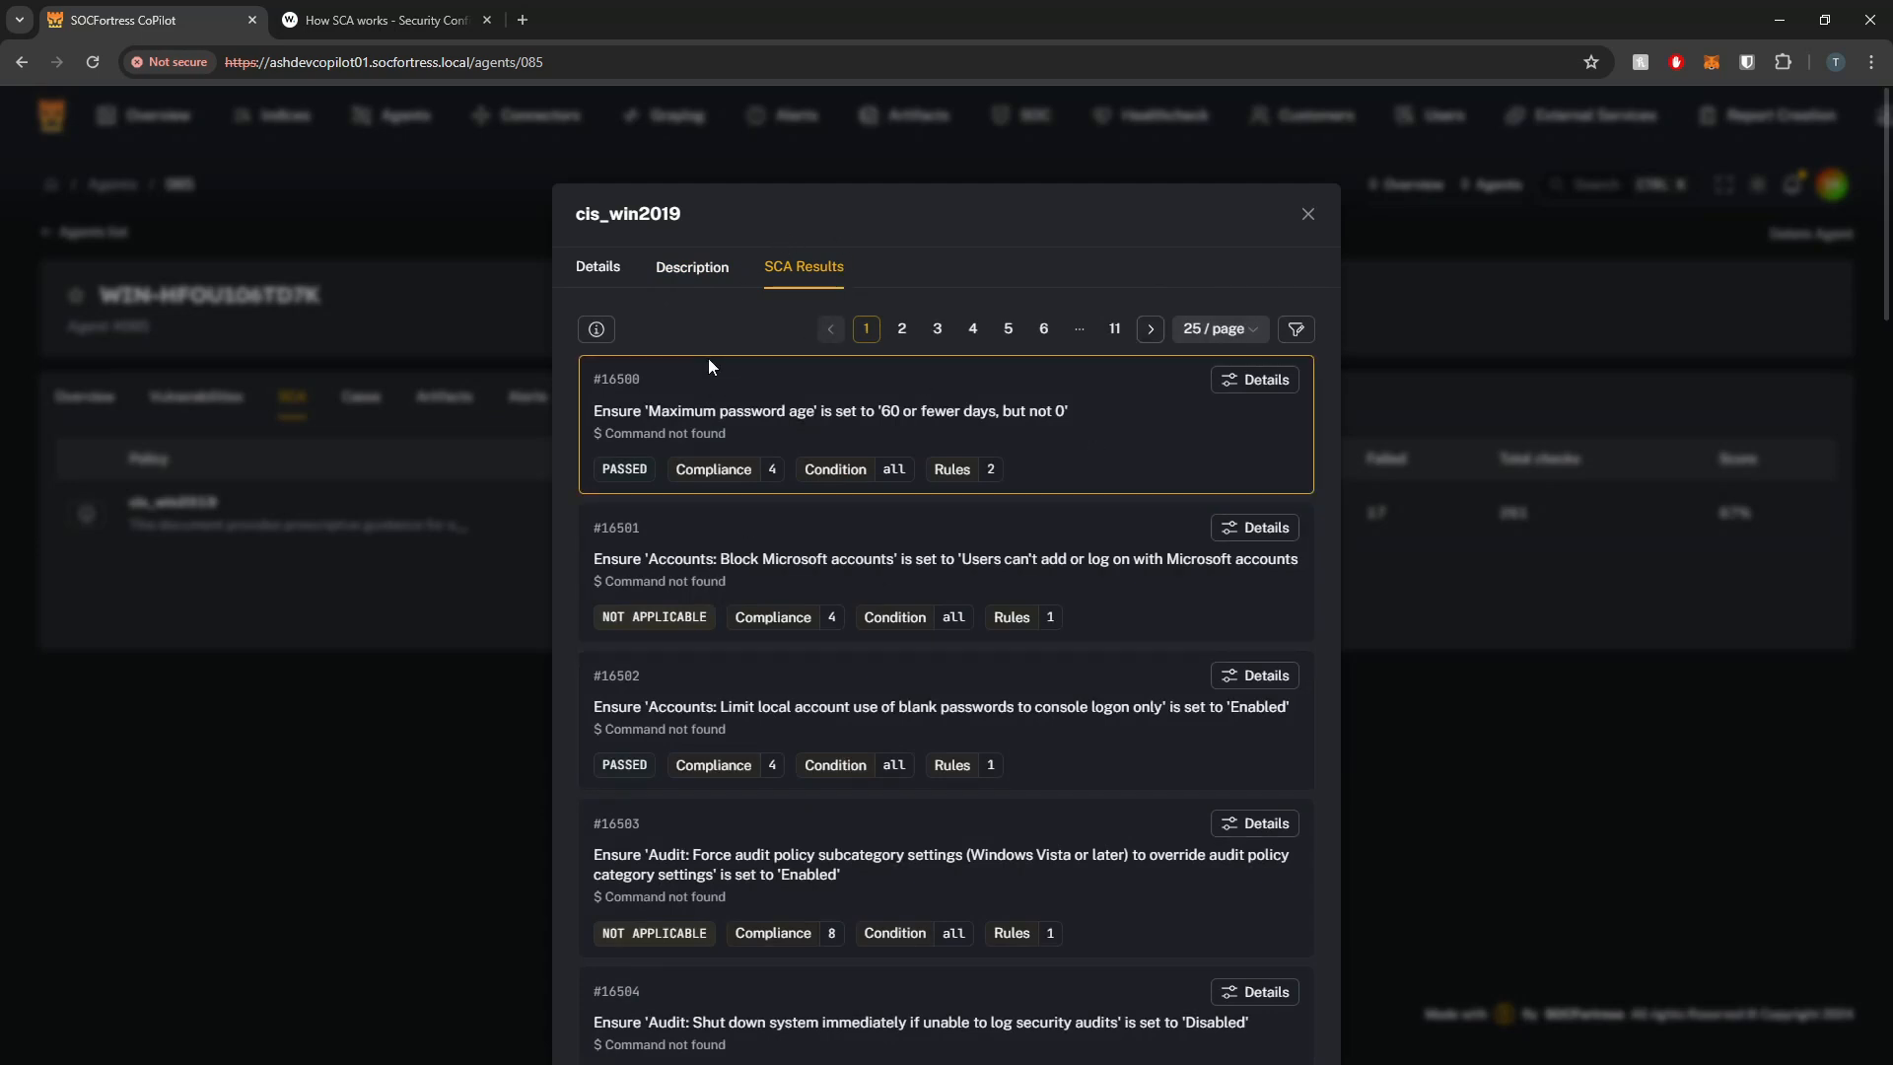
mouse_move(867, 744)
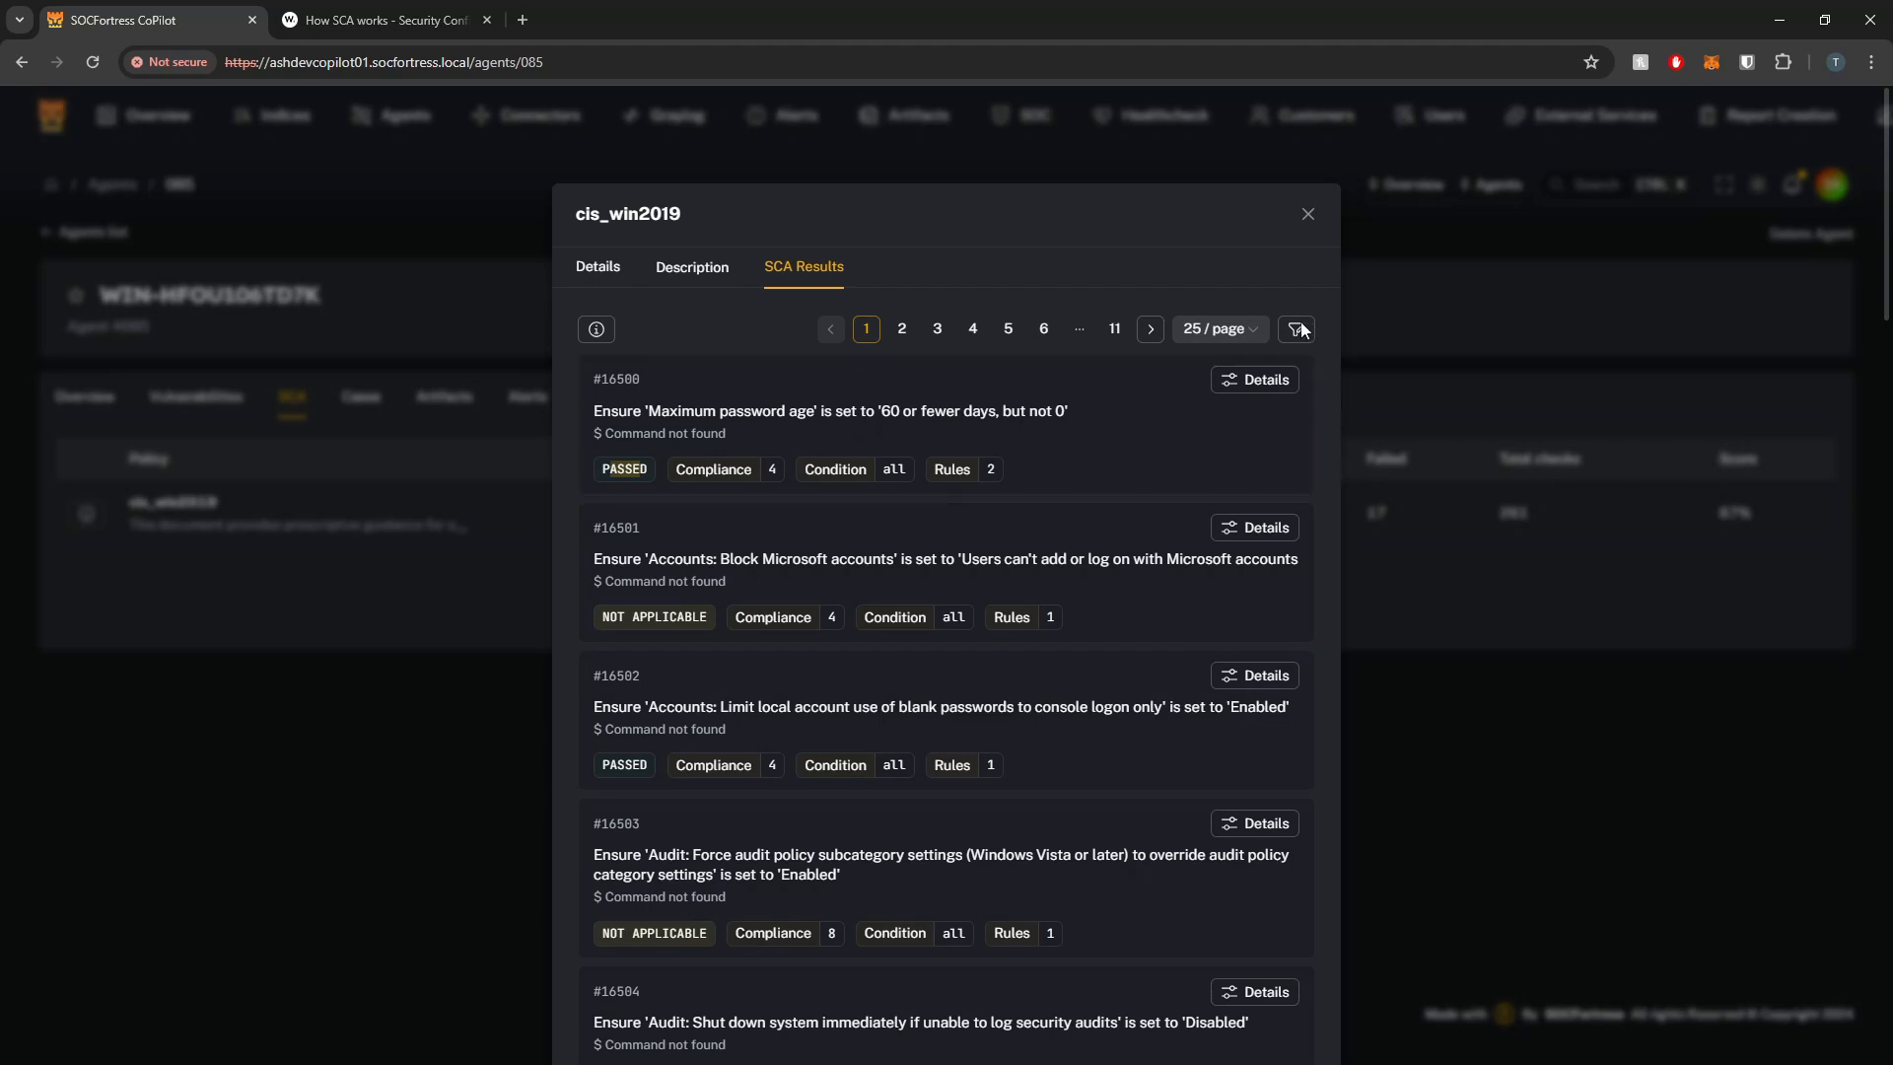
Filter the cis_win2019 checks to Failed only and highlight check 16516's title
left_click(1296, 329)
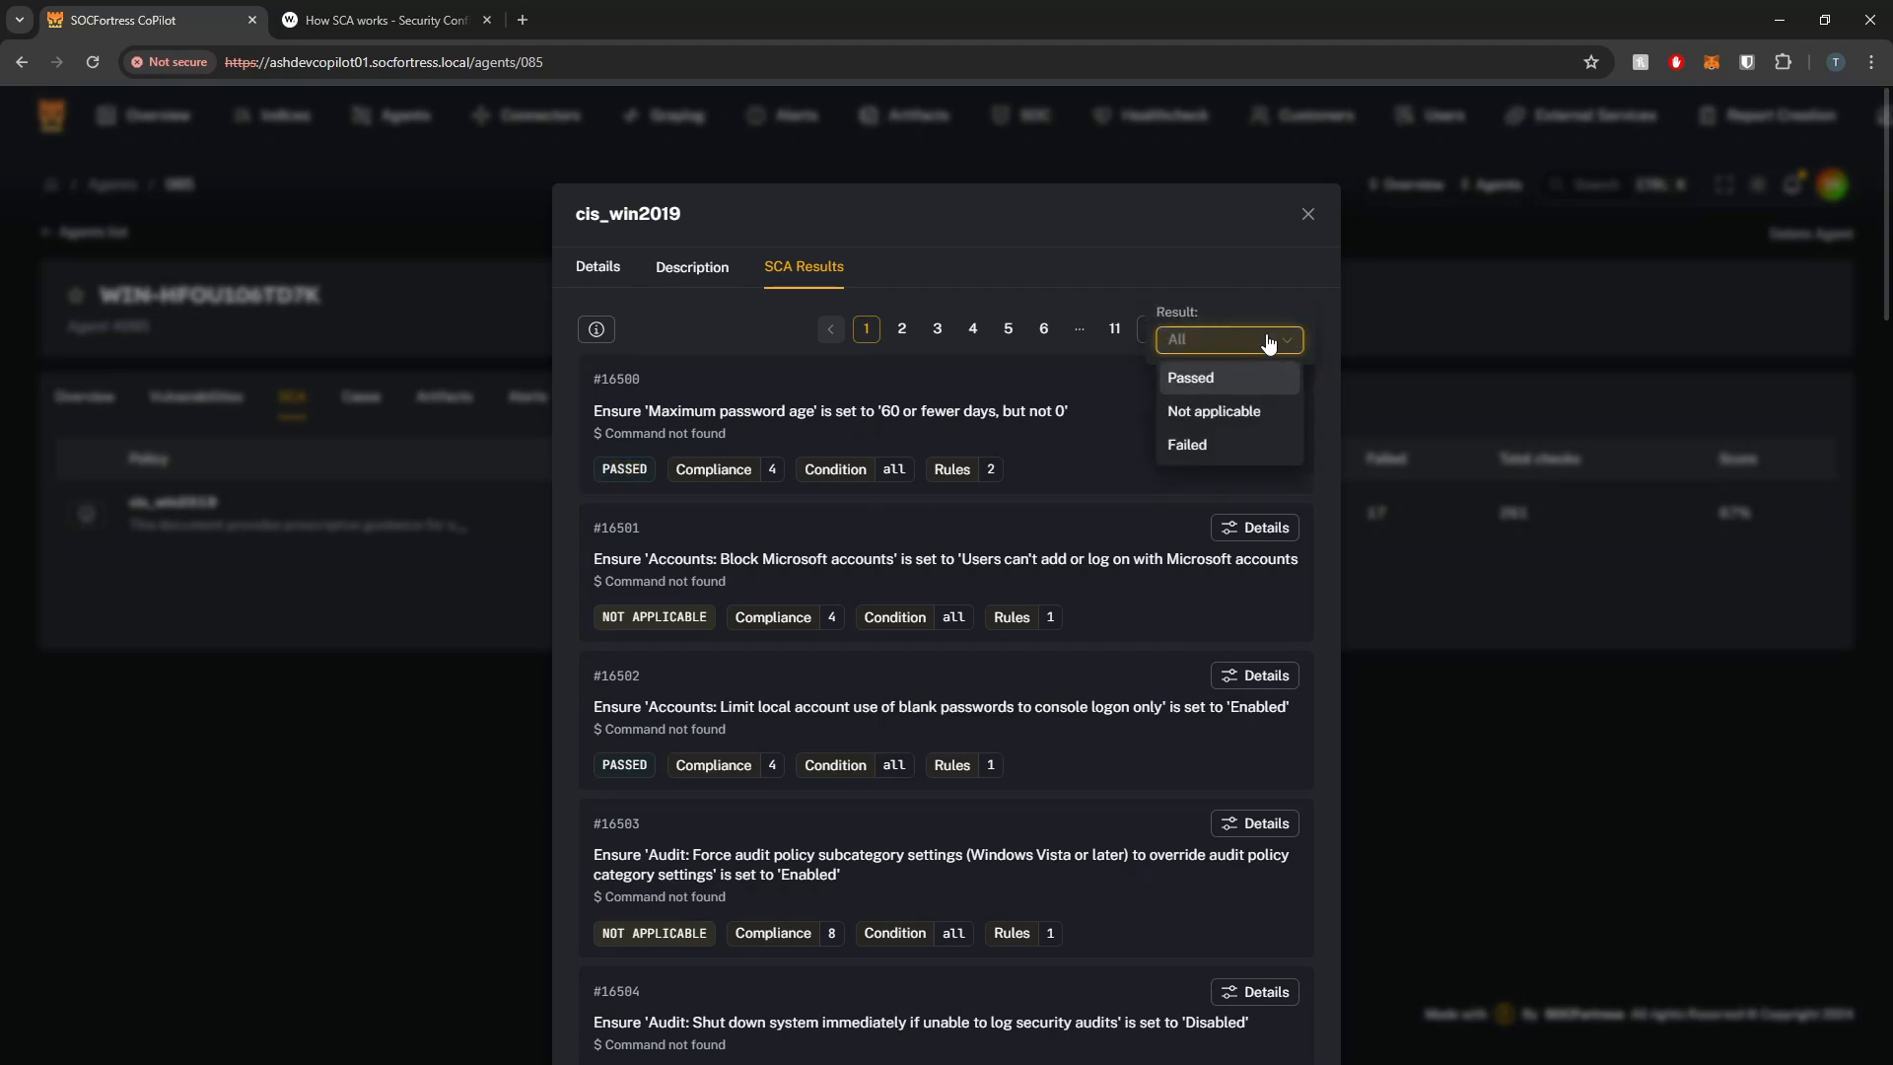
left_click(1187, 444)
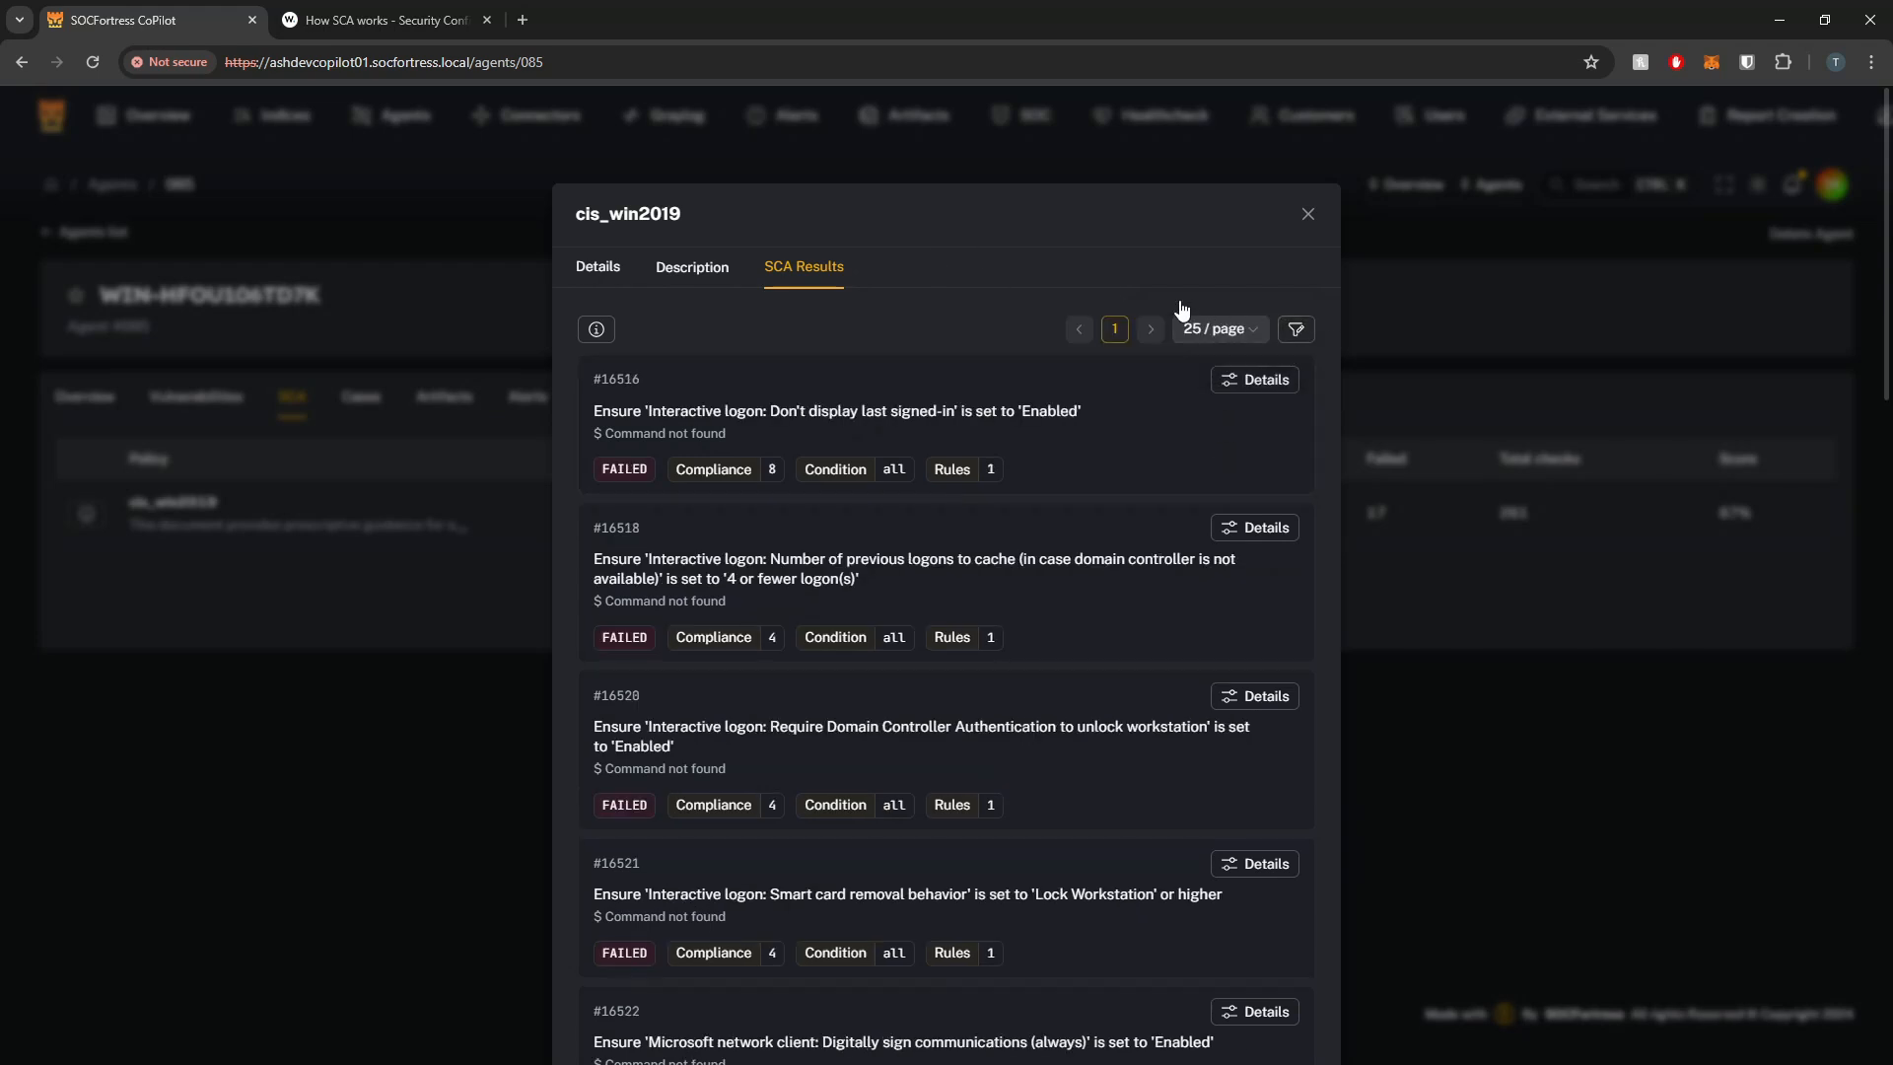
mouse_move(1262, 386)
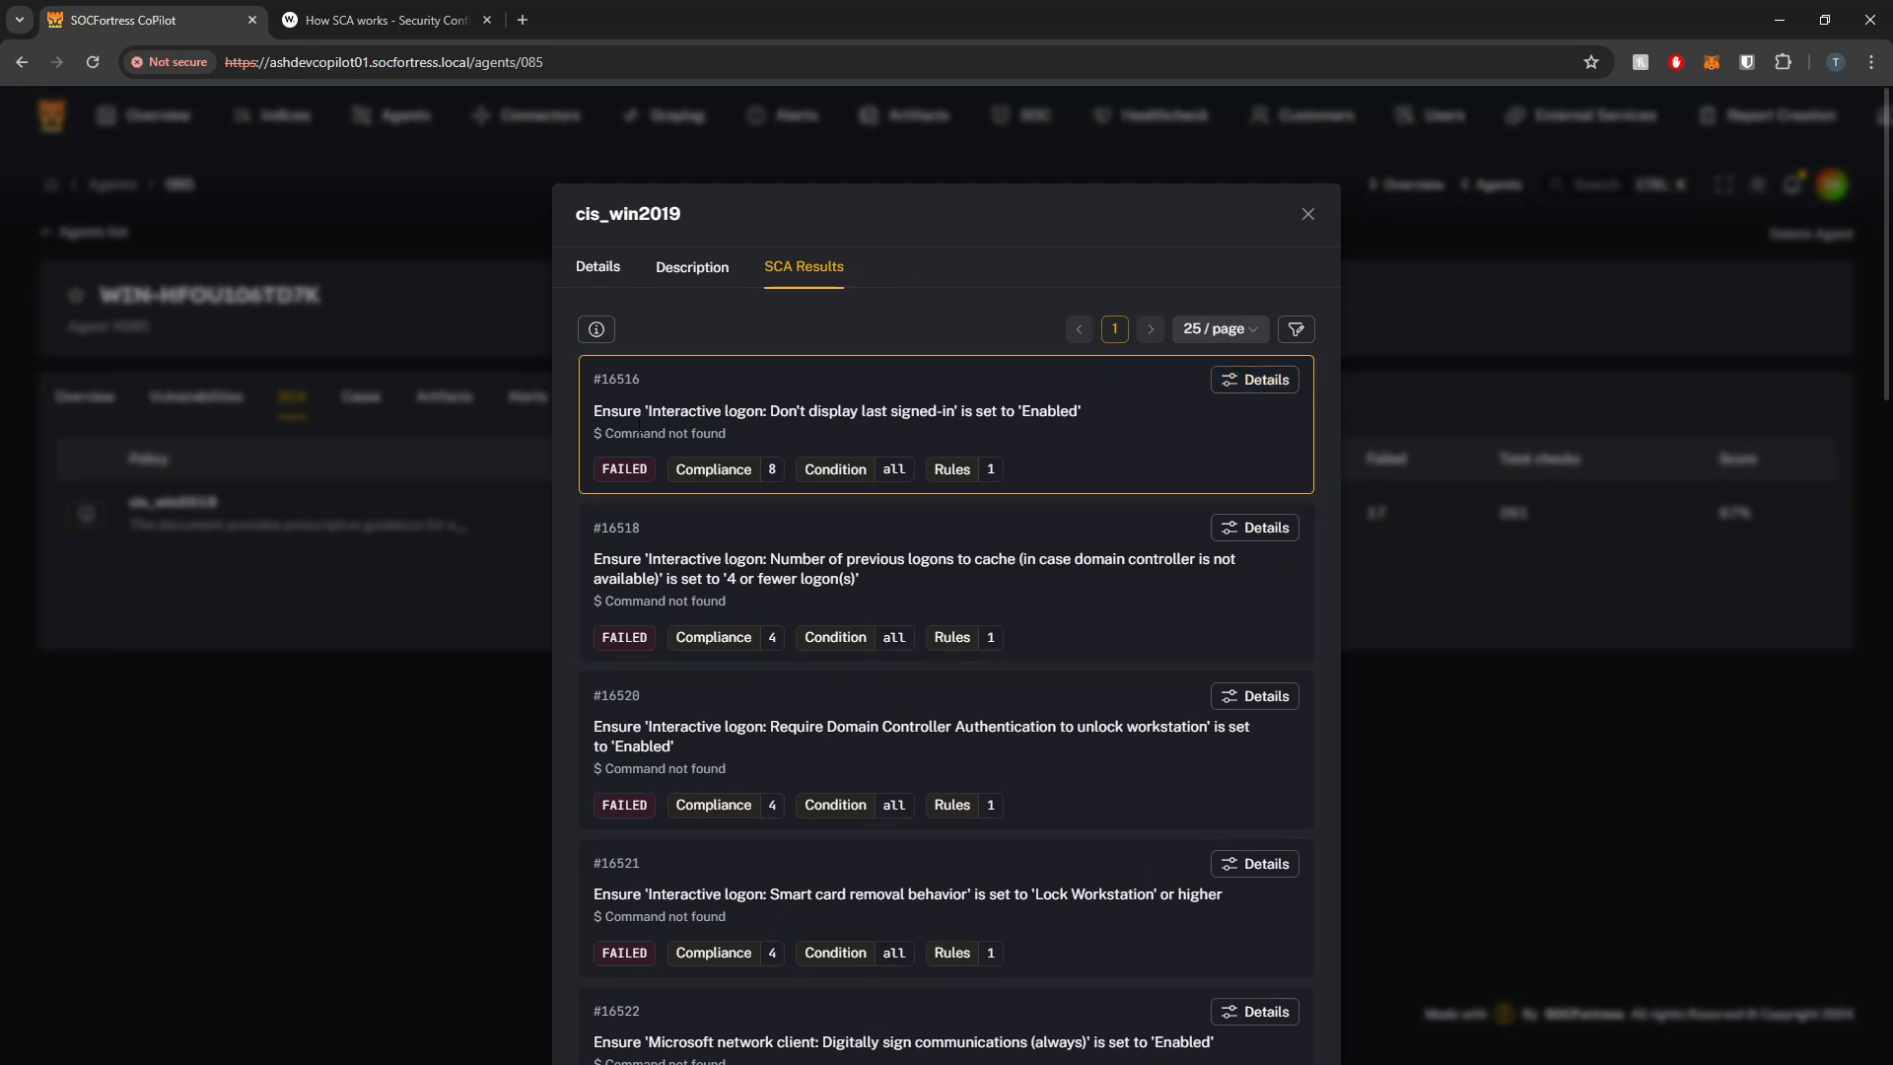
left_click_drag(643, 410, 1020, 410)
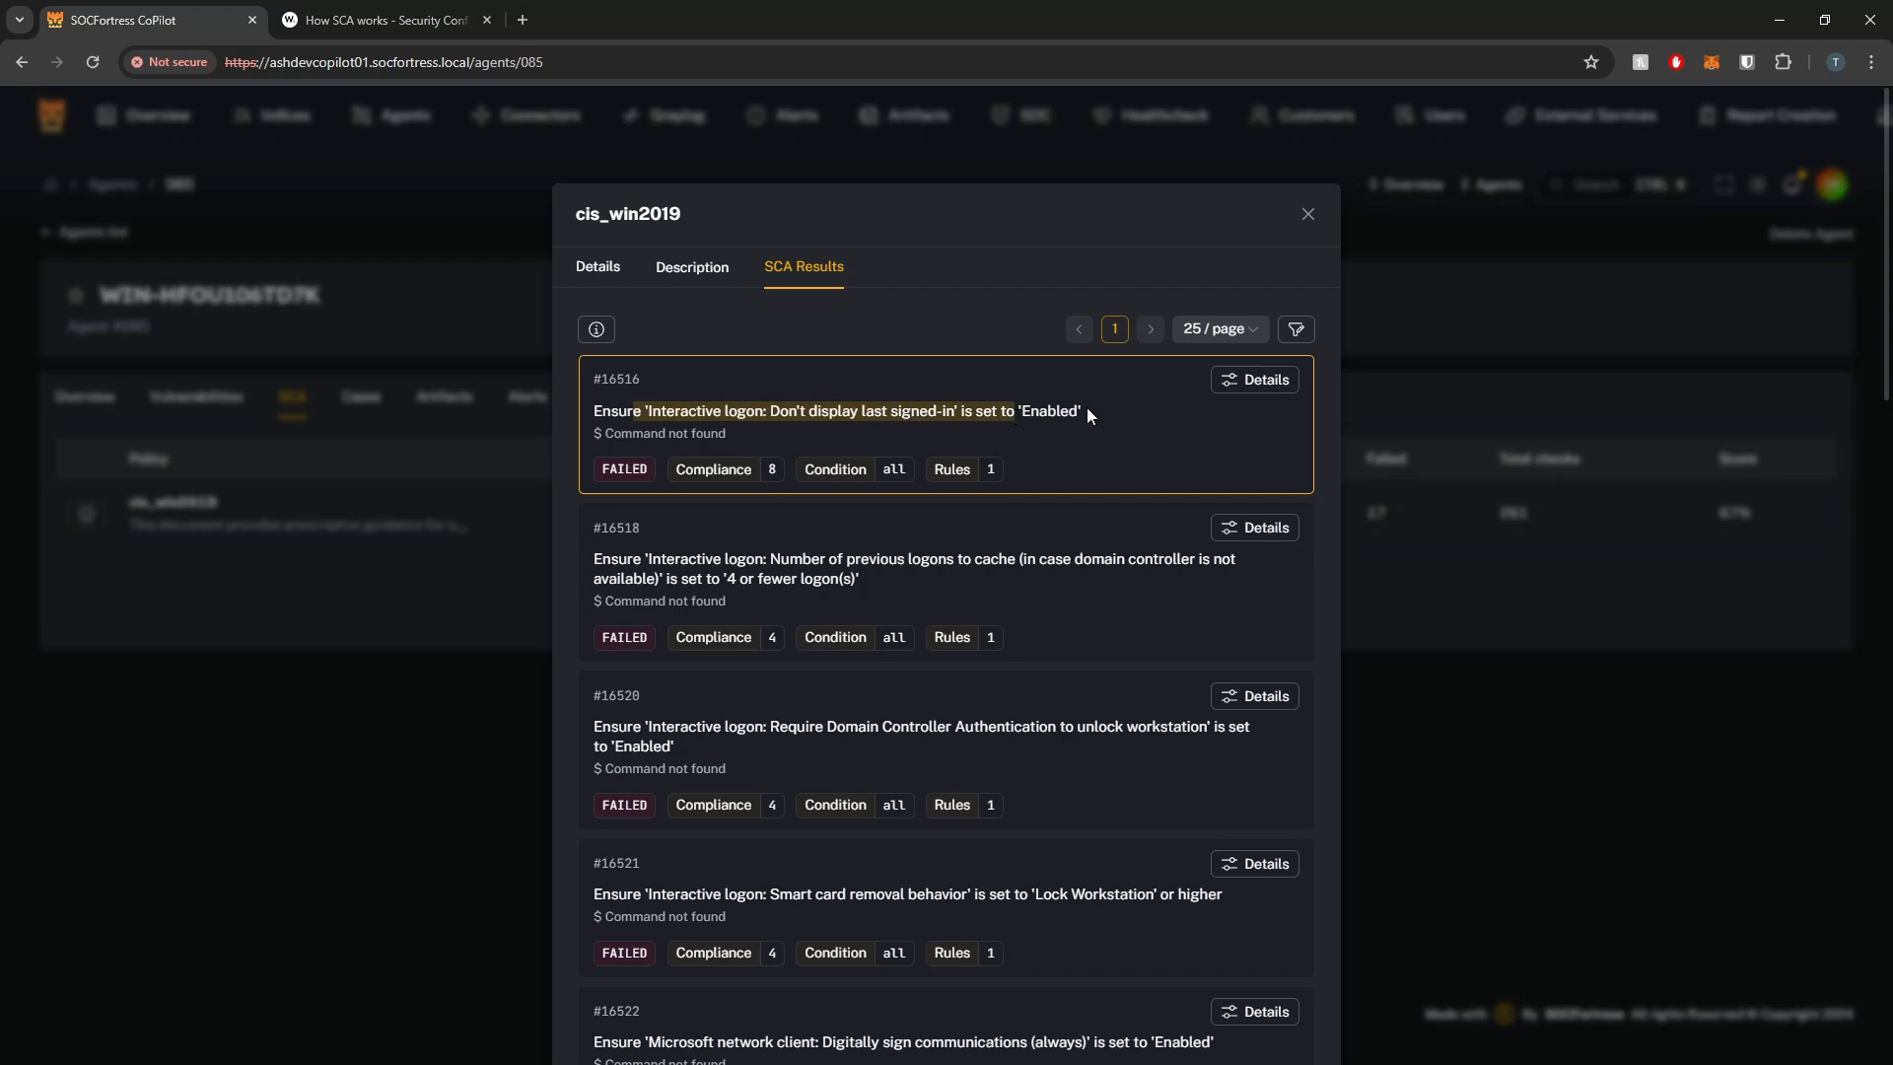
mouse_move(1084, 427)
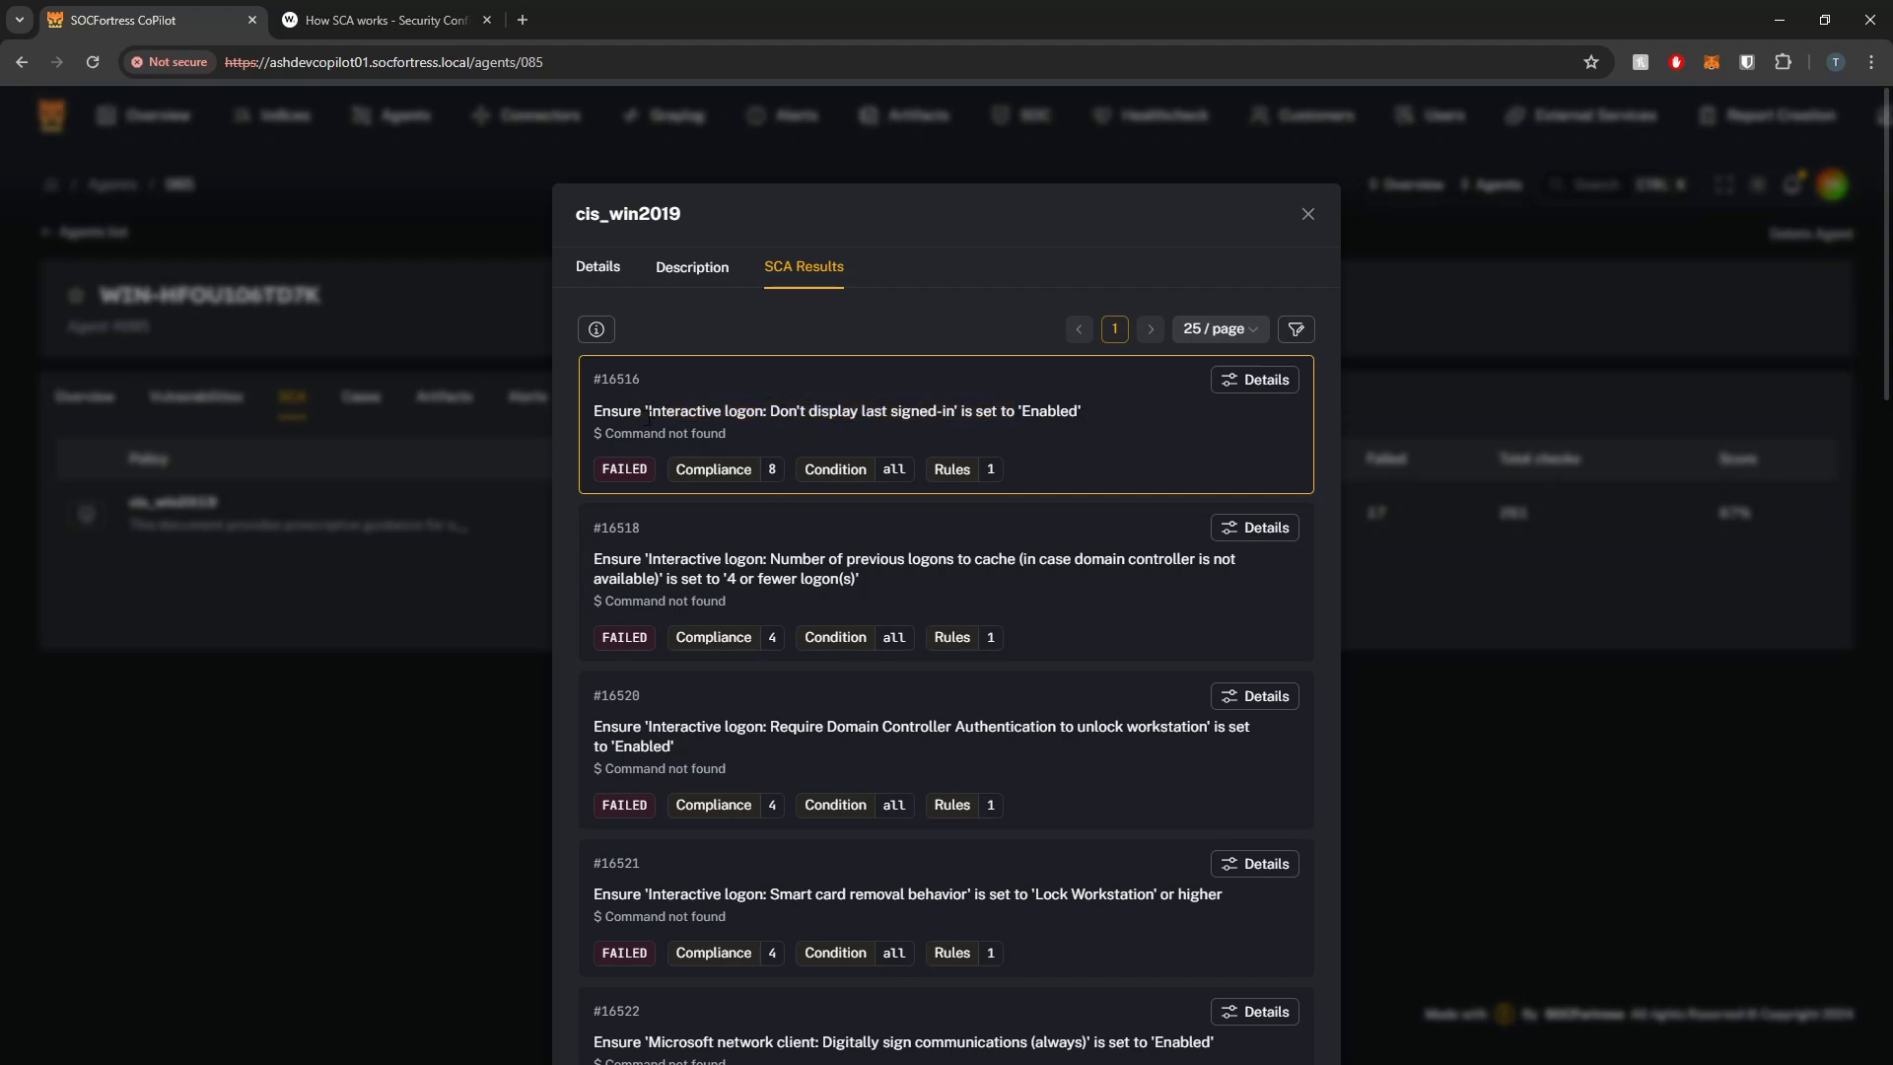
mouse_move(660, 407)
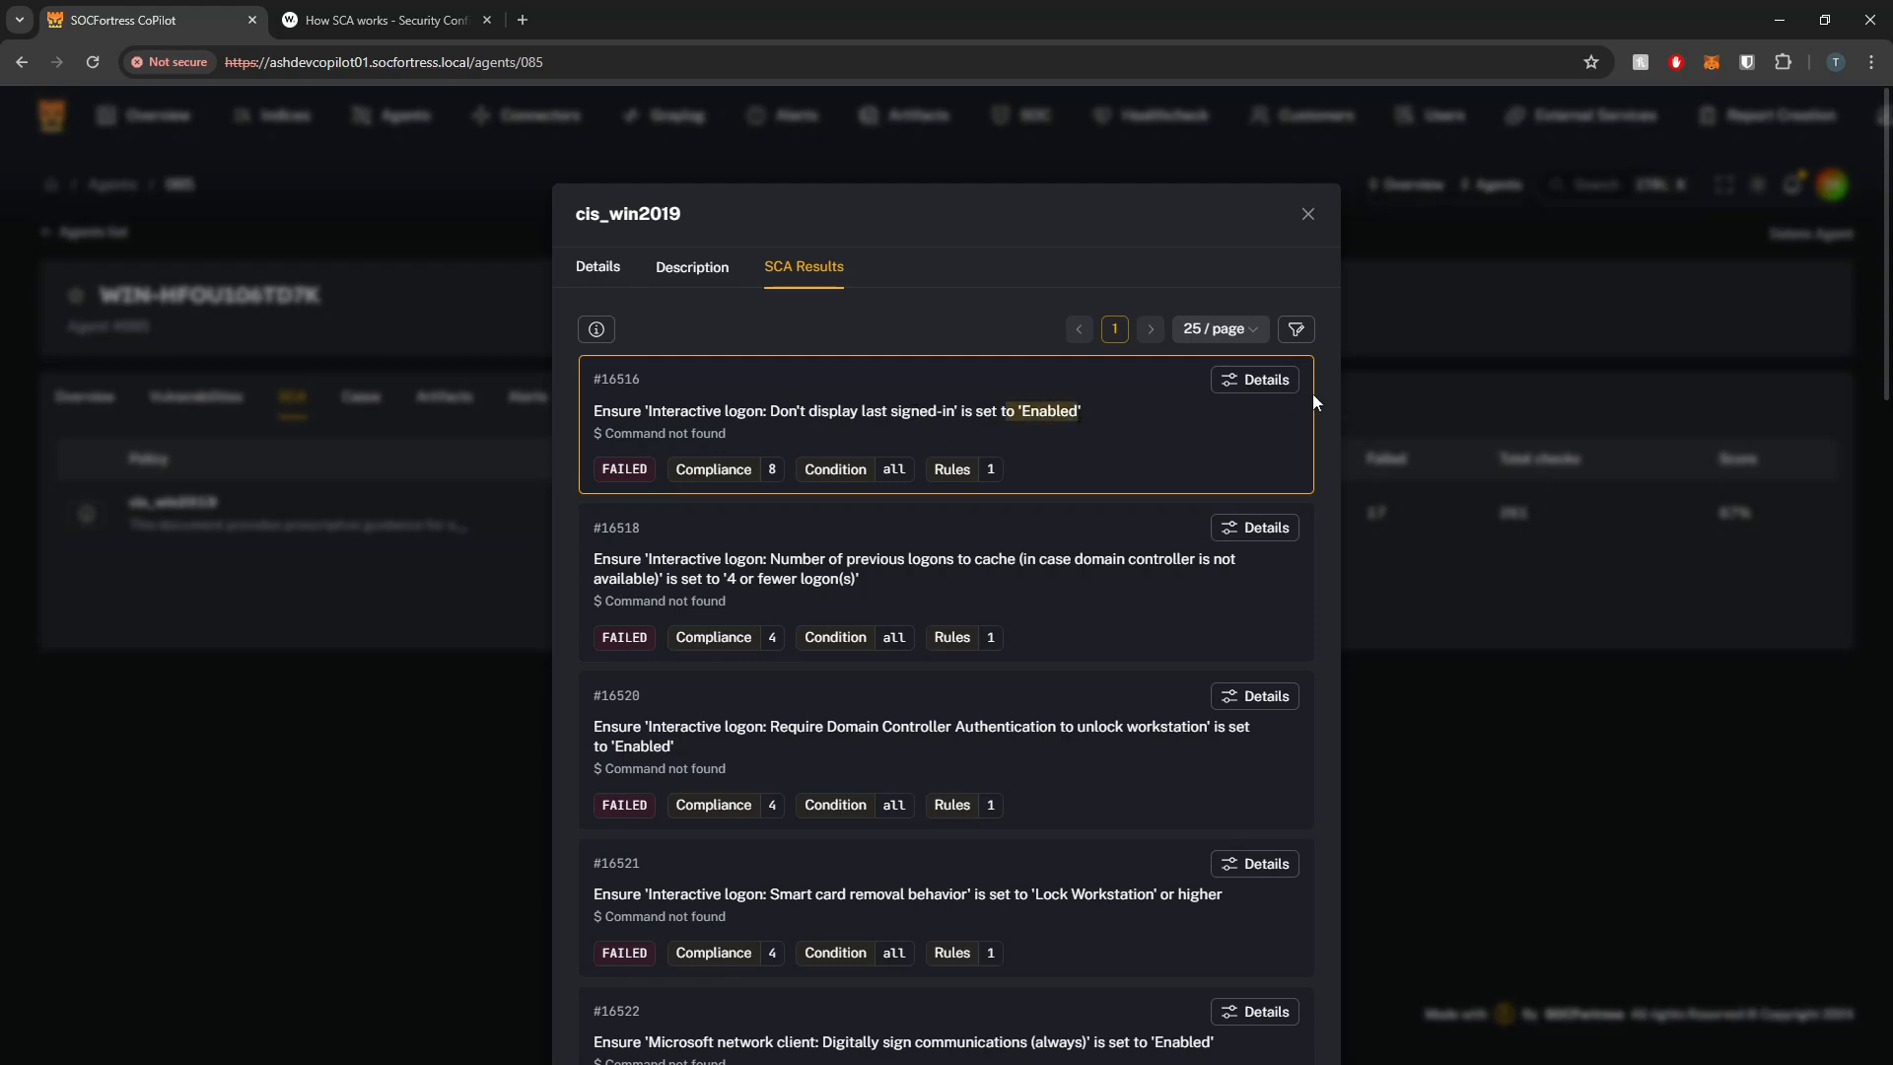
View details of failed check 16516 'Interactive logon: Don't display last signed-in'
left_click(1254, 380)
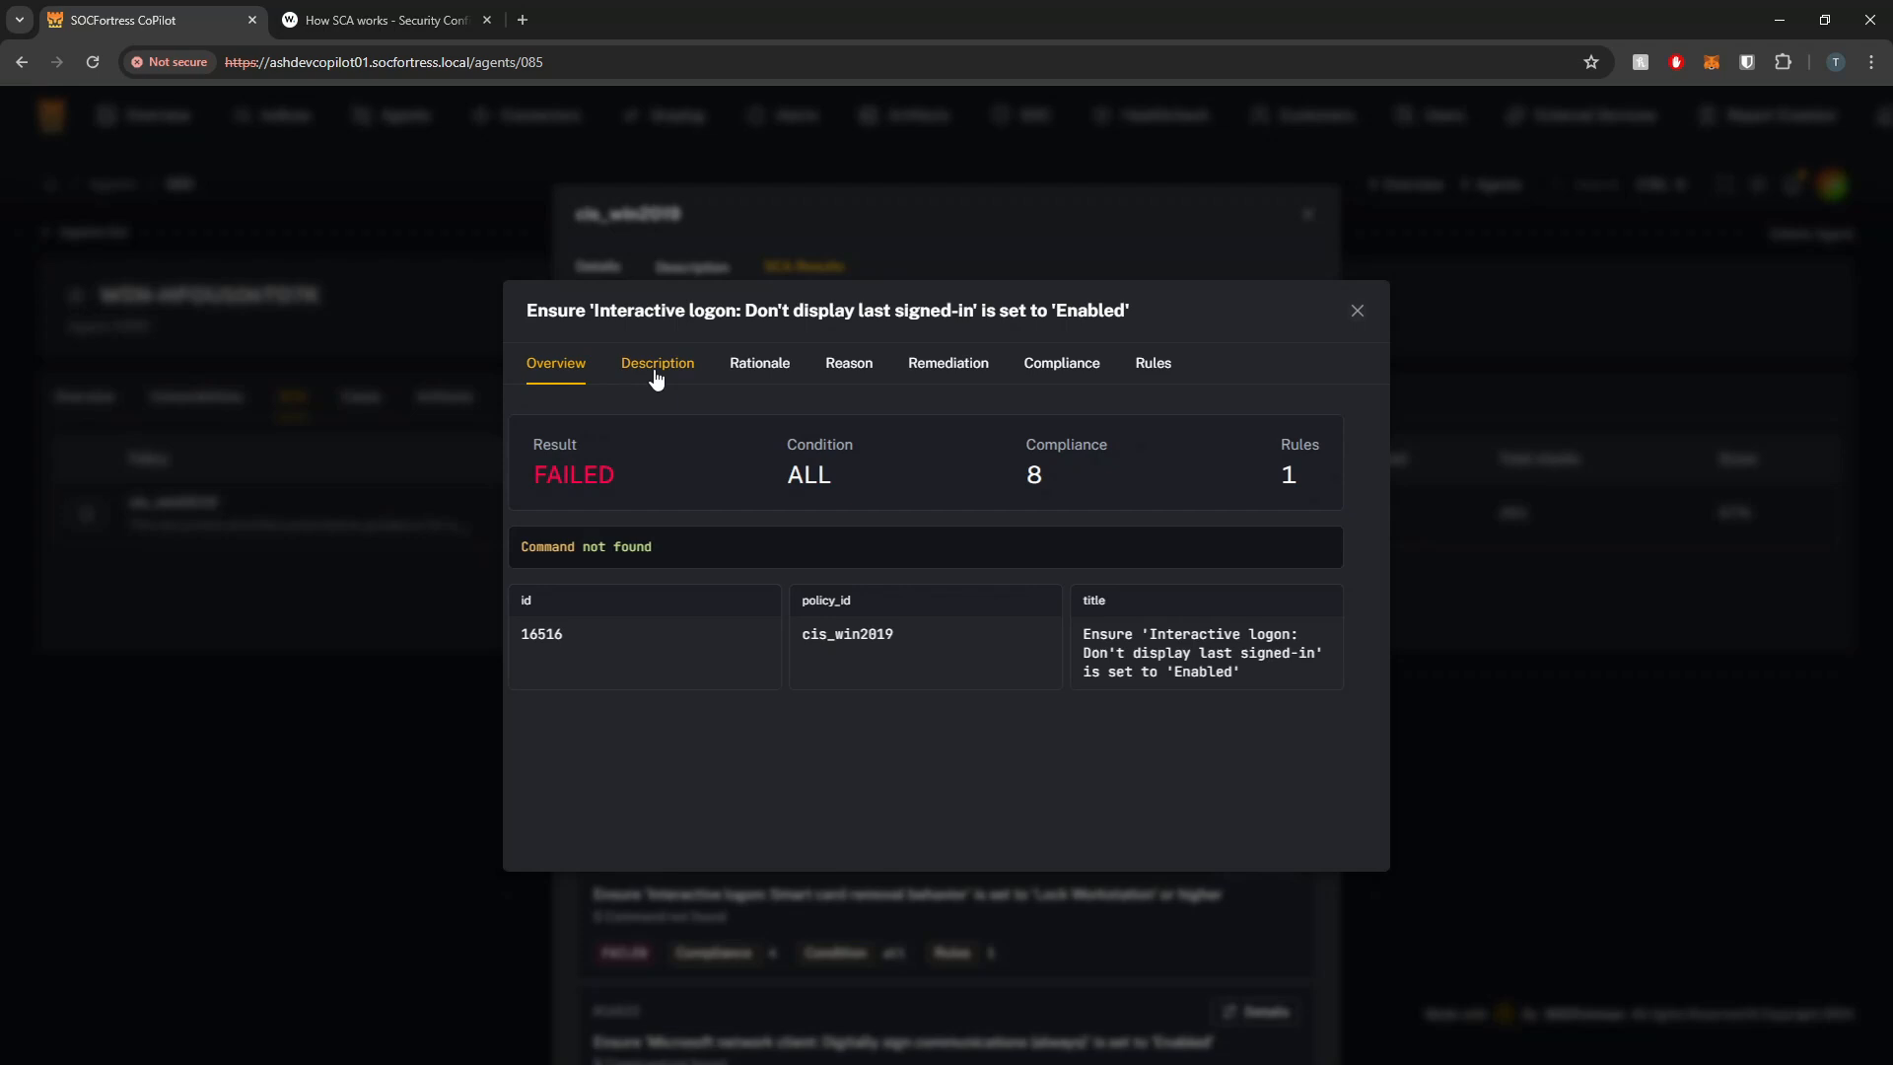
Read check 16516's description, rationale, reason and Group Policy remediation
left_click(657, 363)
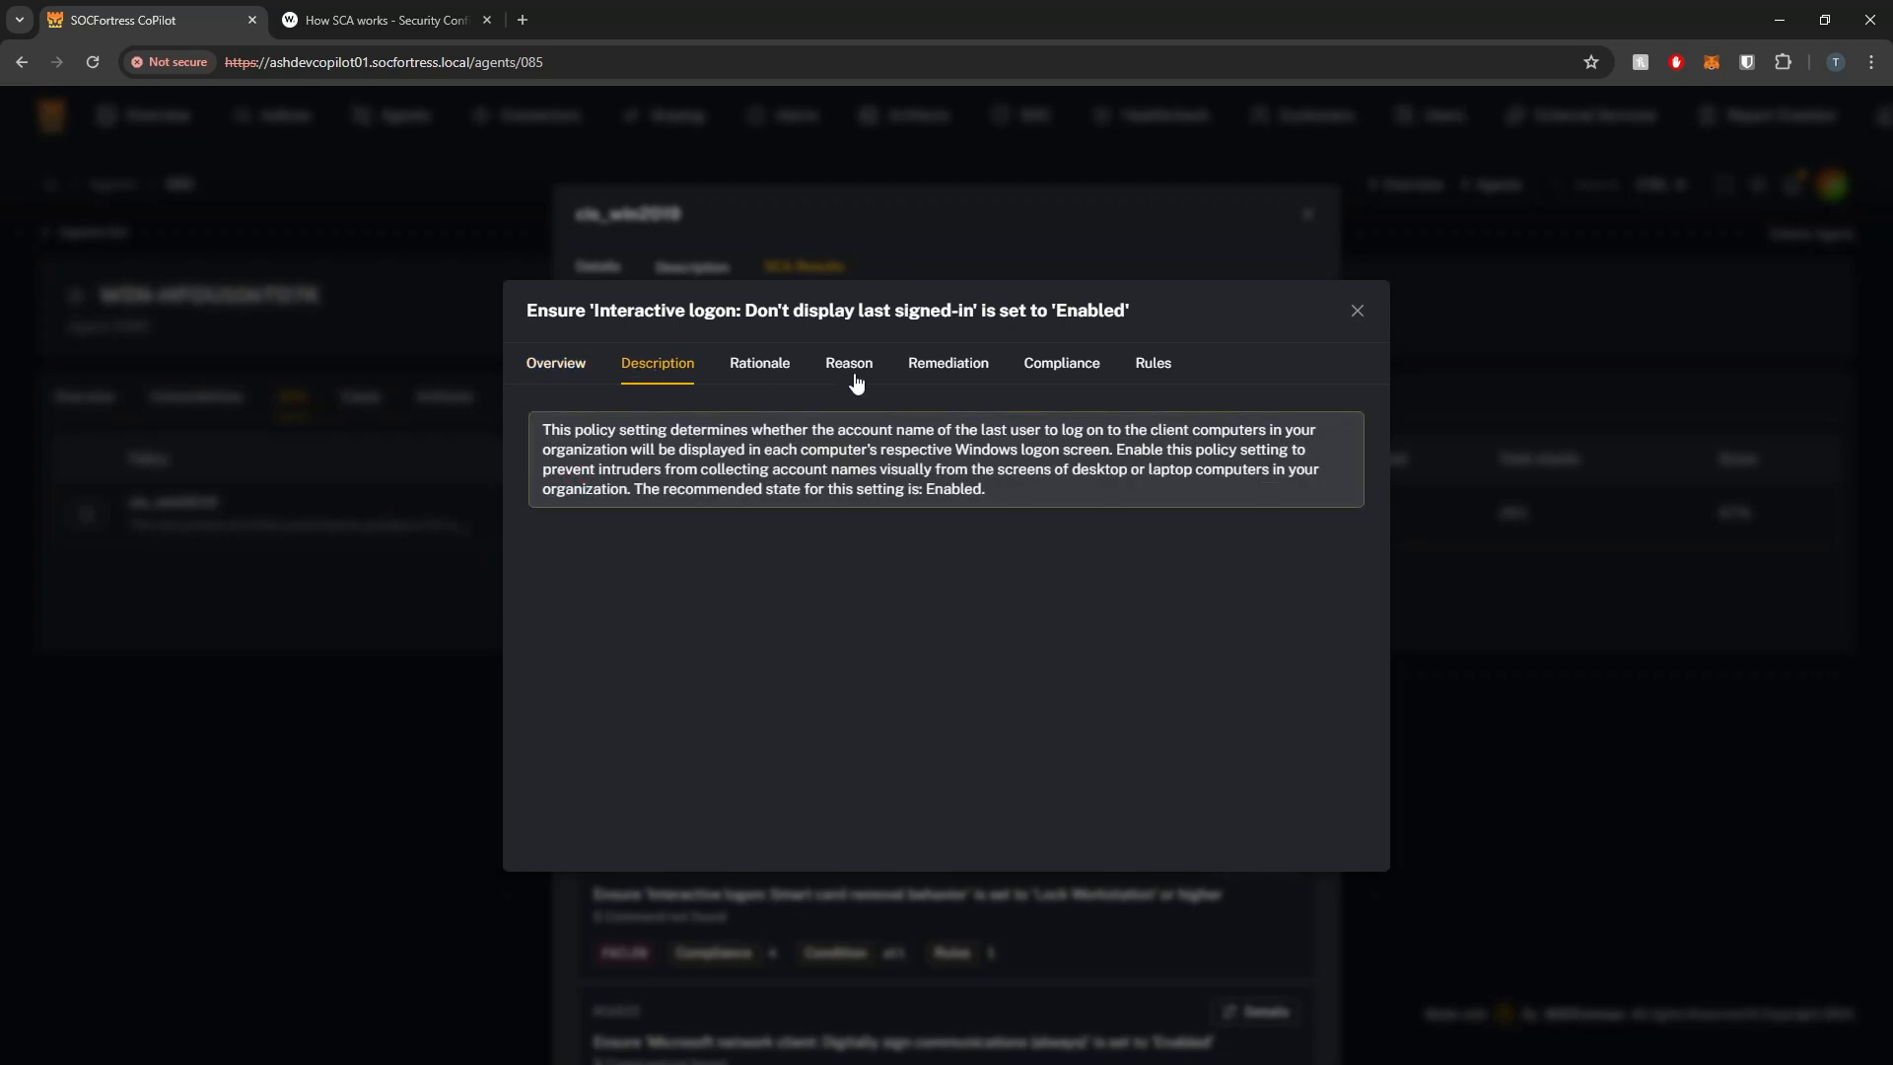
left_click(759, 363)
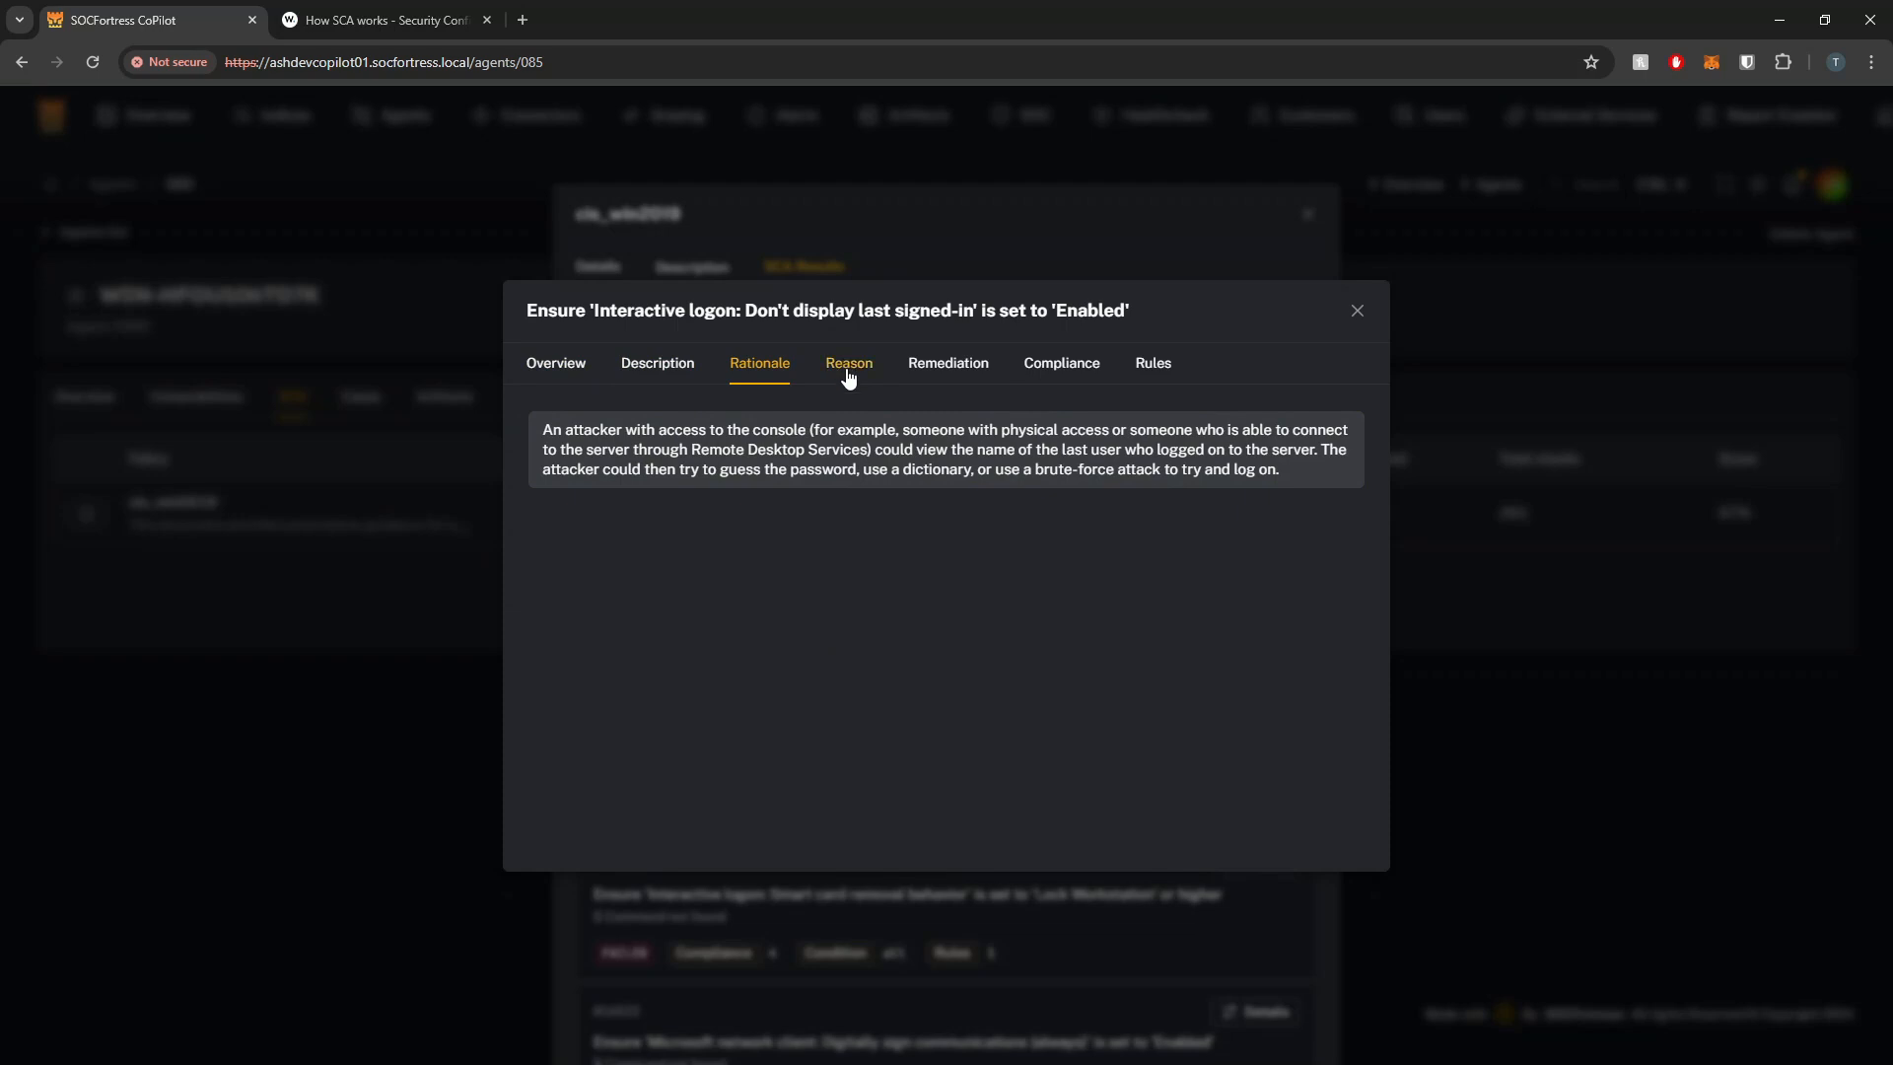
left_click(848, 364)
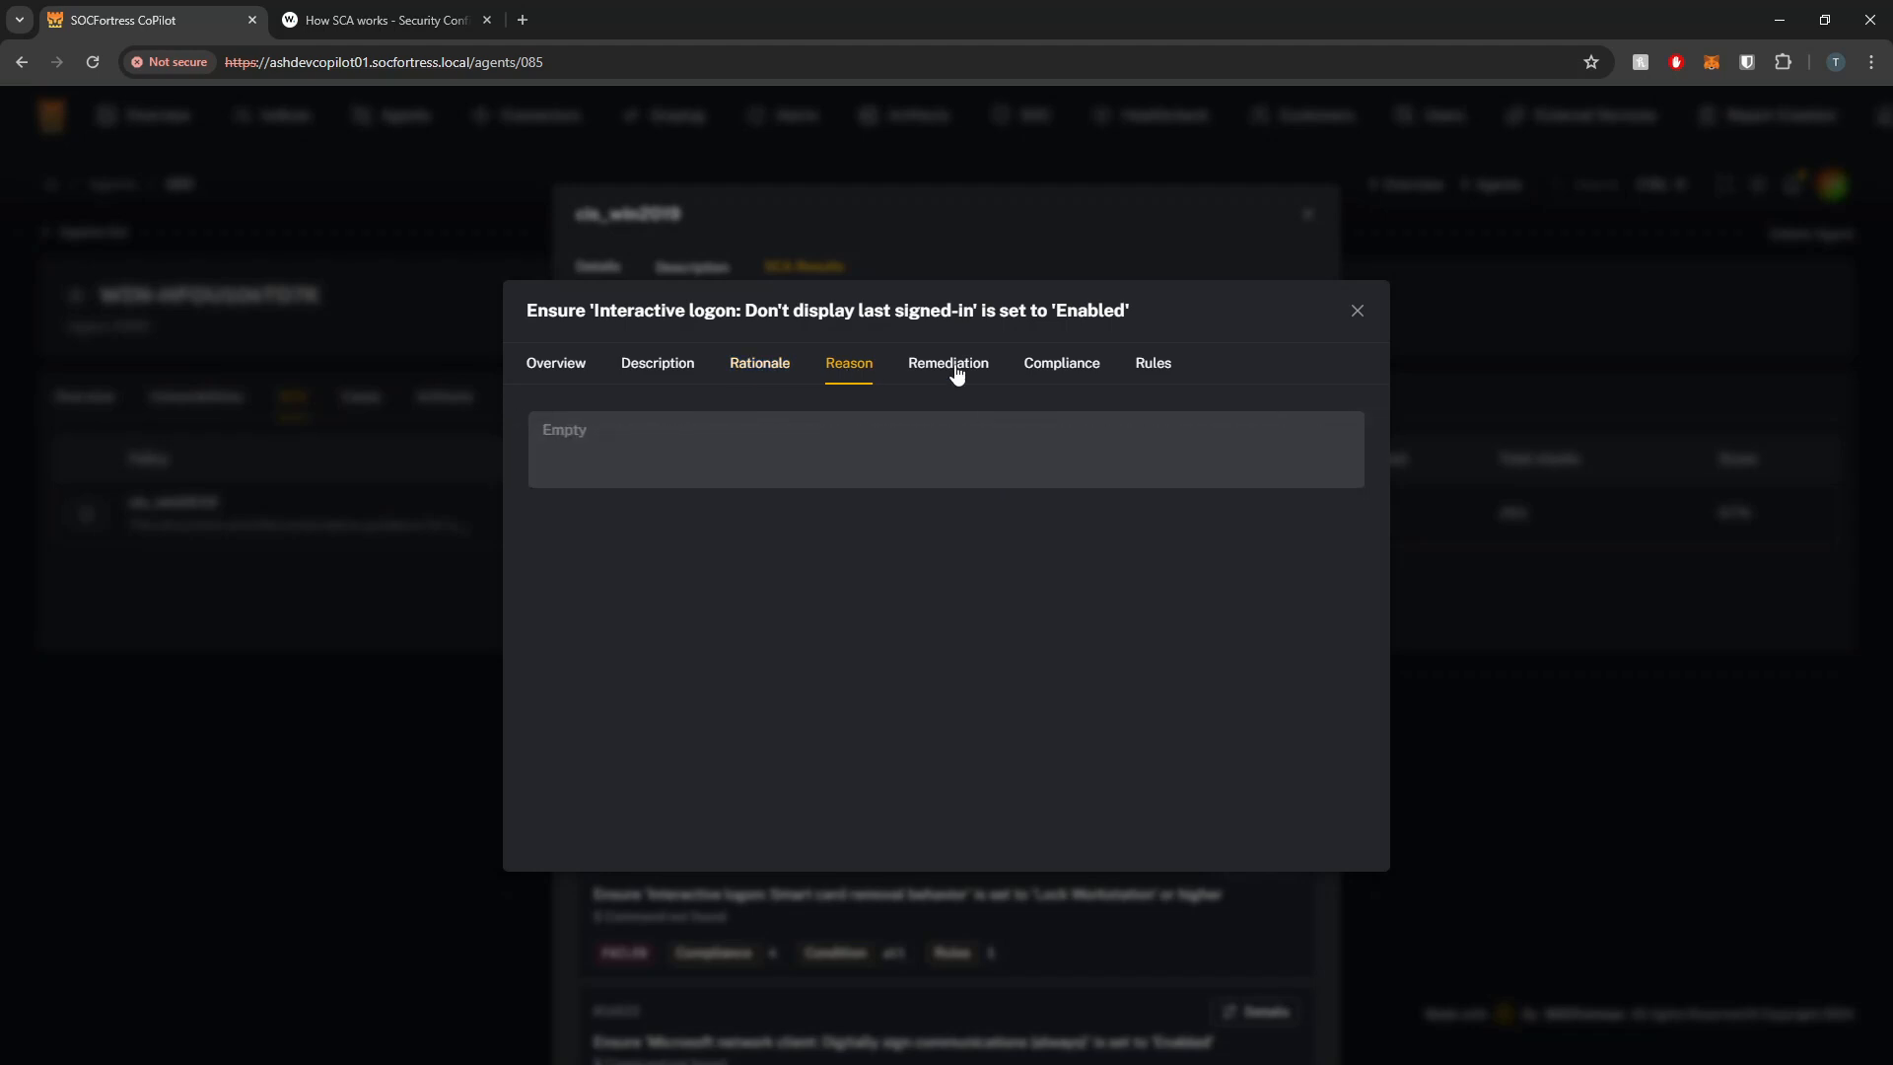
left_click(947, 363)
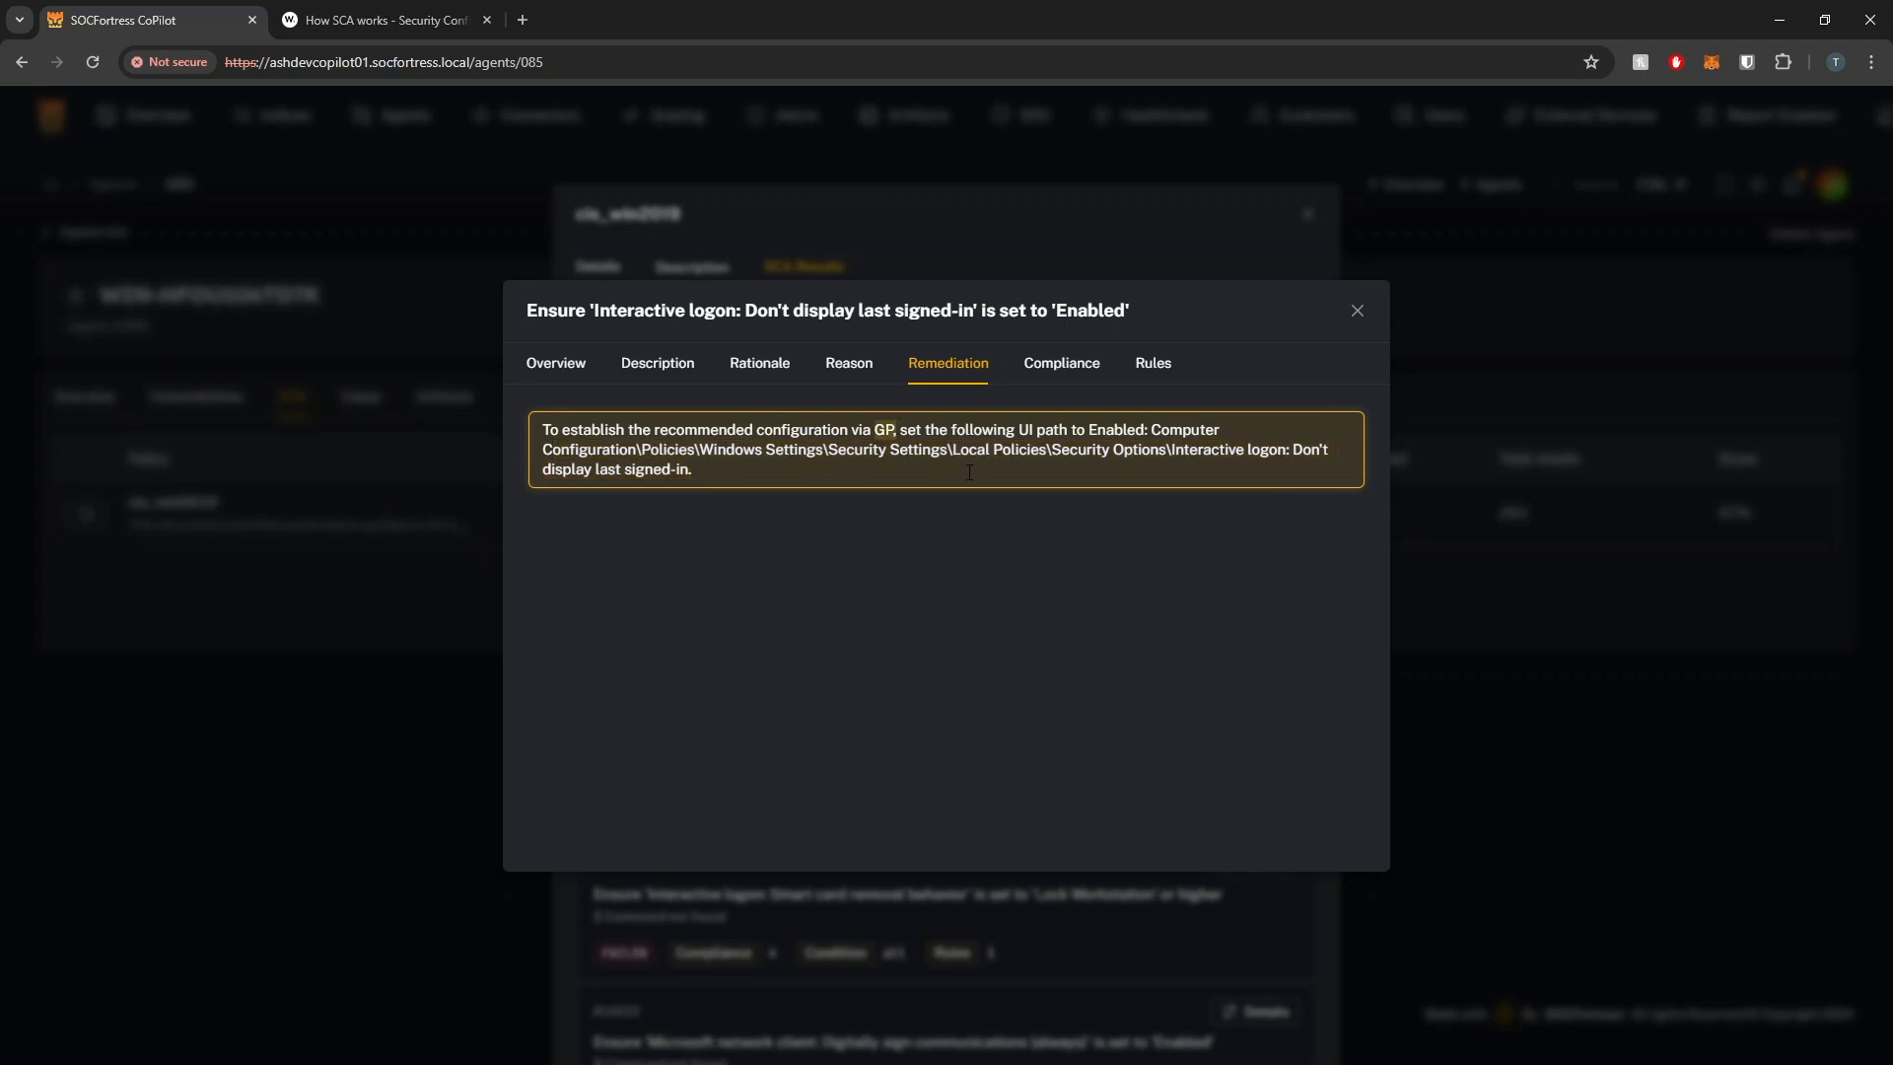
mouse_move(887, 375)
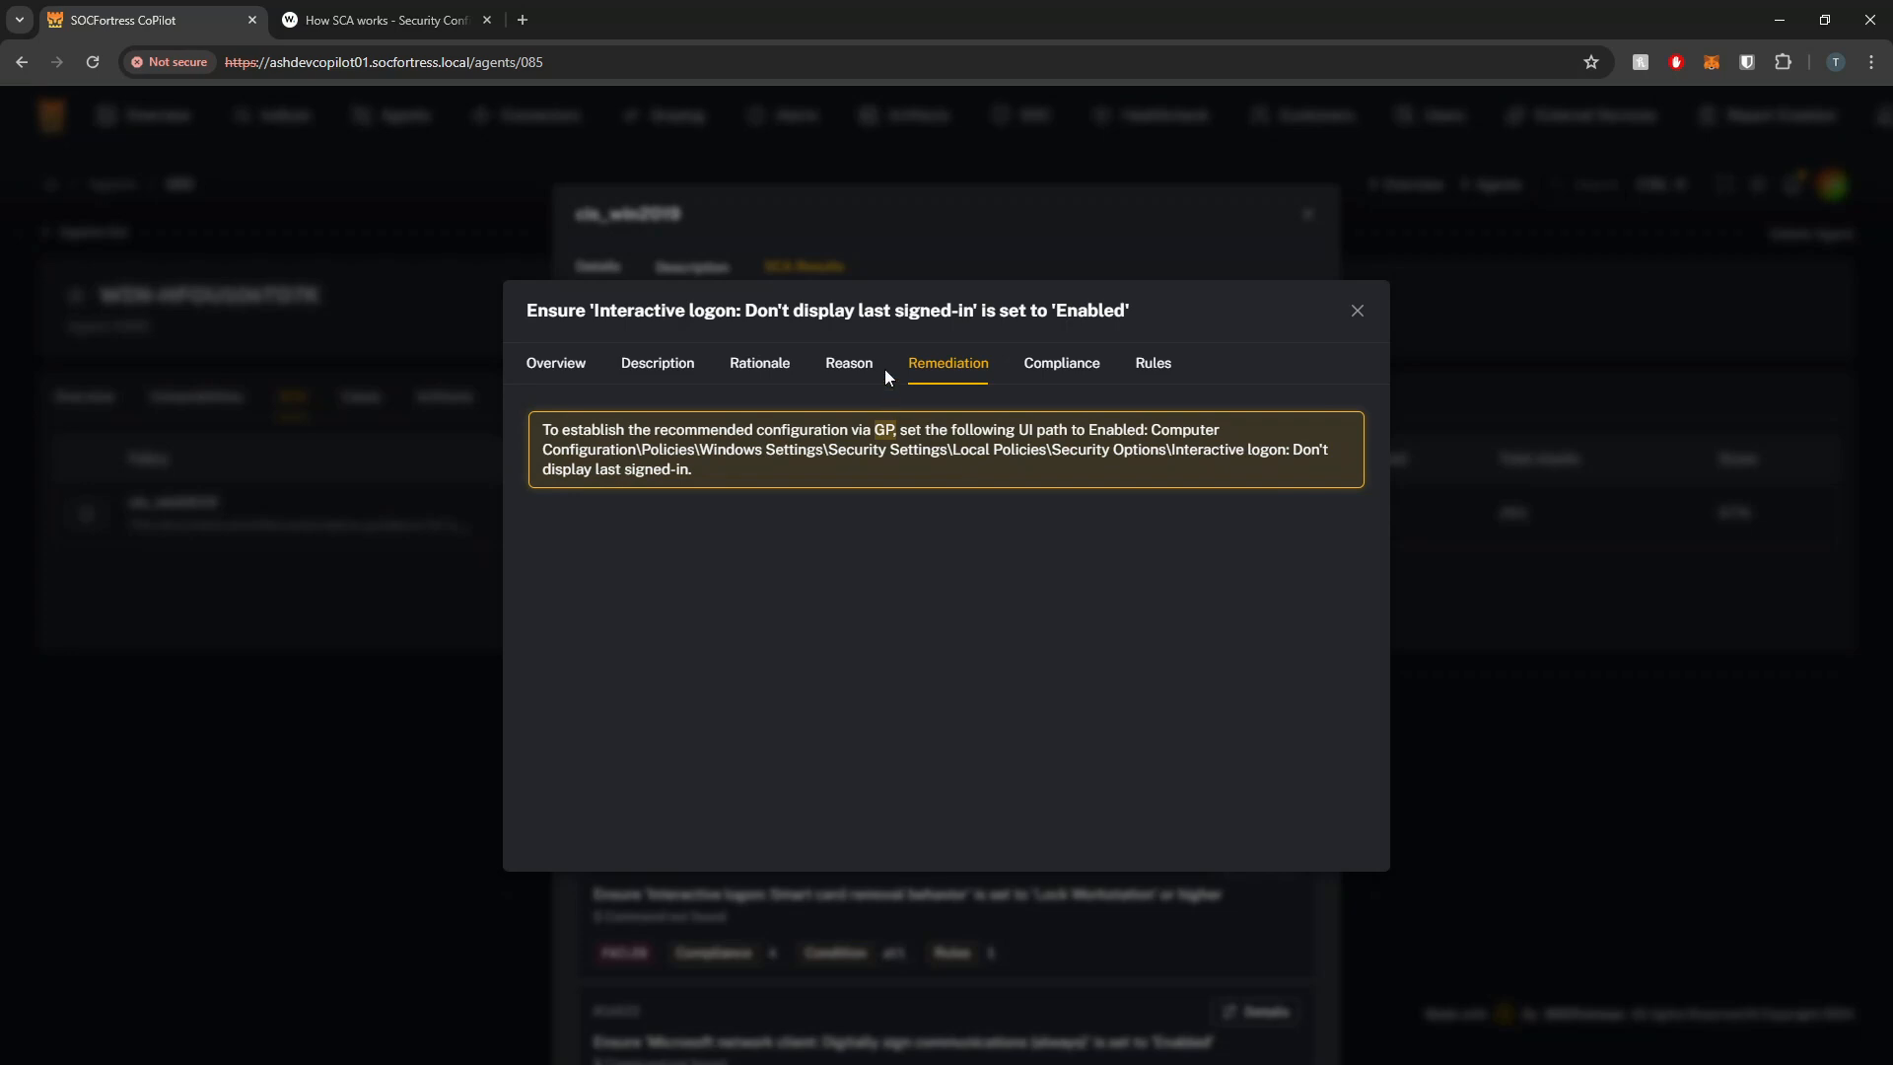
mouse_move(1190, 381)
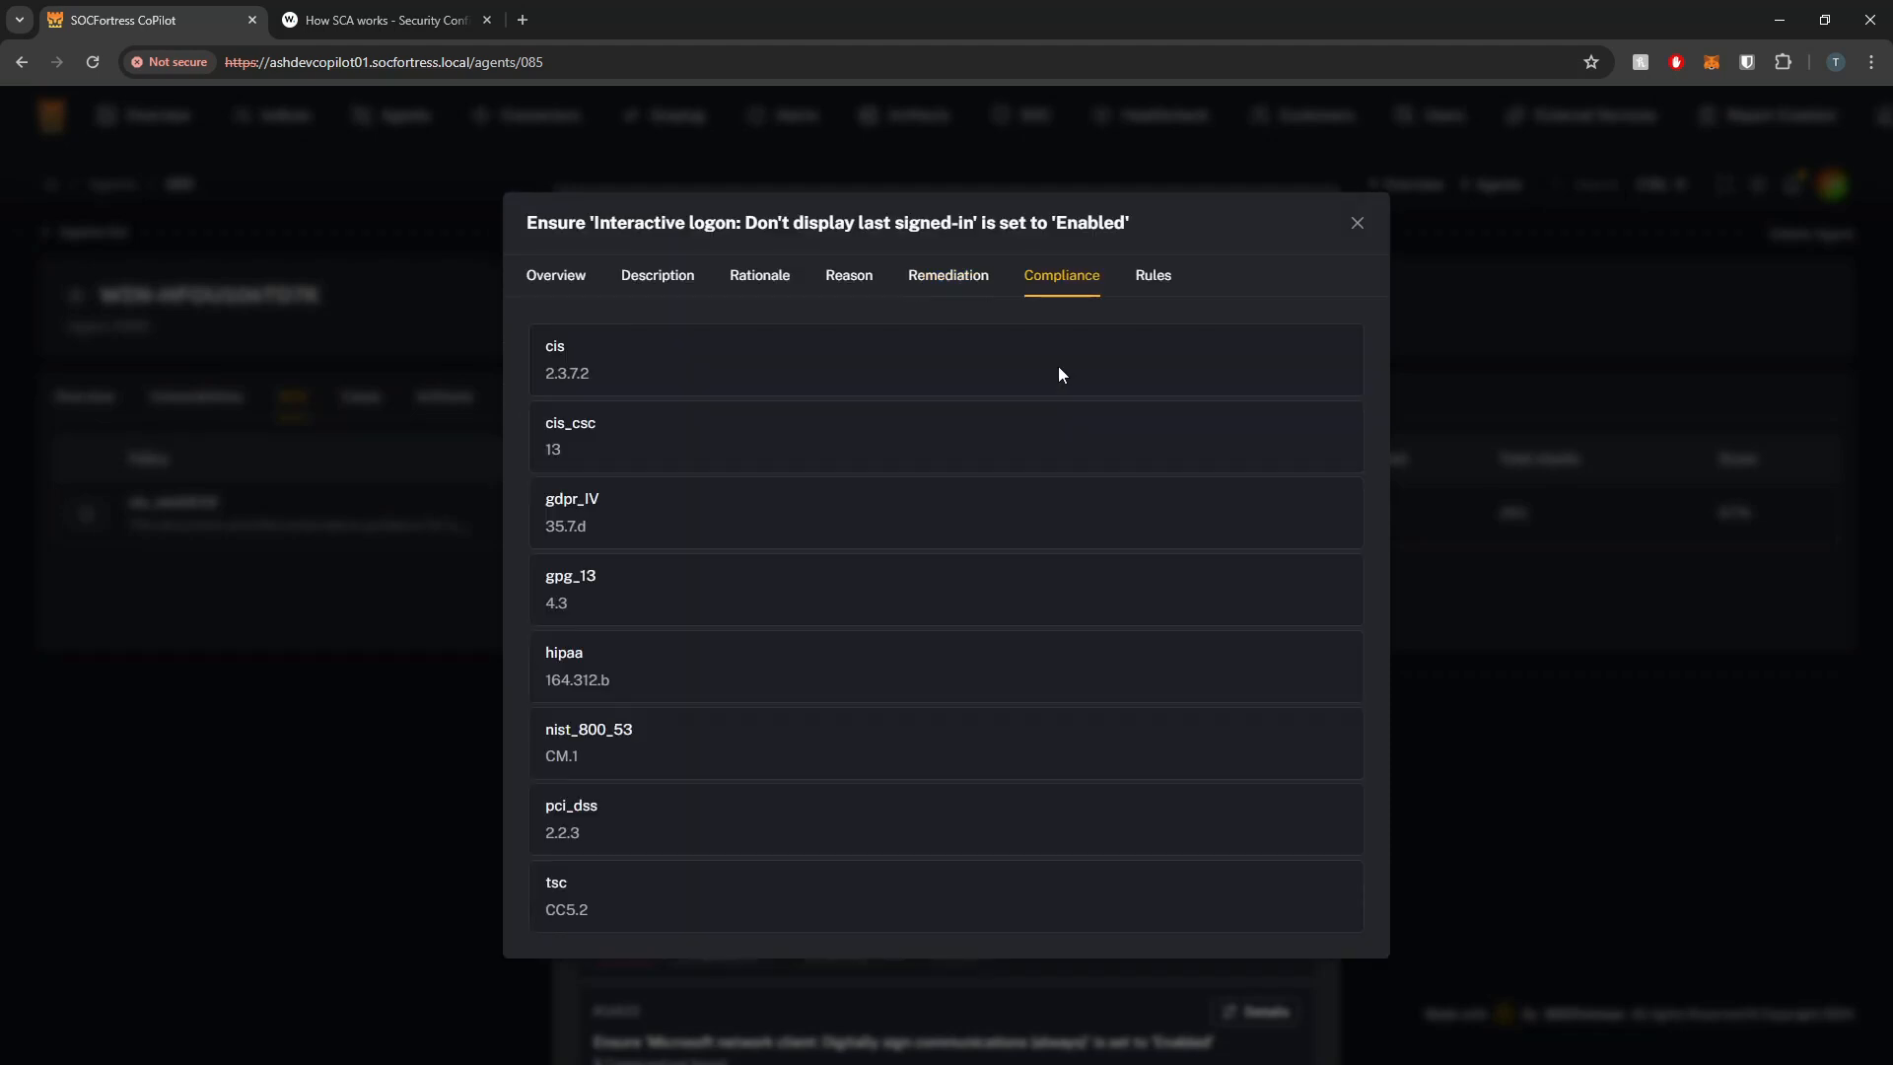
mouse_move(740, 678)
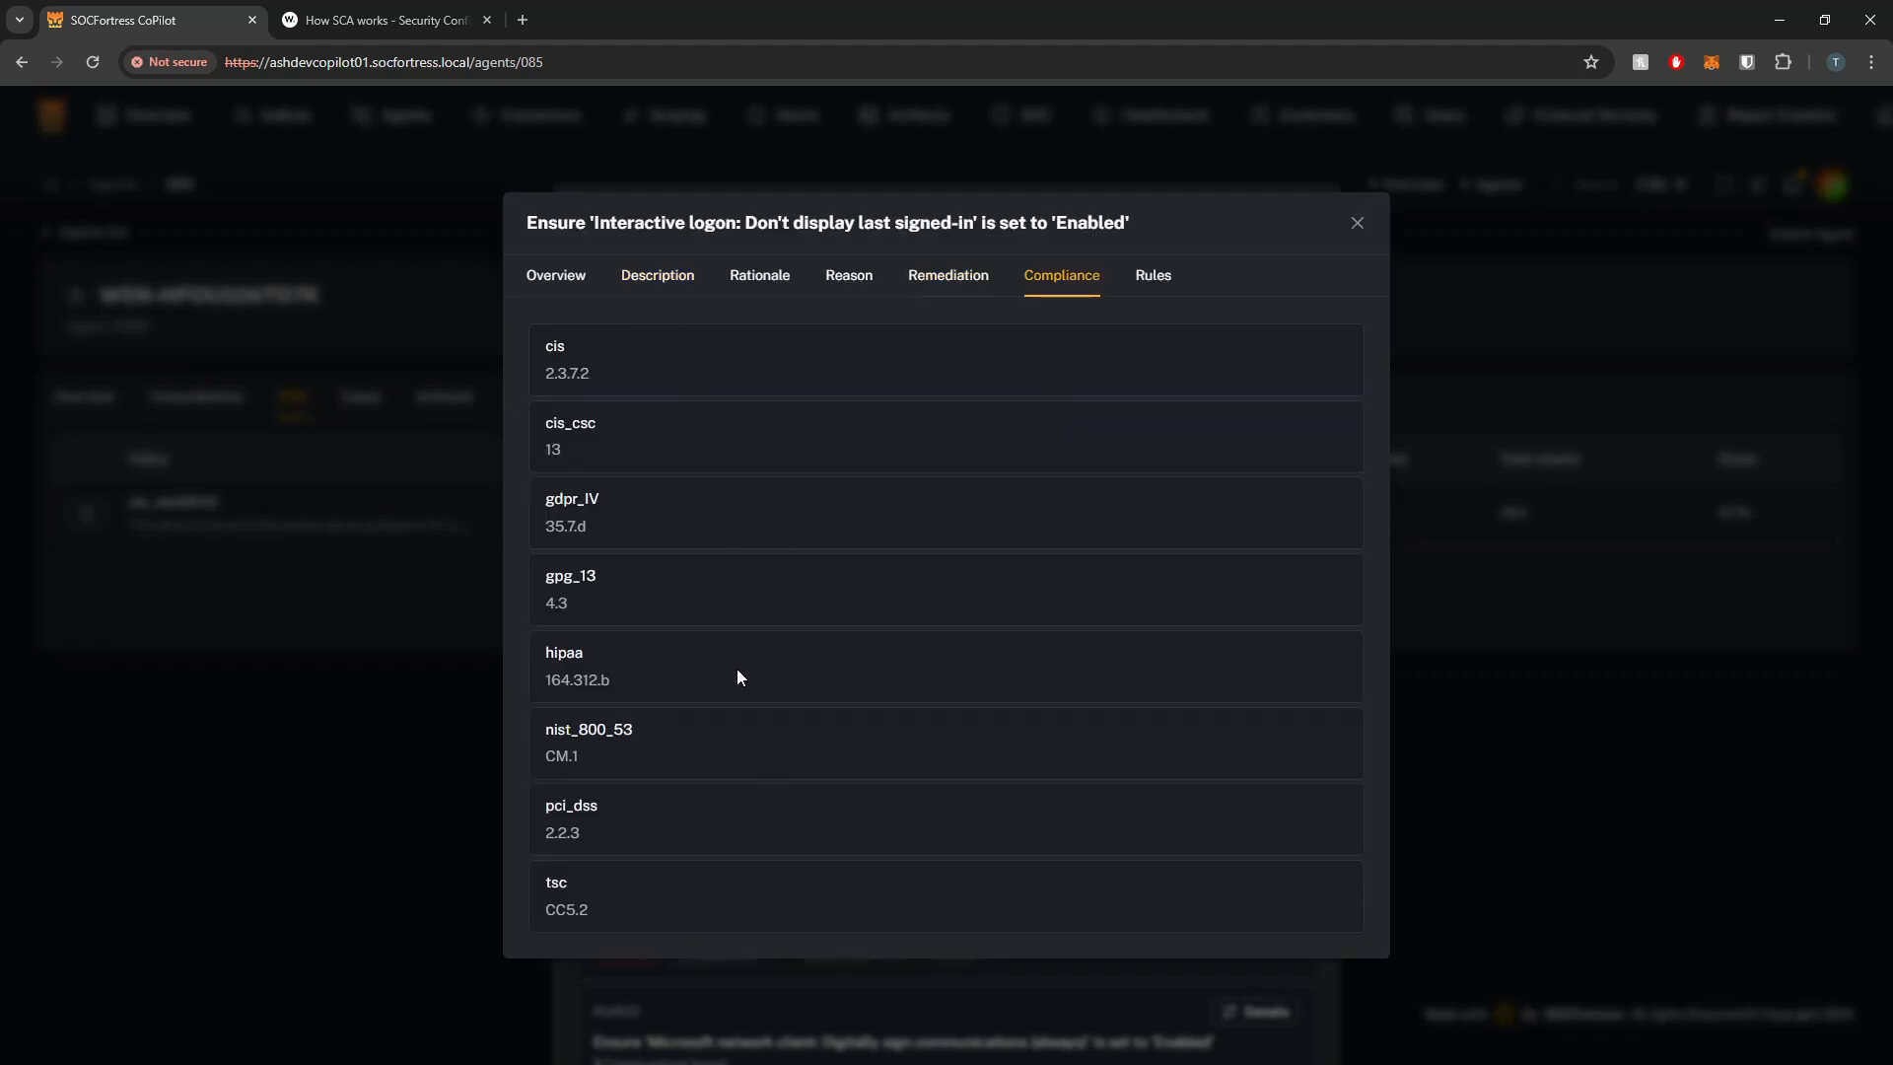
mouse_move(609, 538)
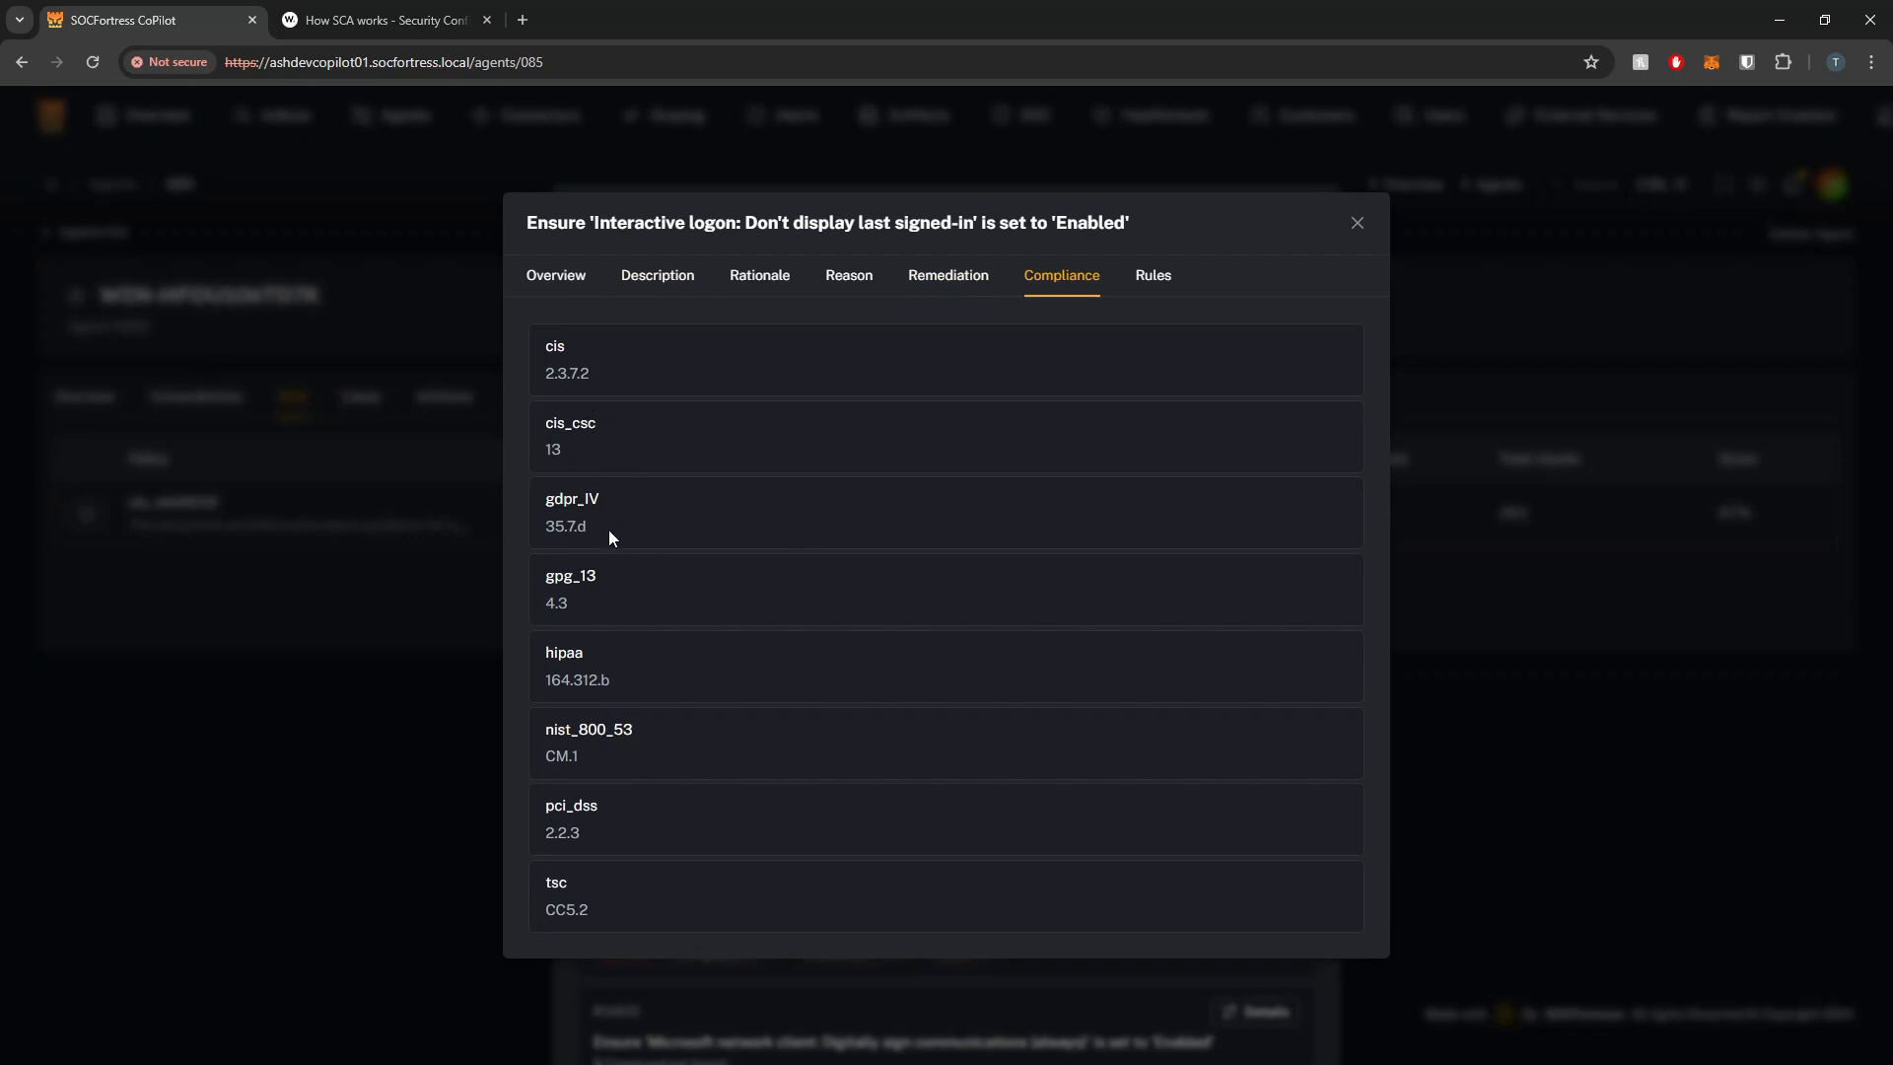
mouse_move(796, 507)
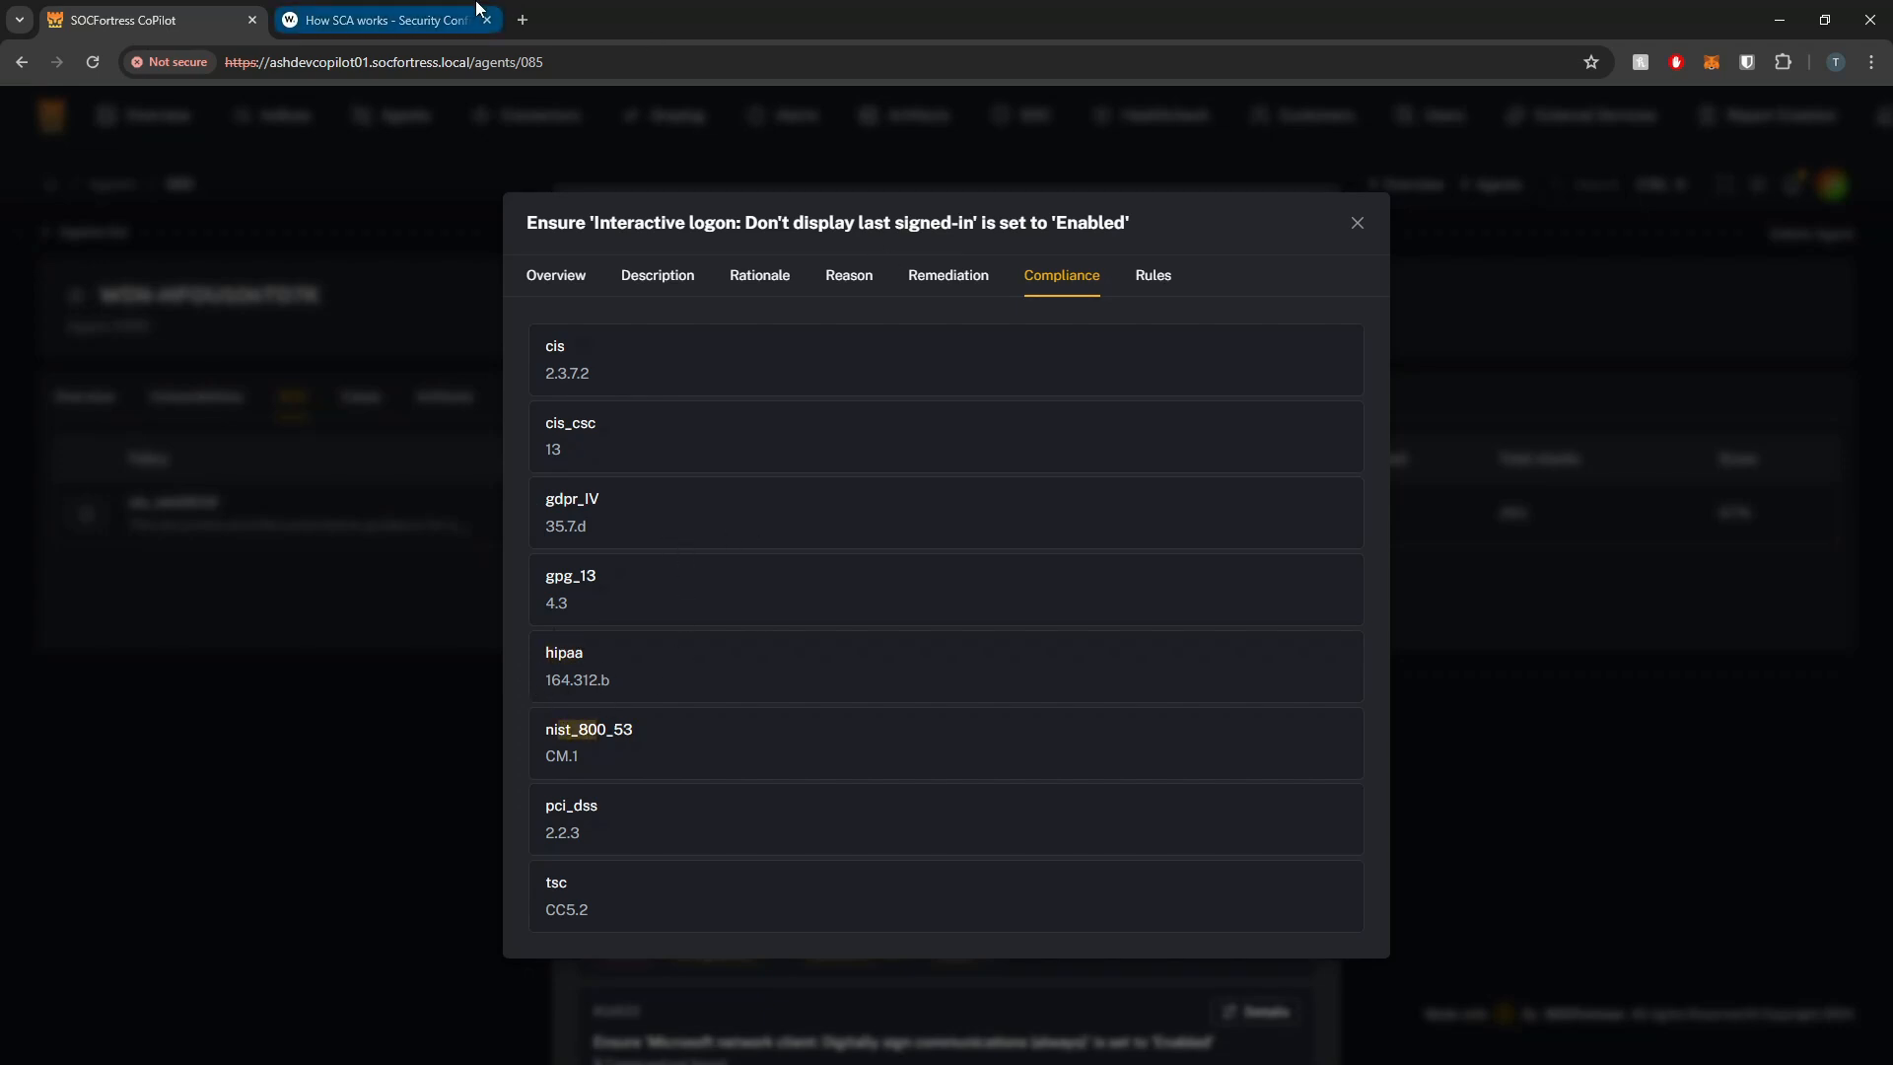
mouse_move(1147, 291)
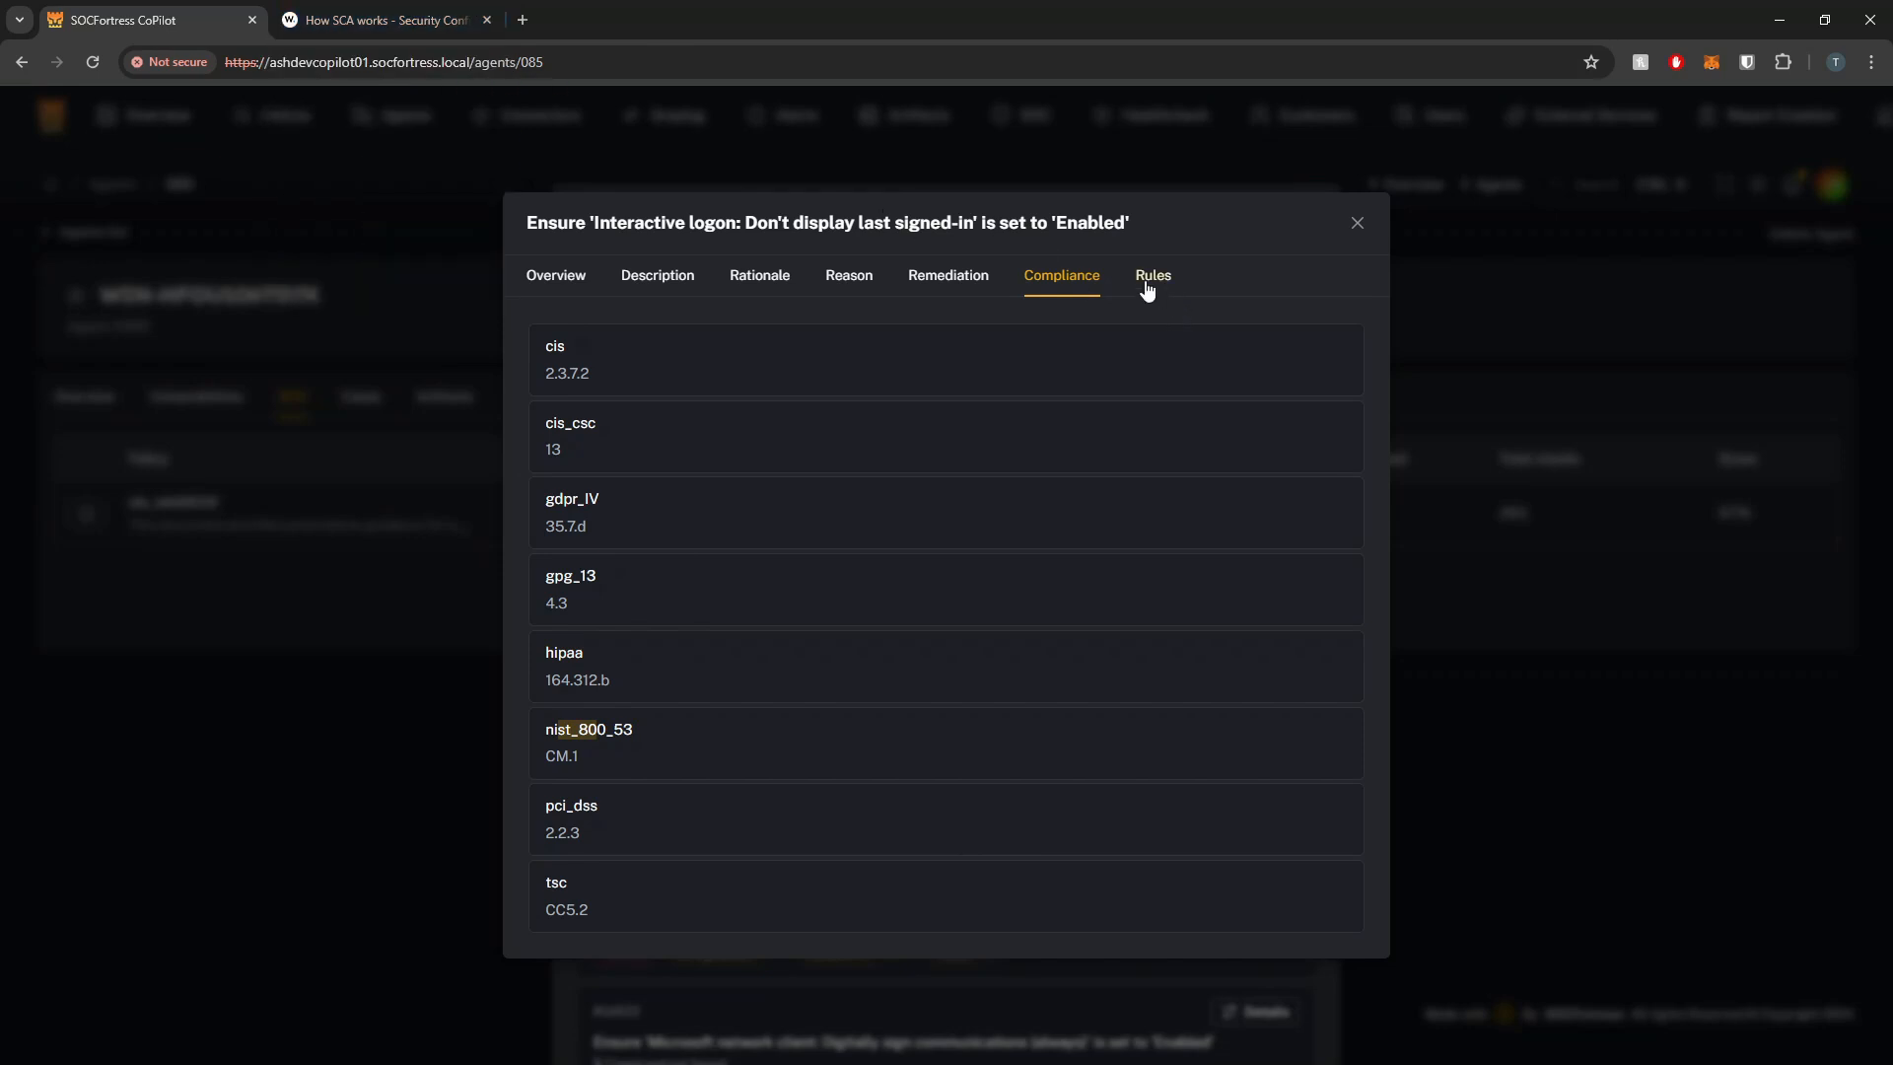
View the DontDisplayLastUserName=1 rule, then close the check details
left_click(1154, 276)
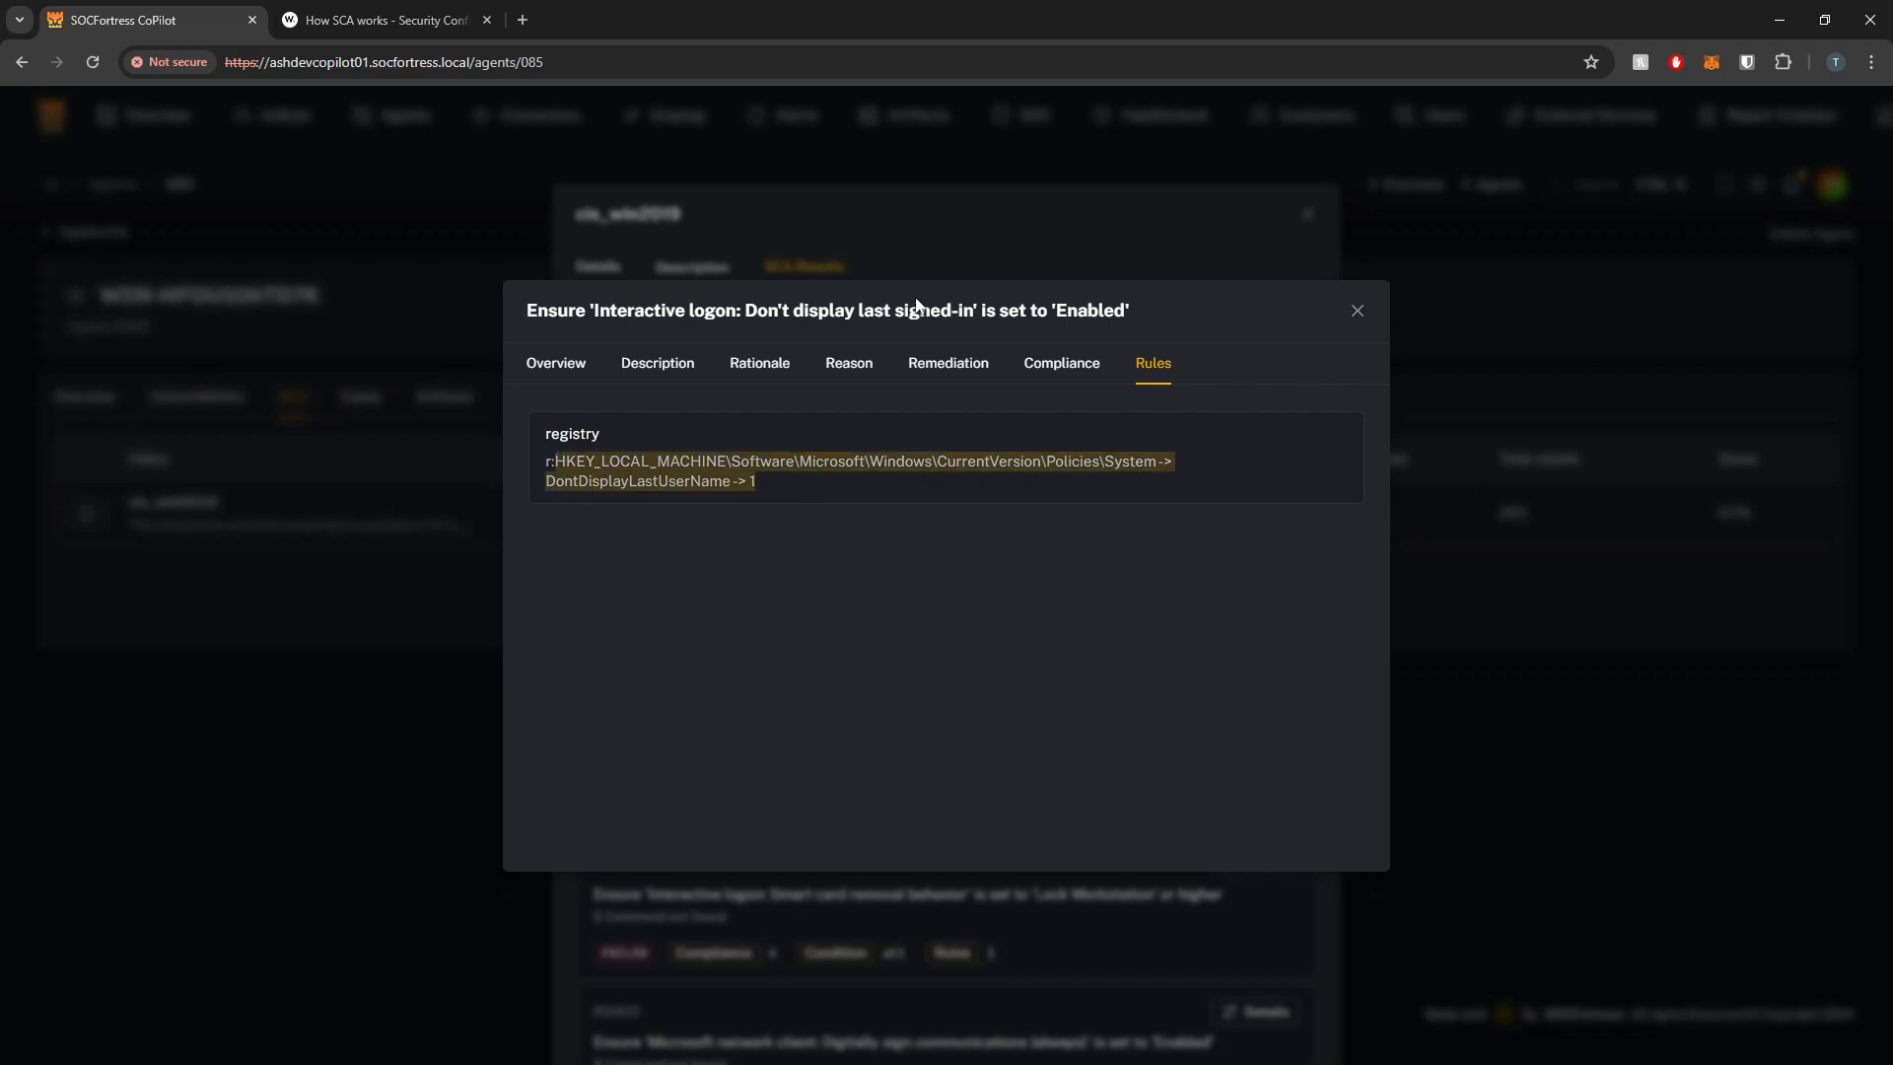
left_click(1358, 310)
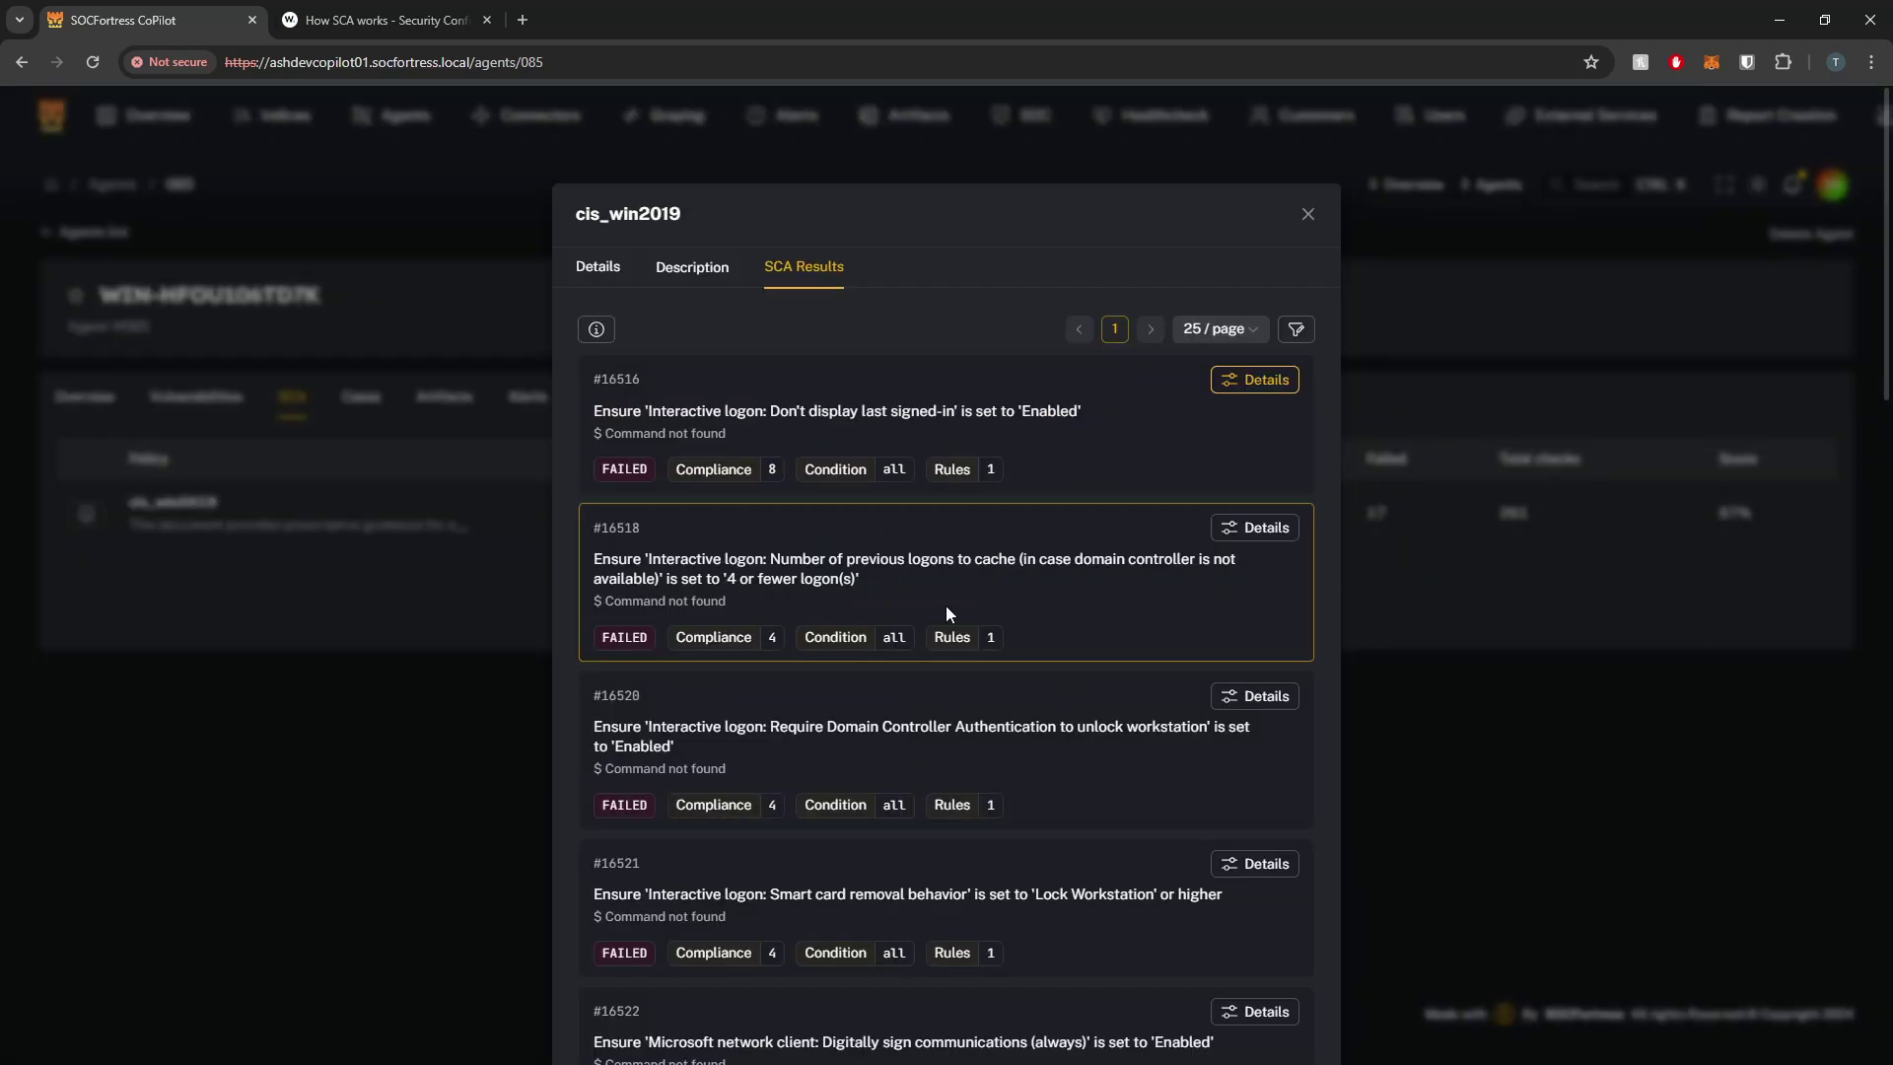
Review check 16518's remediation and its CachedLogonsCount registry rule (4 or fewer)
left_click(1254, 527)
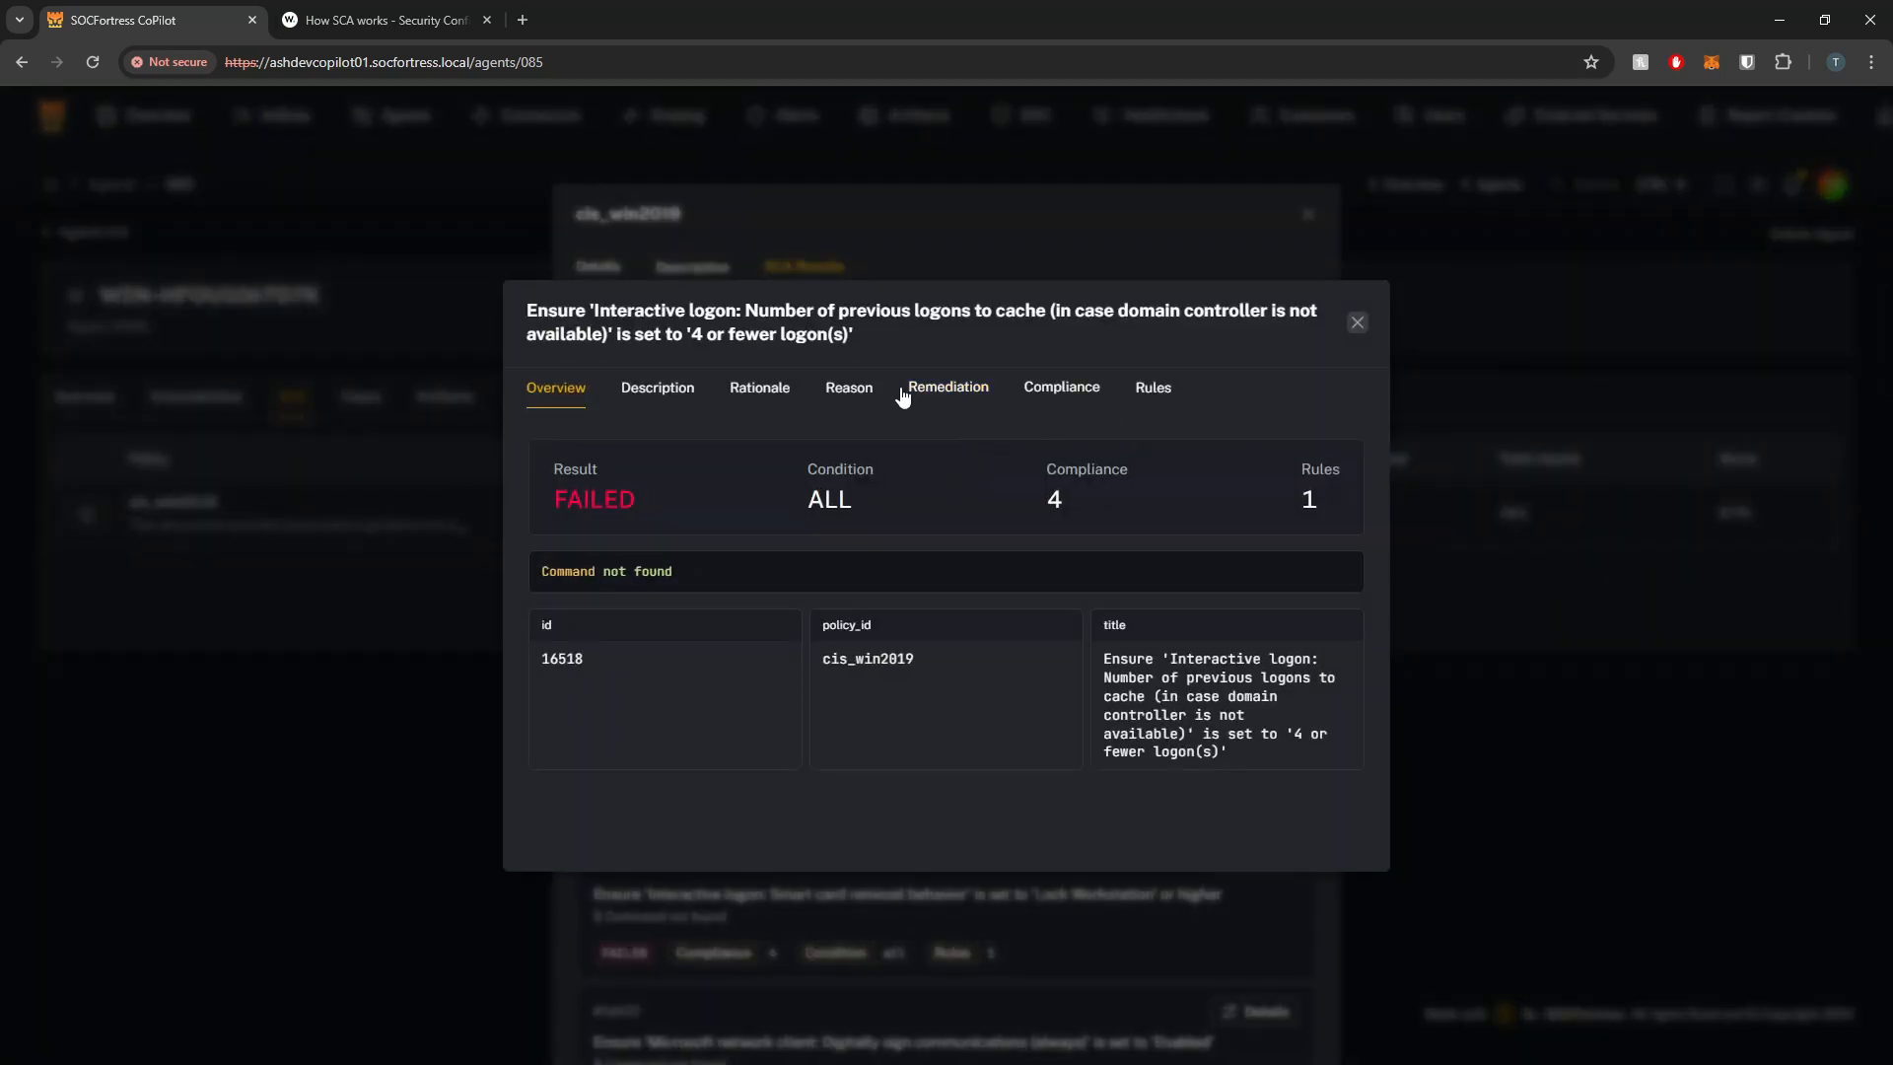
left_click(947, 388)
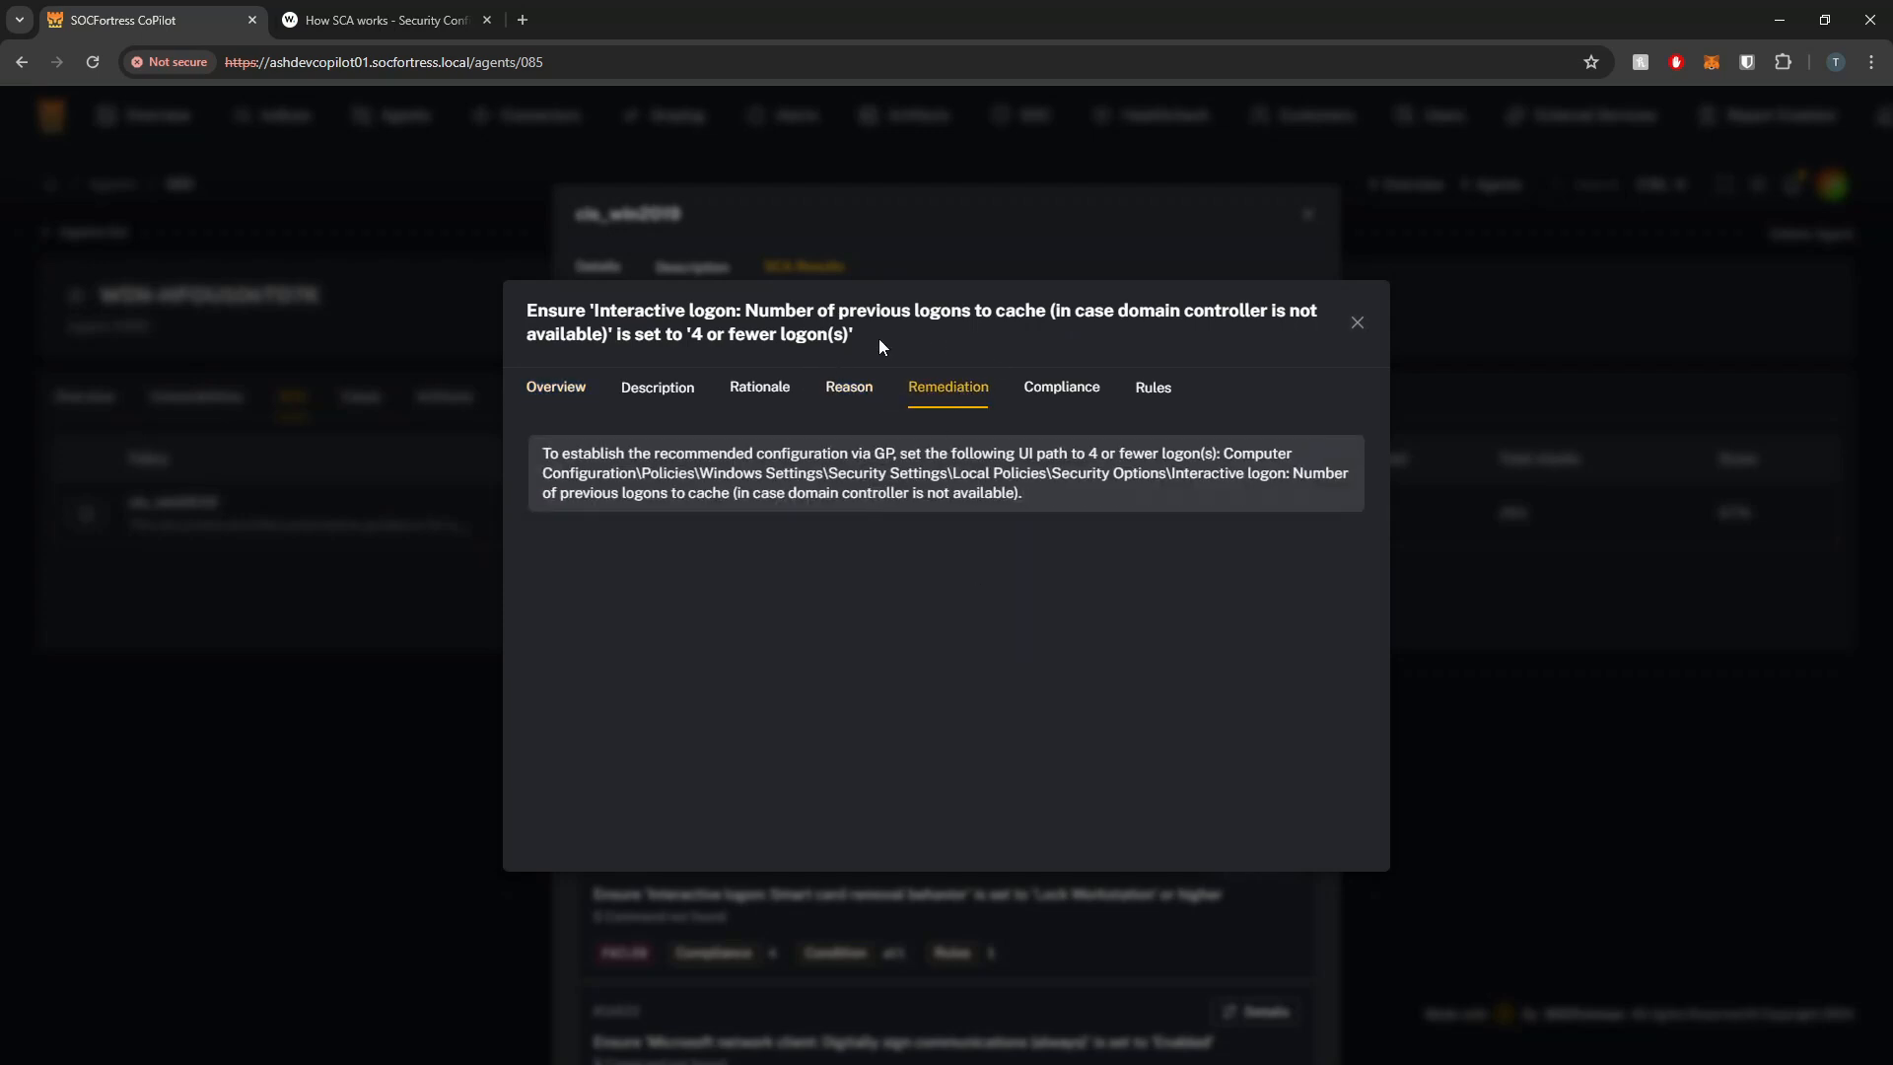
mouse_move(1161, 405)
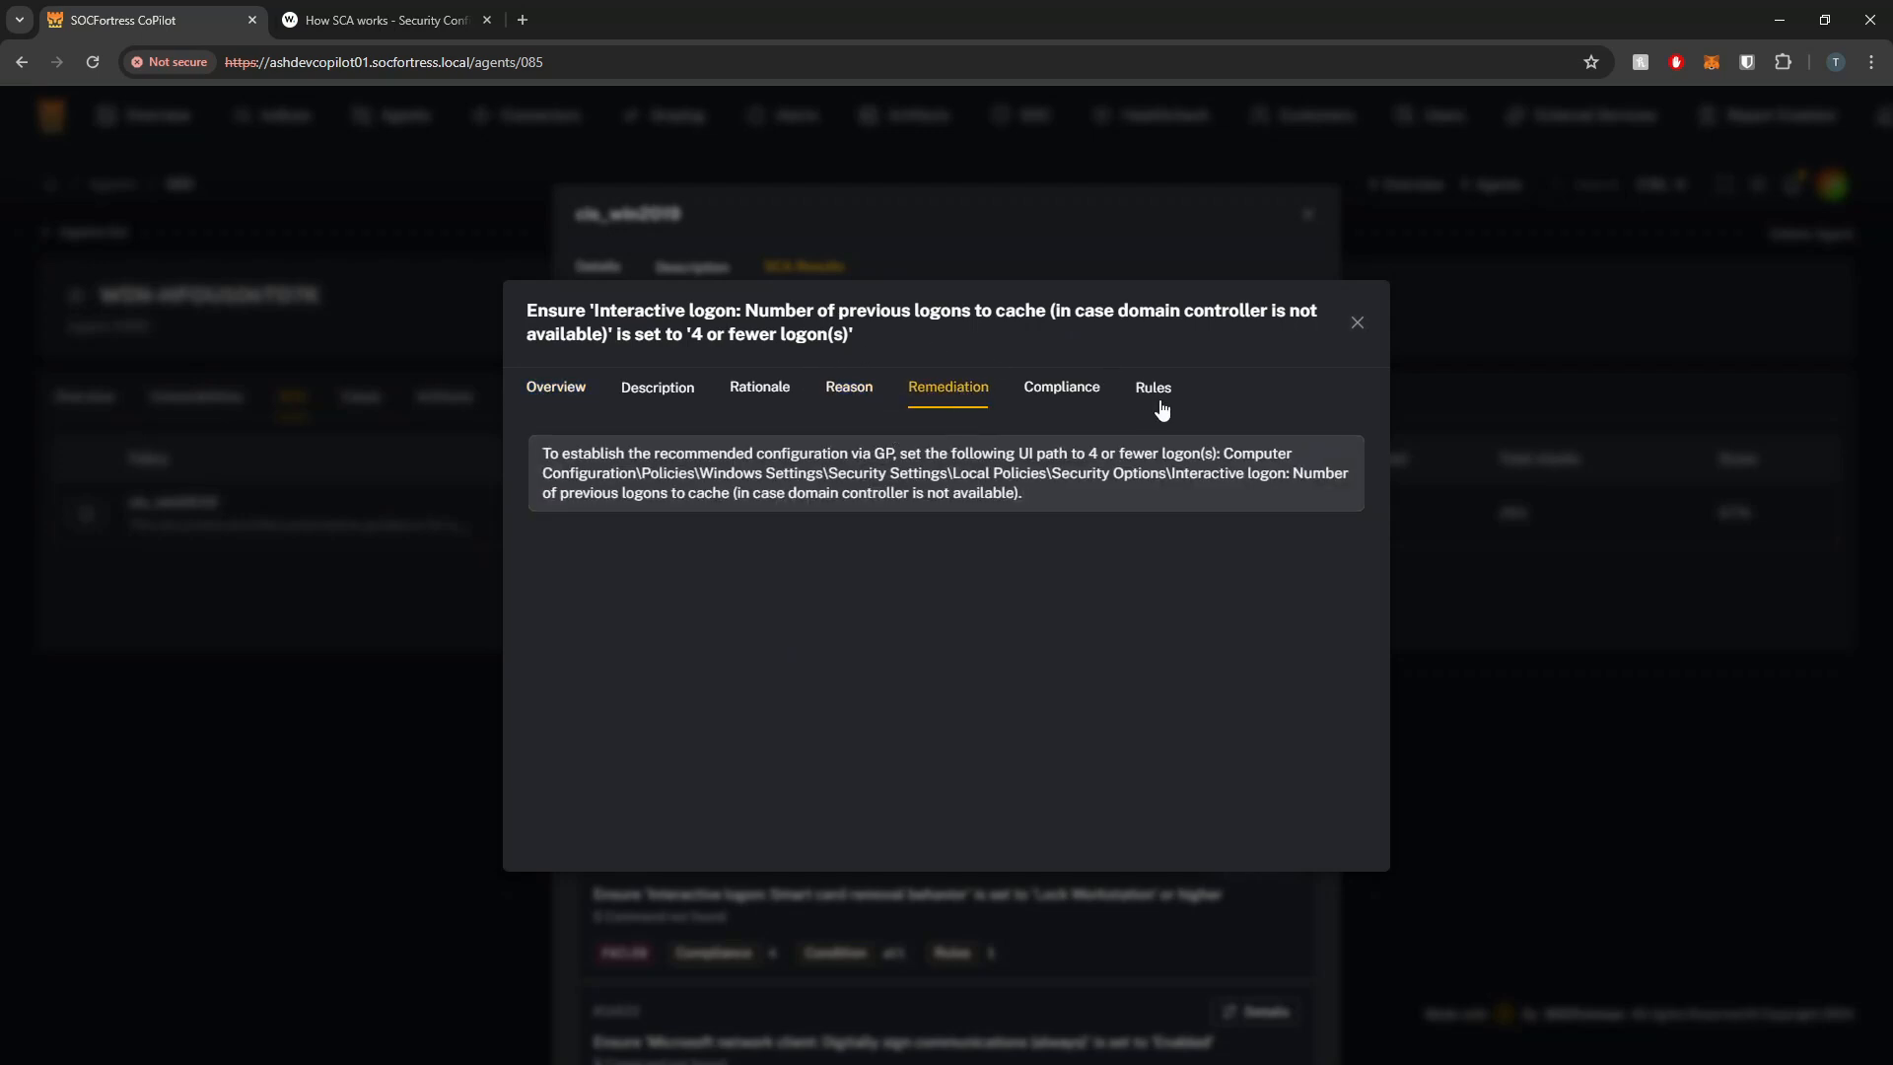
left_click(1152, 388)
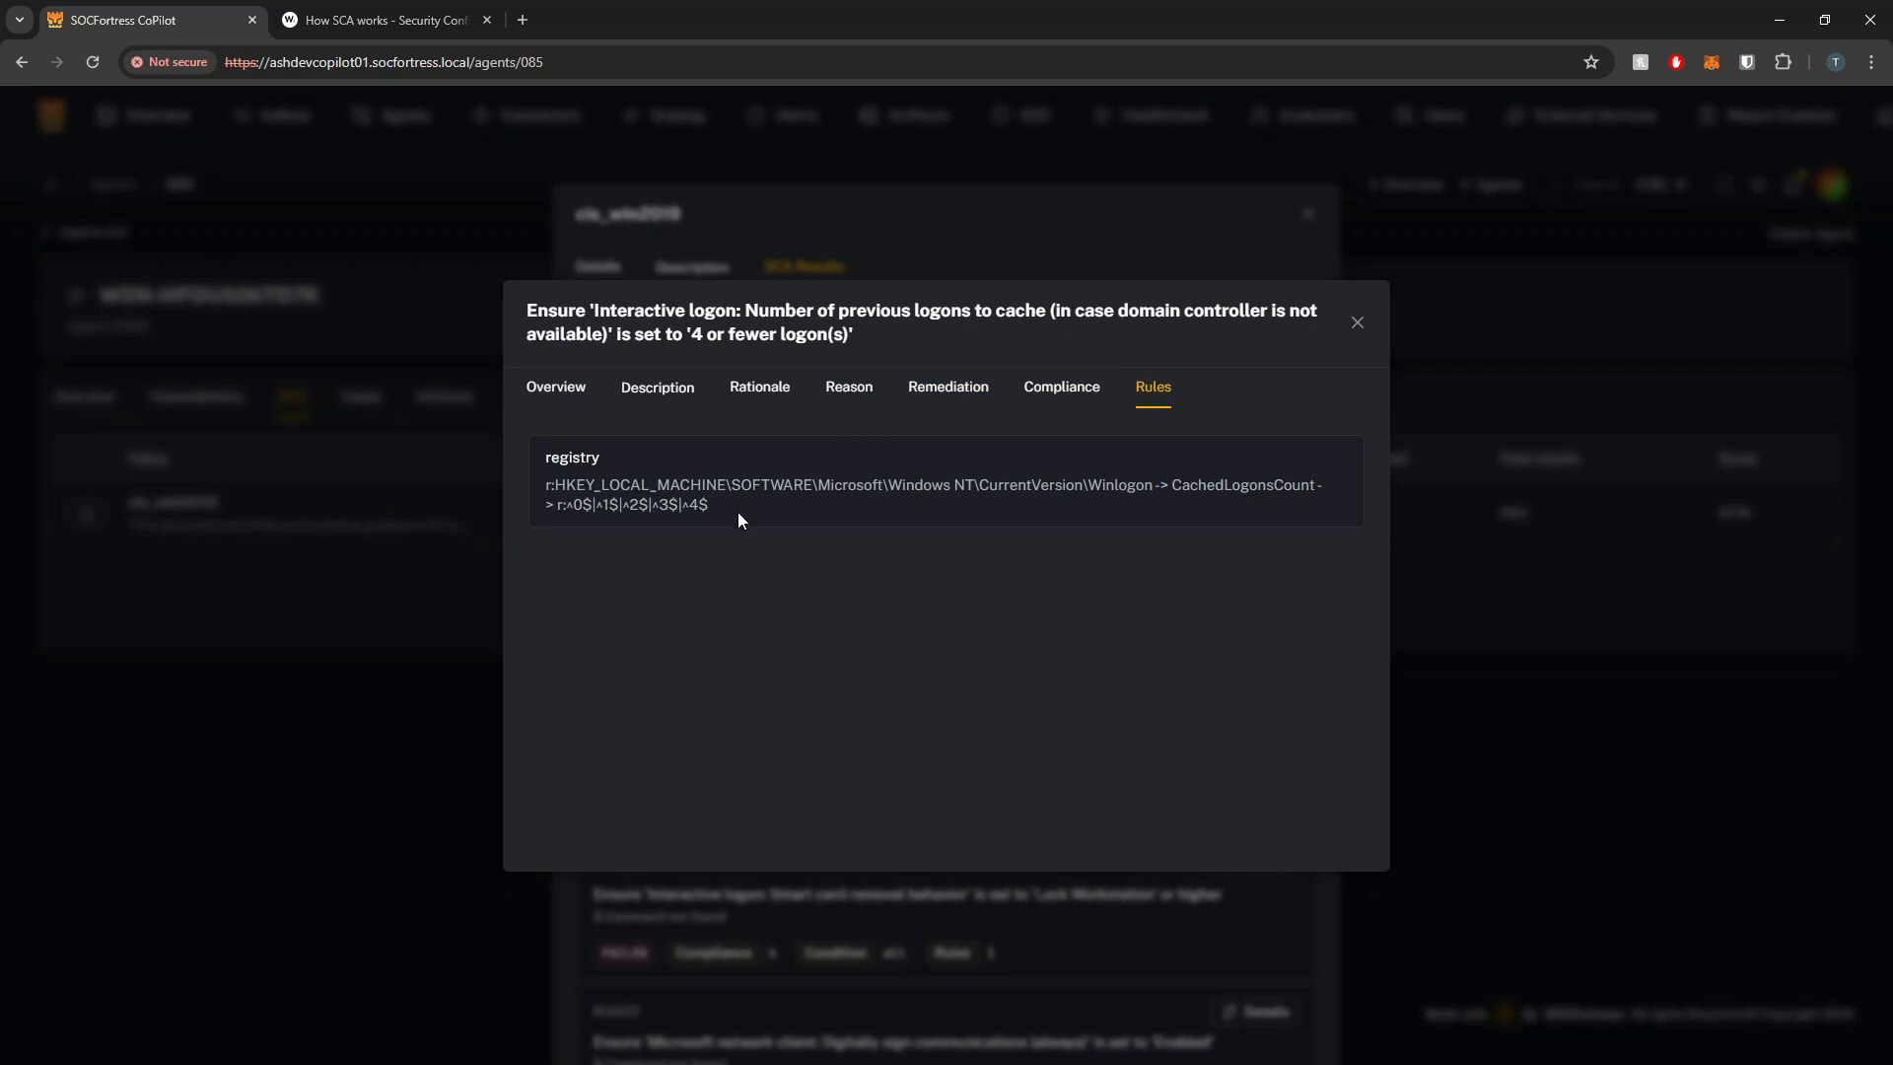
mouse_move(717, 509)
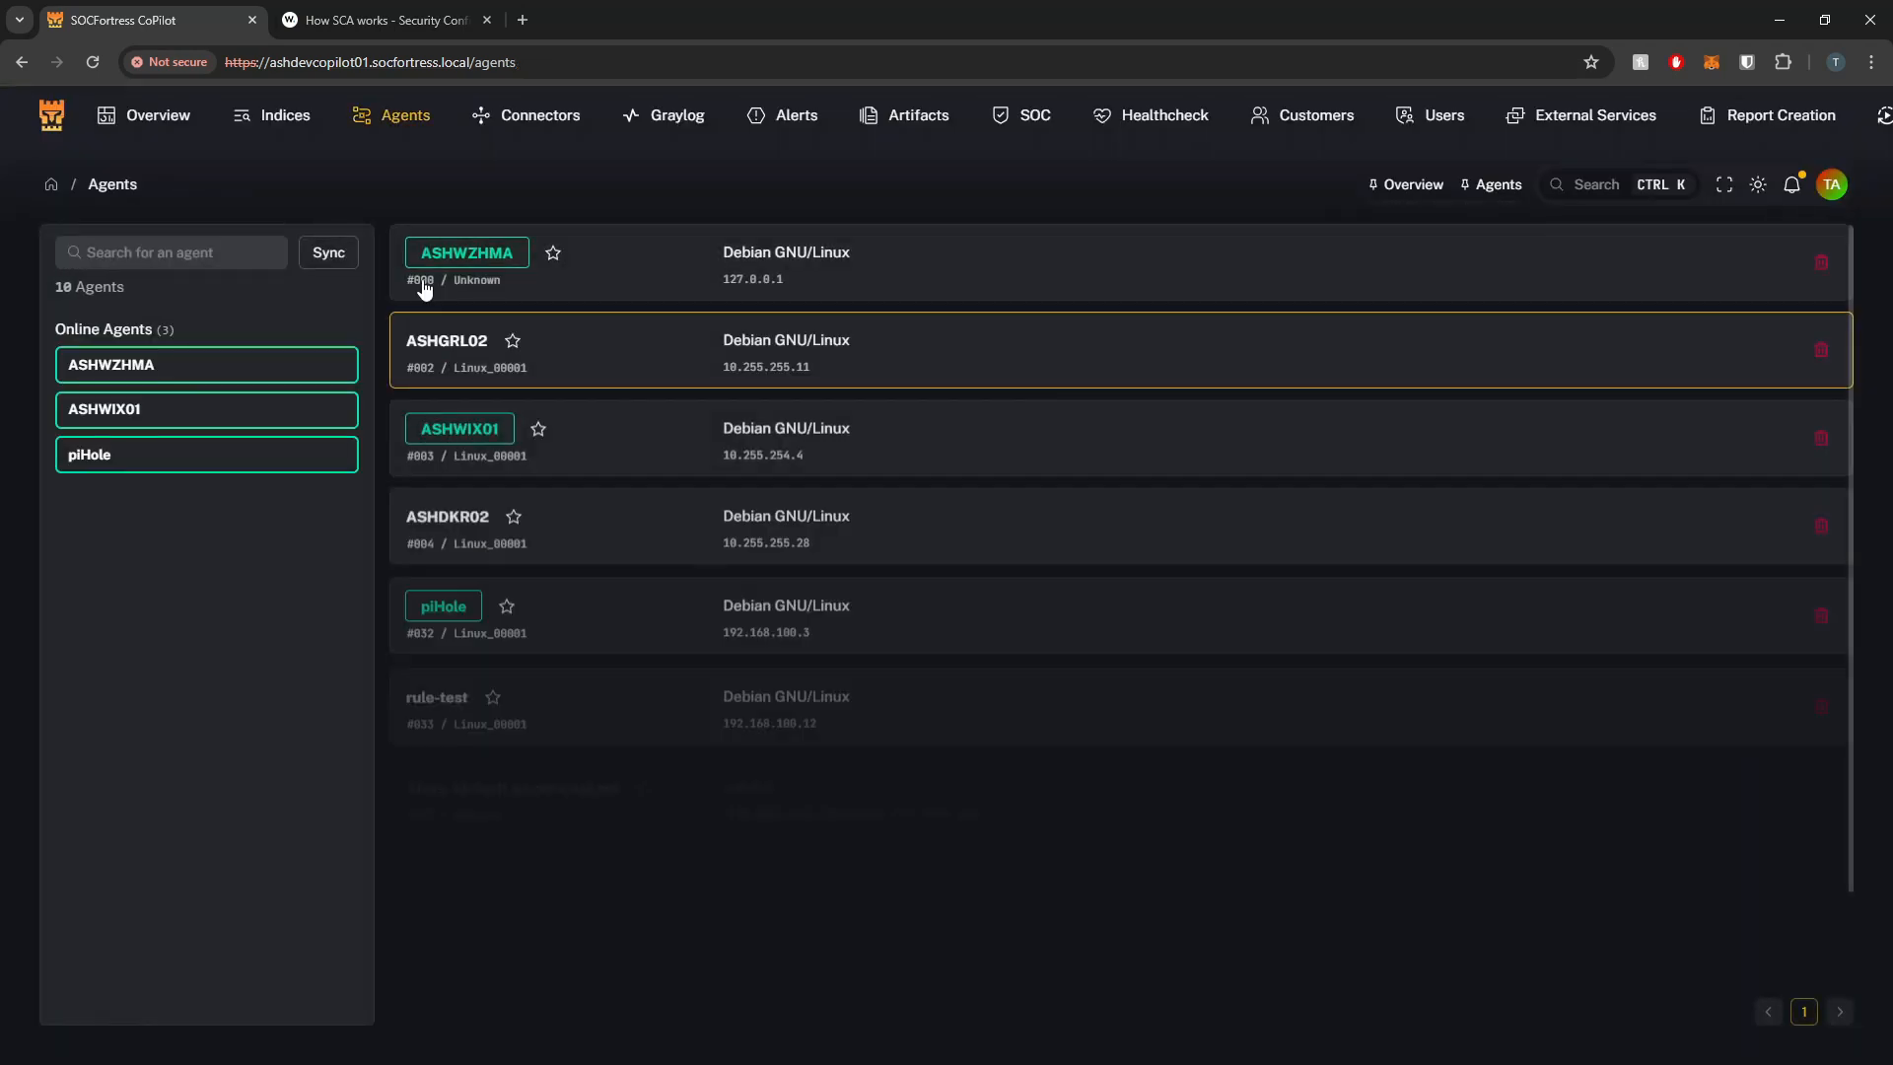
View agent ASHWZHMA's cis_debian11 results and details of check 29500 on the /tmp partition
left_click(465, 251)
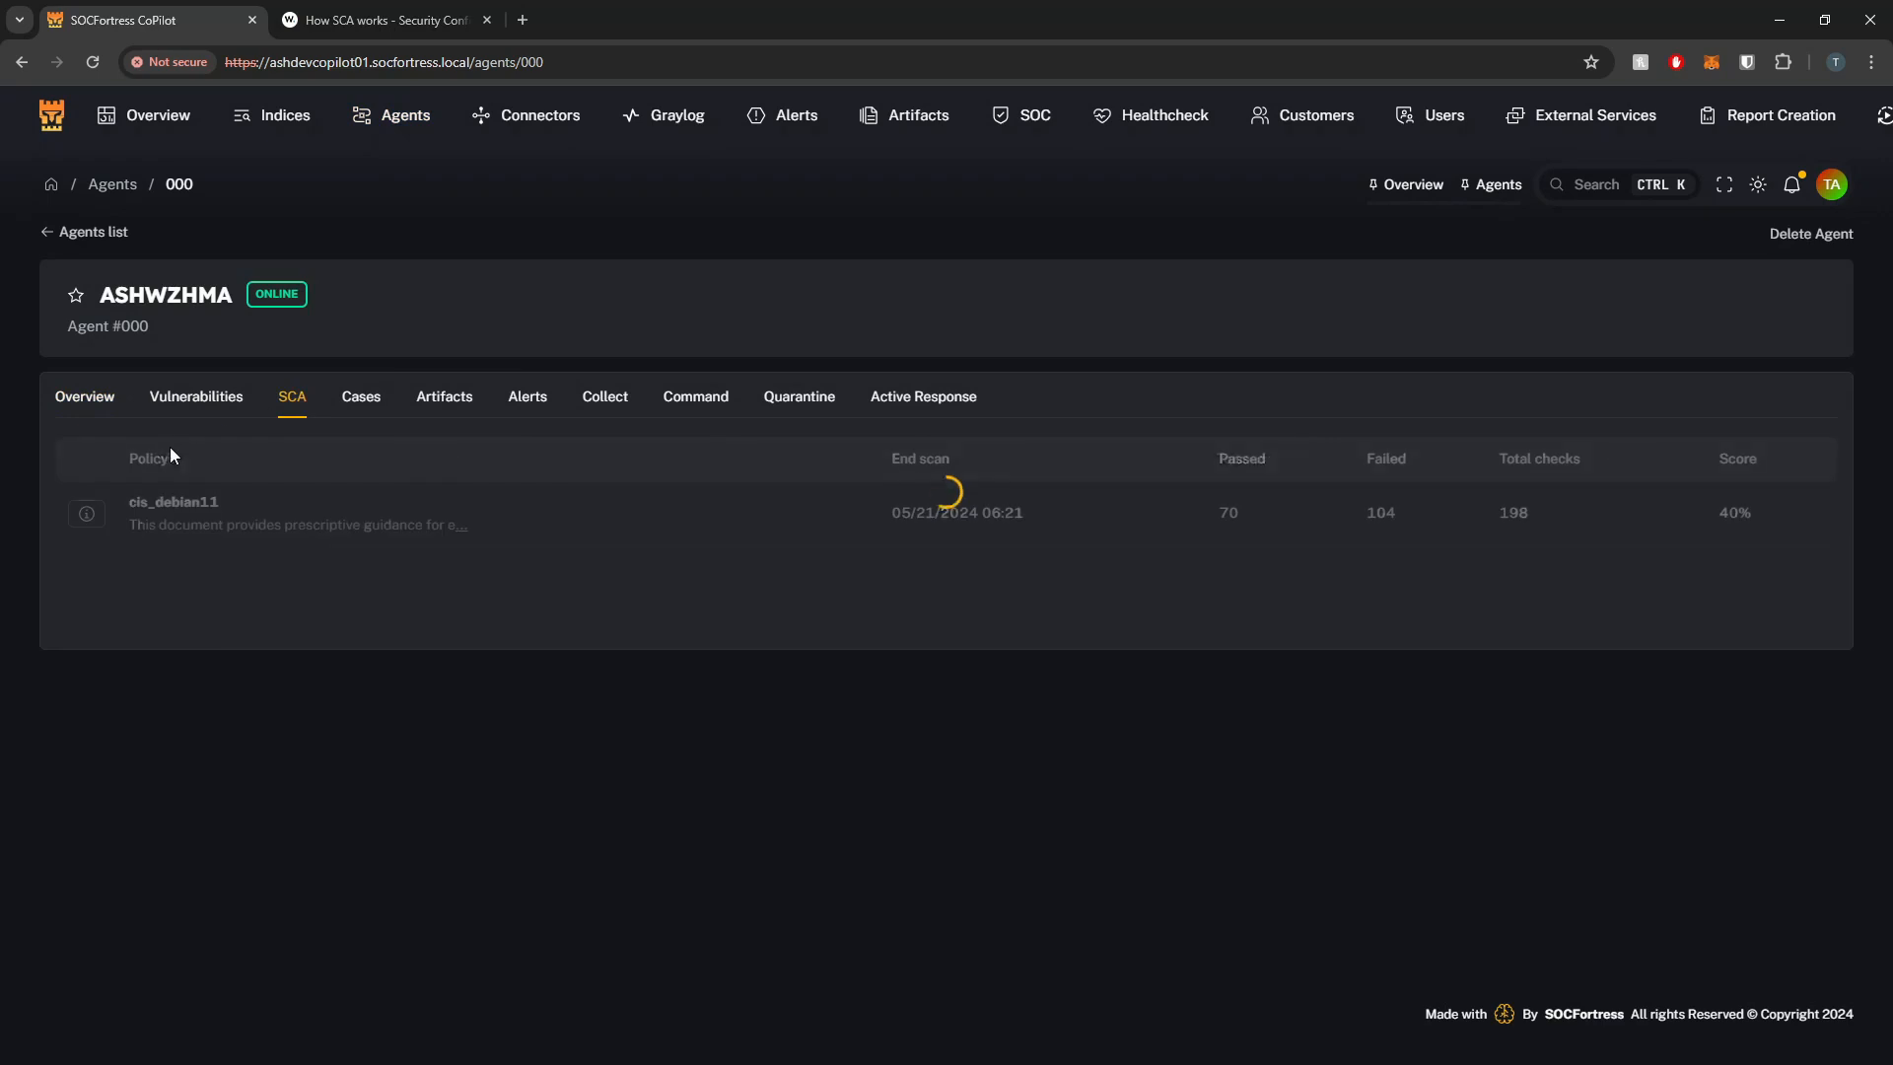
left_click(173, 512)
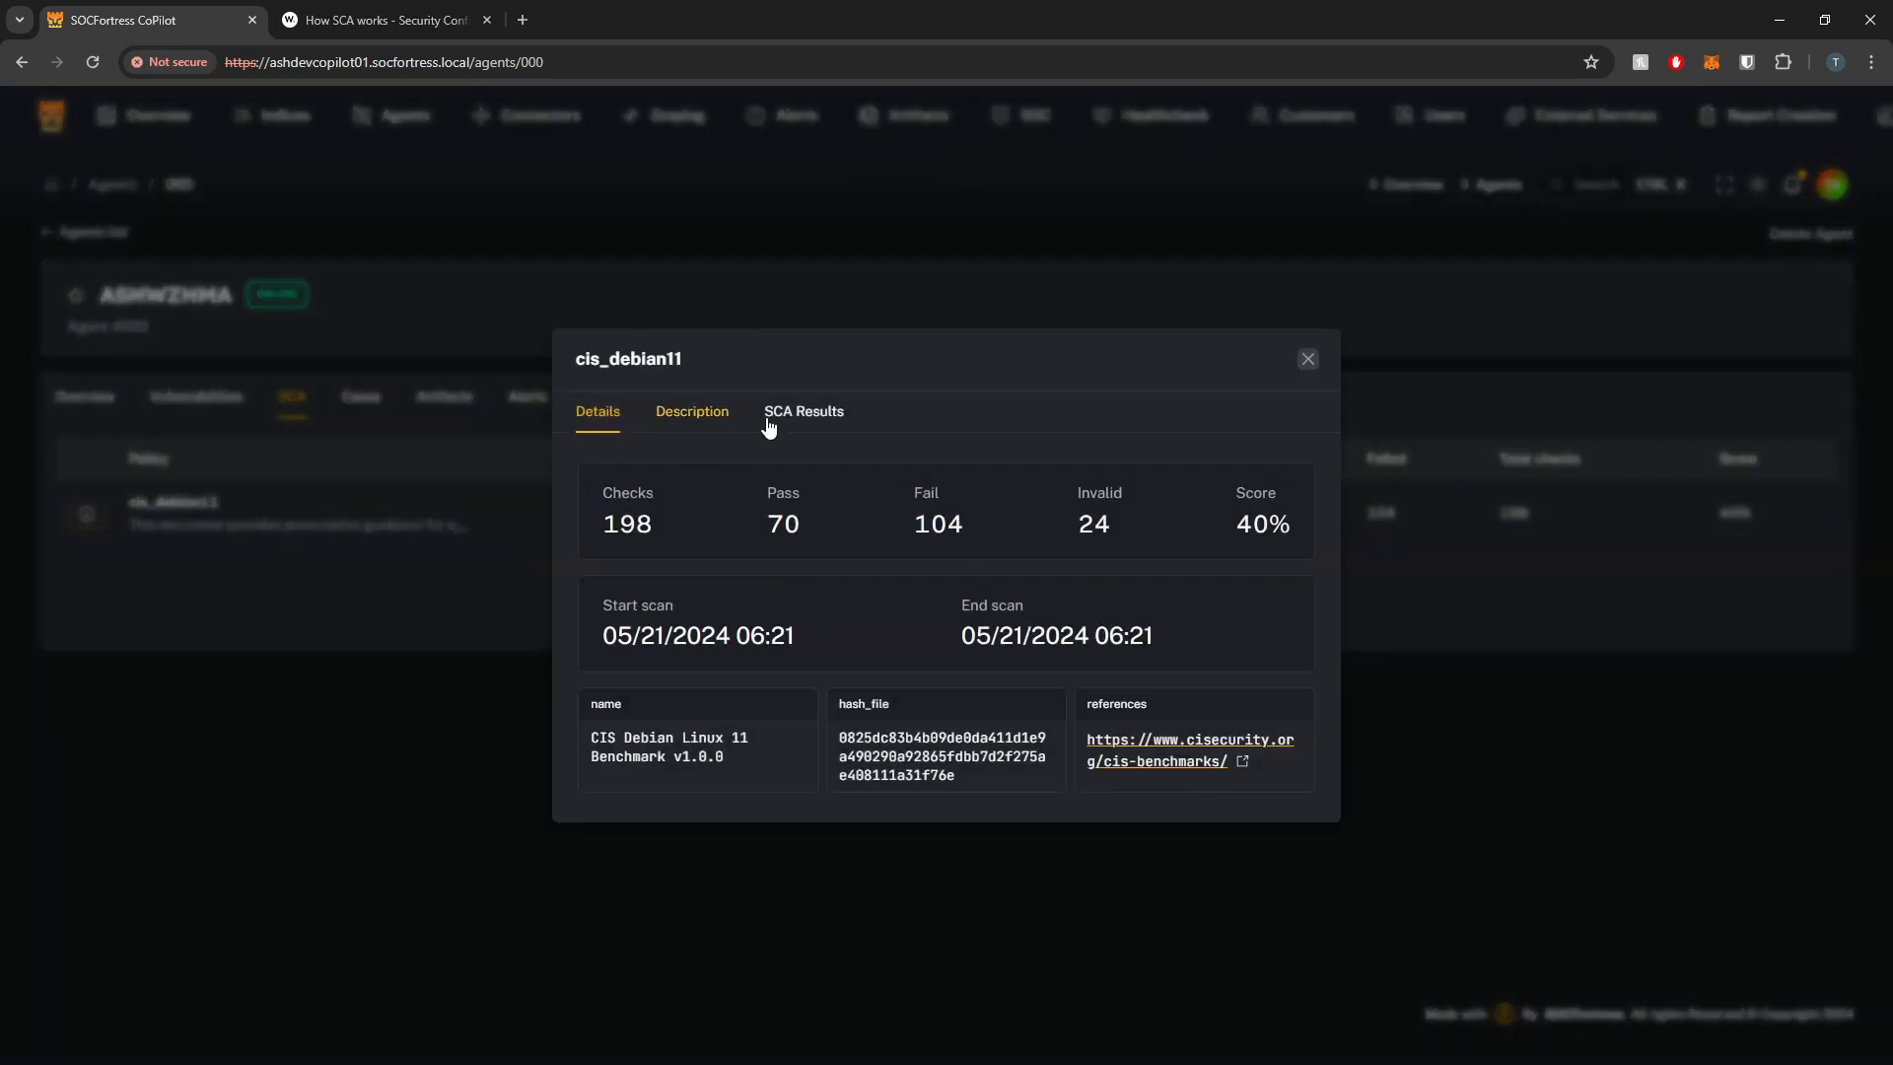
left_click(803, 411)
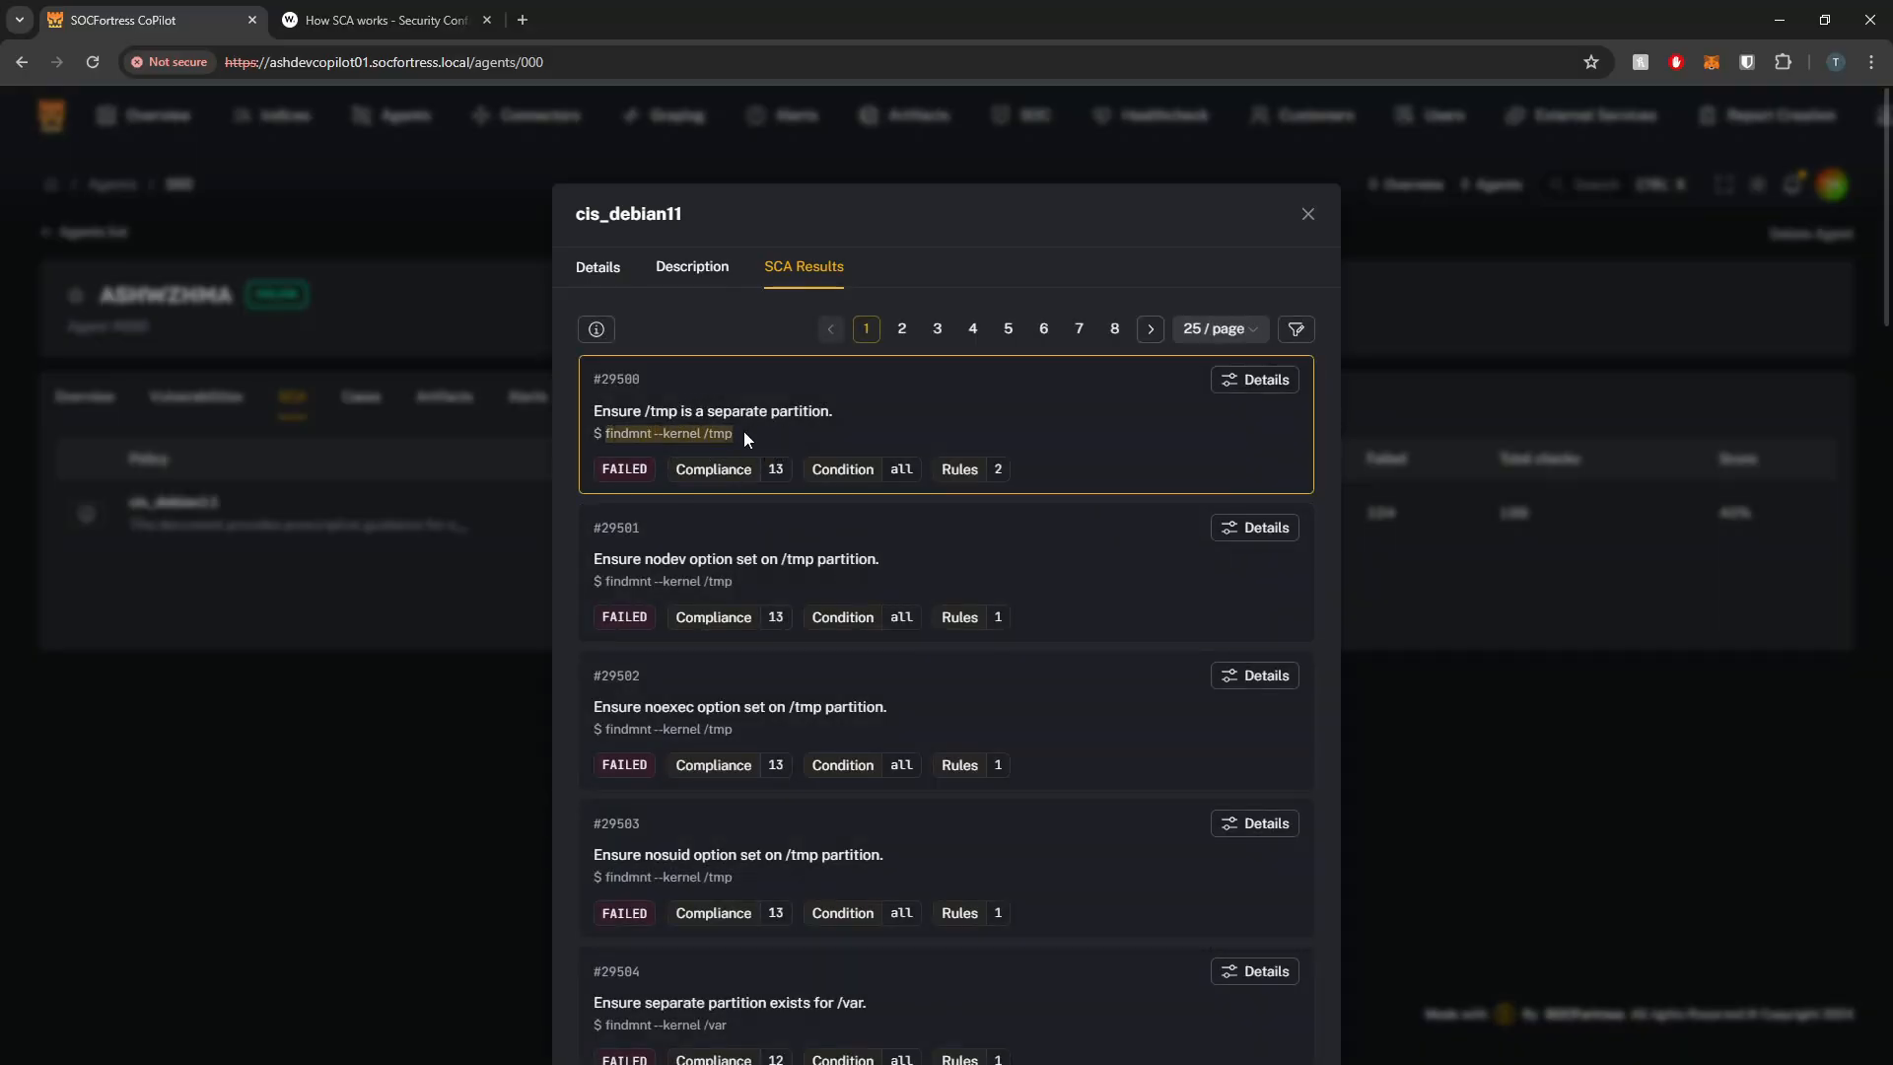
left_click(1254, 379)
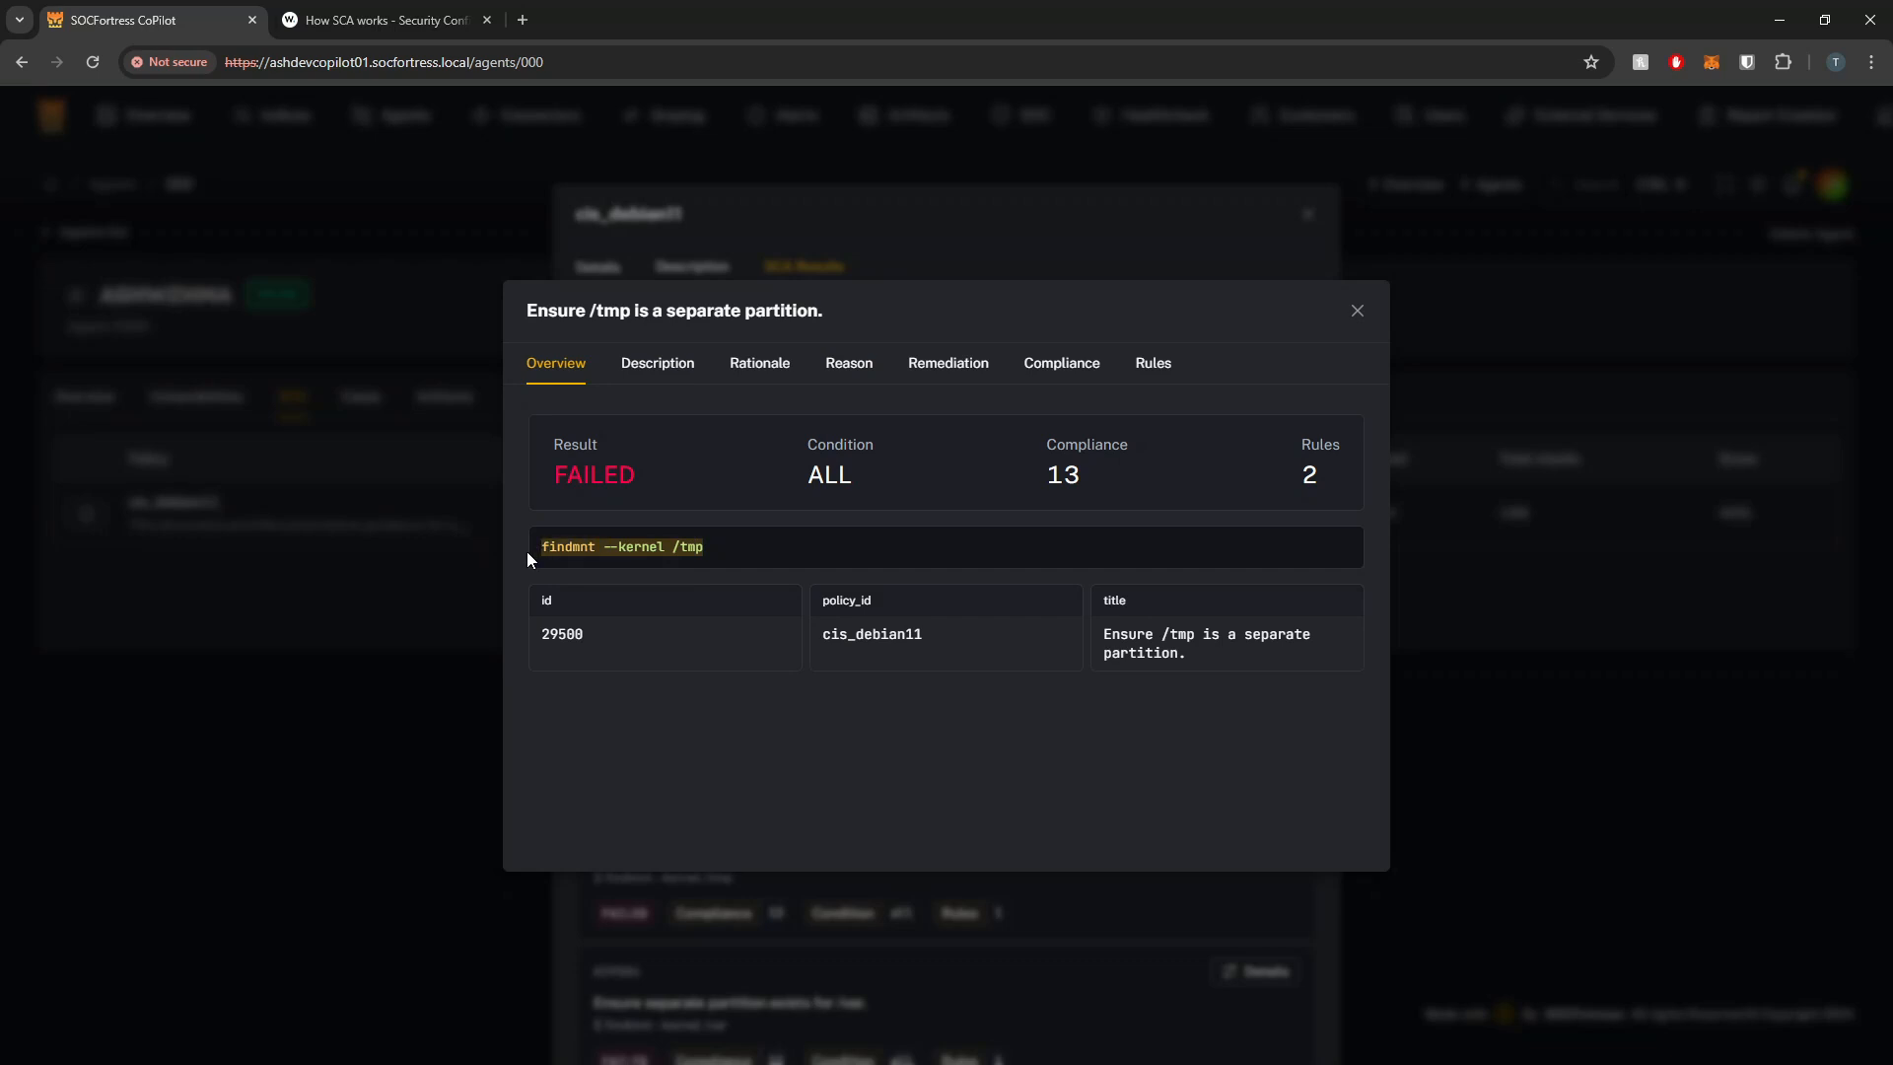
mouse_move(759, 363)
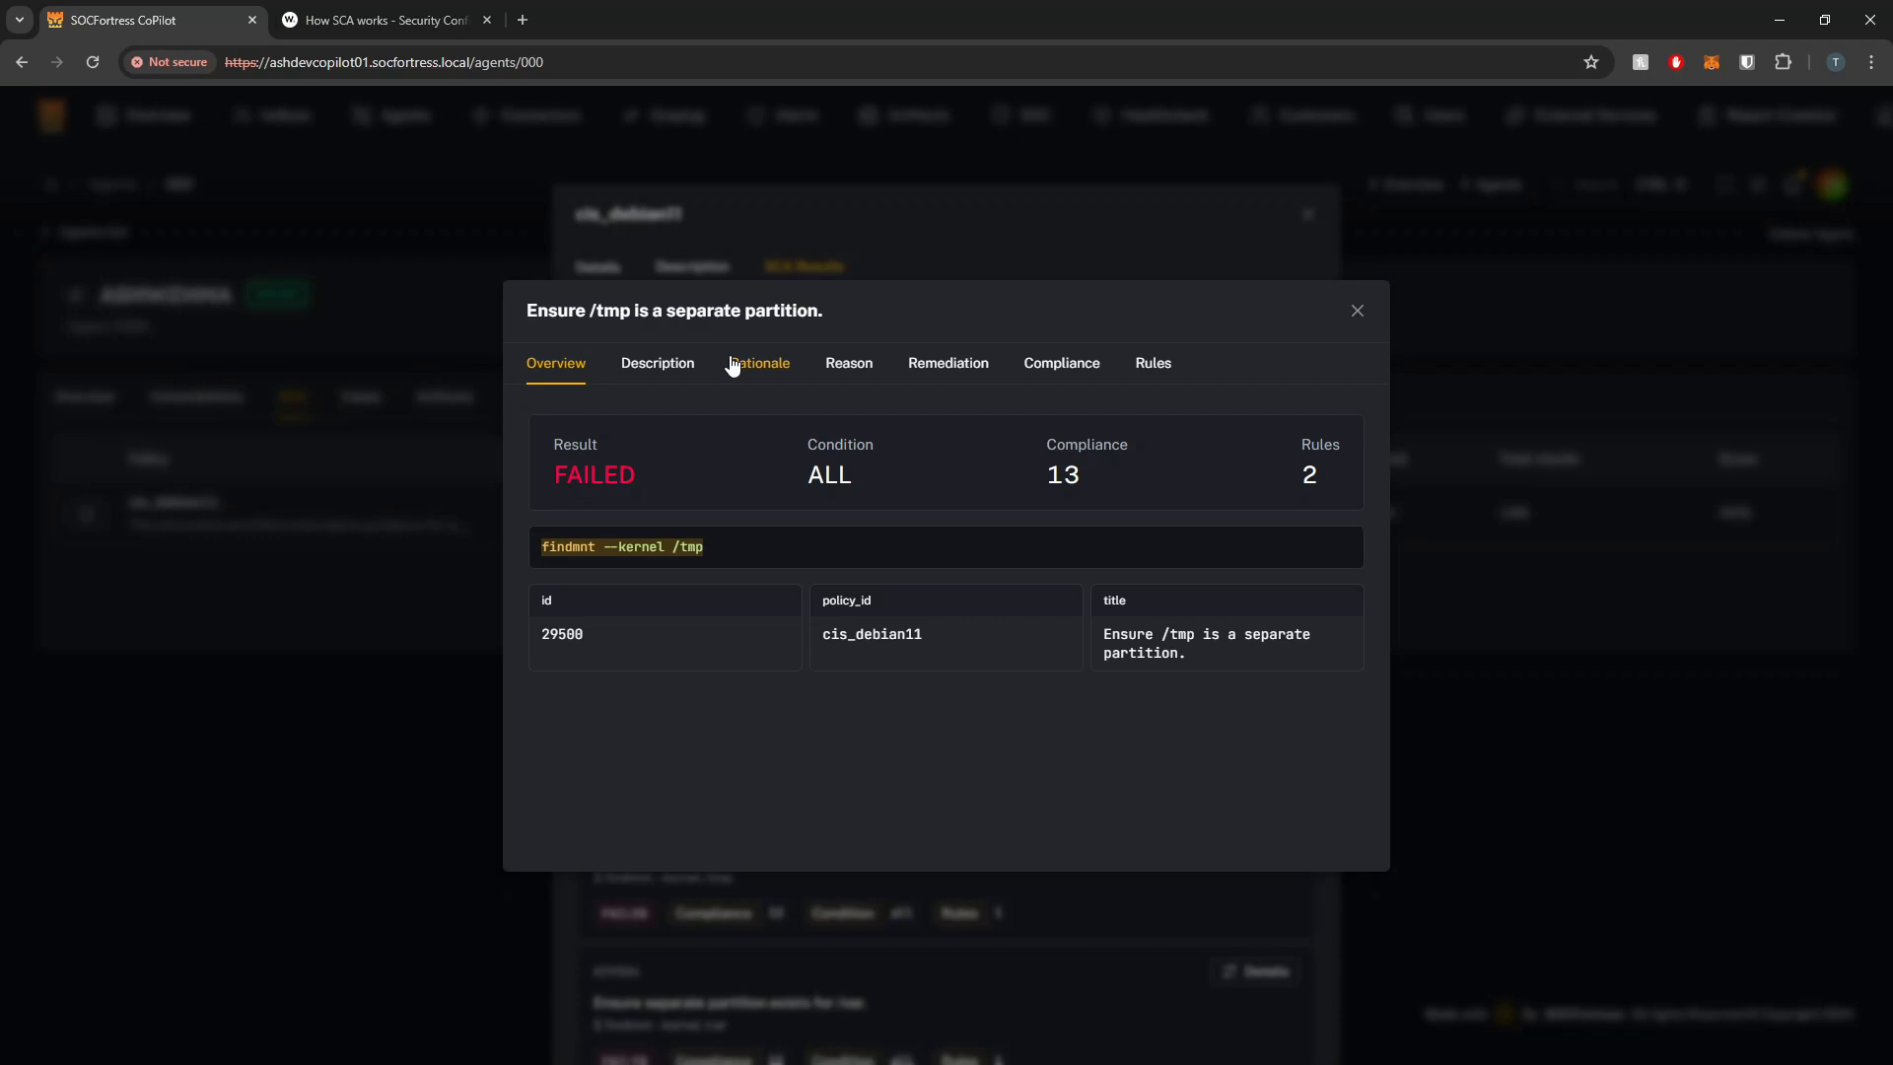
mouse_move(733, 550)
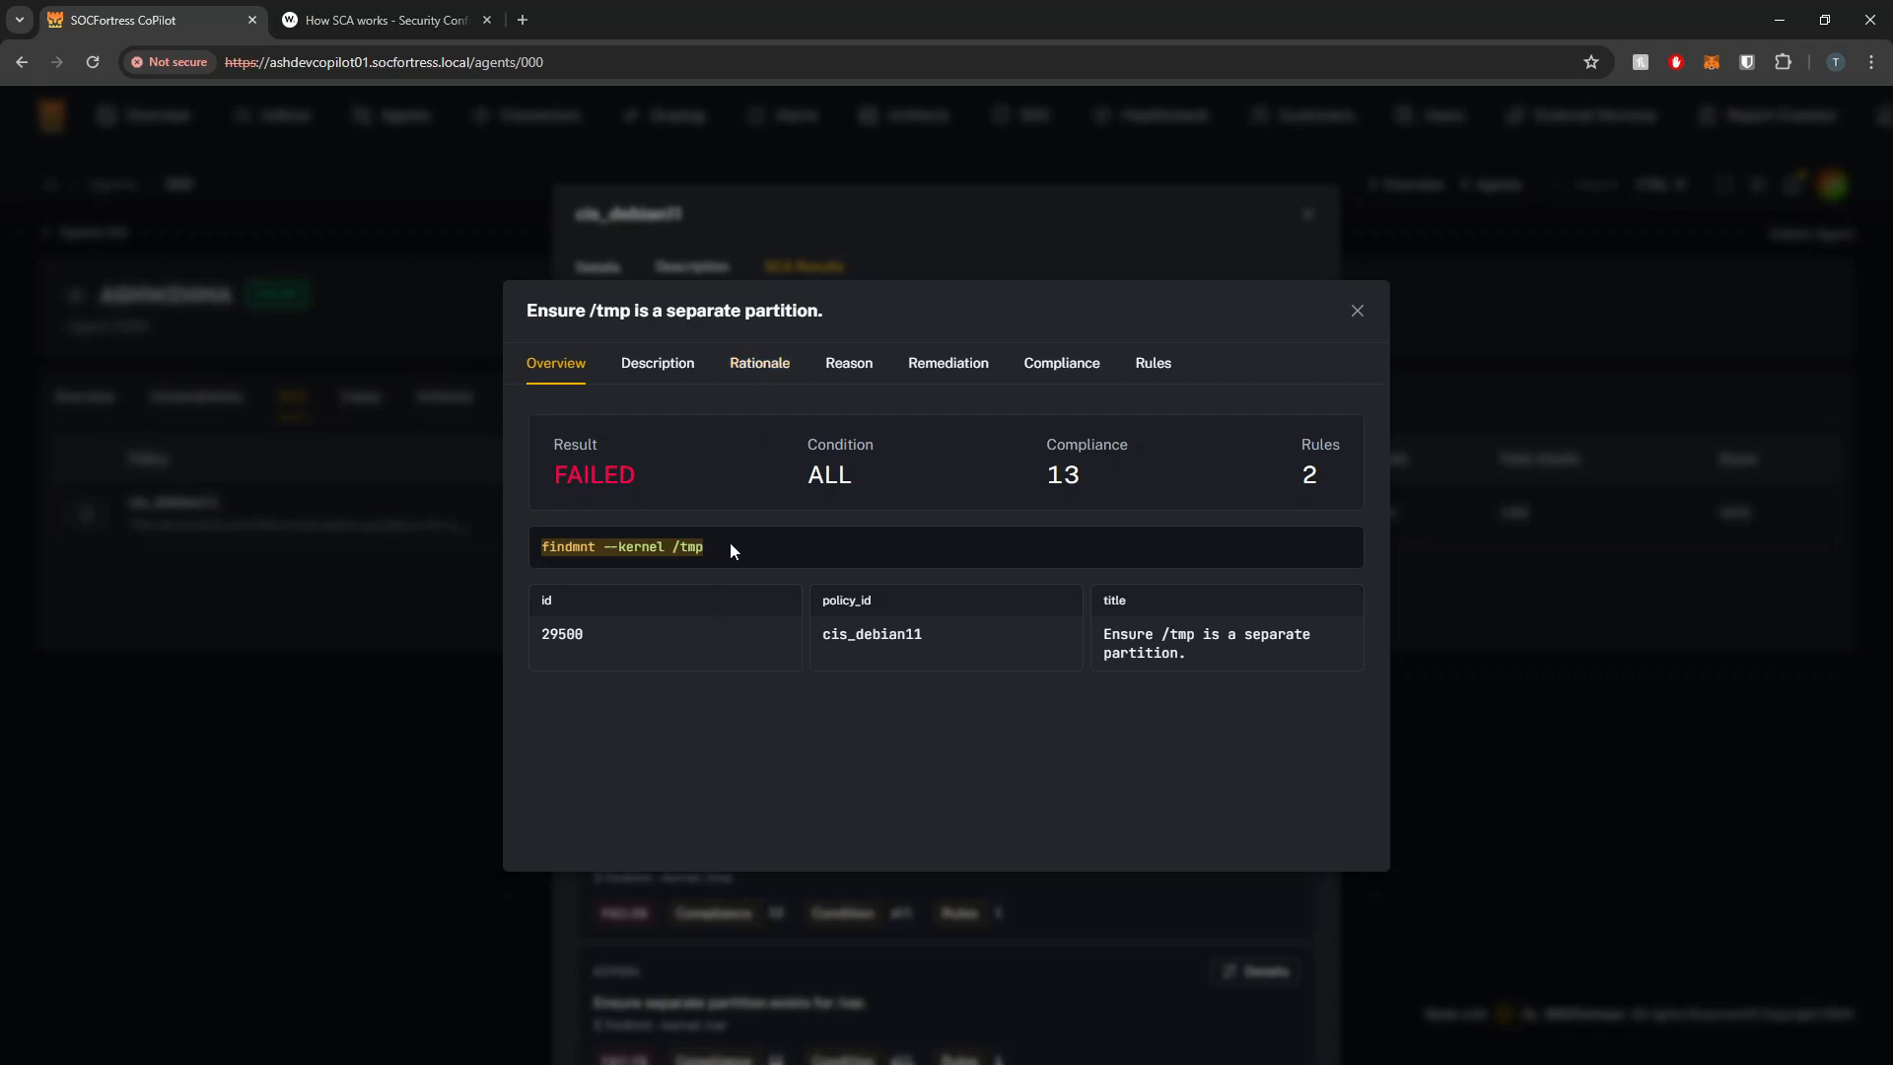
mouse_move(713, 561)
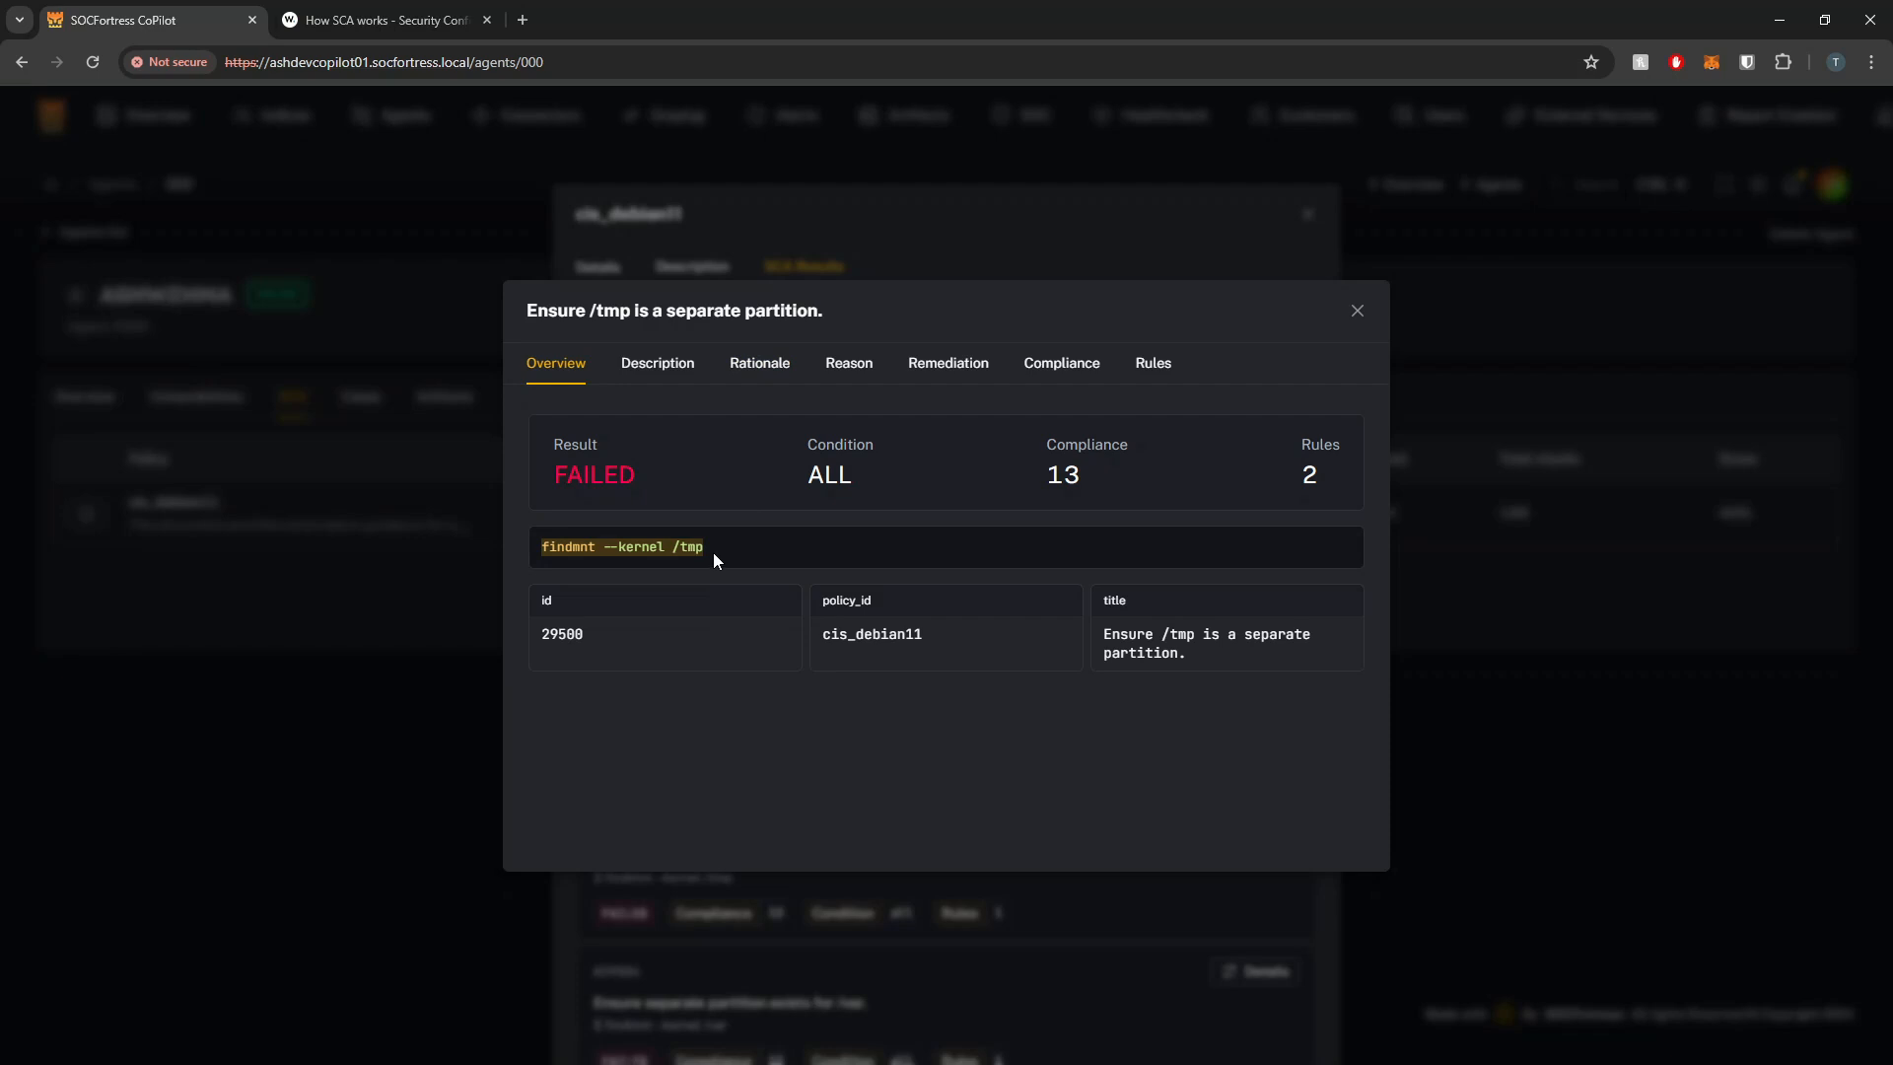
mouse_move(711, 541)
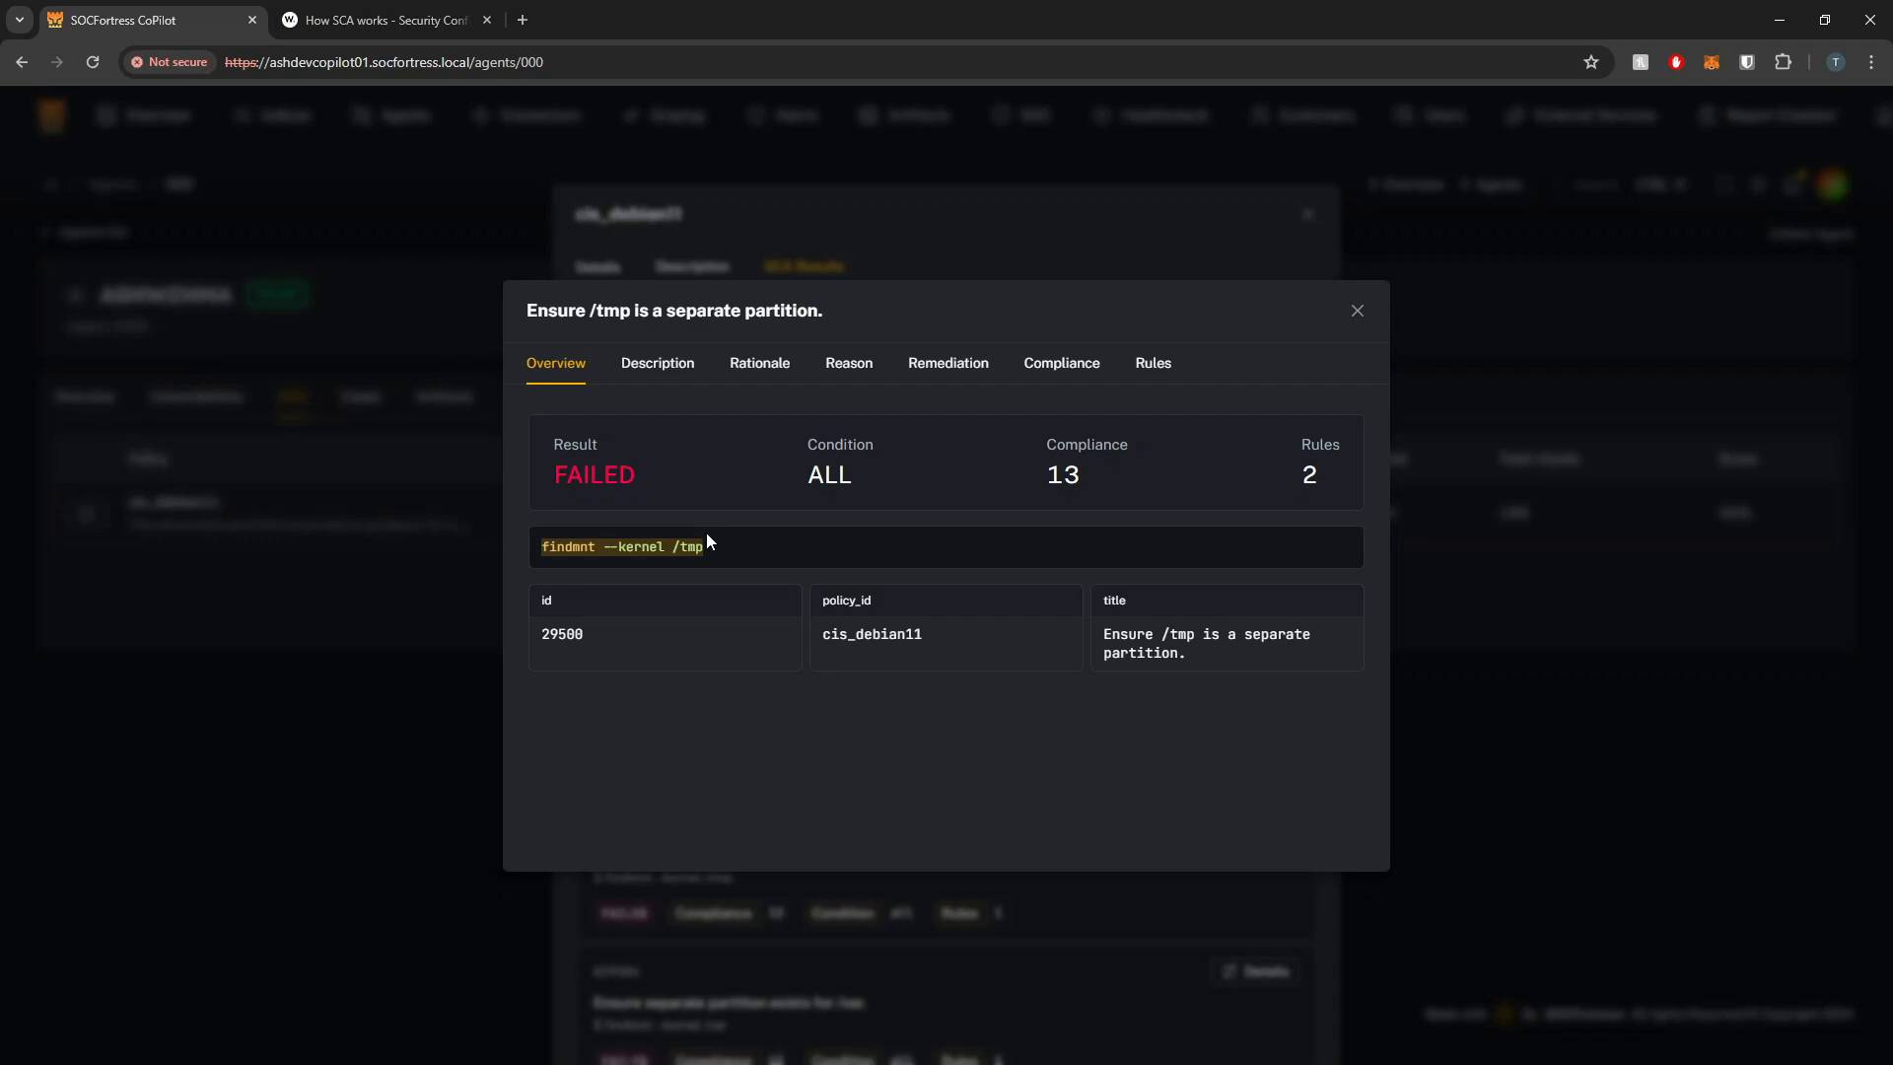
mouse_move(482, 606)
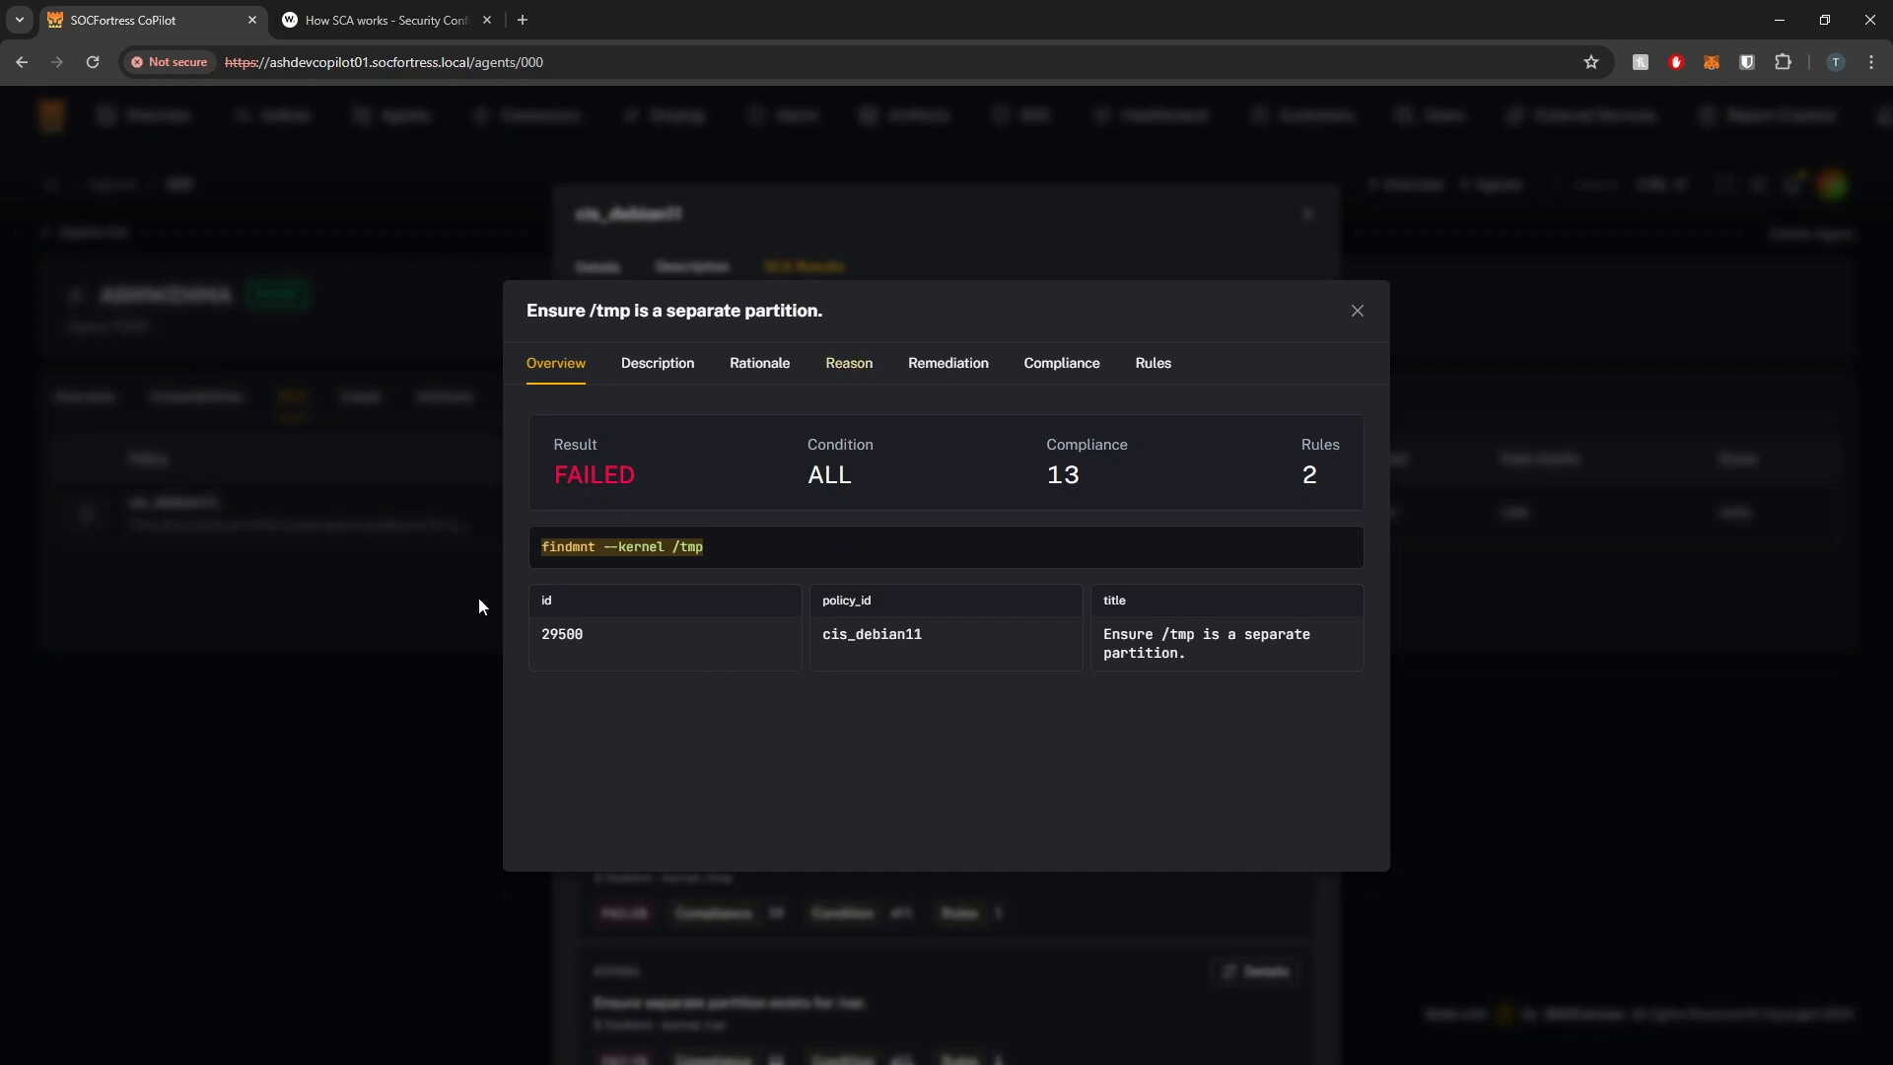
mouse_move(1294, 401)
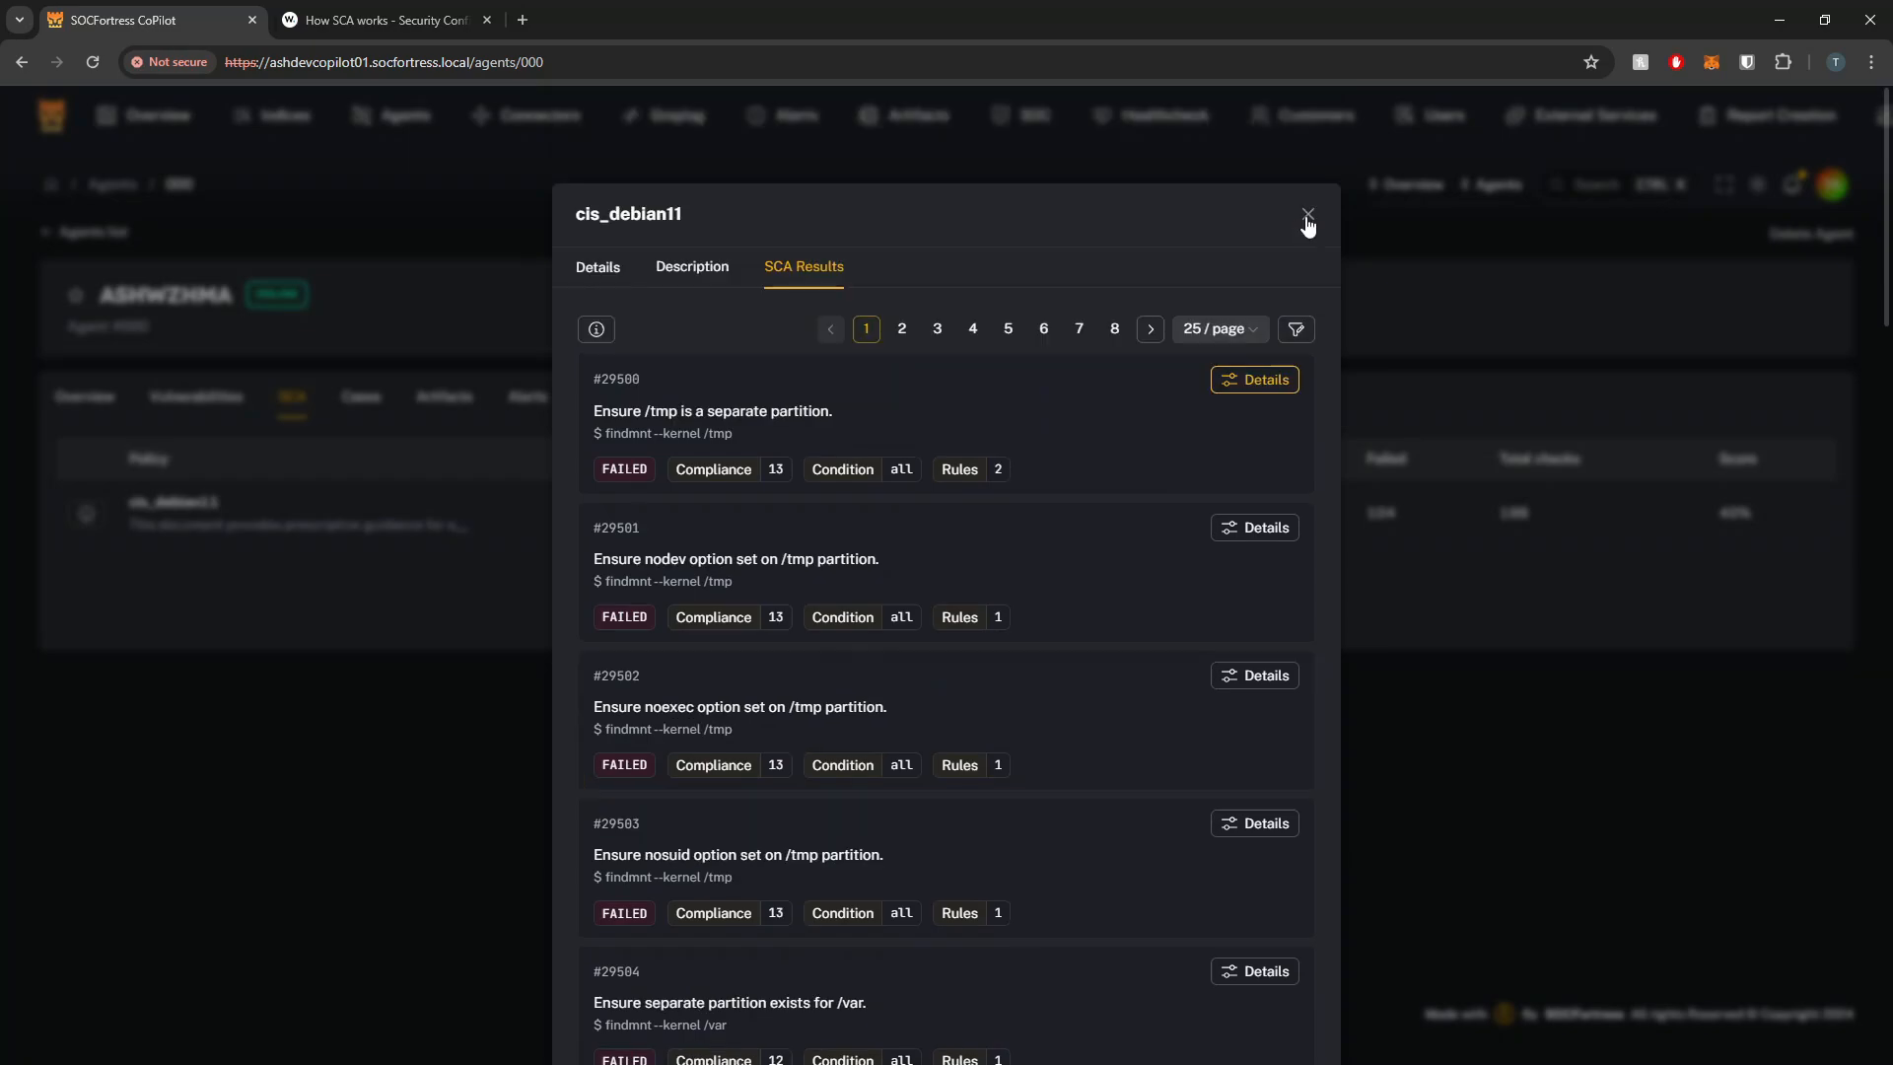
Close the cis_debian11 policy modal, returning to agent WIN-HFOU106TD7K's overview
left_click(1307, 213)
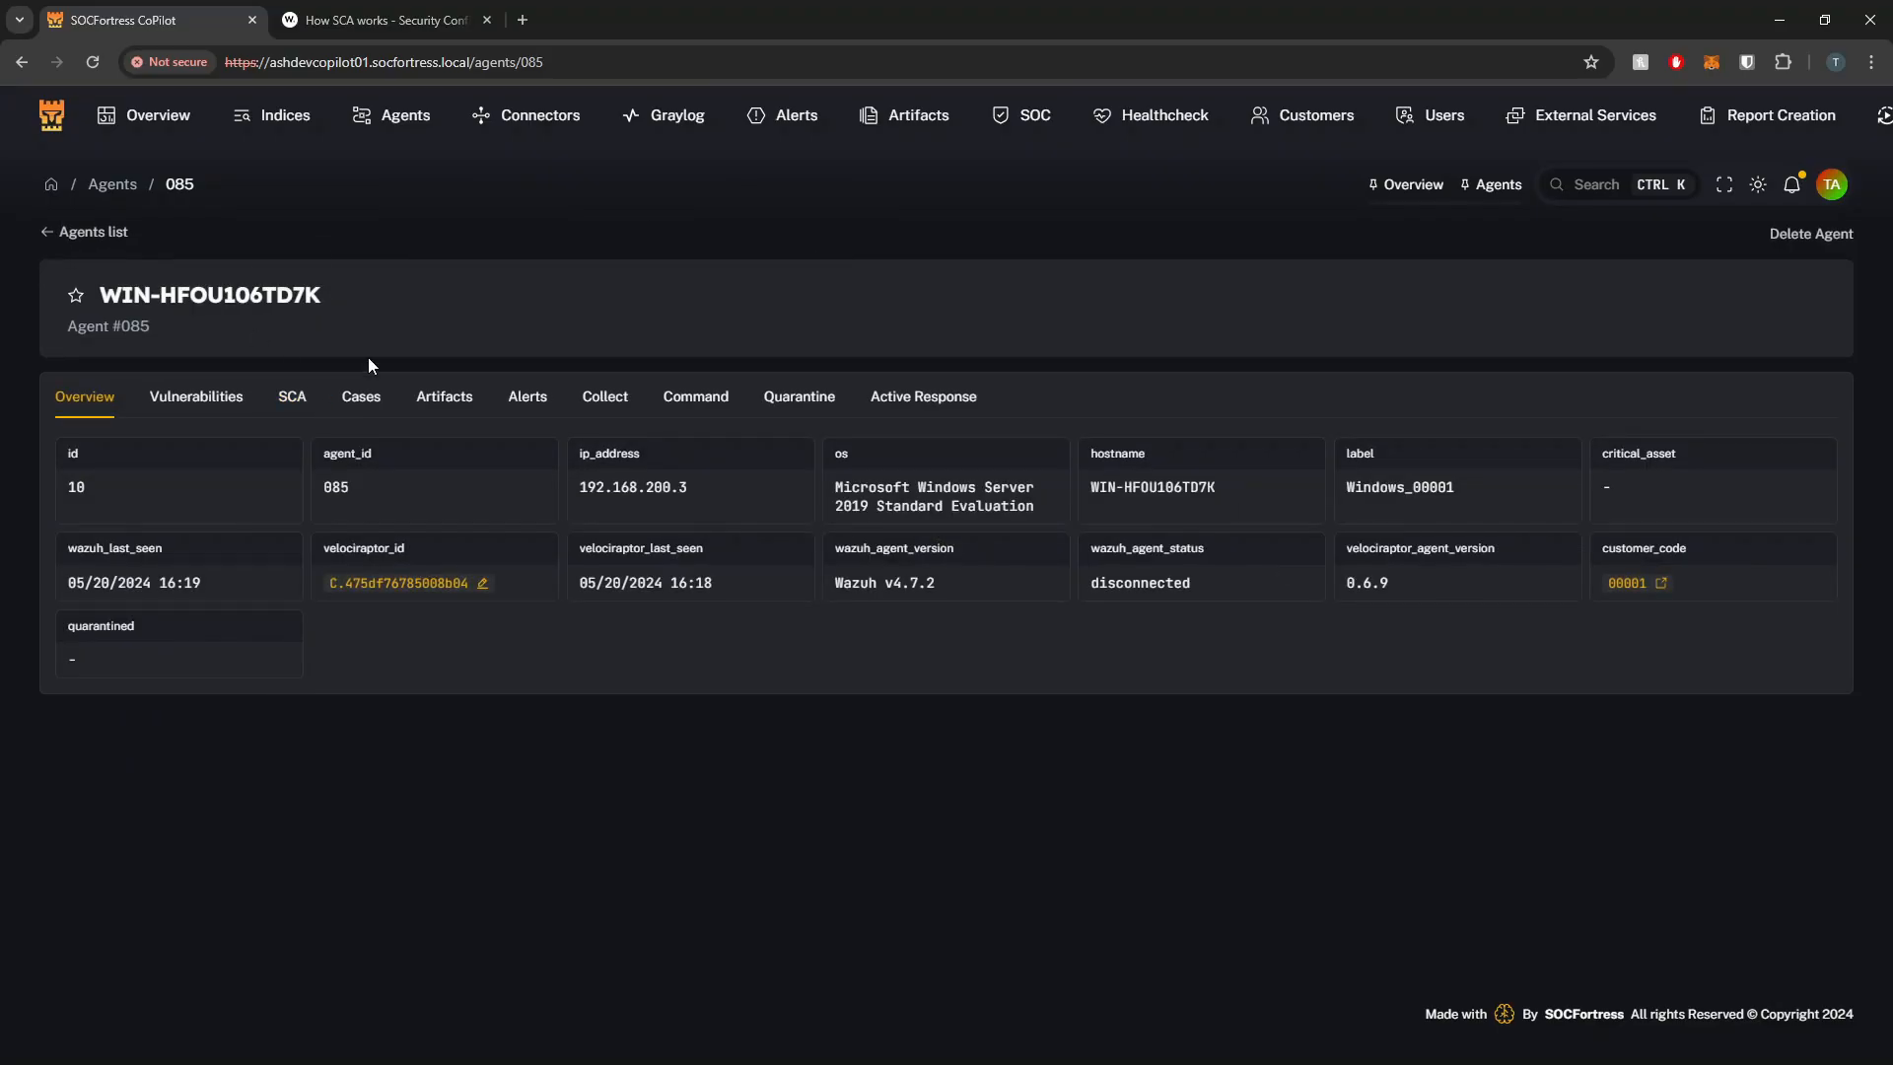
Show the Windows agent's SCA policies and the cis_win2019 policy details
left_click(291, 396)
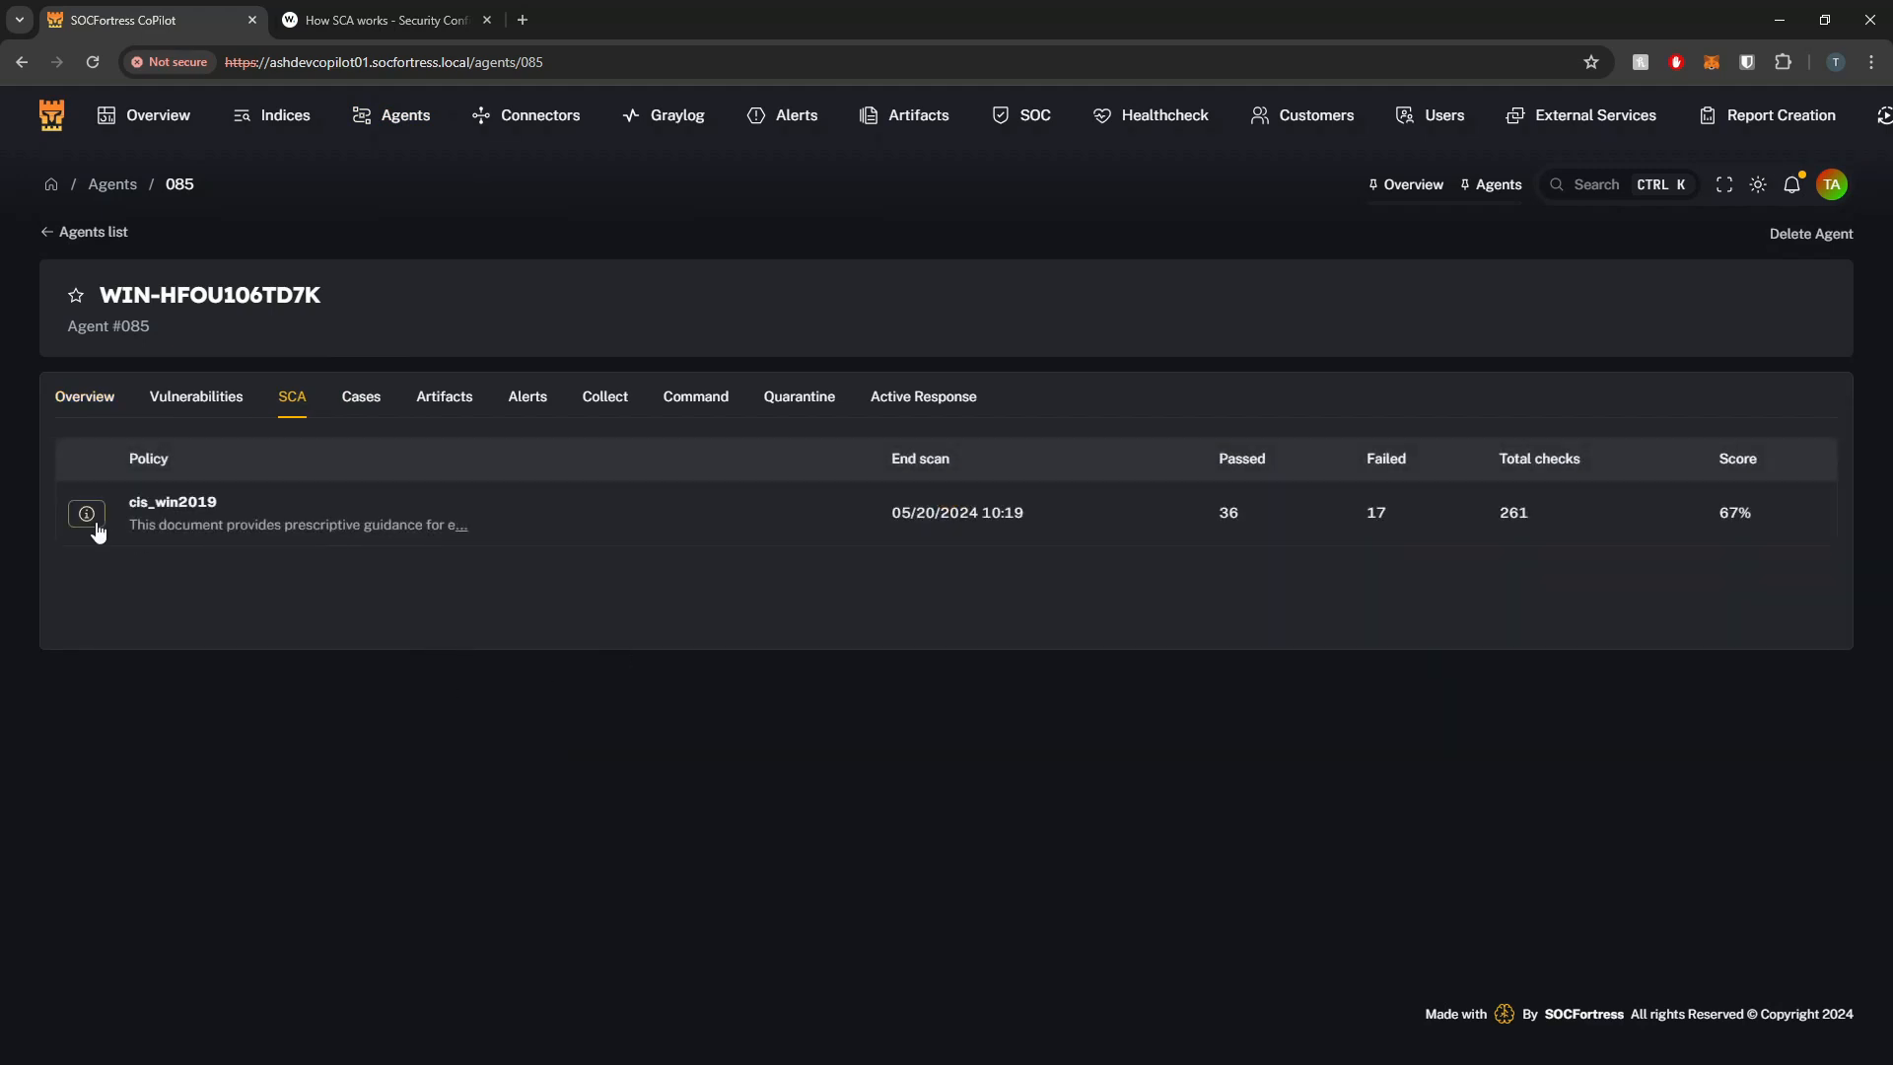
left_click(86, 514)
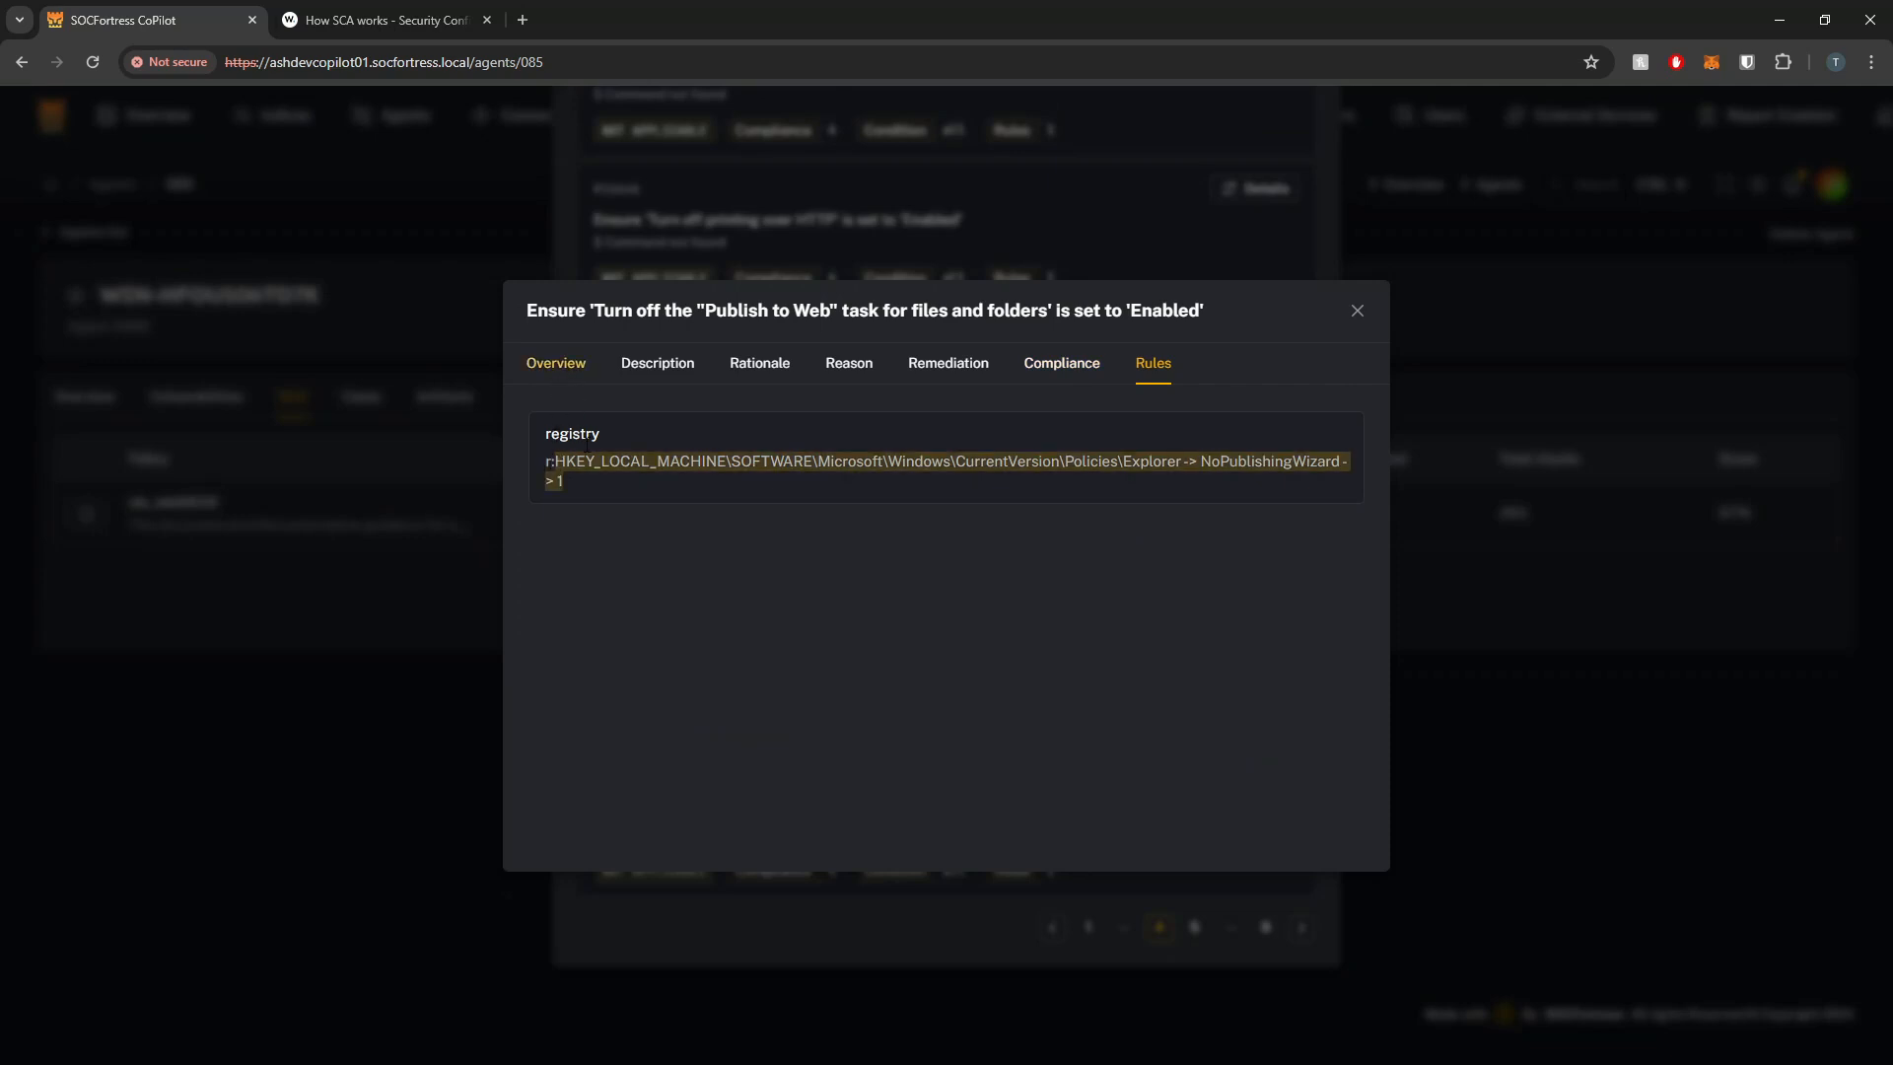
Review the Publish to Web check's overview and NoPublishingWizard rule, then close its details
left_click(555, 363)
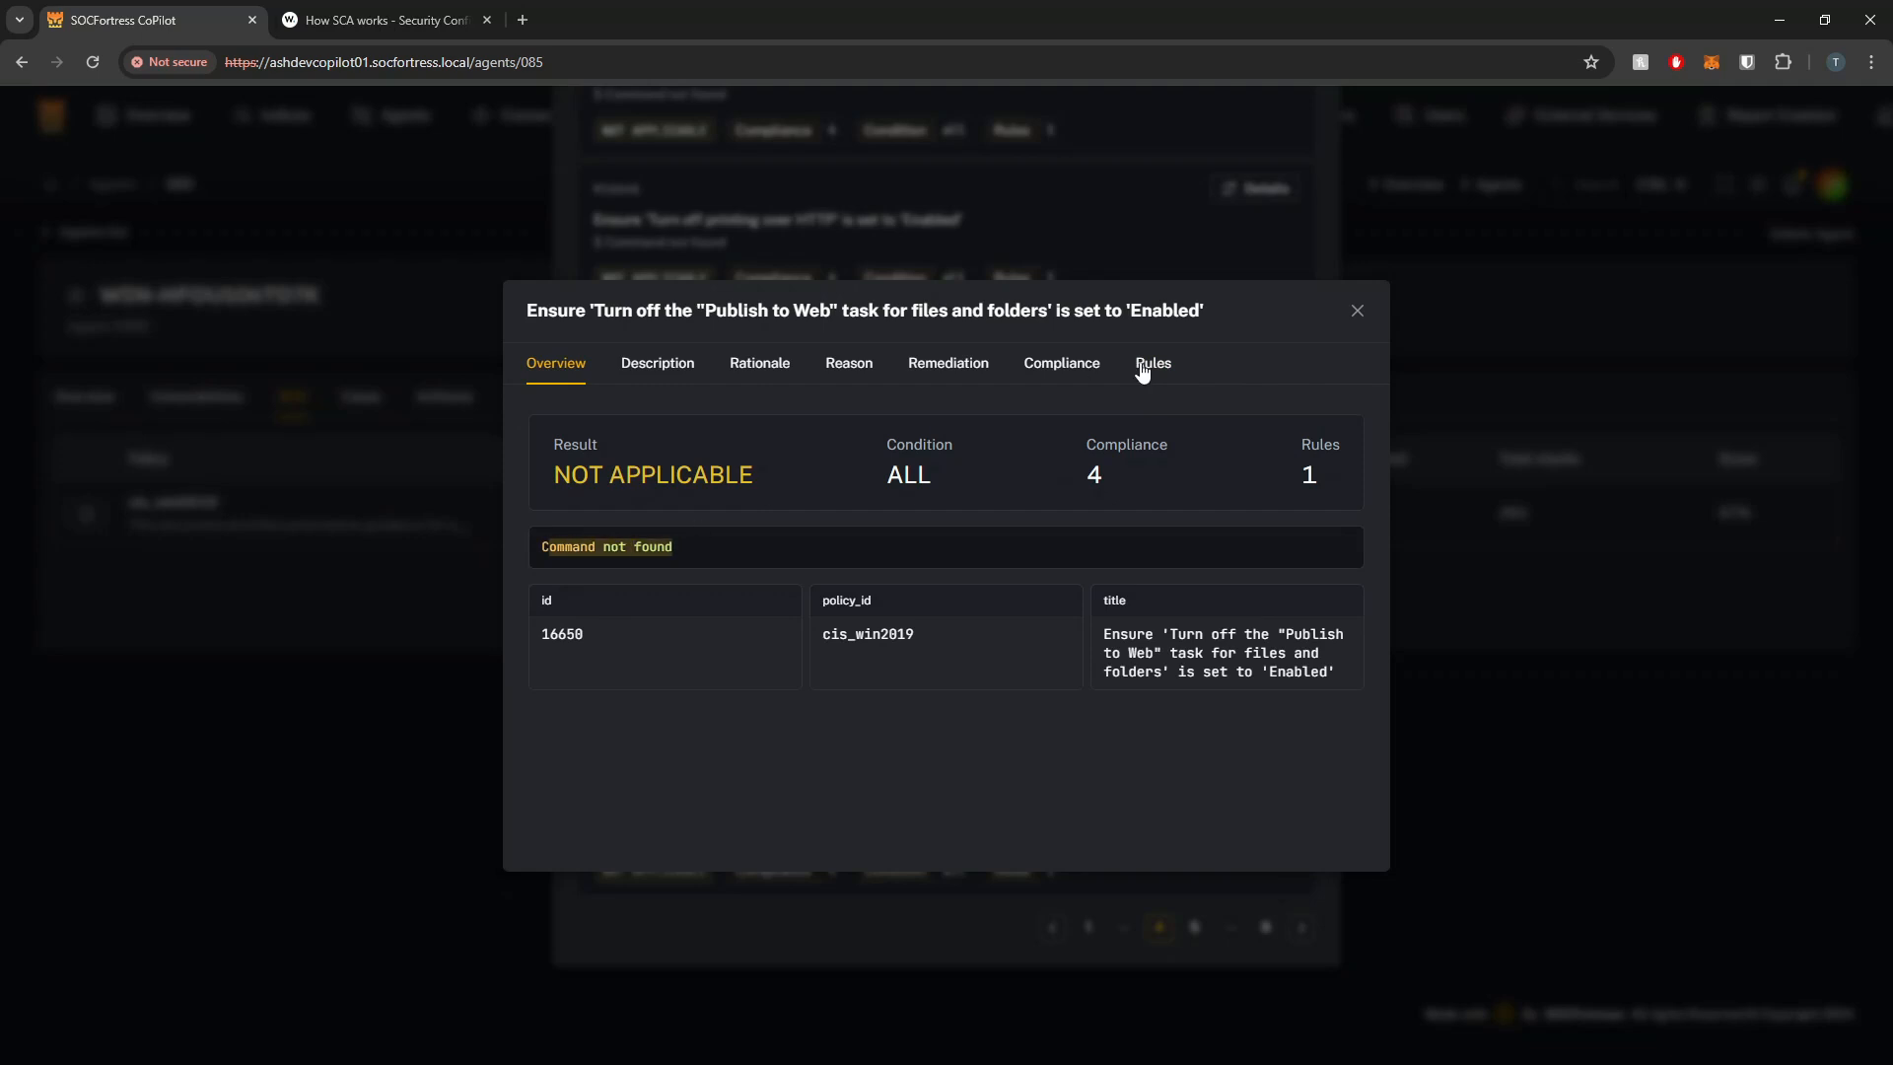
left_click(1153, 363)
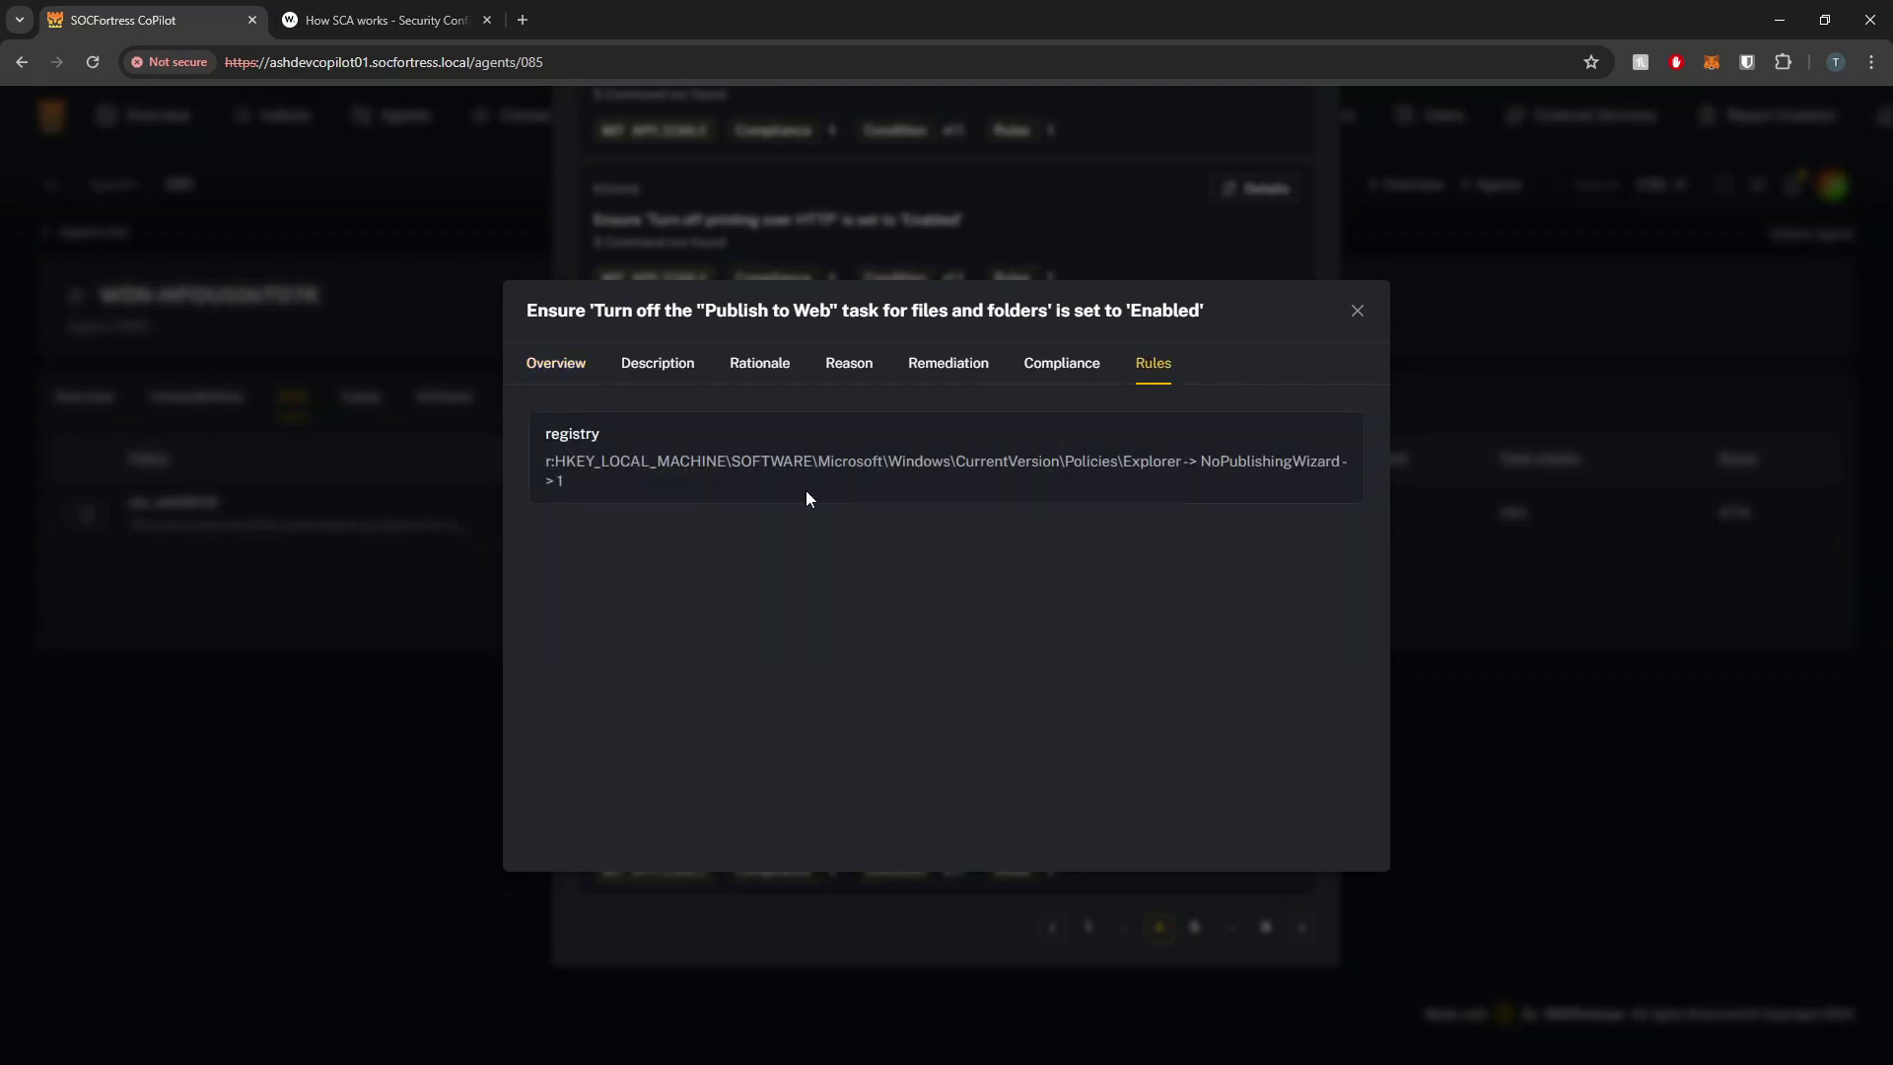
left_click(1358, 309)
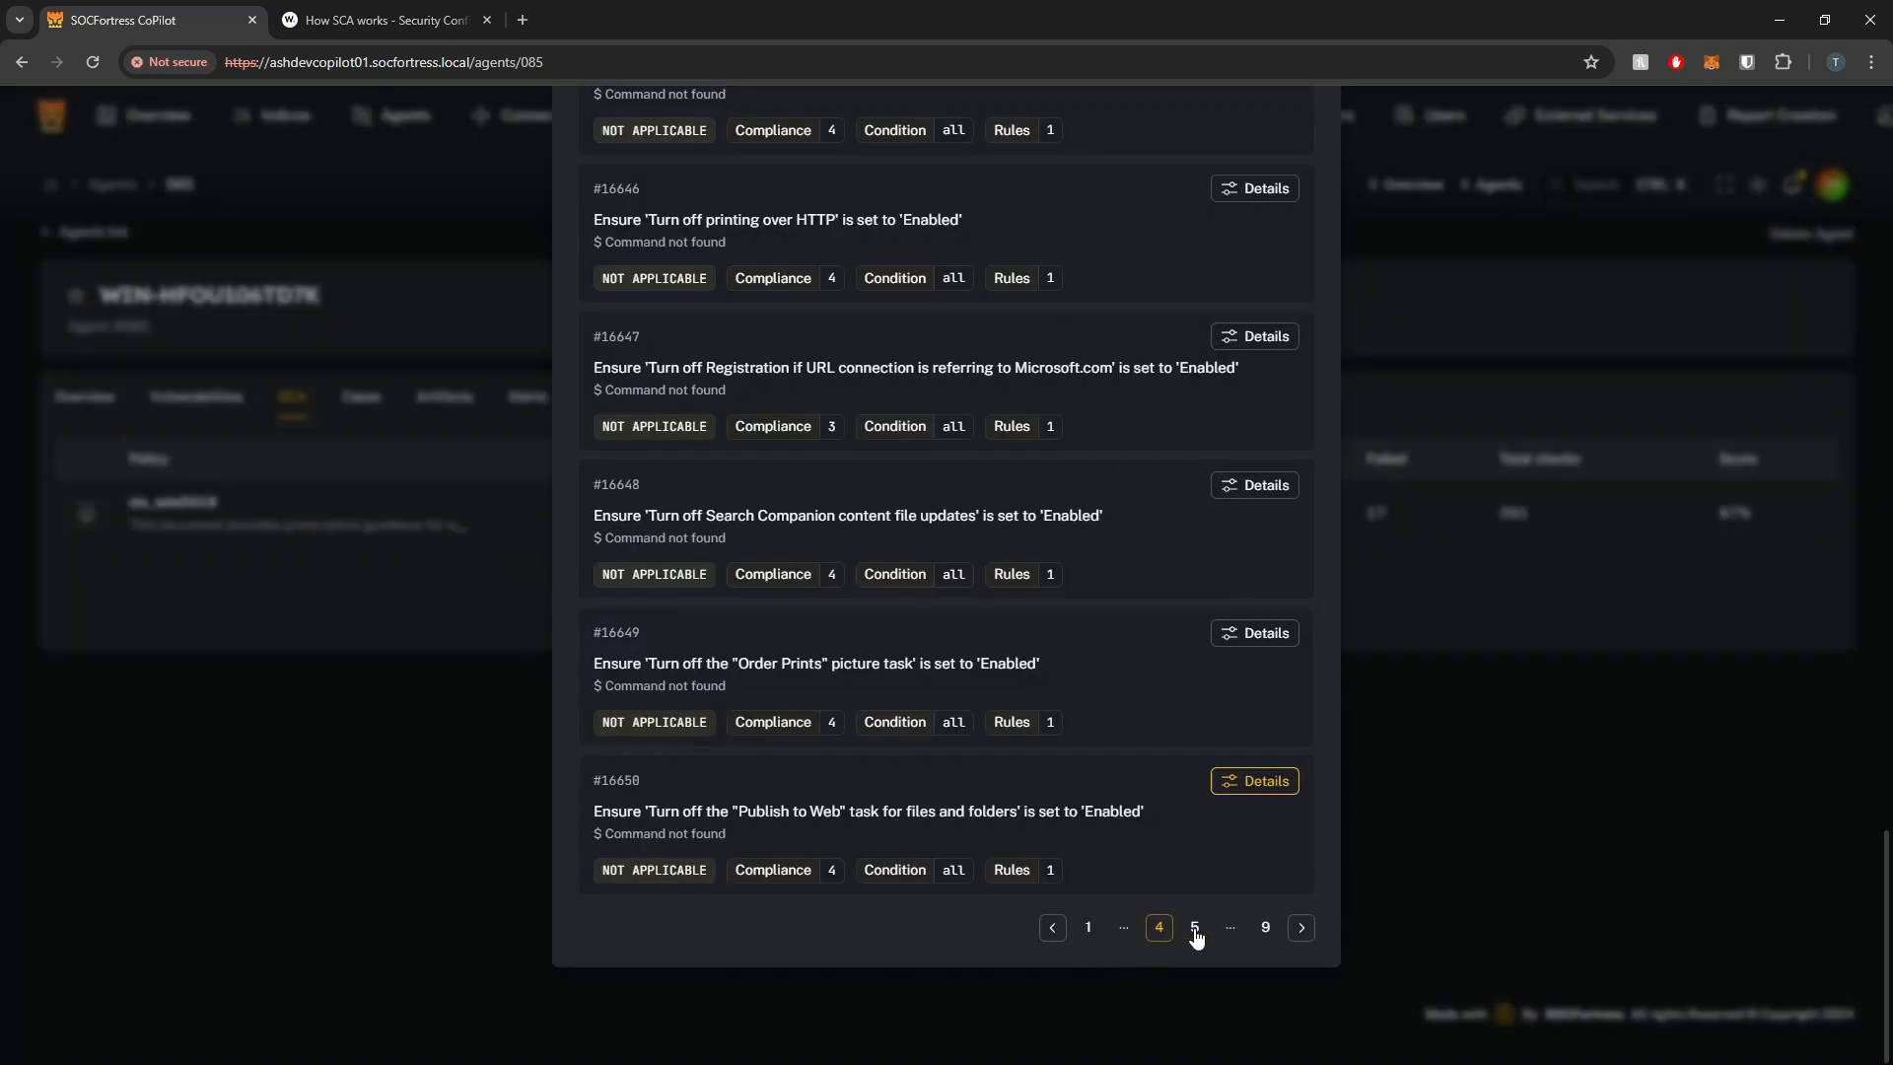
Page through the cis_win2019 results to page 9, listing not-applicable checks from 16753
left_click(1194, 927)
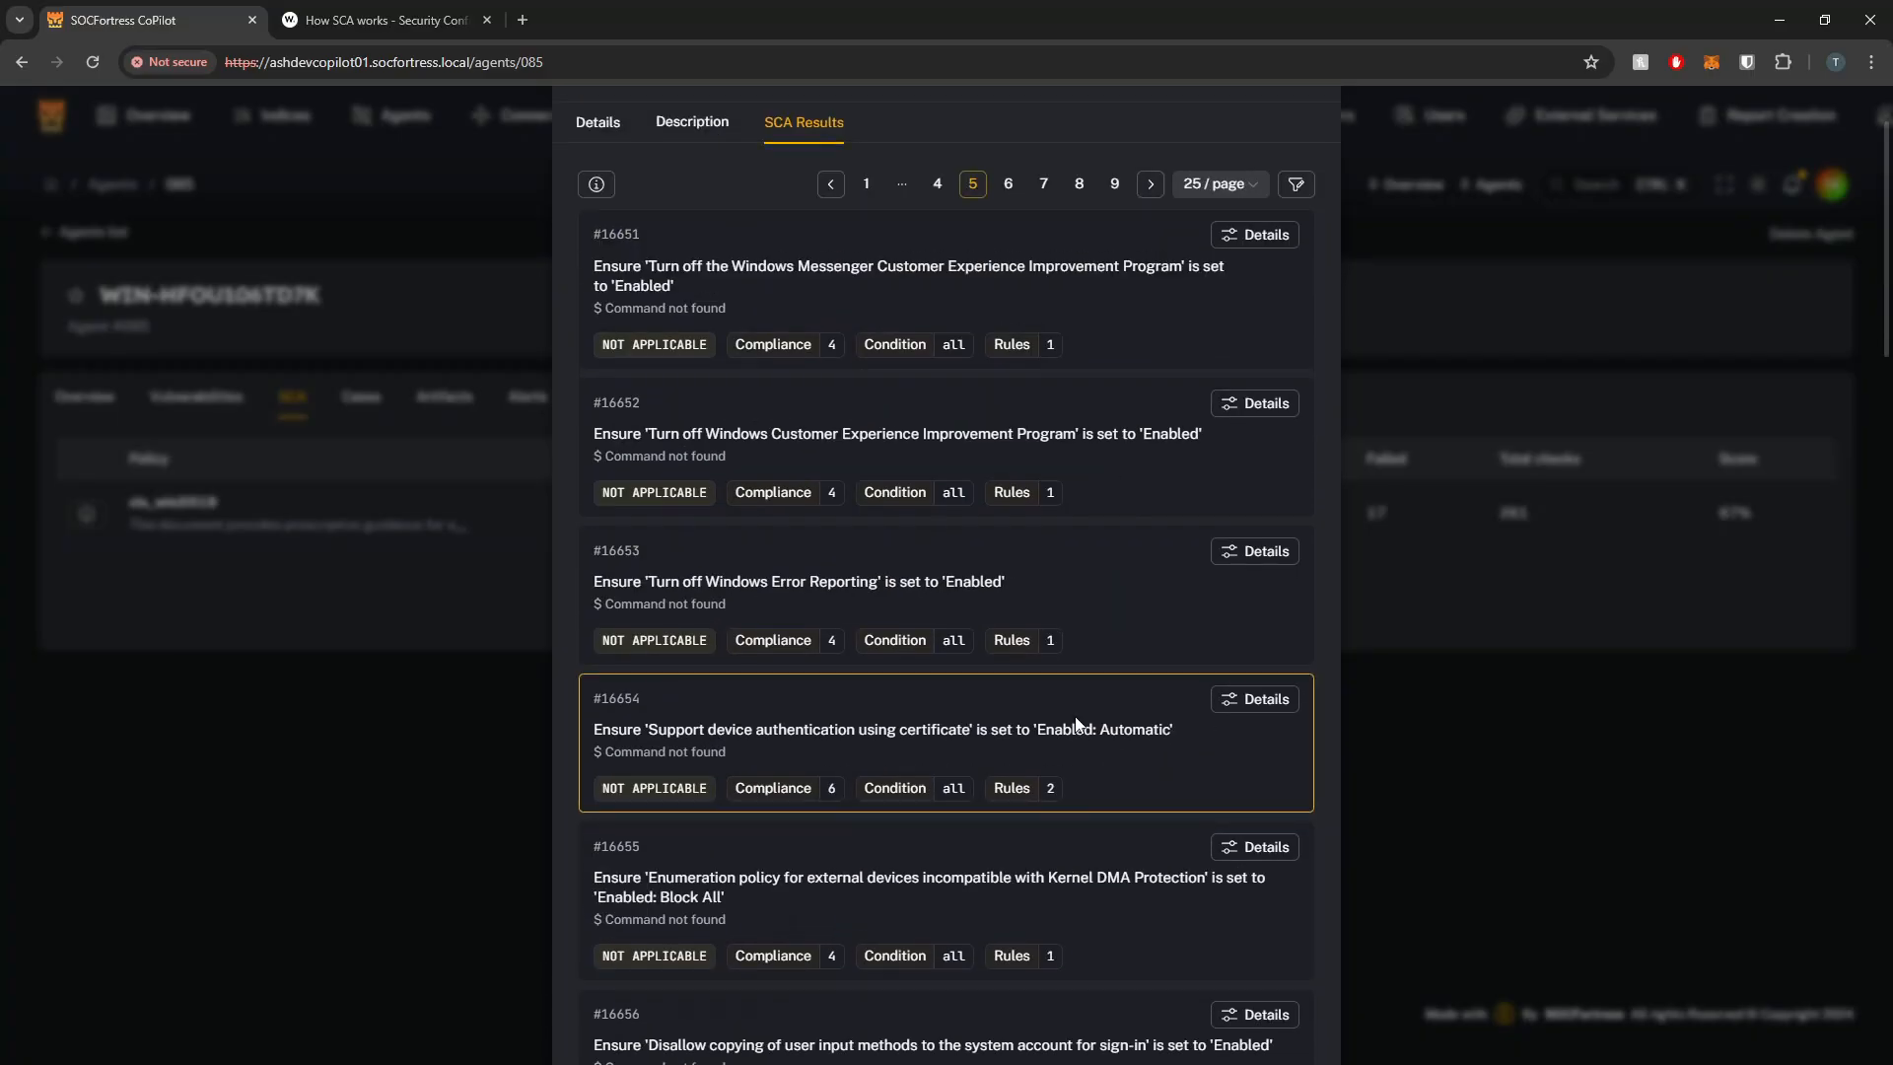
left_click(1114, 184)
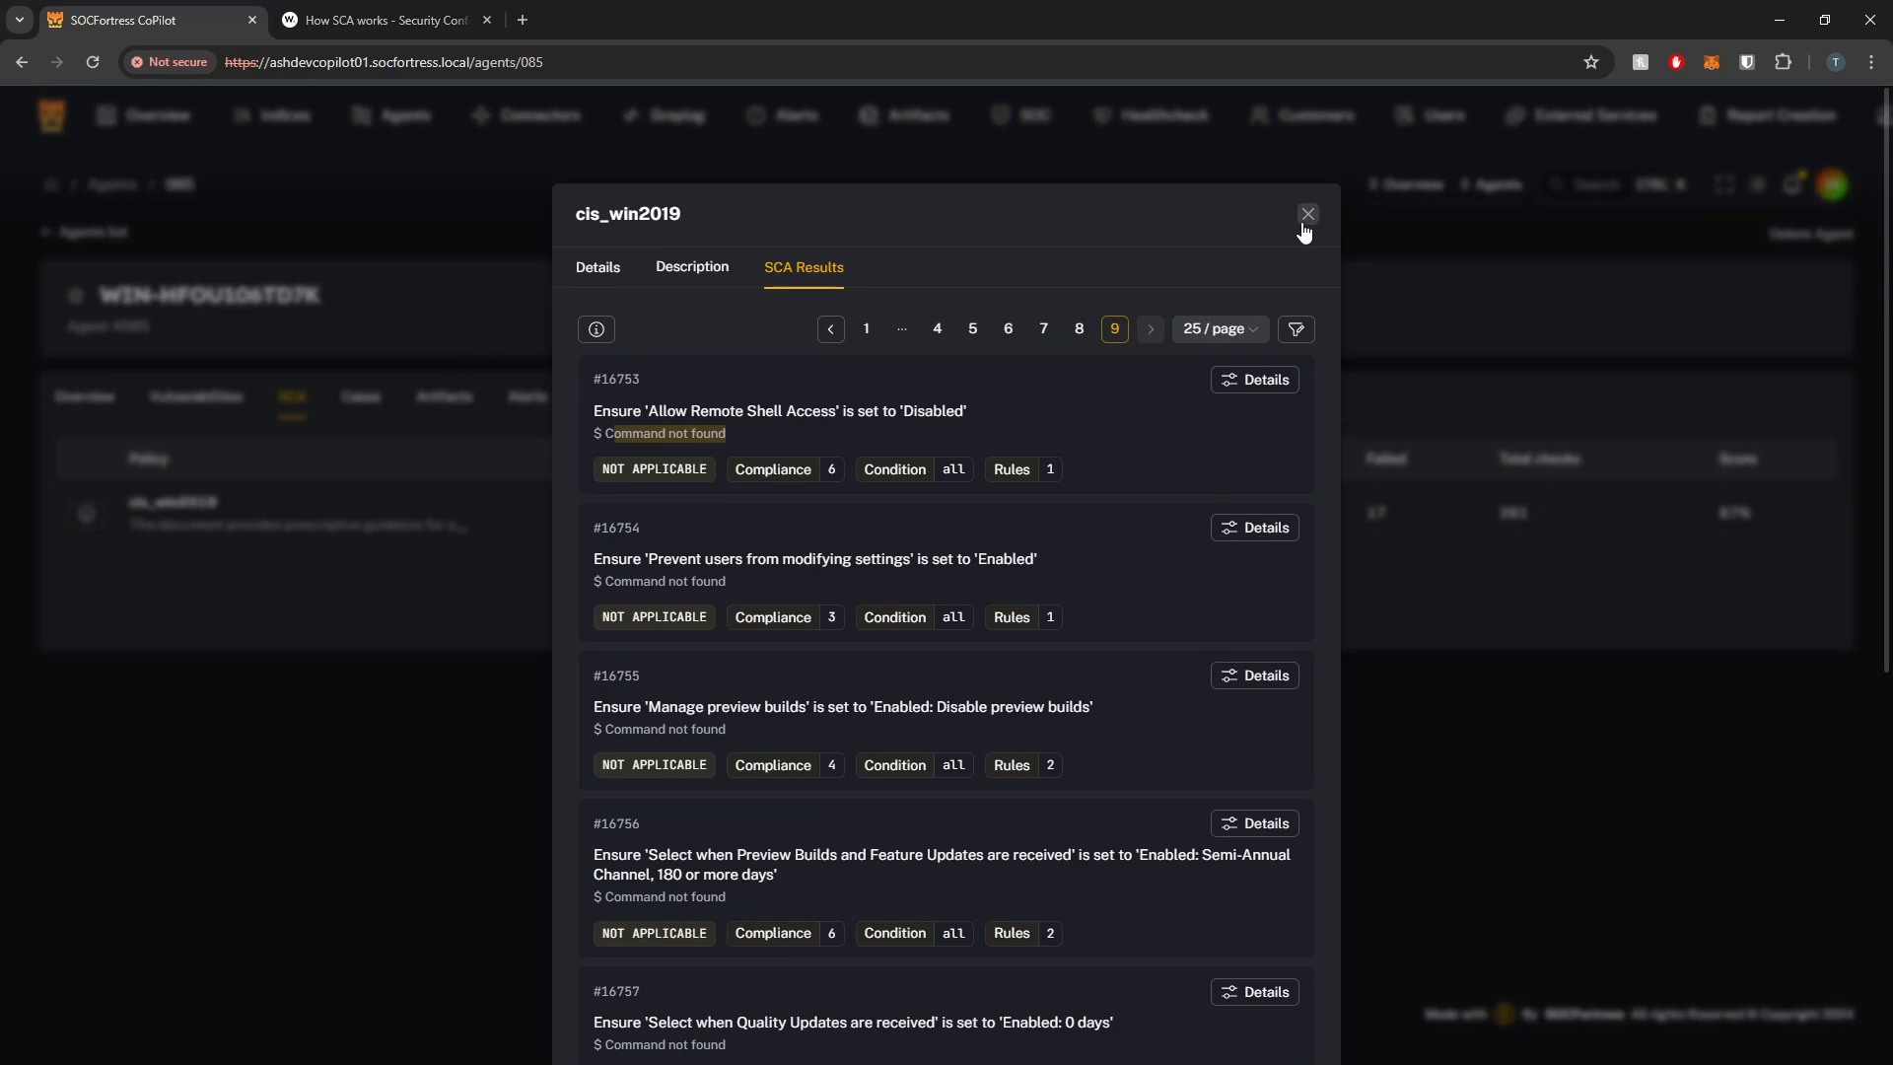
mouse_move(1010, 231)
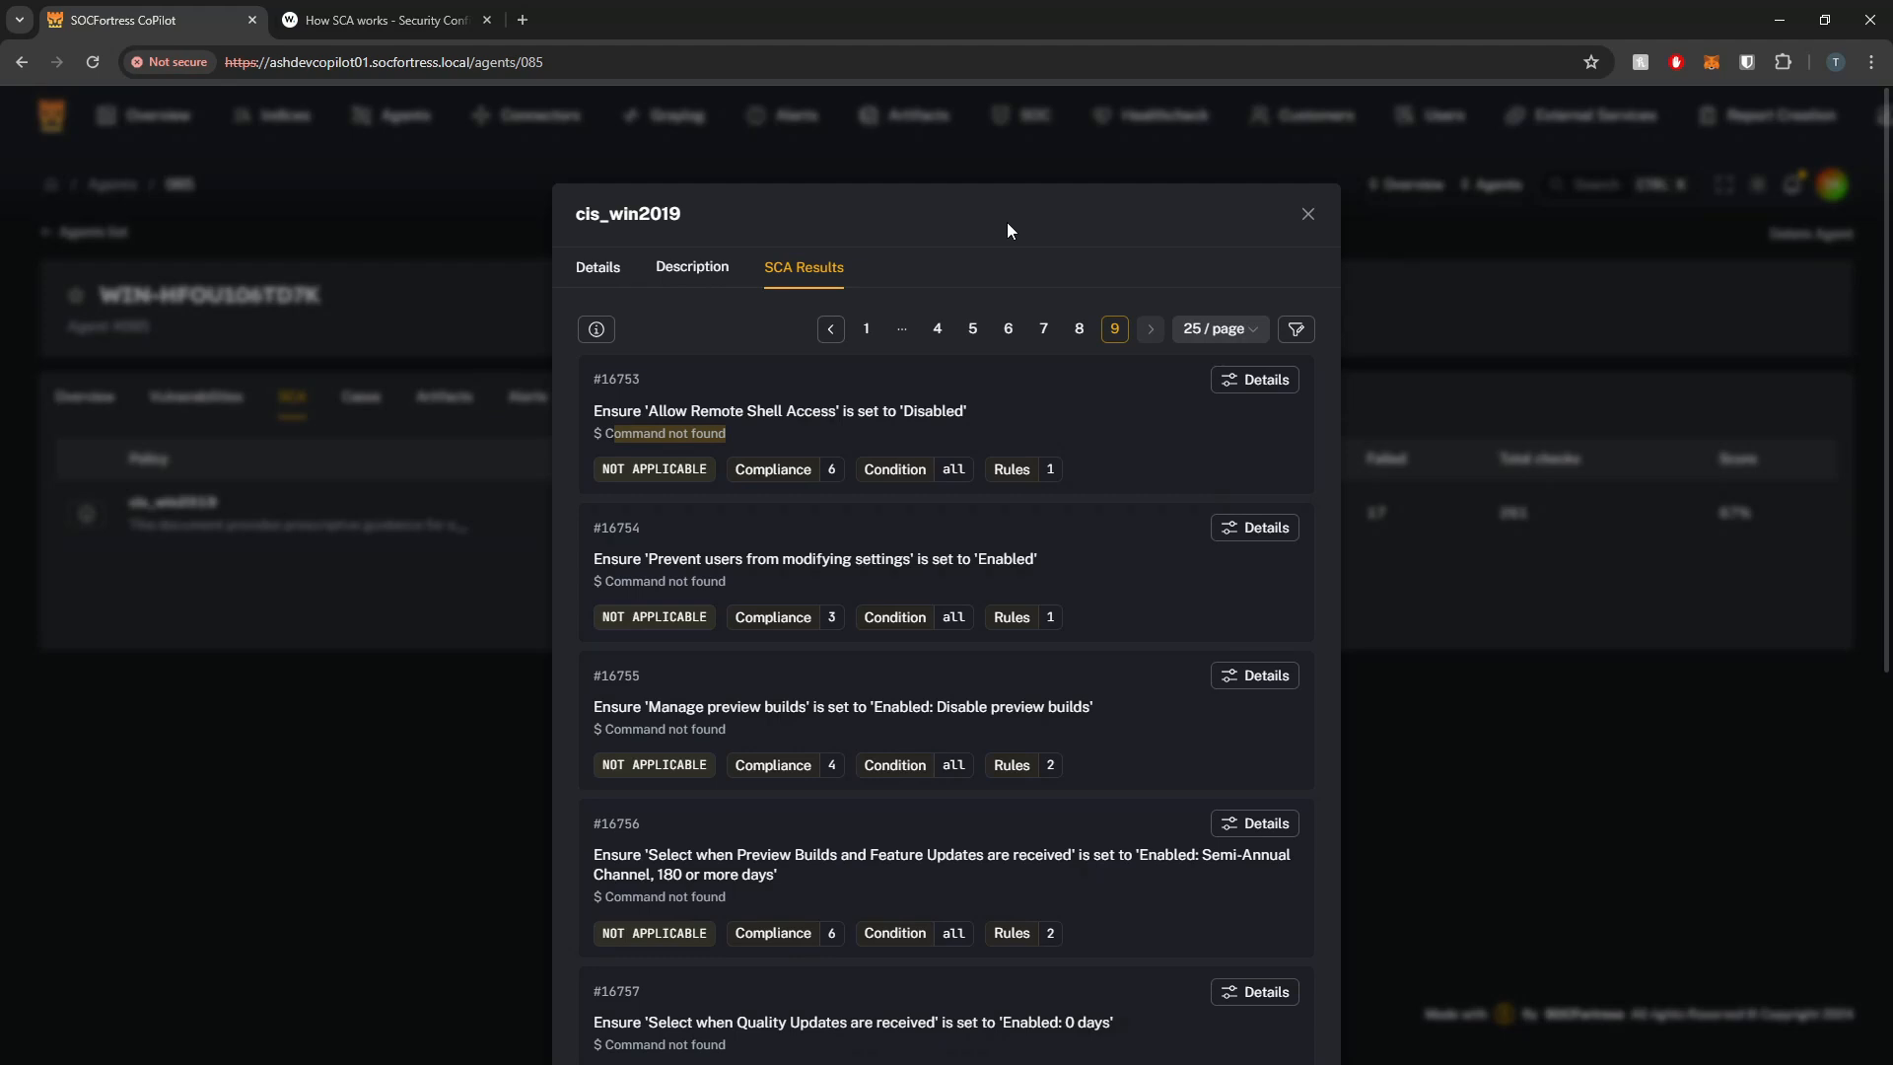
mouse_move(903, 194)
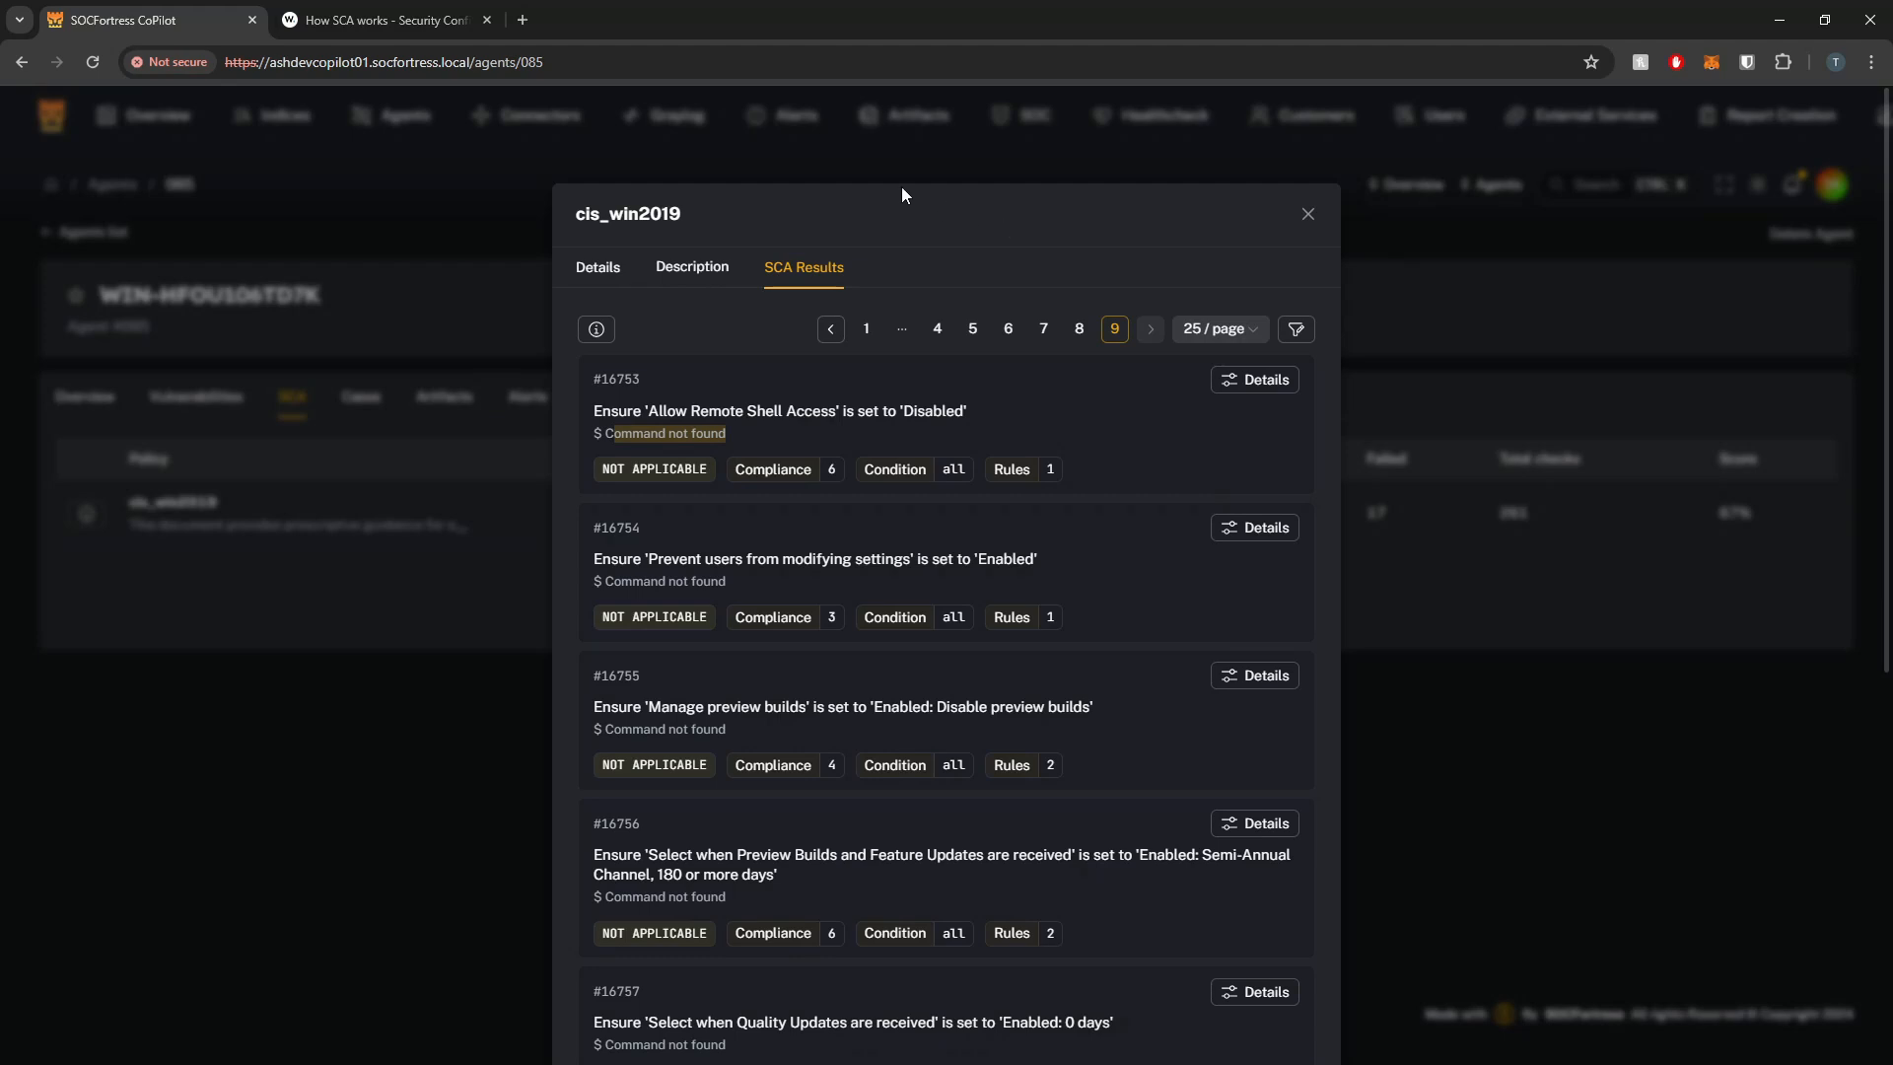